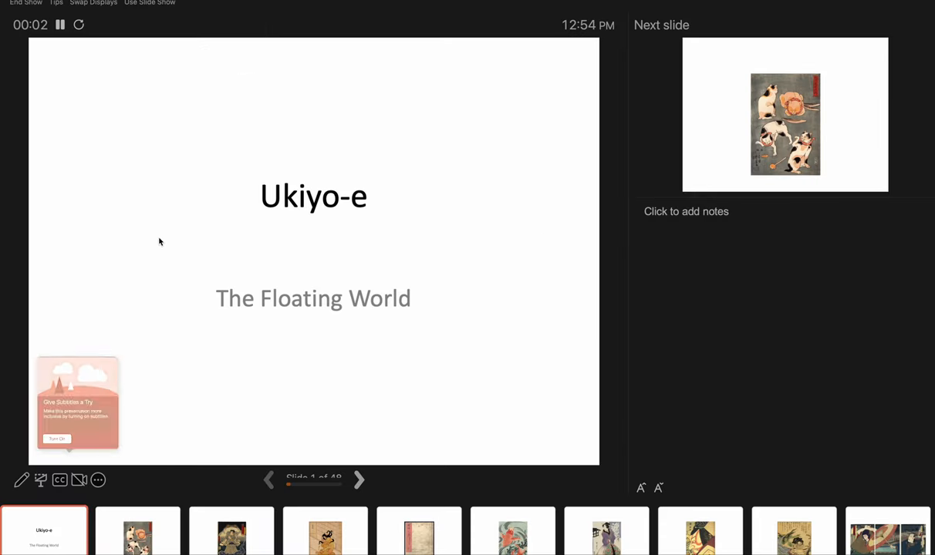
Advance to the cats print, step back to the title slide, then advance to slide 2 again.
click(358, 478)
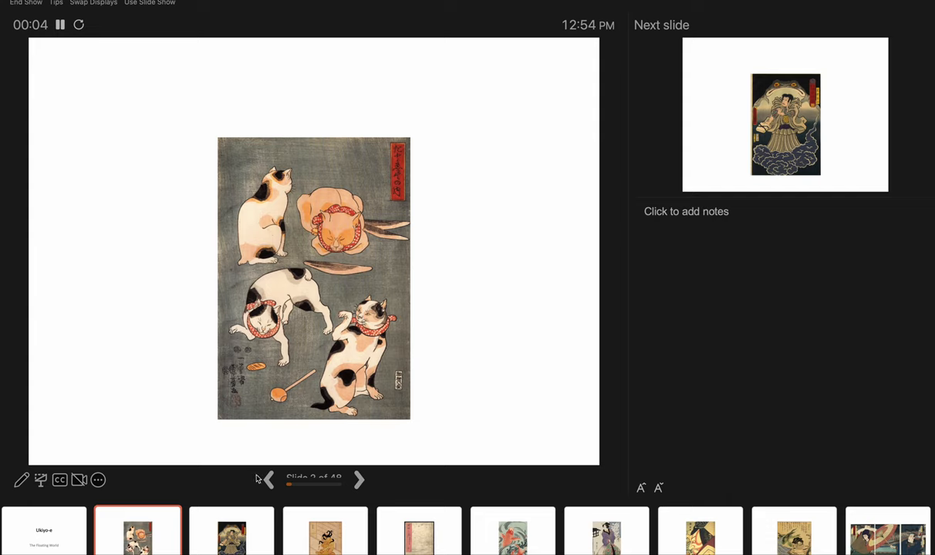
click(266, 480)
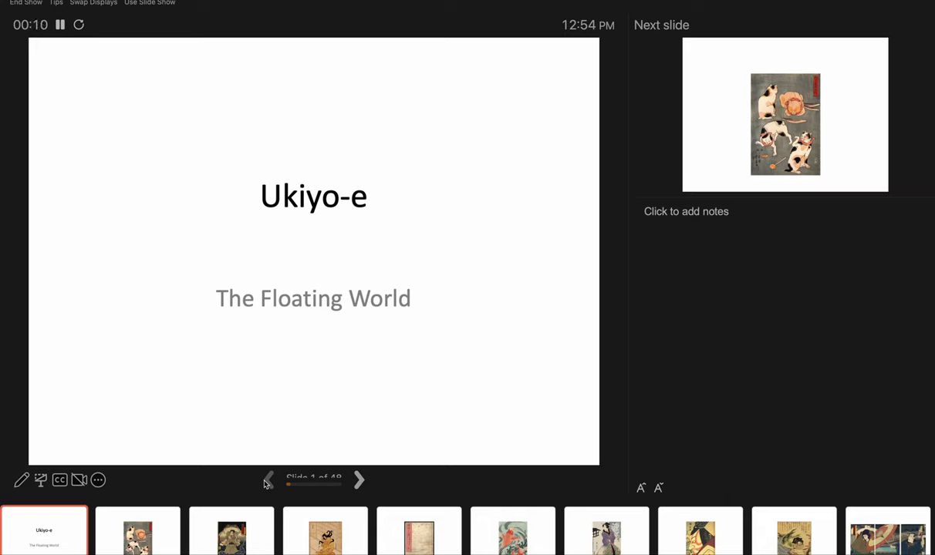
mouse_move(343, 460)
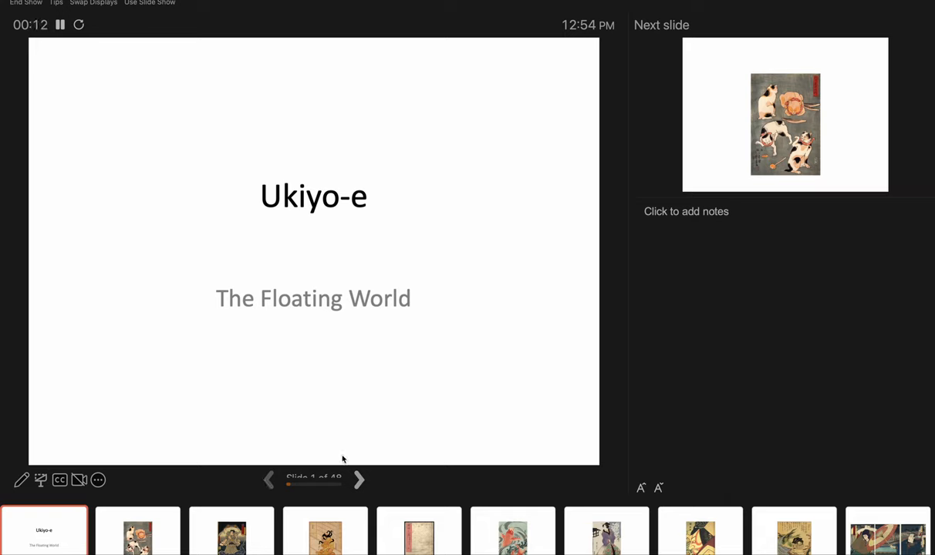
mouse_move(426, 447)
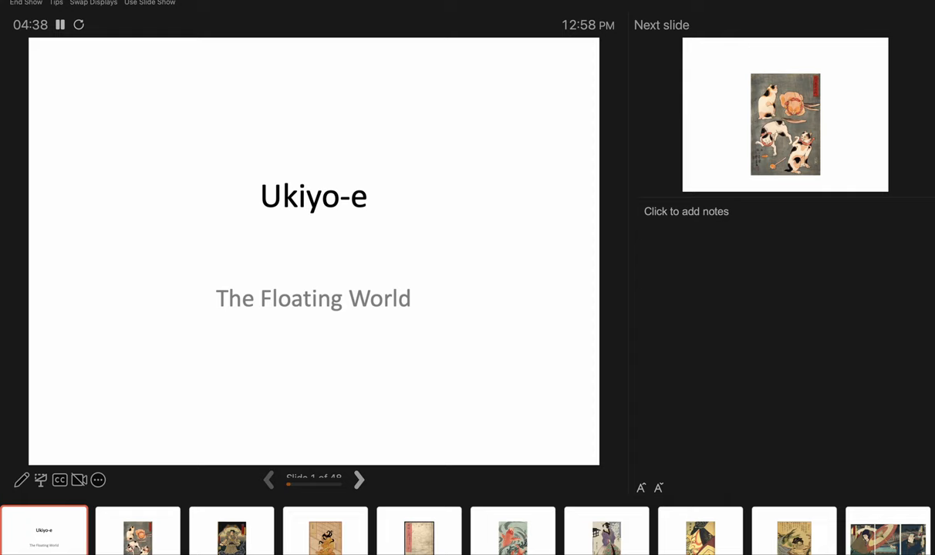
mouse_move(358, 480)
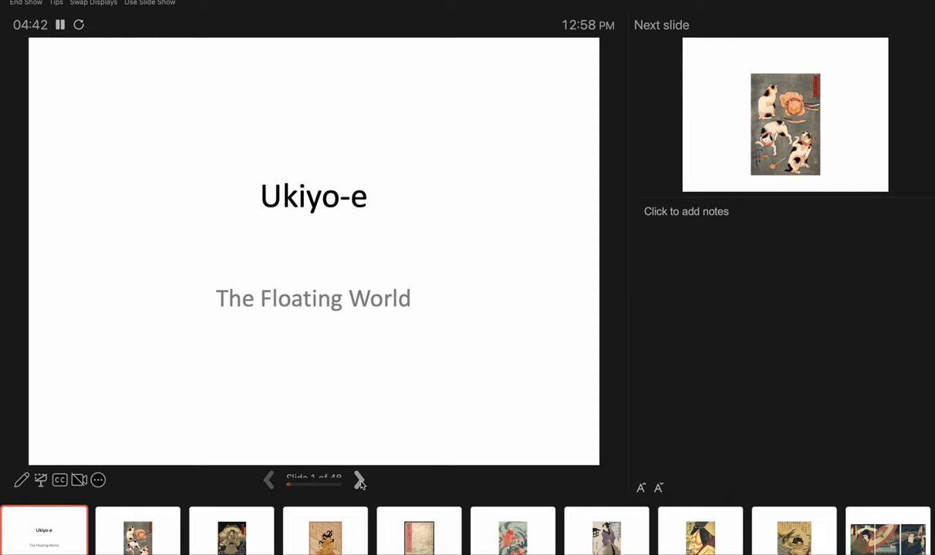
click(358, 480)
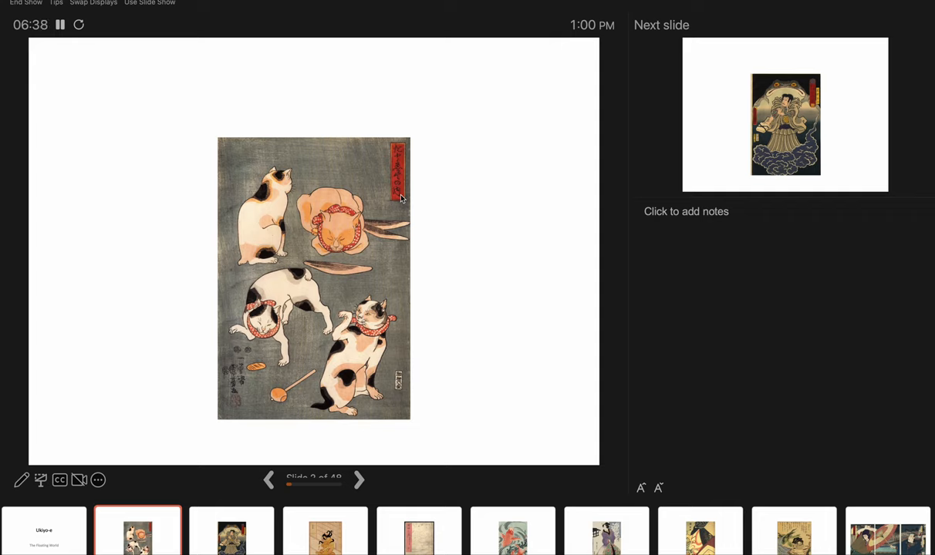
mouse_move(304, 358)
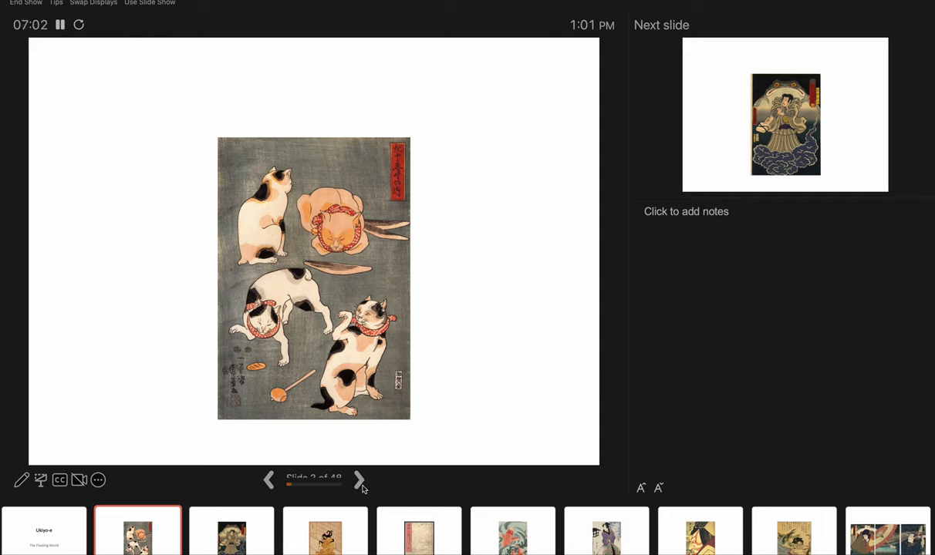
Advance the slideshow to slide 3, the warrior and giant toad print.
click(358, 478)
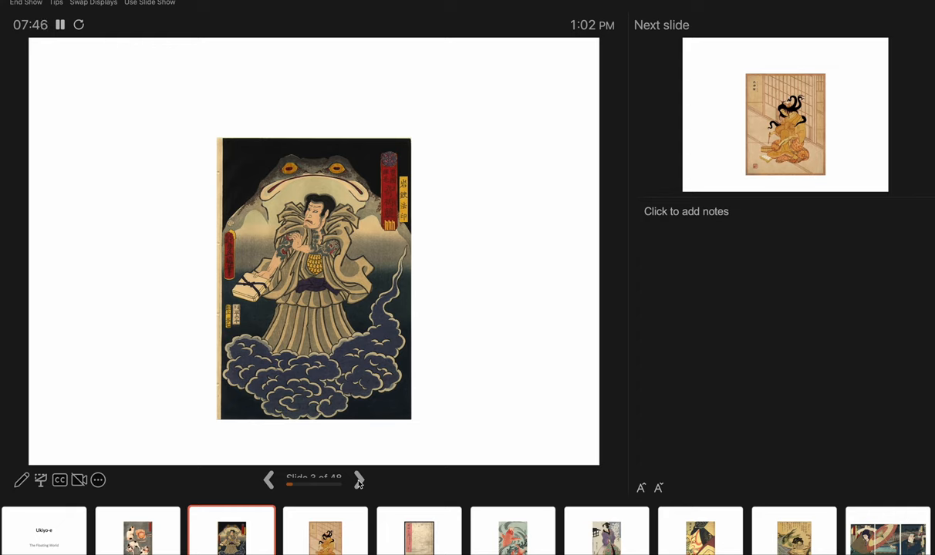
Advance the slideshow to slide 4, the seated woman with writhing black hair.
click(358, 478)
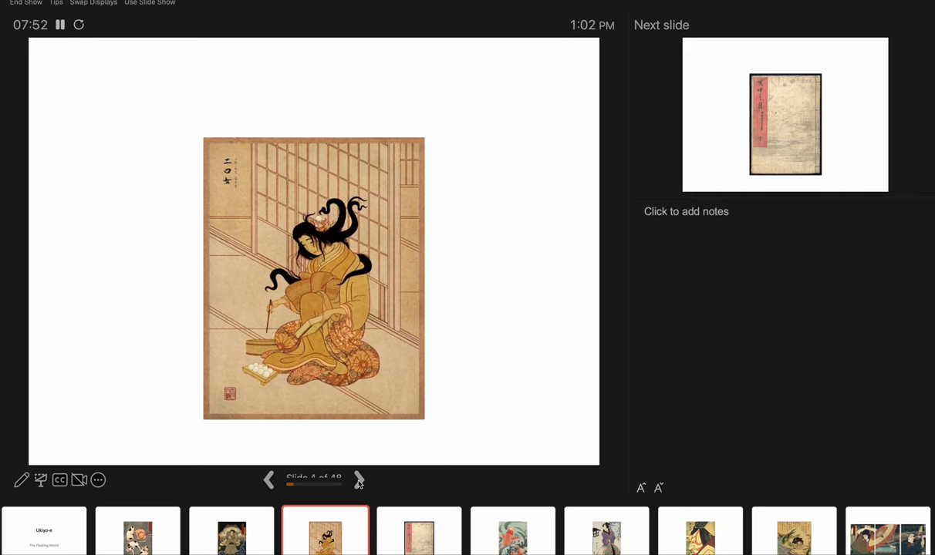
mouse_move(349, 350)
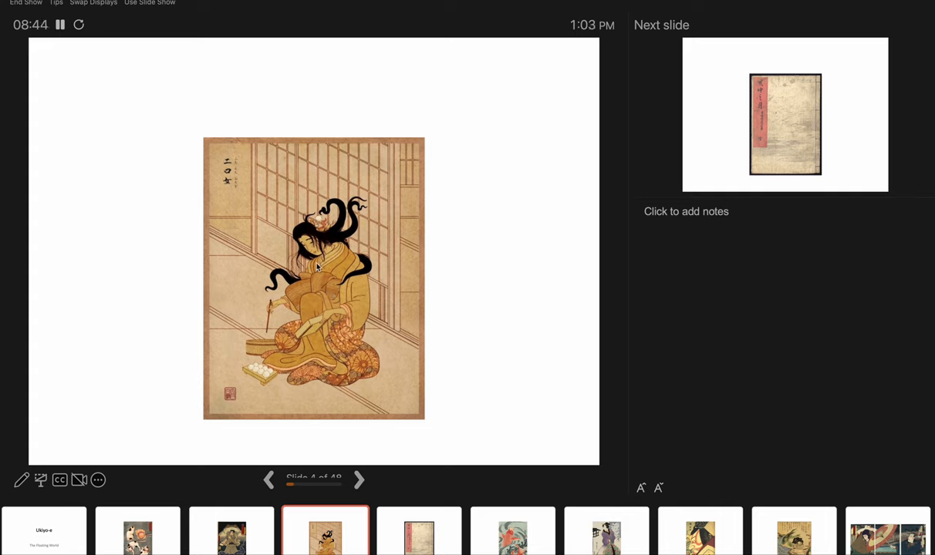
mouse_move(256, 373)
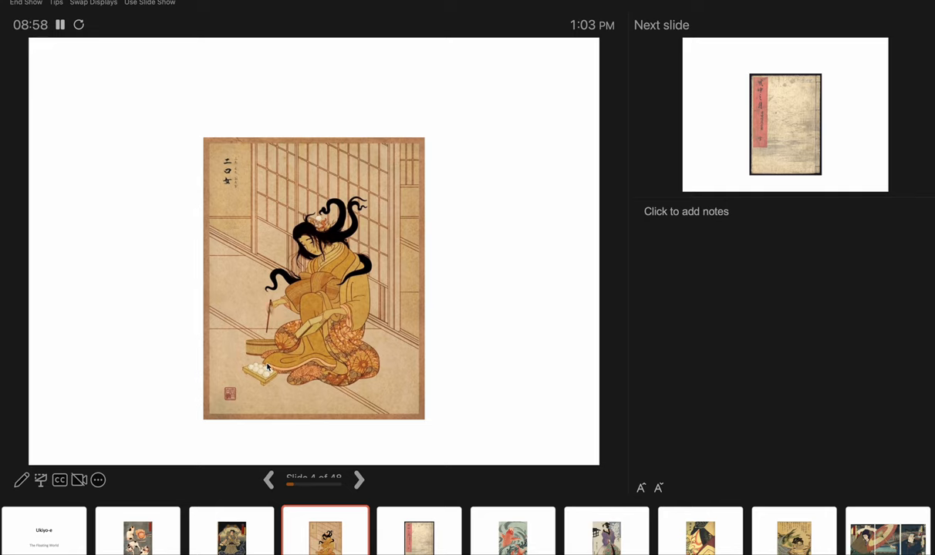
mouse_move(327, 231)
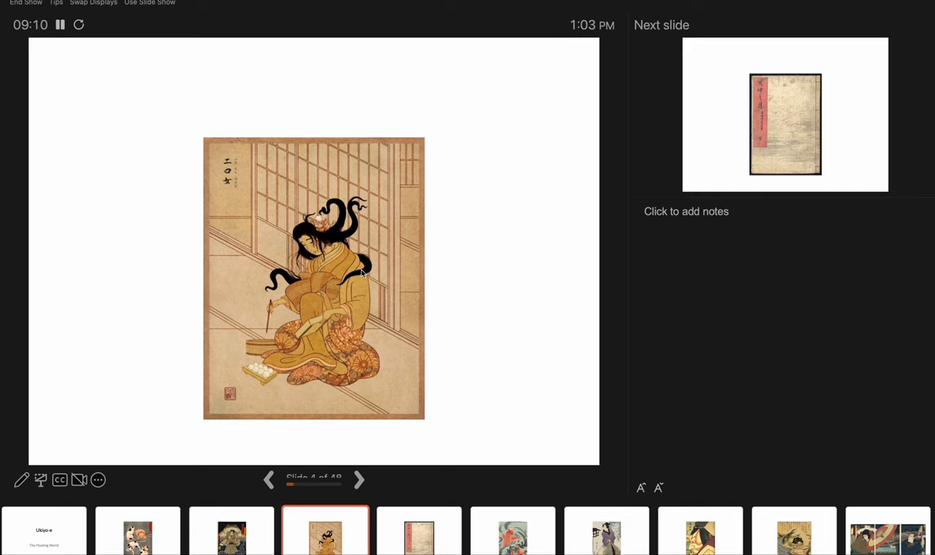
mouse_move(254, 265)
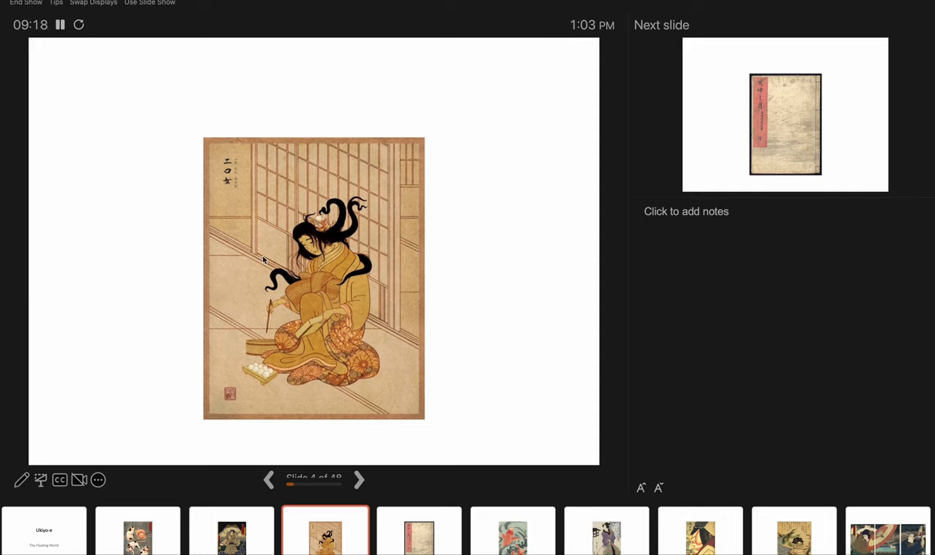
mouse_move(298, 187)
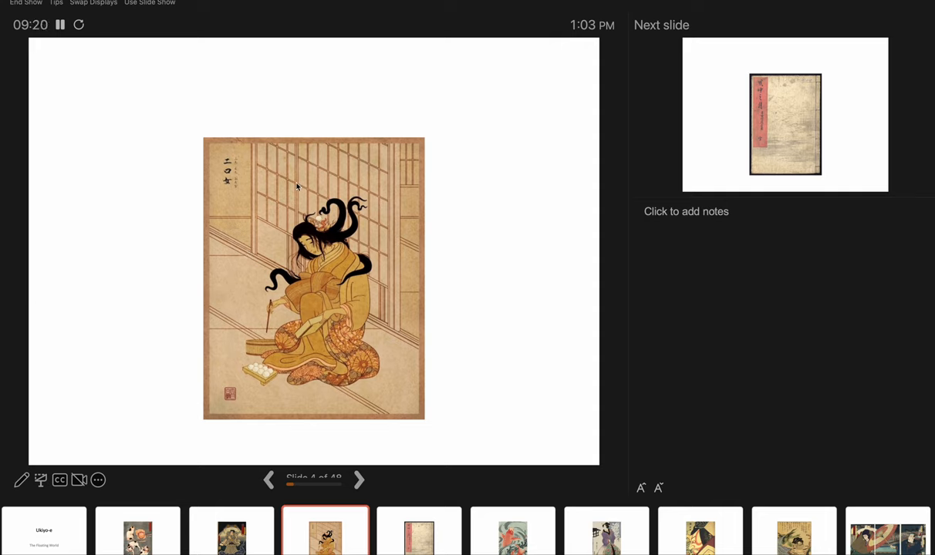
mouse_move(380, 192)
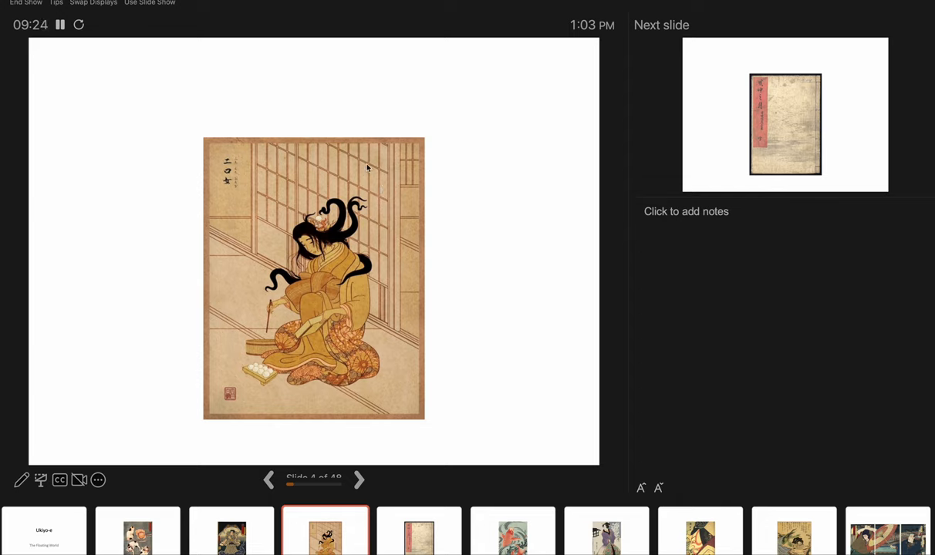
mouse_move(355, 188)
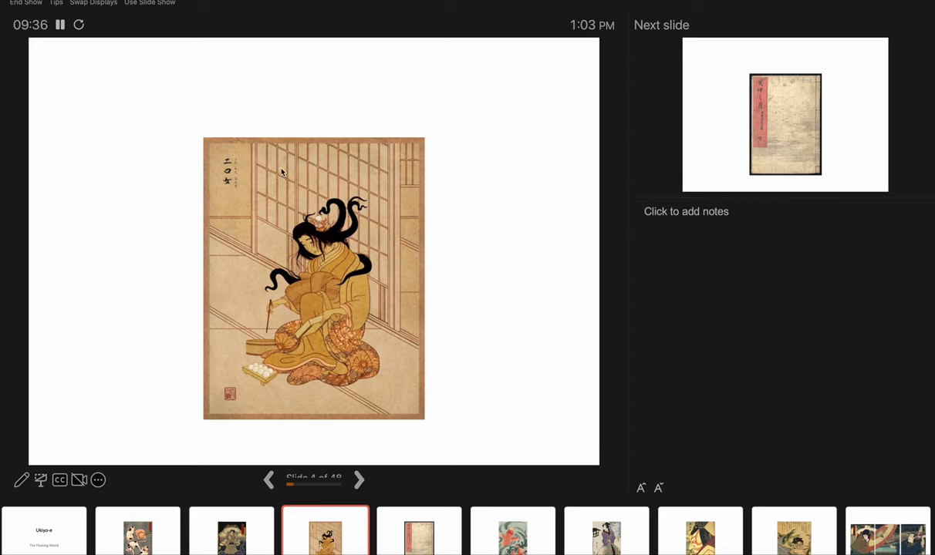
mouse_move(248, 168)
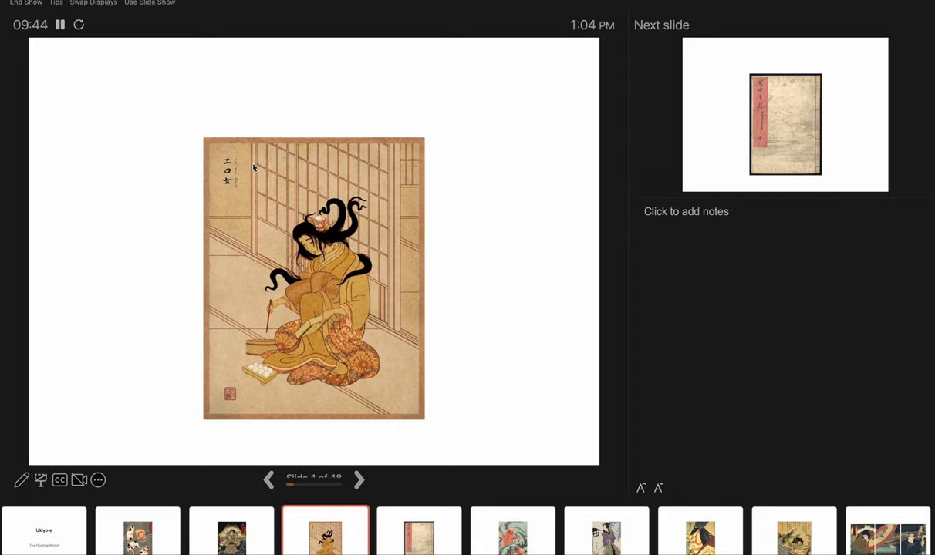
mouse_move(287, 162)
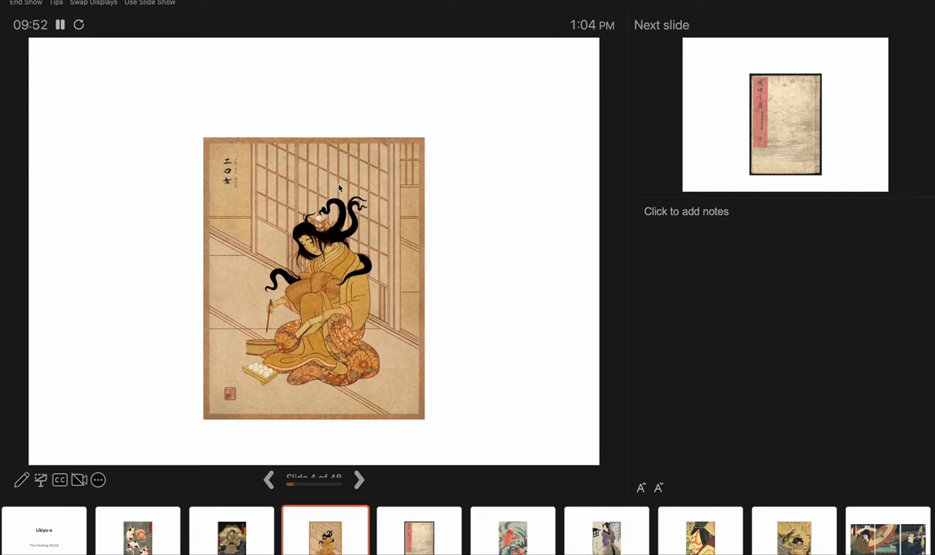
mouse_move(293, 193)
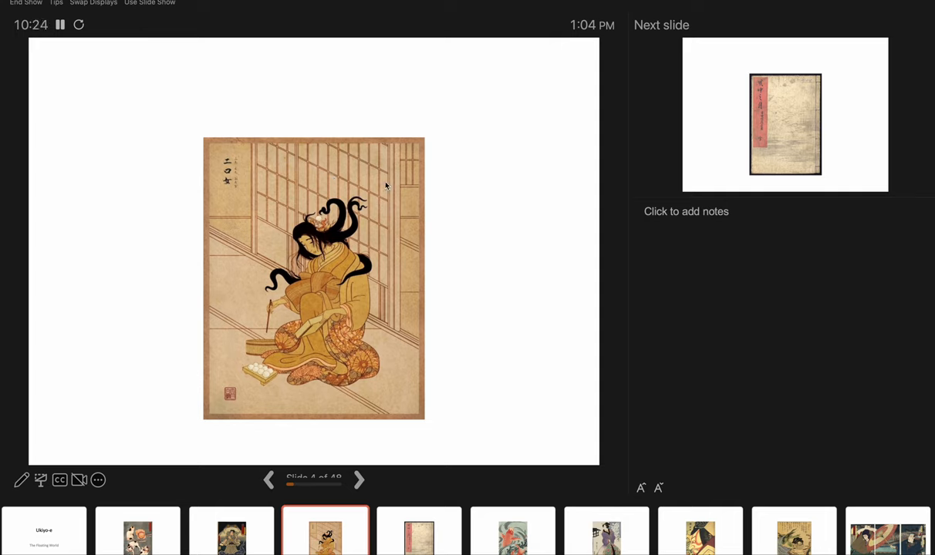
mouse_move(378, 434)
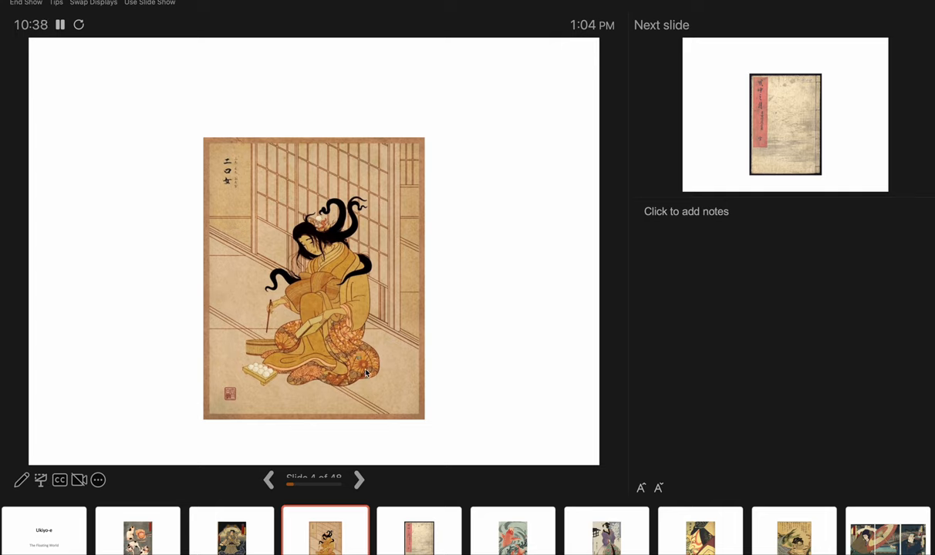
mouse_move(357, 358)
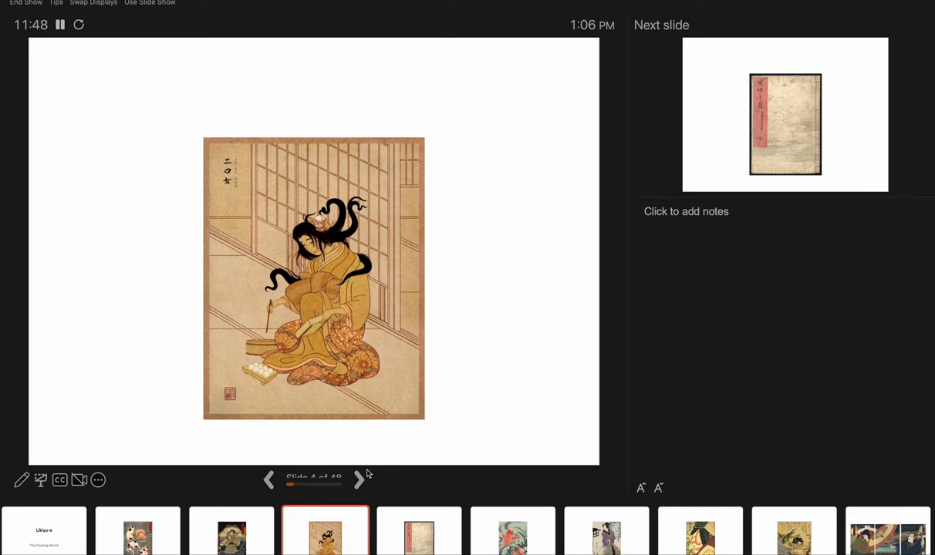
mouse_move(363, 481)
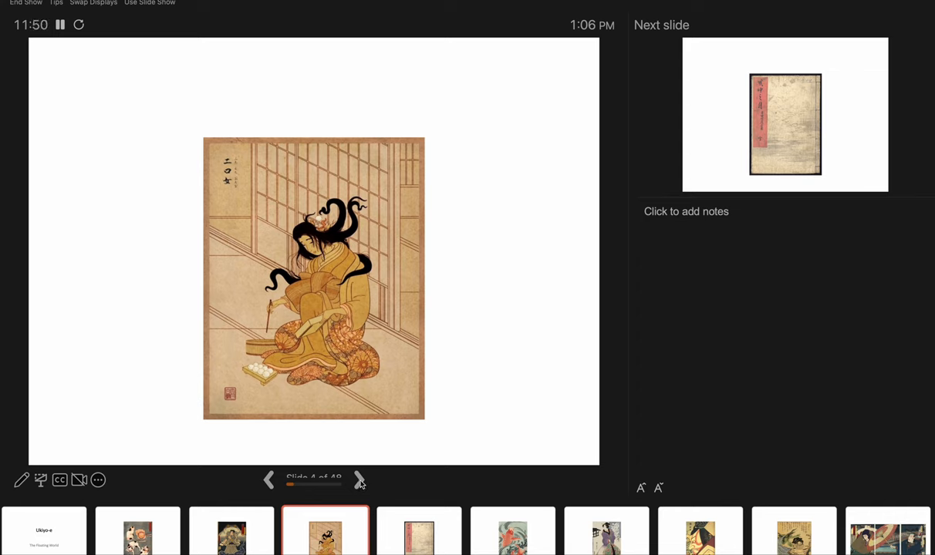
Advance the slideshow to the worn book cover with the red title label.
click(360, 478)
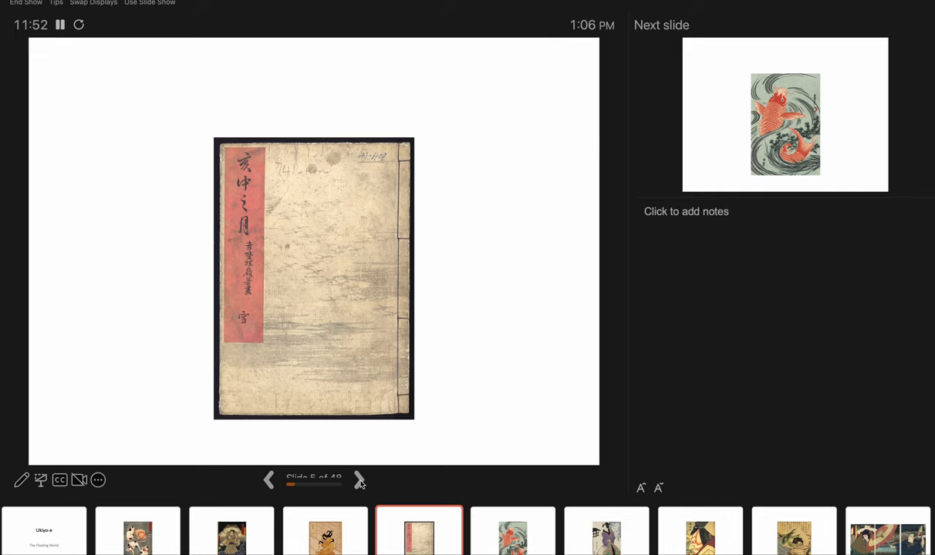
mouse_move(386, 225)
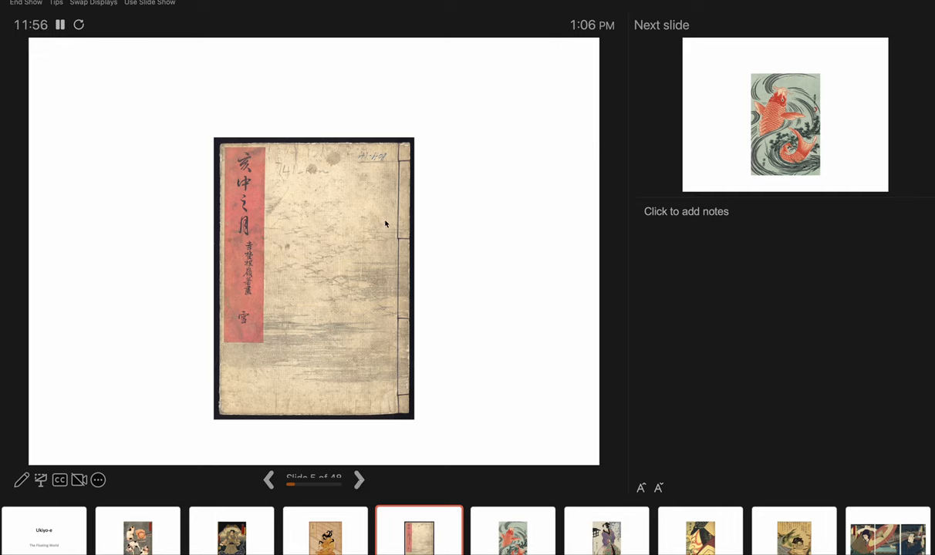
mouse_move(347, 353)
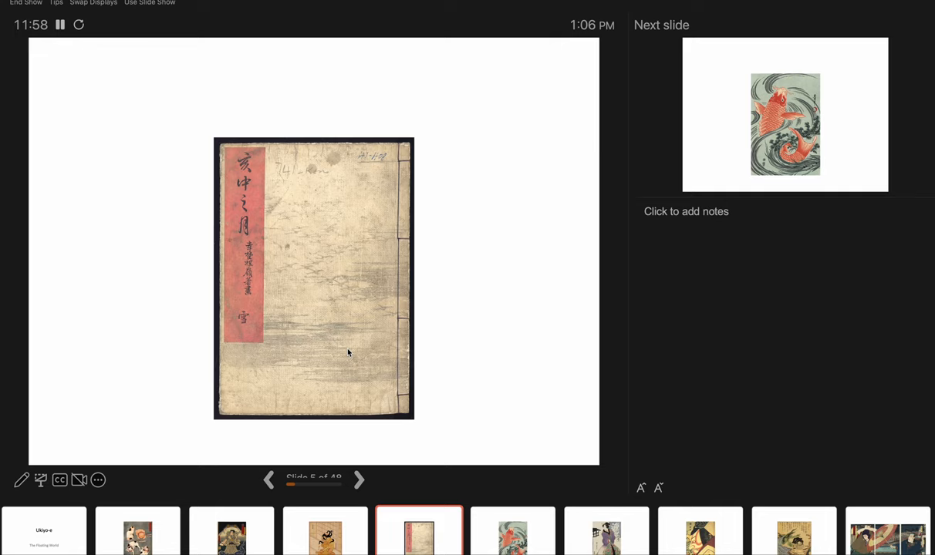
mouse_move(324, 204)
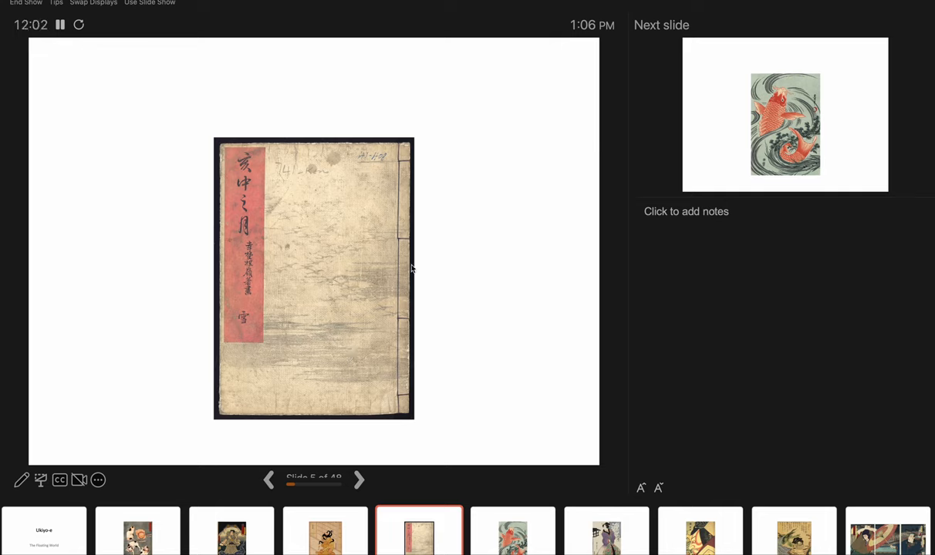
mouse_move(404, 318)
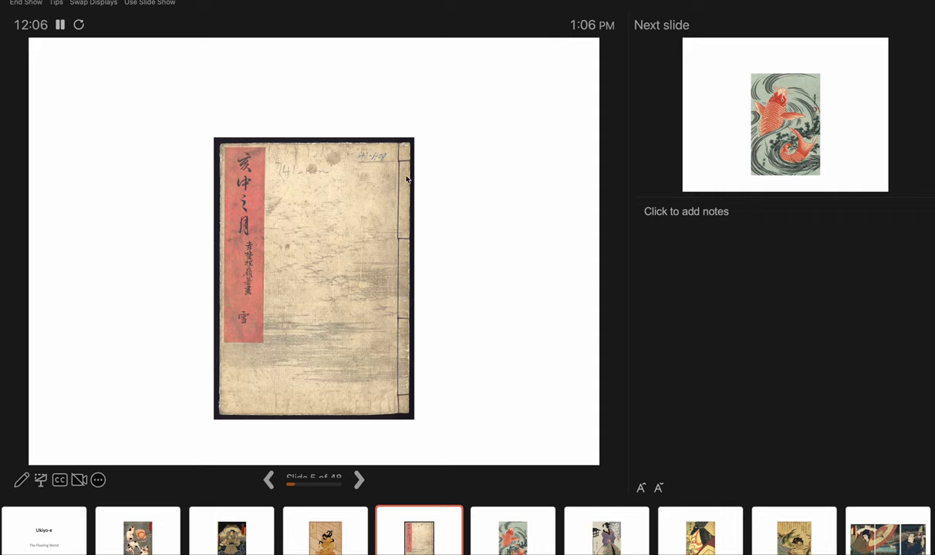
mouse_move(399, 162)
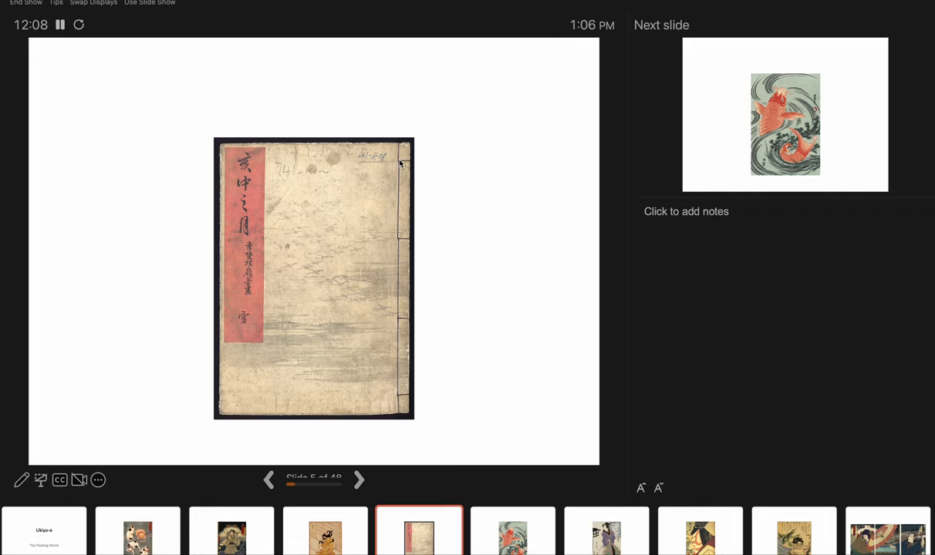
mouse_move(358, 321)
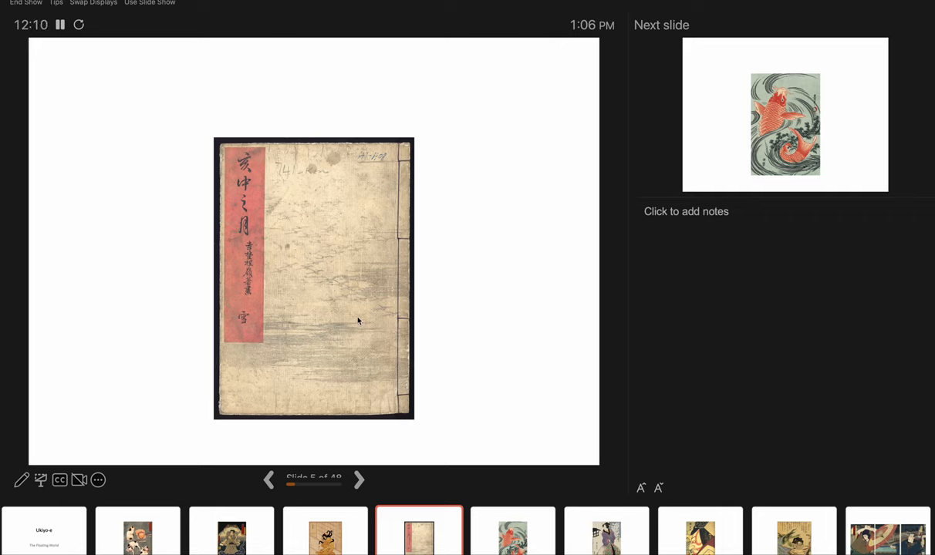
mouse_move(363, 278)
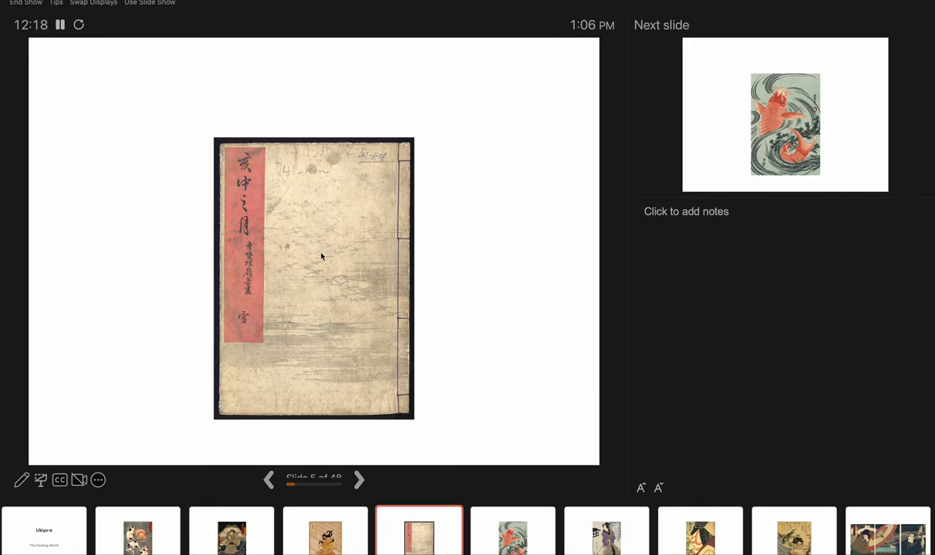
mouse_move(389, 288)
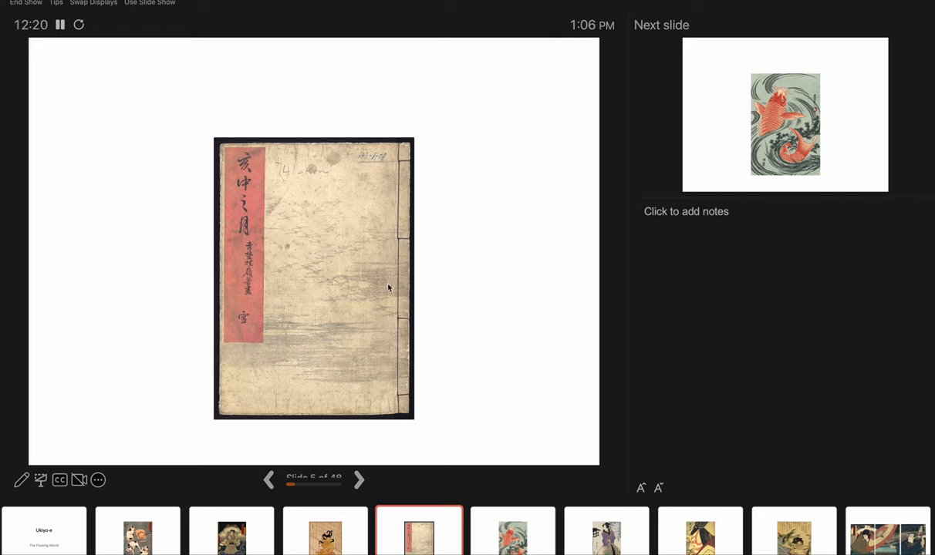
mouse_move(343, 350)
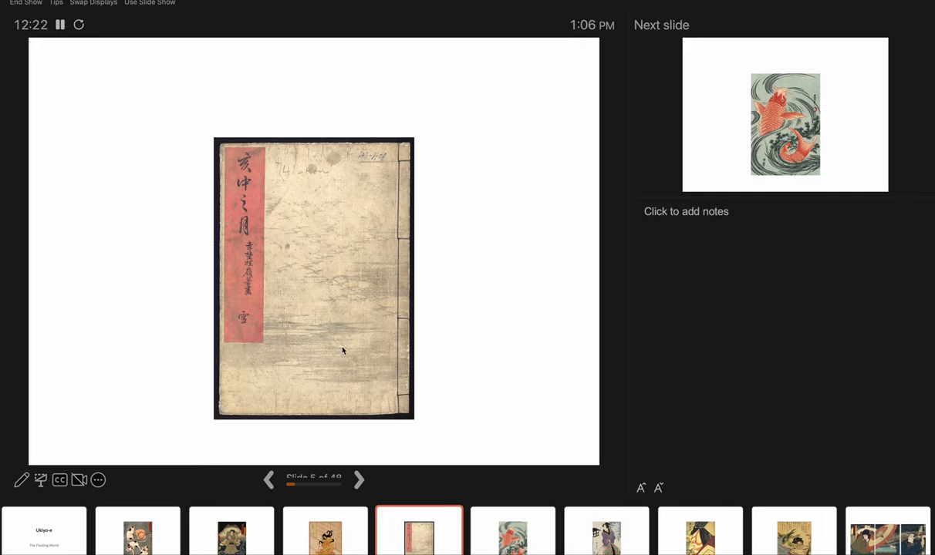
mouse_move(349, 305)
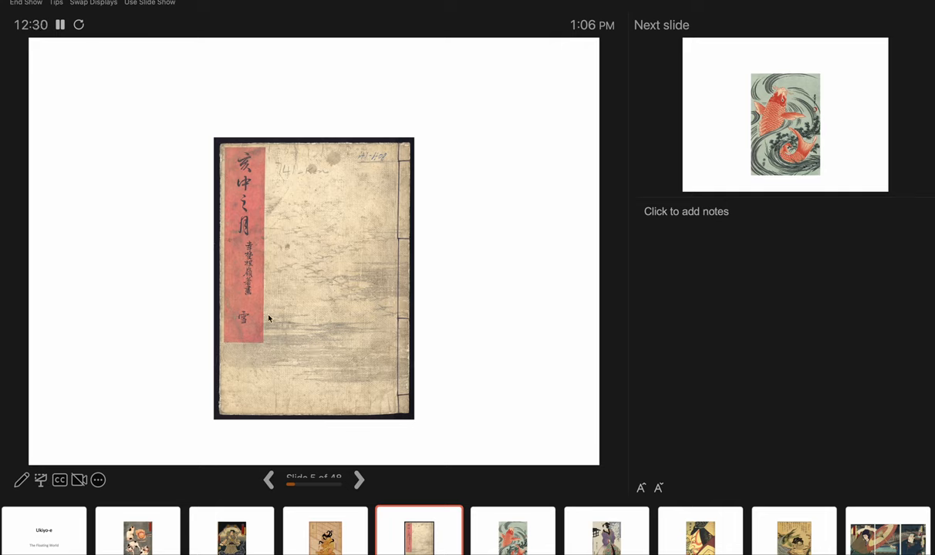
mouse_move(265, 235)
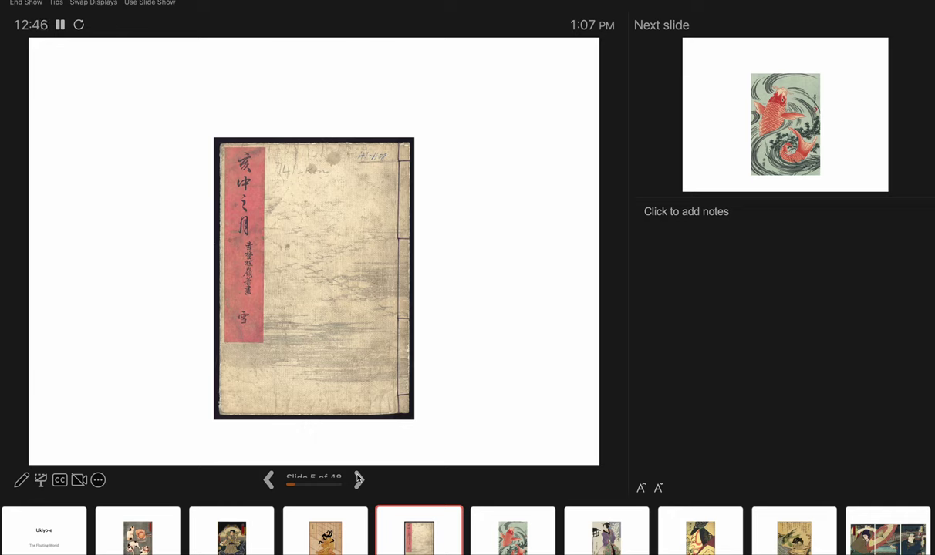
Advance the slideshow to slide 6, the red koi leaping through waves.
click(358, 479)
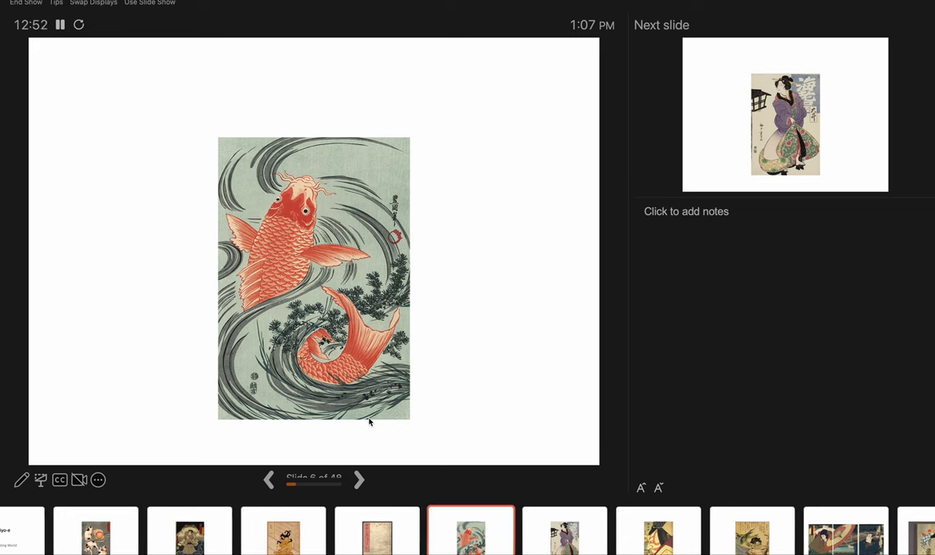
mouse_move(351, 296)
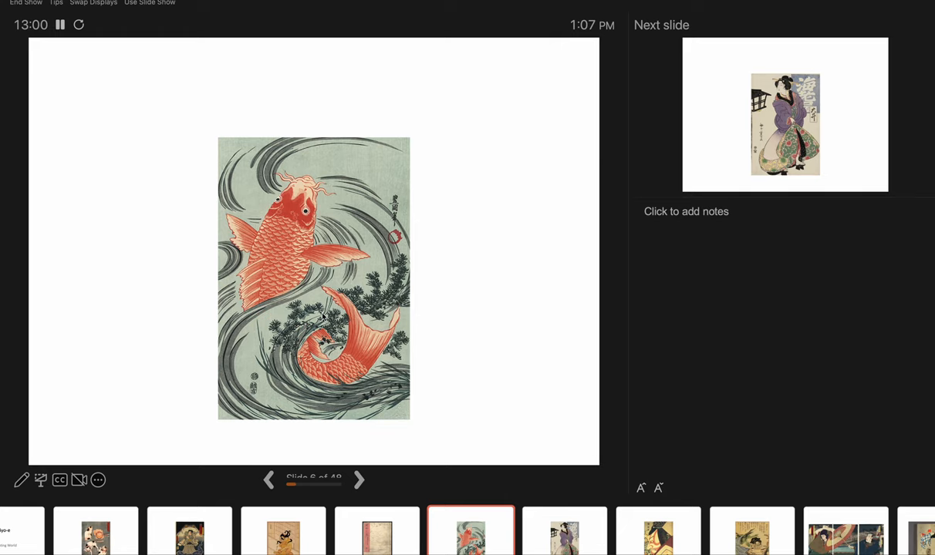
mouse_move(281, 270)
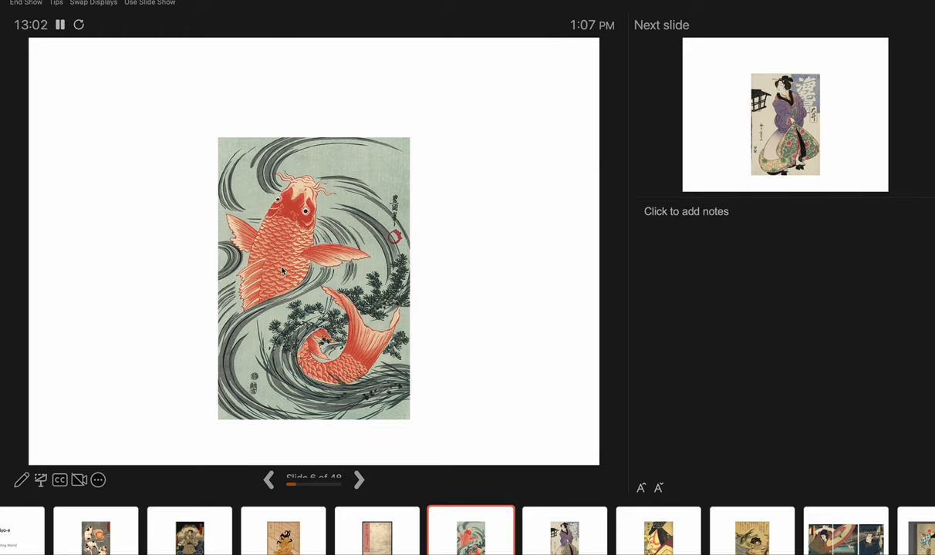
mouse_move(367, 389)
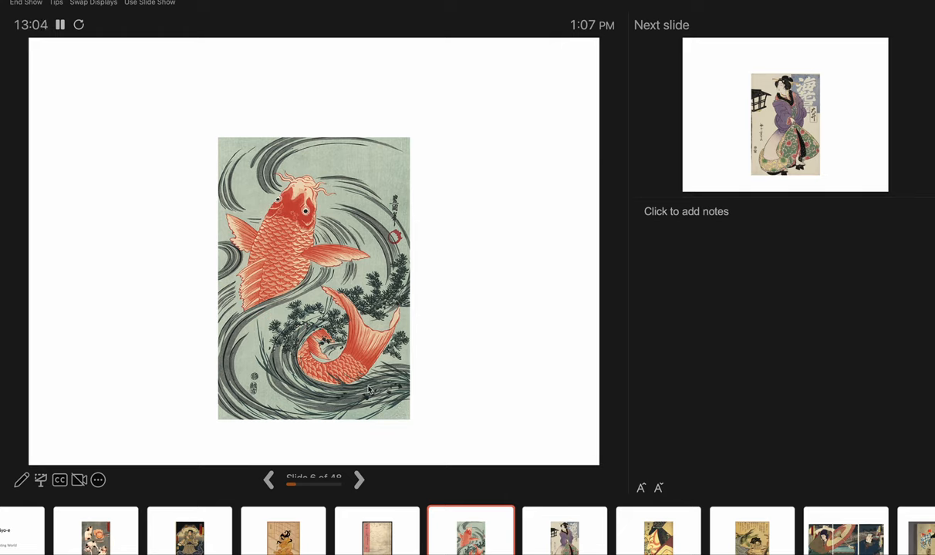
mouse_move(394, 250)
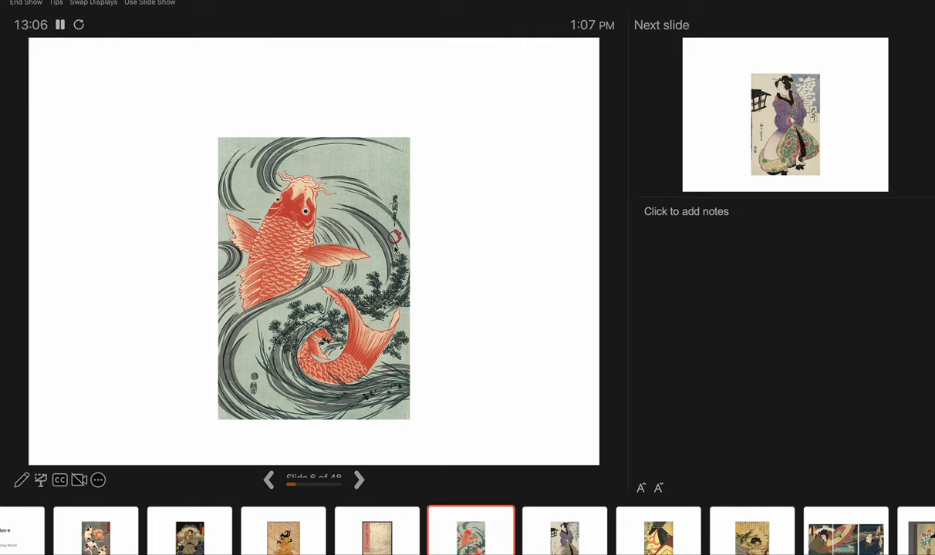
mouse_move(362, 229)
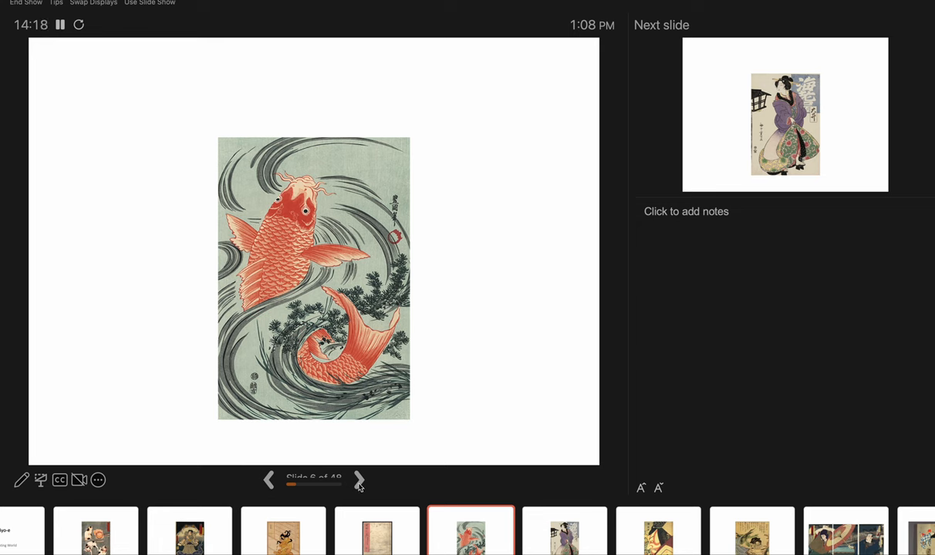
Advance the slideshow to slide 7, the woman in a purple kimono beside a lantern.
click(358, 479)
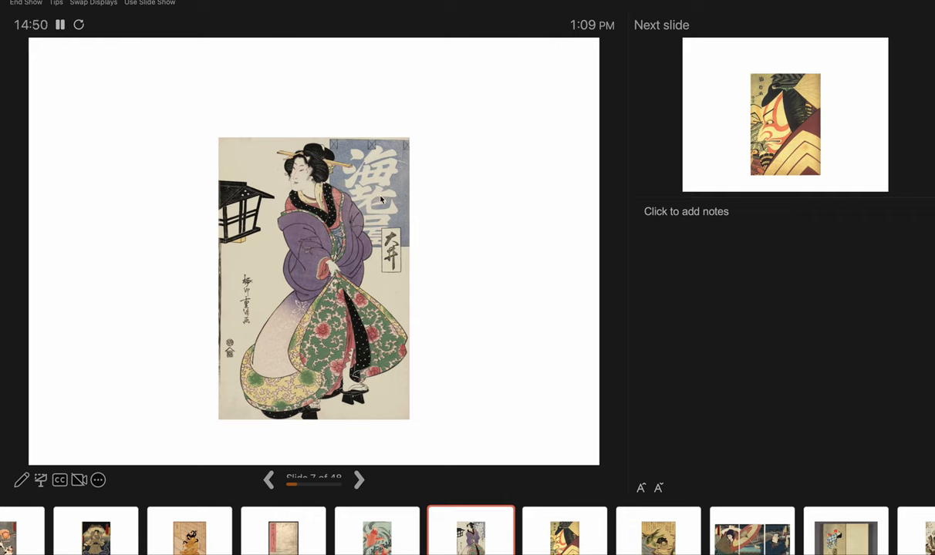
mouse_move(379, 264)
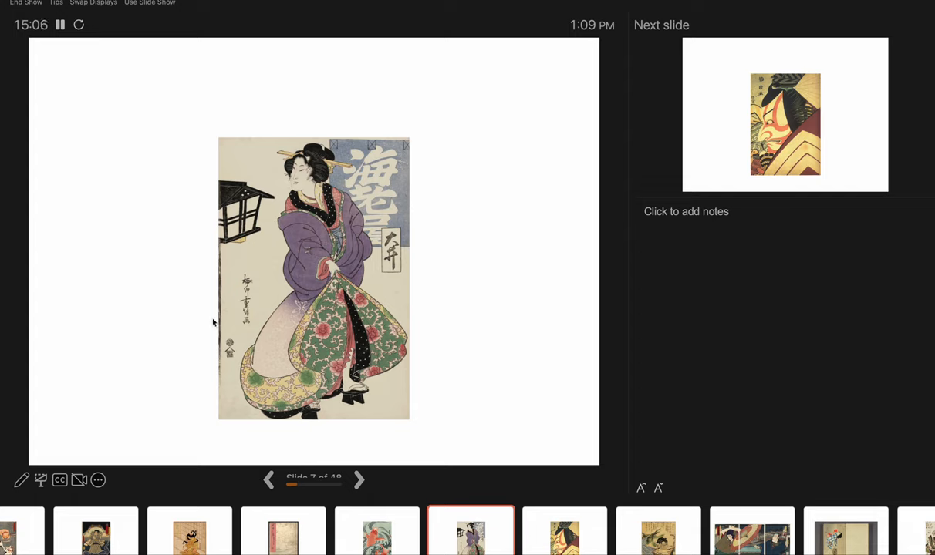
mouse_move(226, 294)
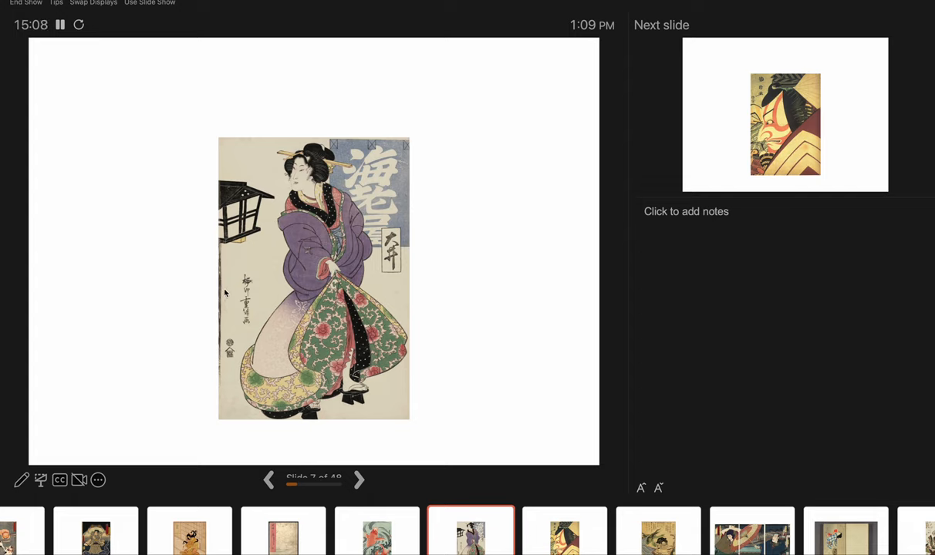
mouse_move(281, 287)
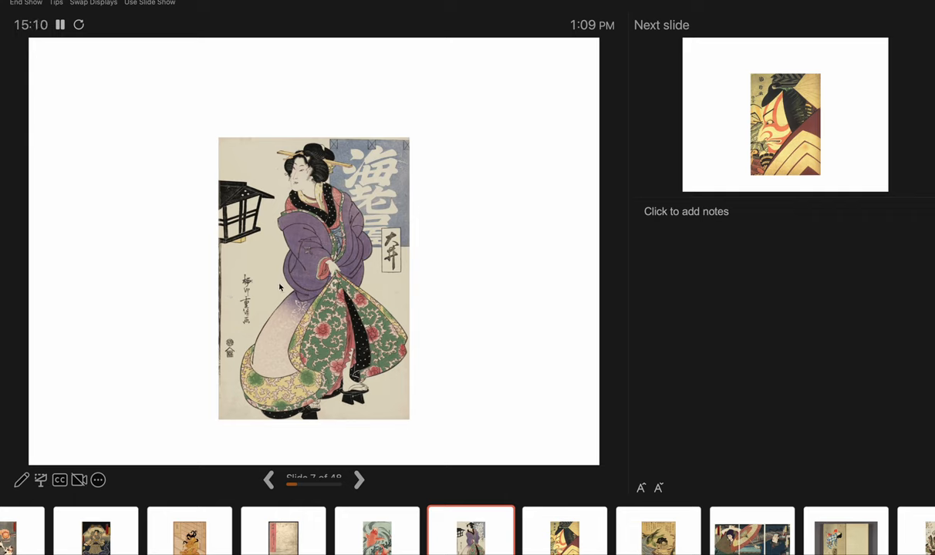
mouse_move(234, 281)
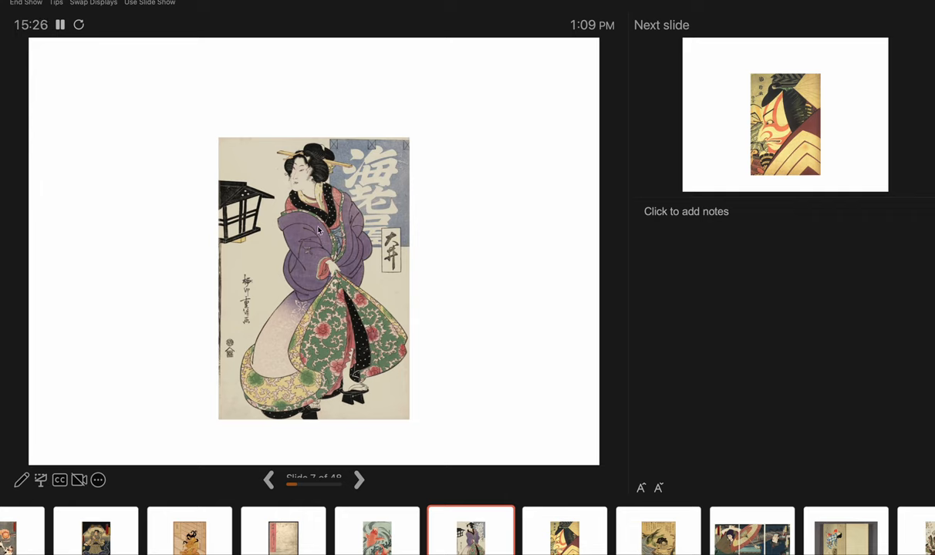
mouse_move(262, 181)
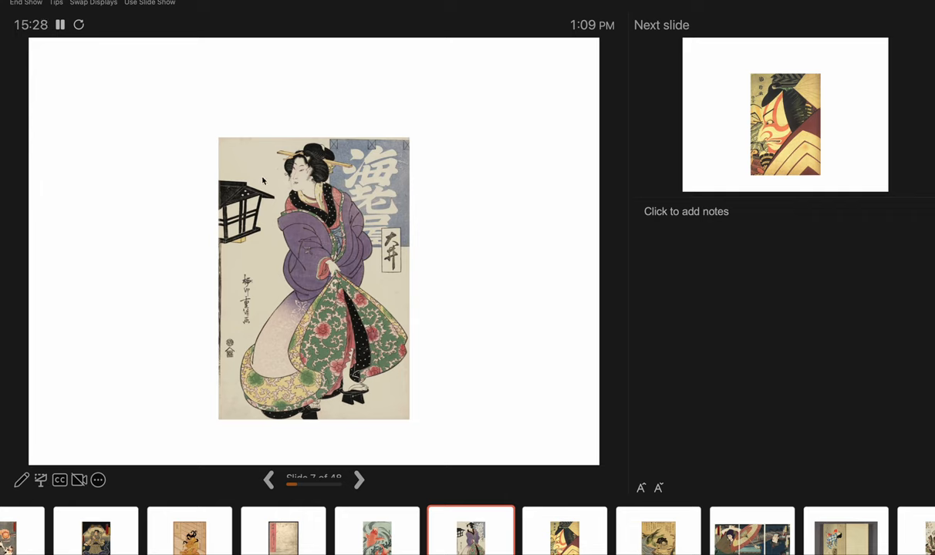
mouse_move(343, 340)
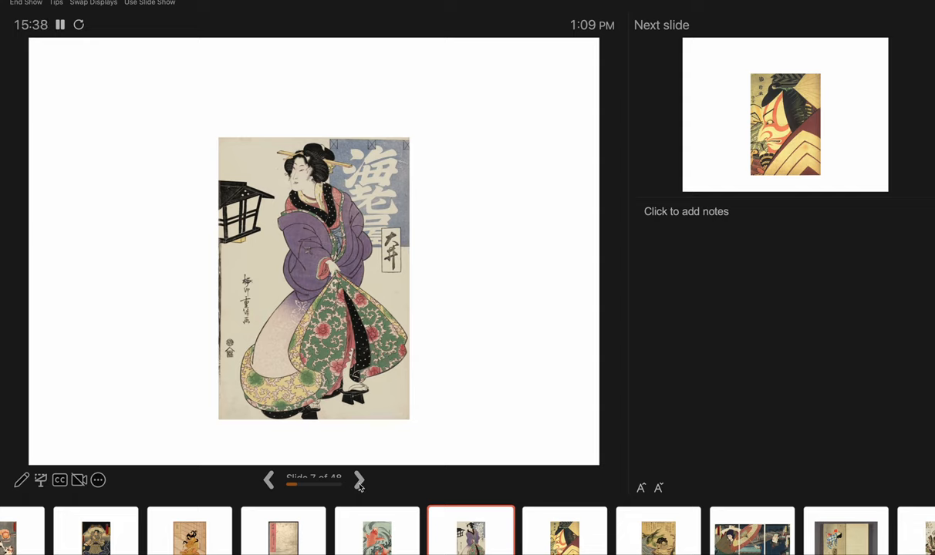
Advance the slideshow to slide 8, the kabuki actor portrait with red face makeup.
click(358, 479)
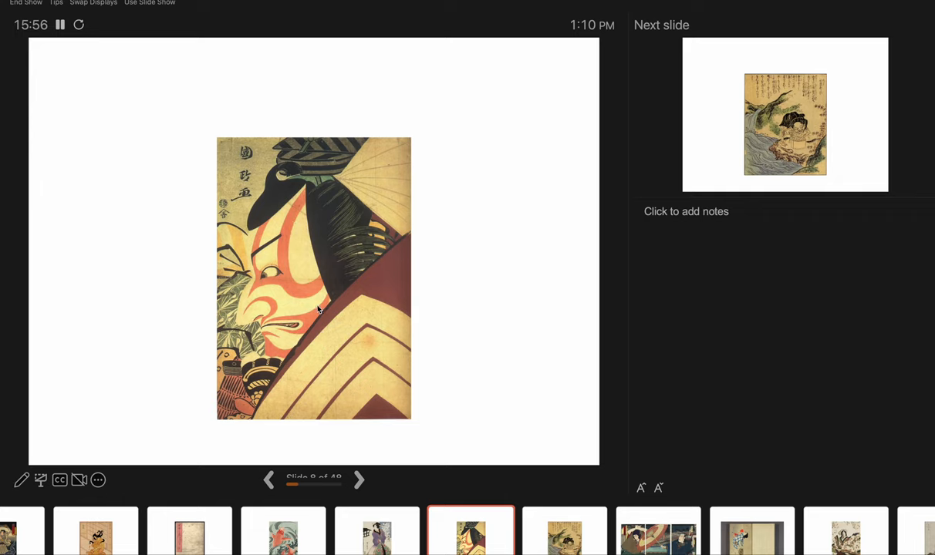
mouse_move(381, 354)
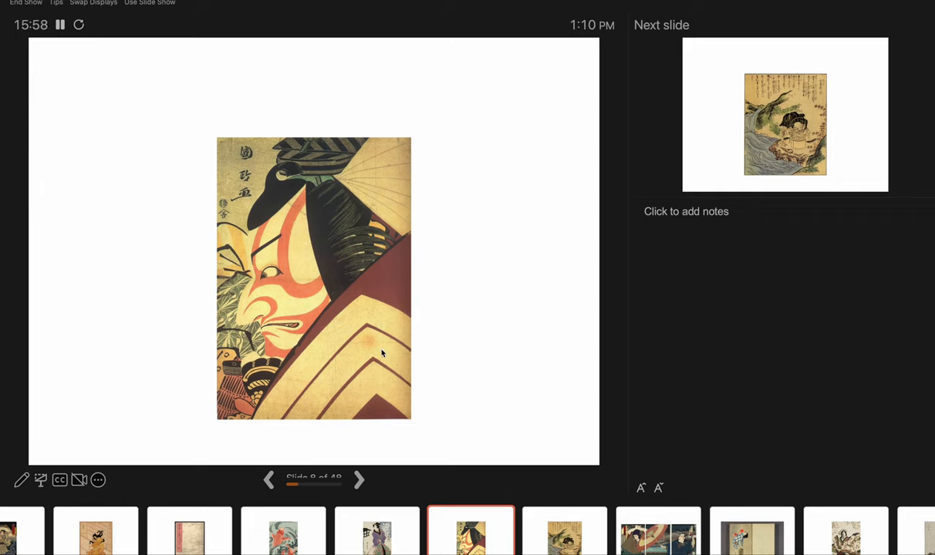
mouse_move(367, 338)
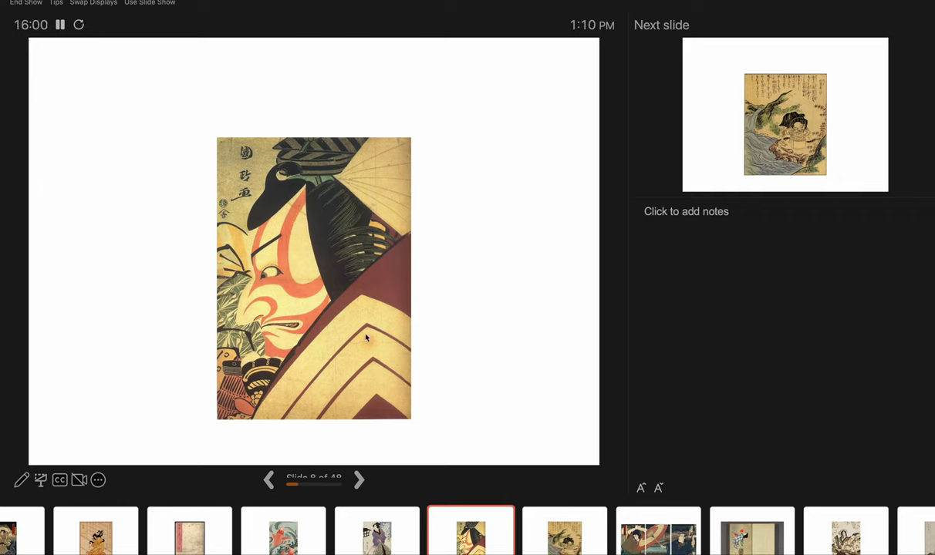
mouse_move(355, 354)
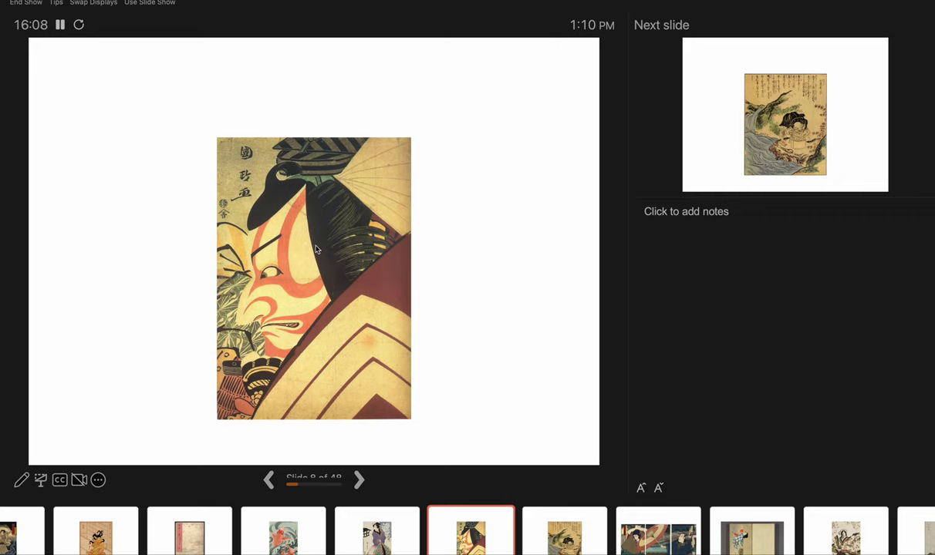
mouse_move(272, 300)
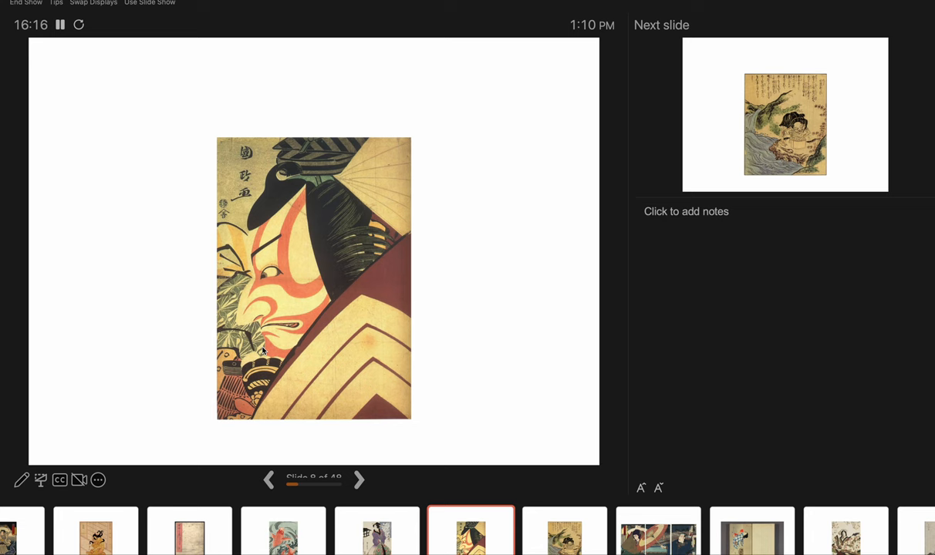
Advance the slideshow to slide 9, the figure beside a waterfall under calligraphy.
click(358, 480)
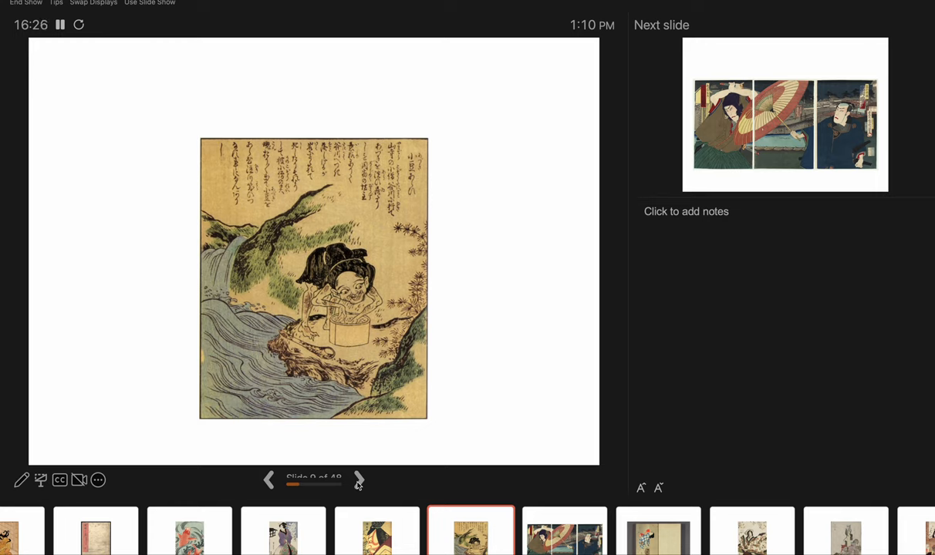
mouse_move(358, 439)
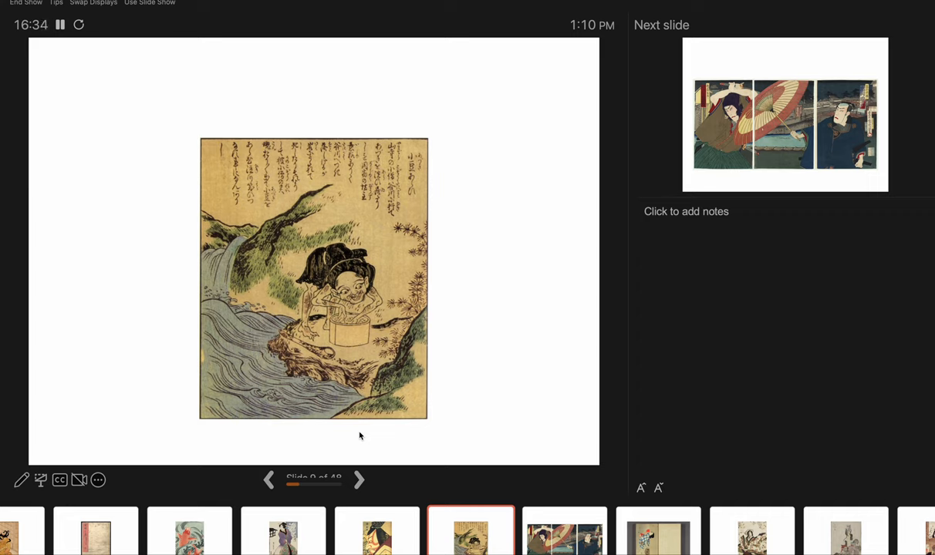
Go back to slide 8, the kabuki actor portrait, with the waterfall scene queued next.
click(358, 480)
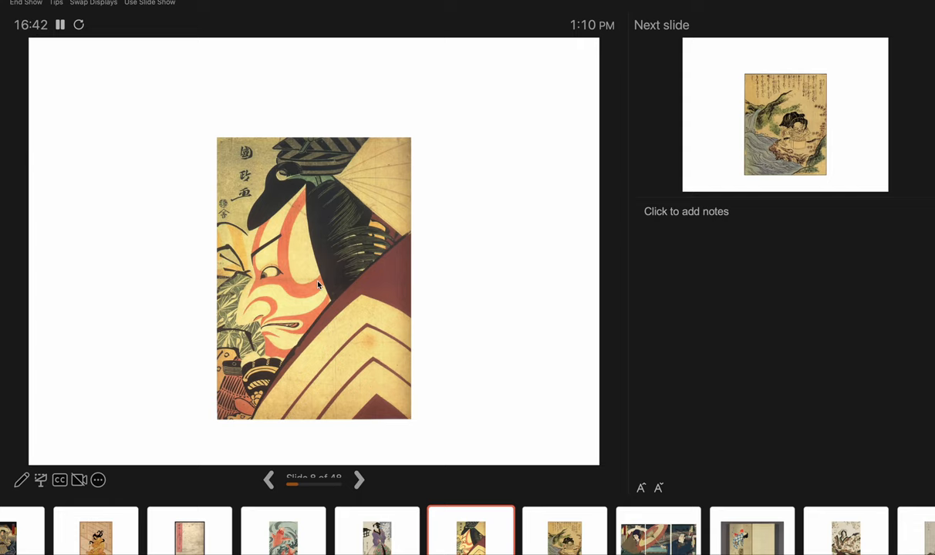
mouse_move(358, 478)
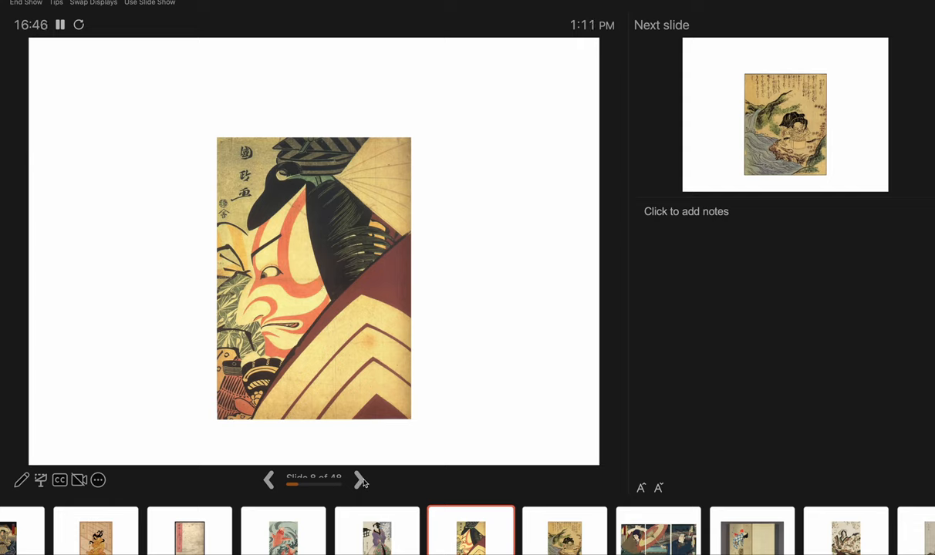
Advance again to slide 9, the waterfall print, with the triptych queued next.
click(360, 480)
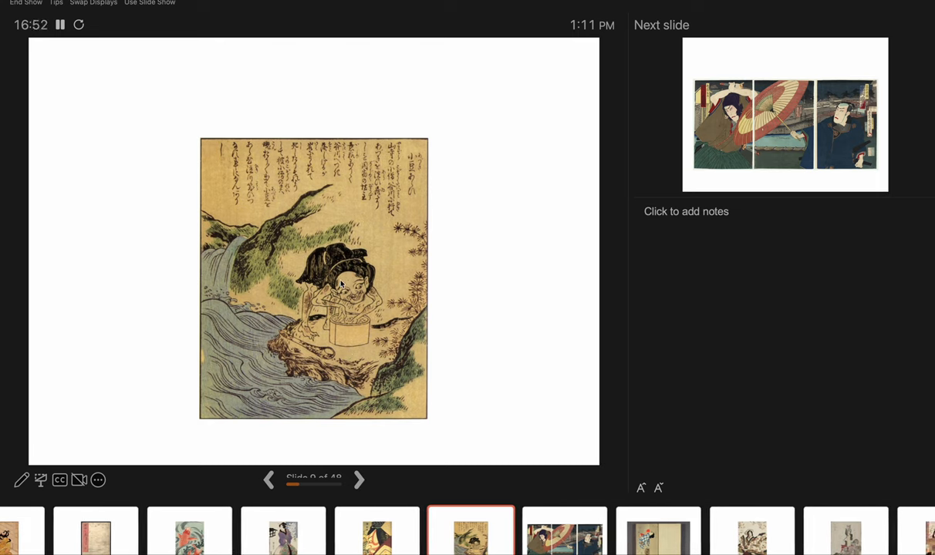
mouse_move(223, 372)
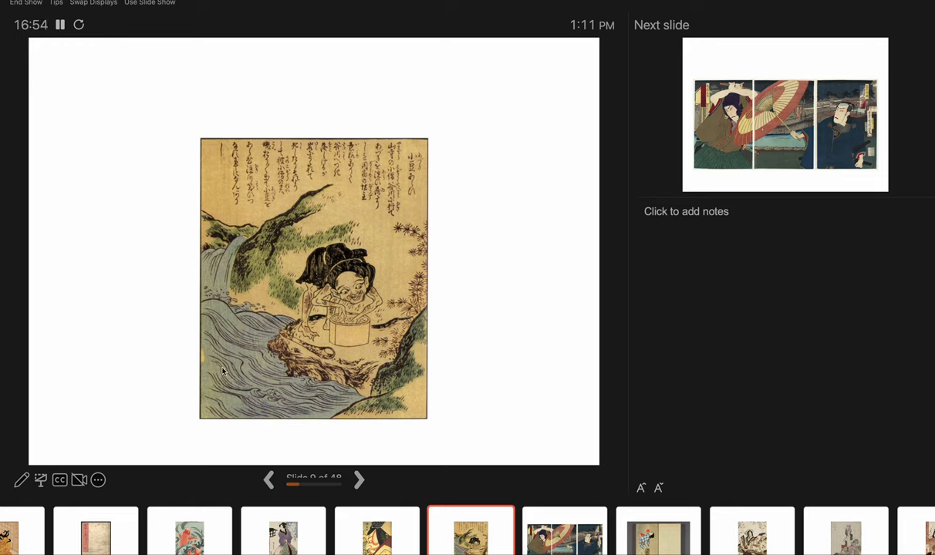
mouse_move(321, 379)
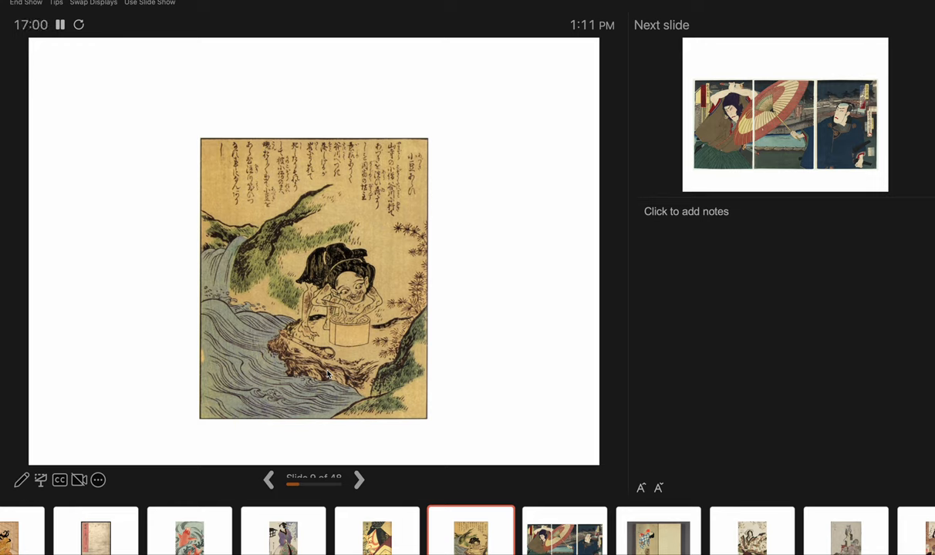
mouse_move(381, 324)
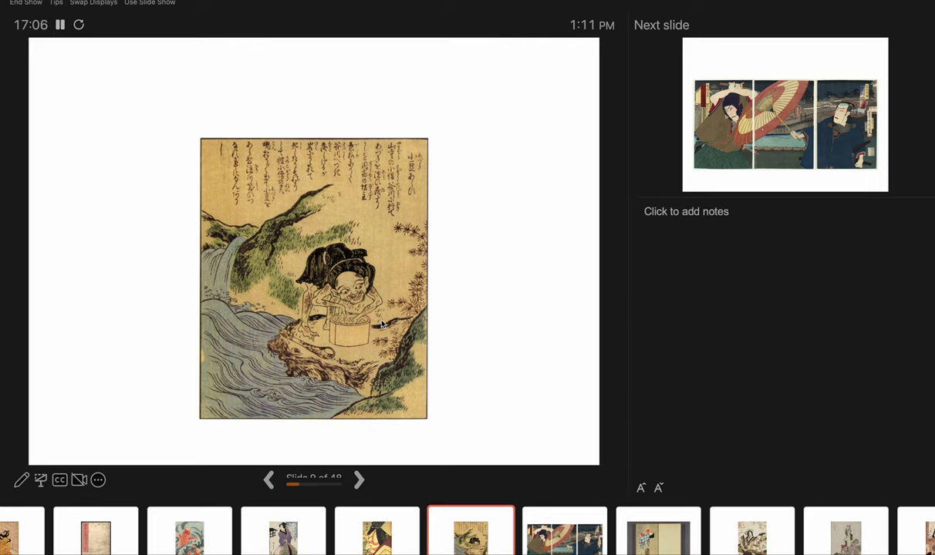
mouse_move(338, 244)
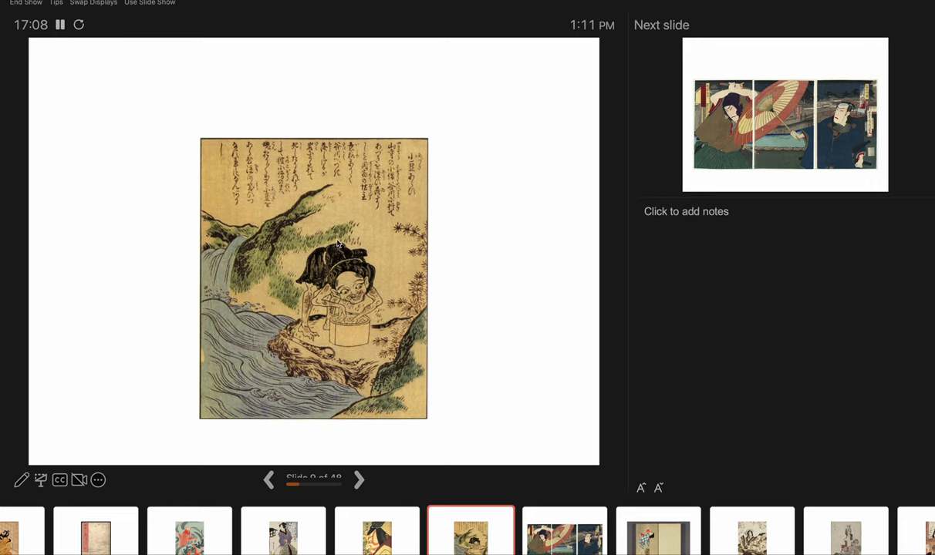
mouse_move(354, 159)
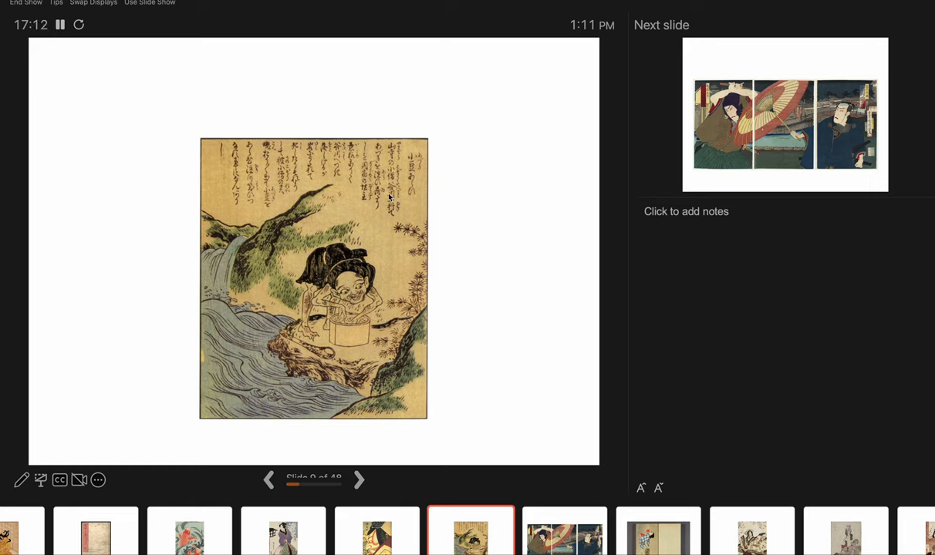
mouse_move(410, 192)
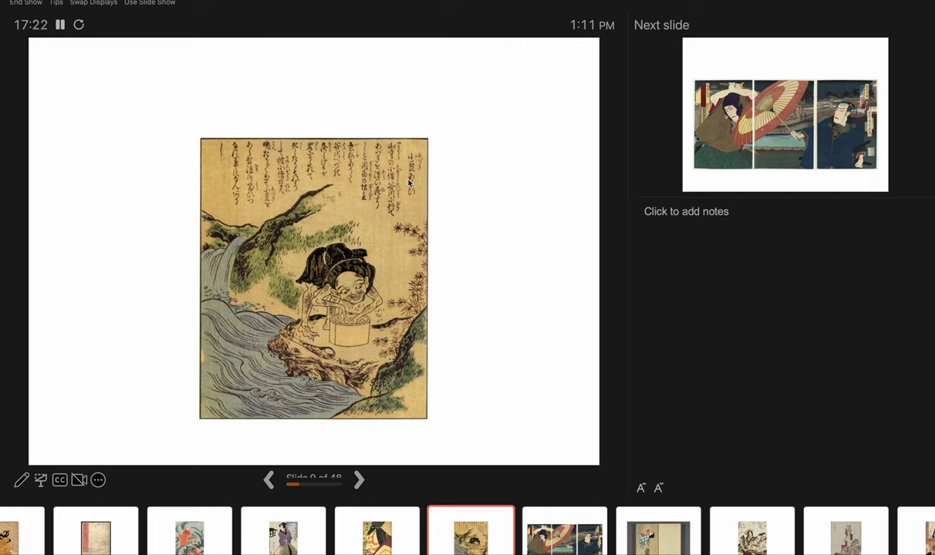
mouse_move(324, 167)
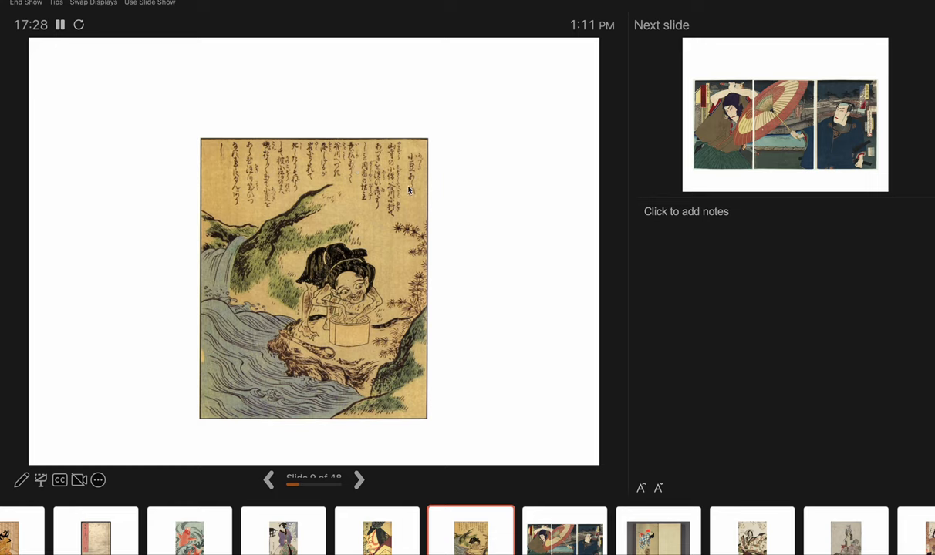
mouse_move(411, 194)
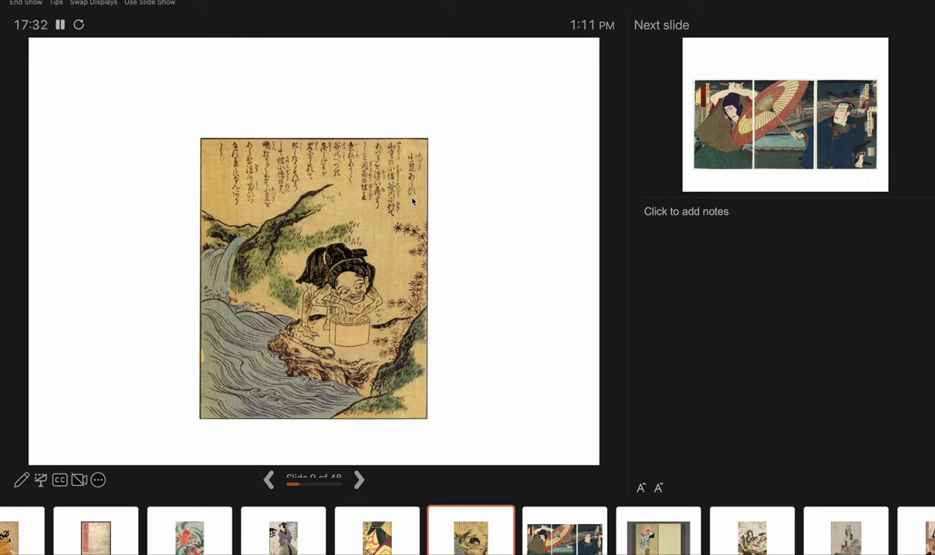
mouse_move(301, 286)
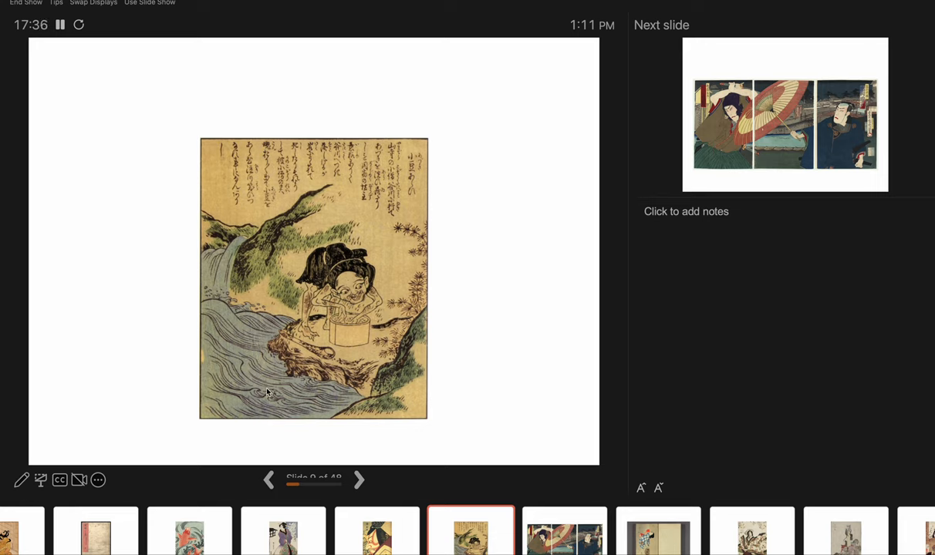
mouse_move(296, 341)
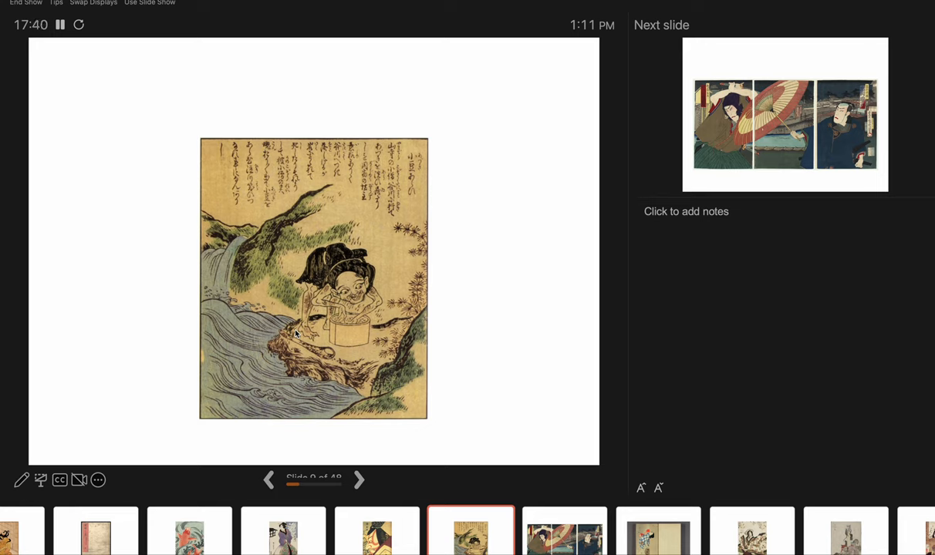
mouse_move(364, 452)
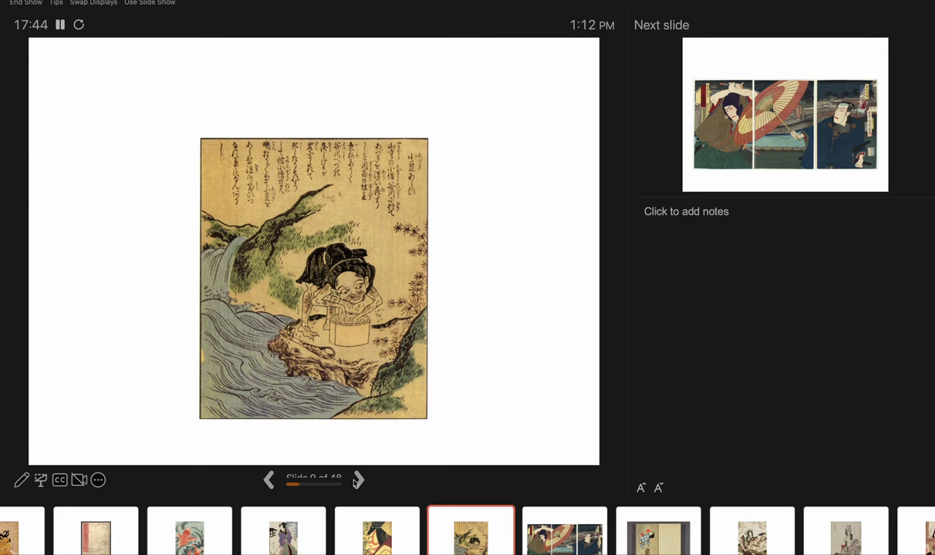
Advance the slideshow to slide 10, the red-umbrella swordsmen triptych.
click(358, 480)
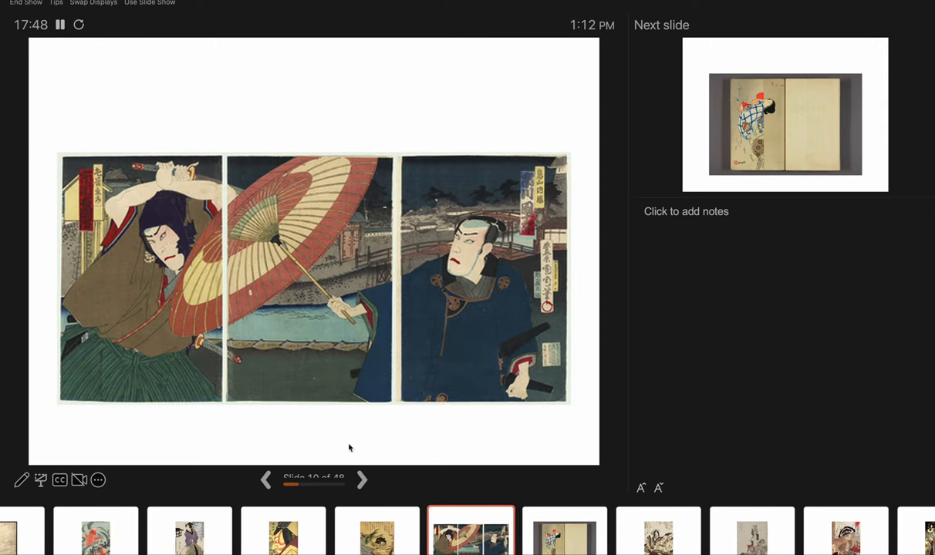
mouse_move(93, 315)
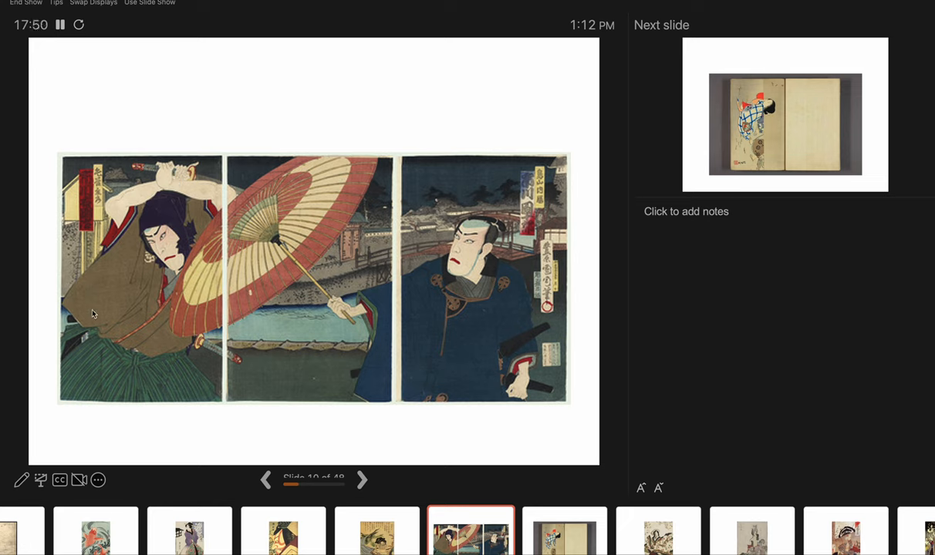
mouse_move(199, 163)
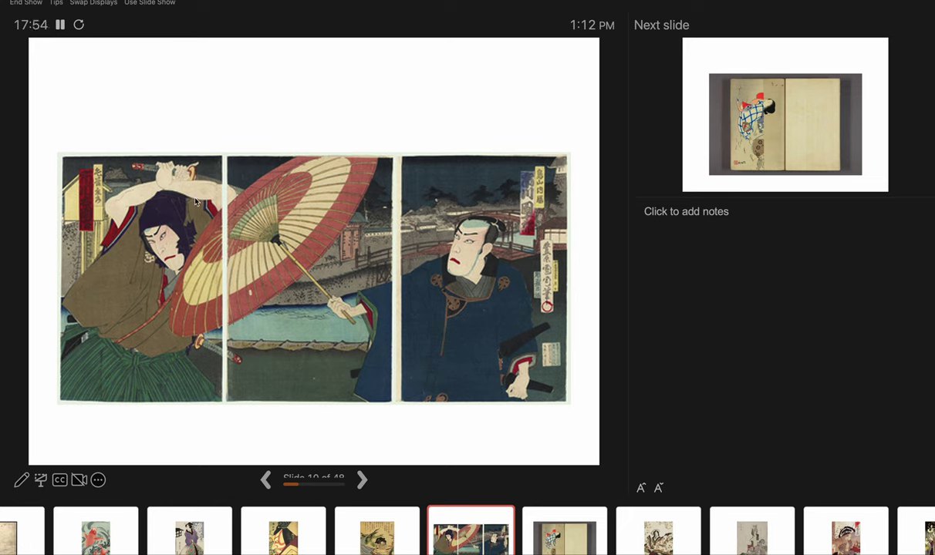
mouse_move(244, 281)
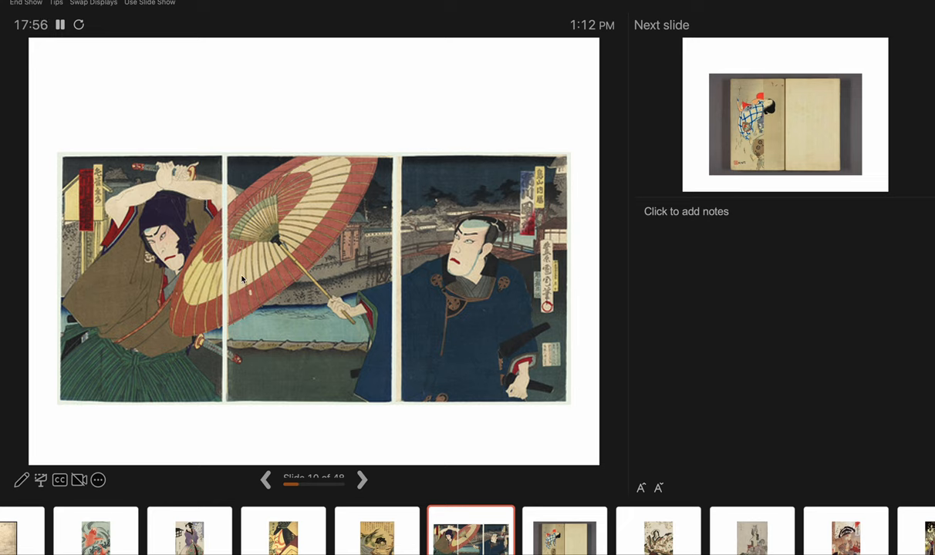
mouse_move(478, 293)
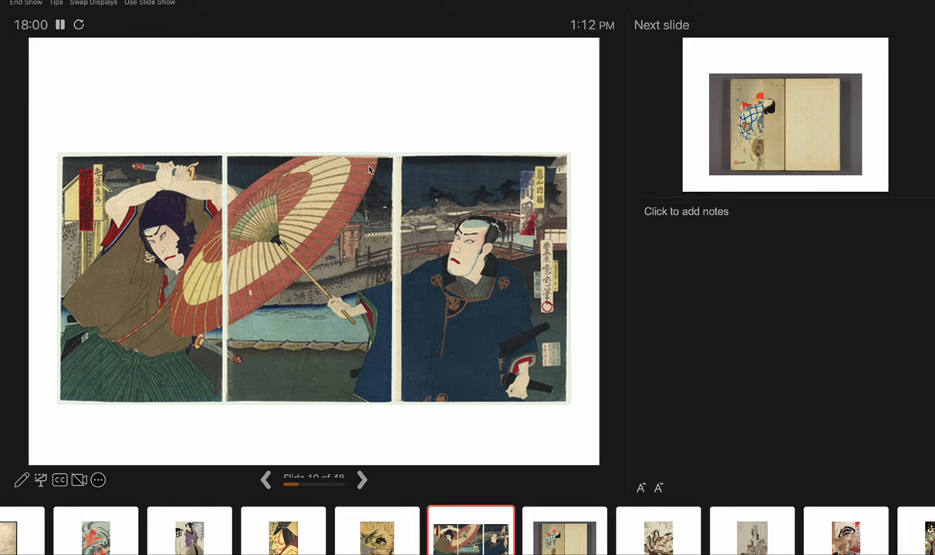
mouse_move(354, 278)
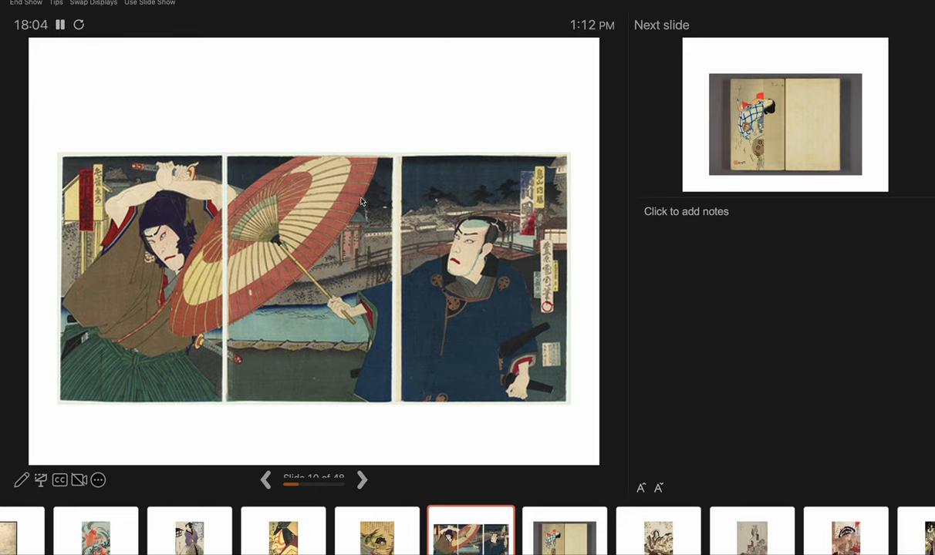
mouse_move(239, 213)
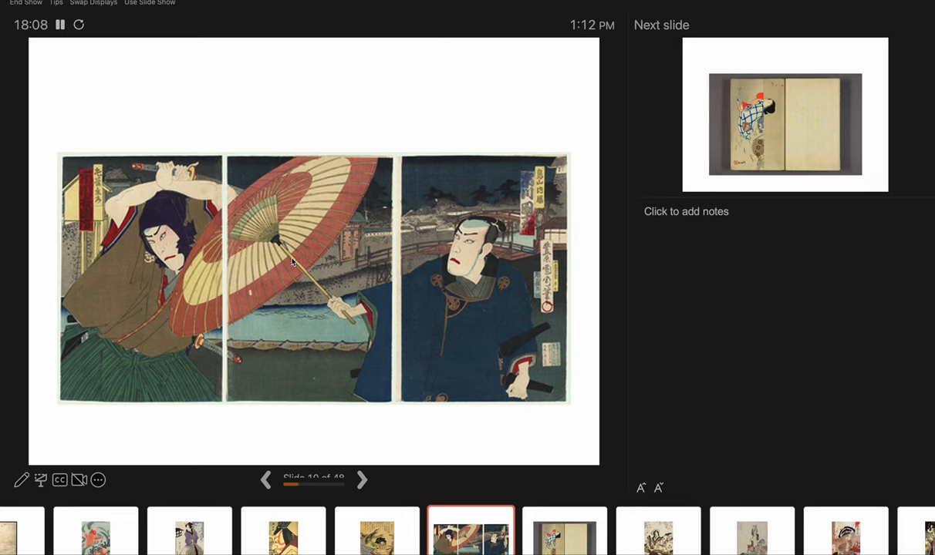
mouse_move(363, 275)
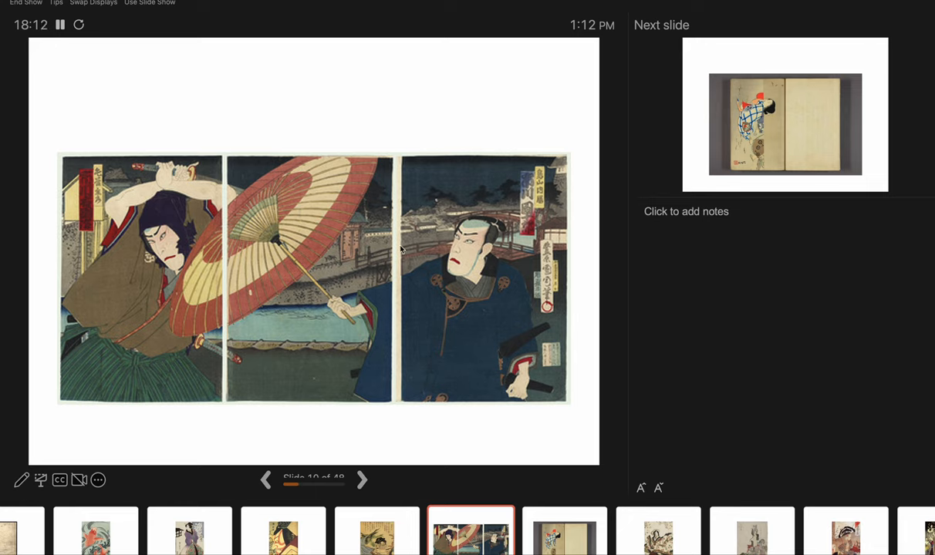
mouse_move(412, 344)
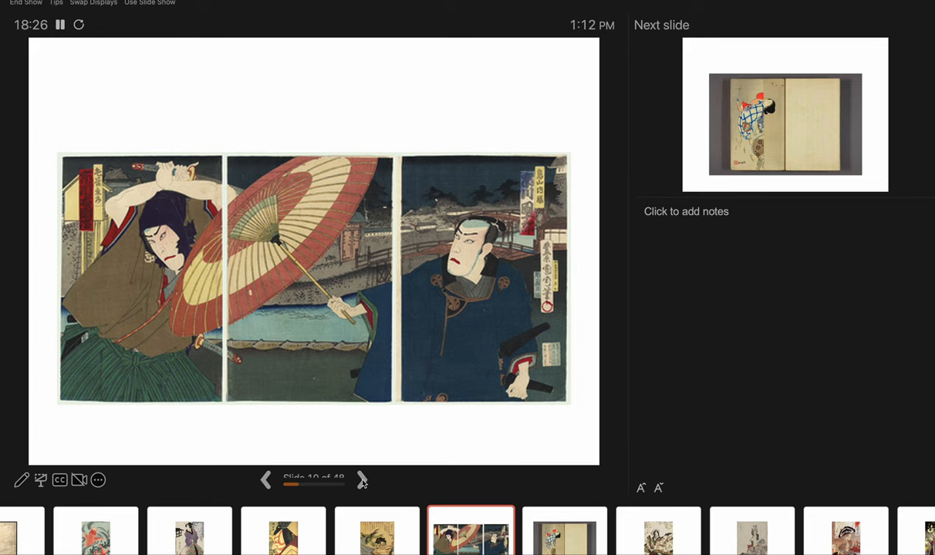
Advance the slideshow to slide 11, the open-book print of a figure in a checked robe.
click(362, 478)
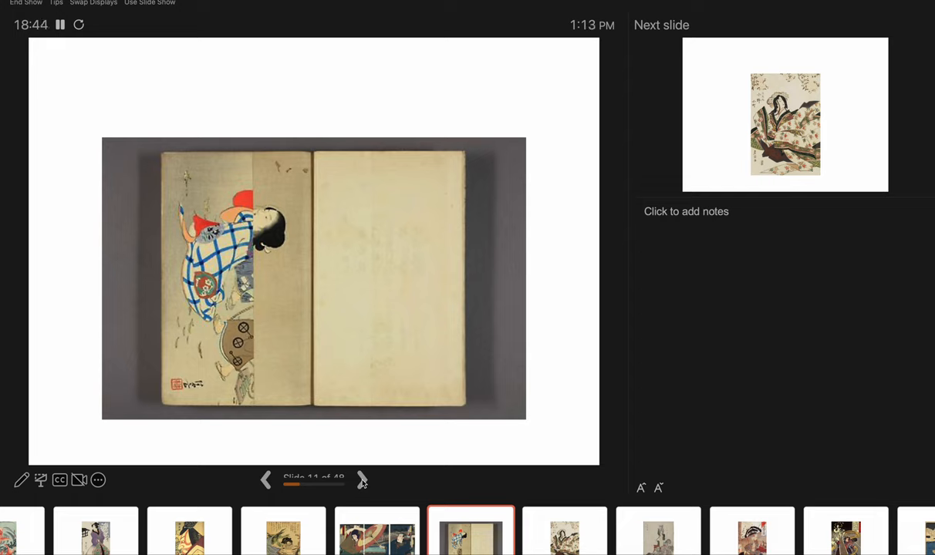
mouse_move(287, 275)
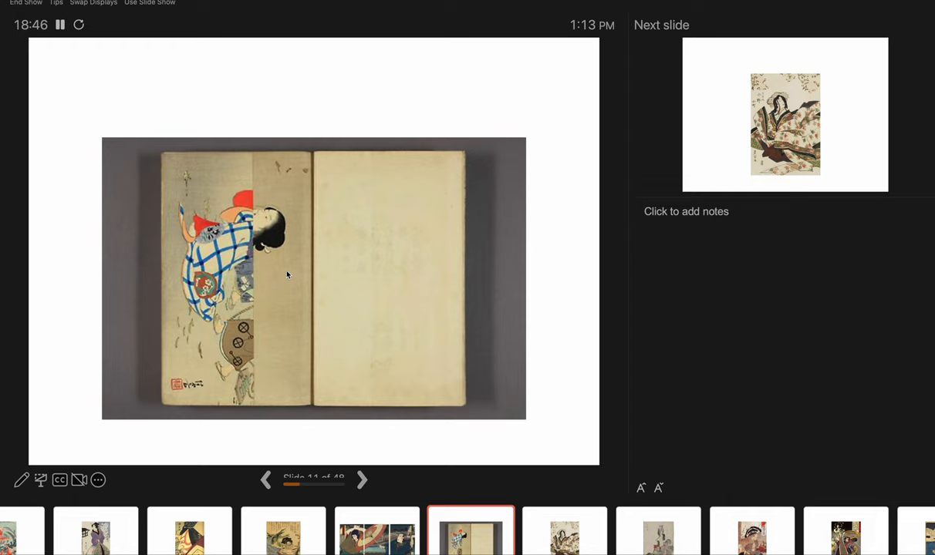
mouse_move(256, 293)
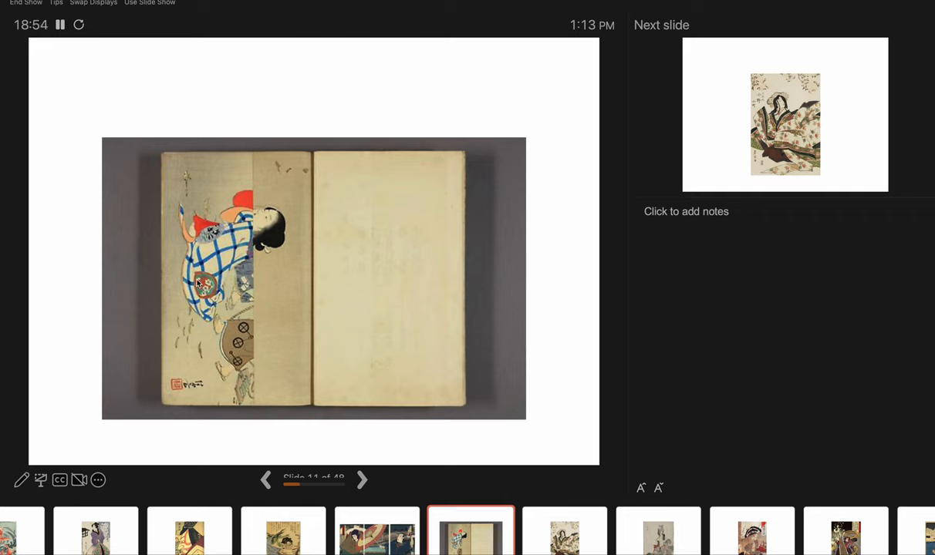
mouse_move(255, 238)
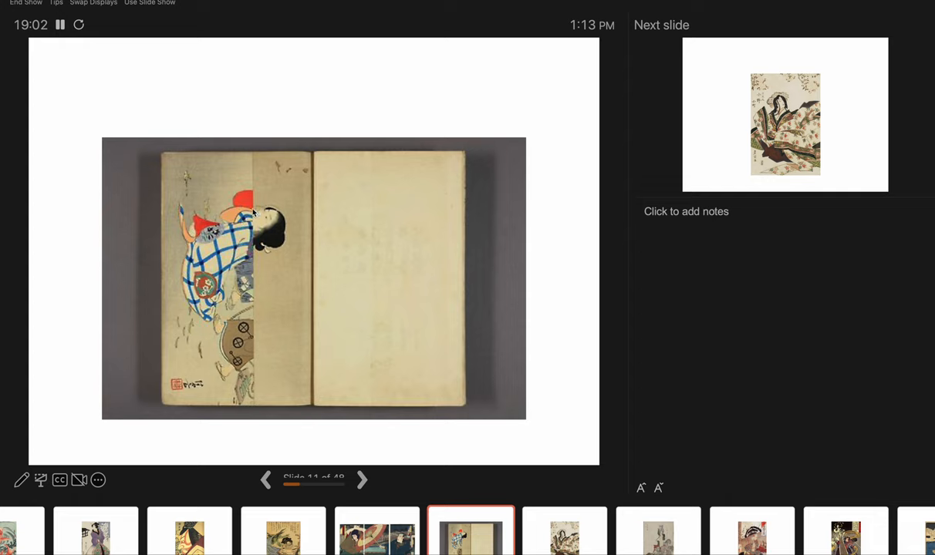
mouse_move(257, 247)
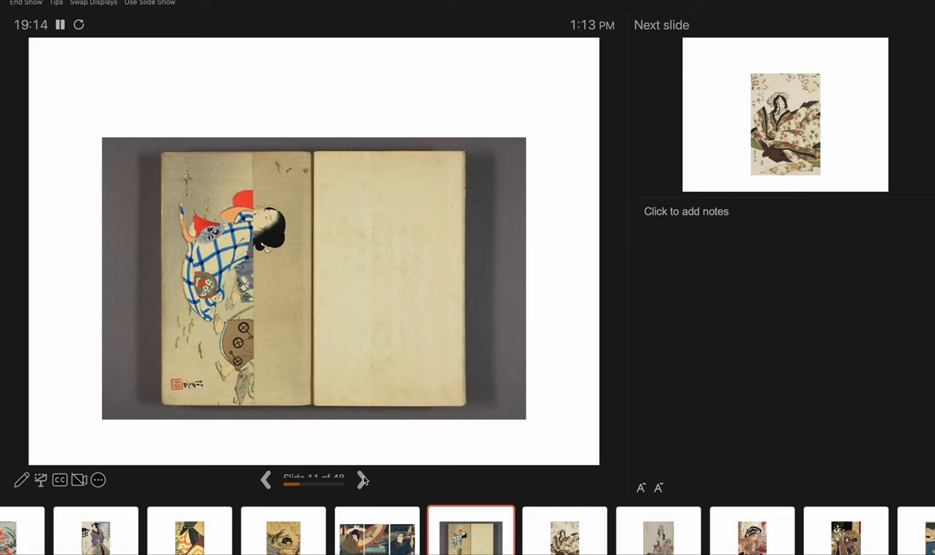
click(363, 478)
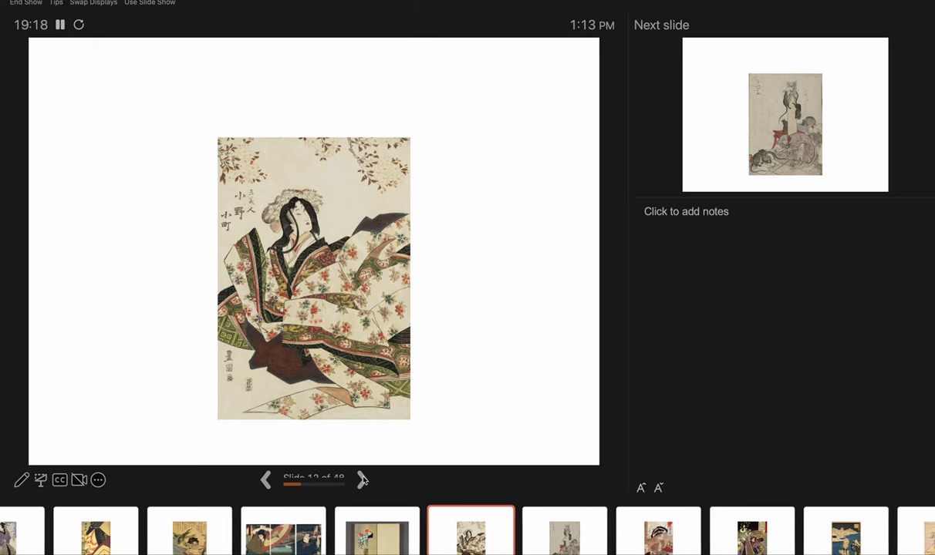
mouse_move(358, 431)
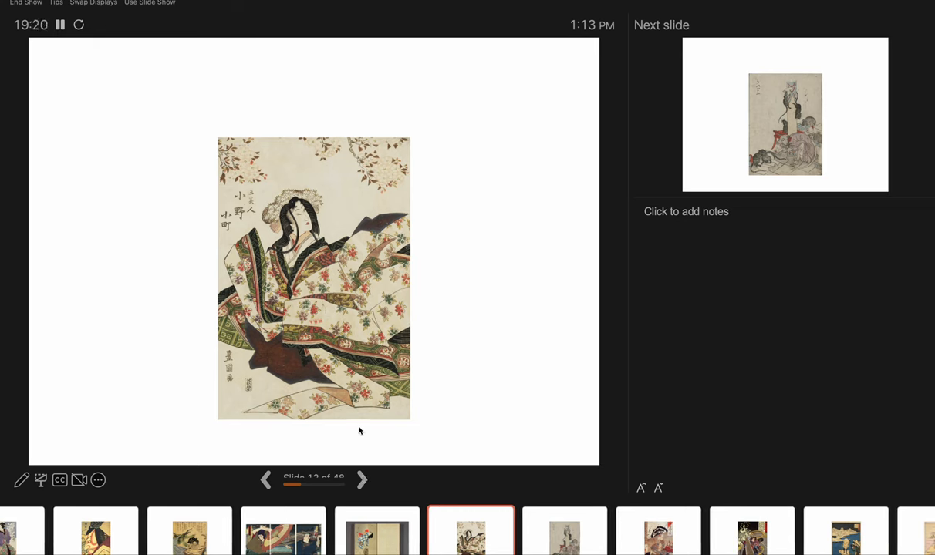
mouse_move(358, 406)
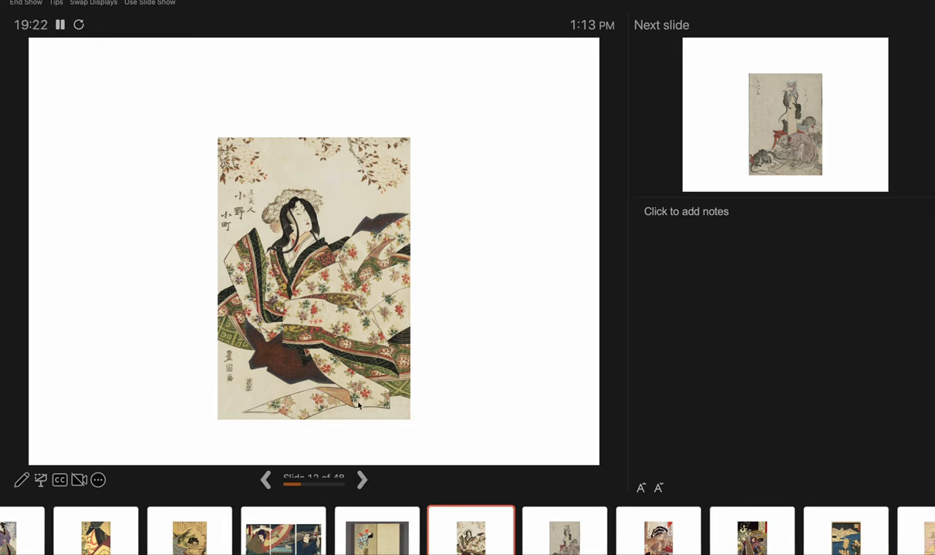
mouse_move(401, 264)
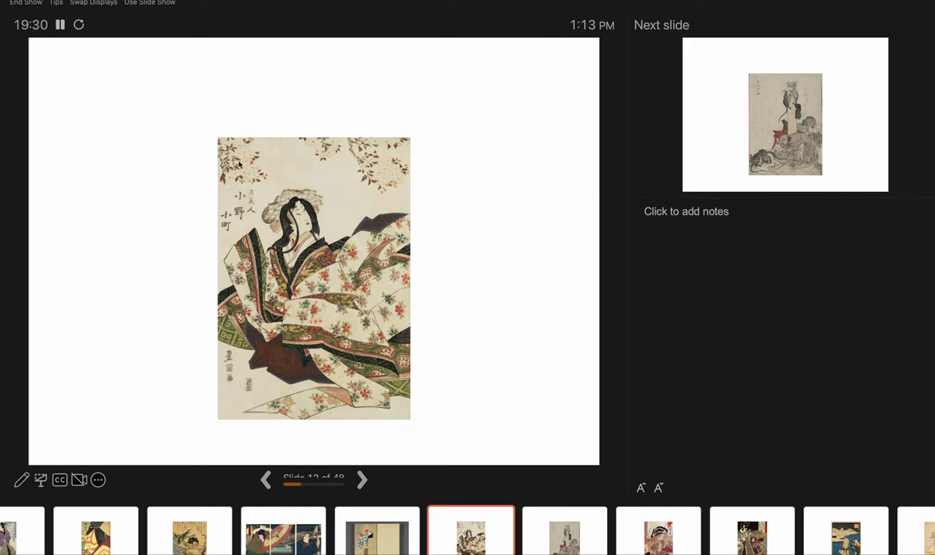
mouse_move(353, 156)
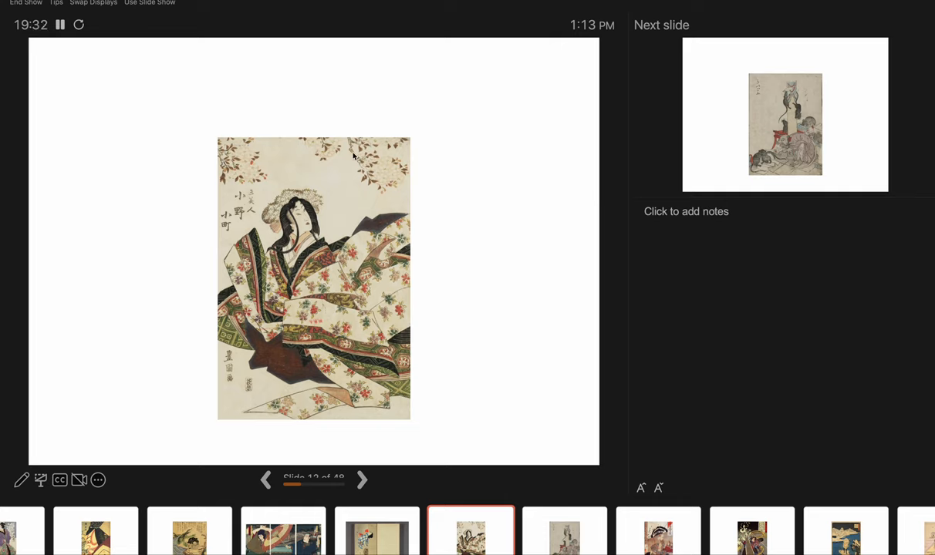
mouse_move(370, 167)
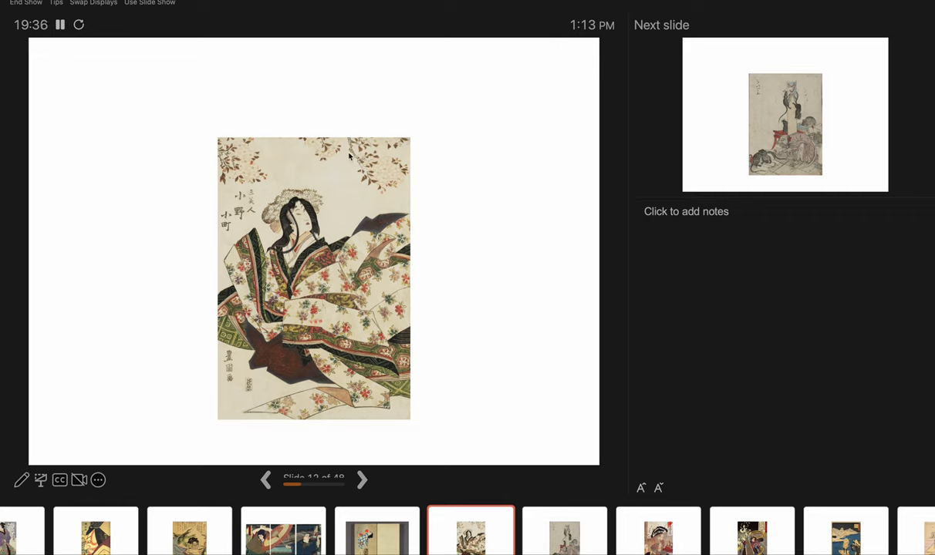
mouse_move(386, 173)
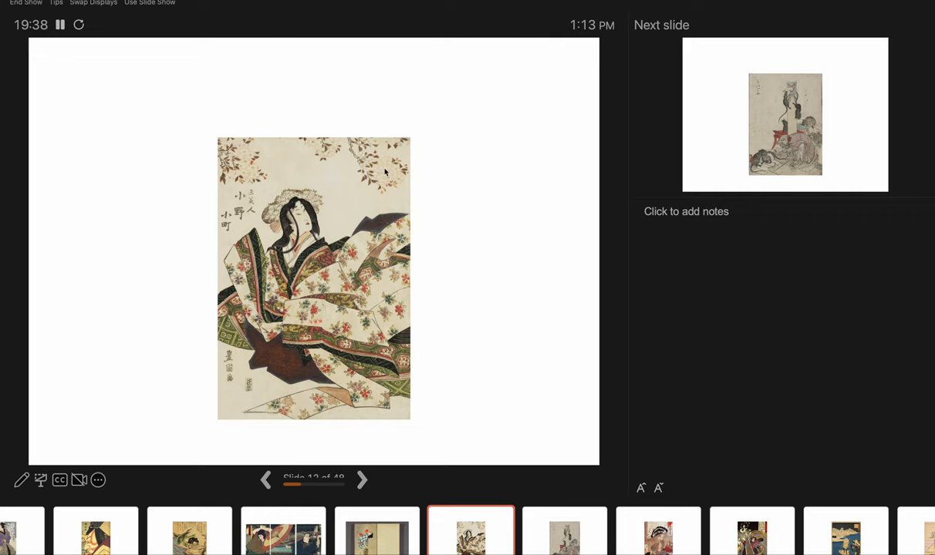
mouse_move(474, 90)
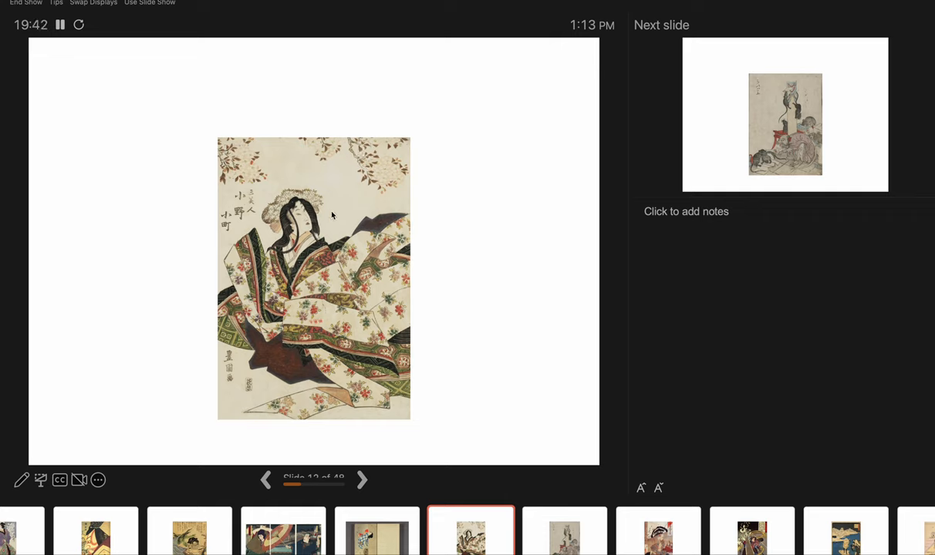
mouse_move(336, 174)
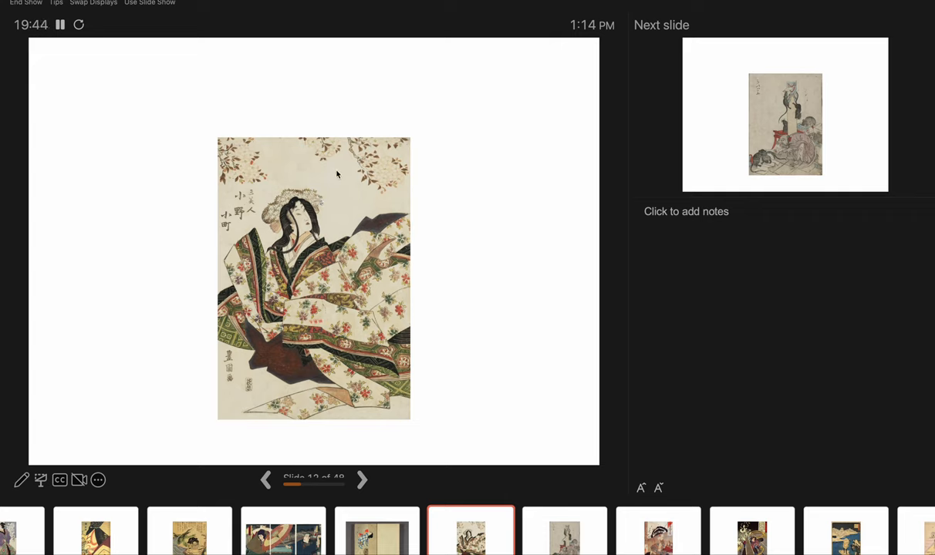
mouse_move(203, 266)
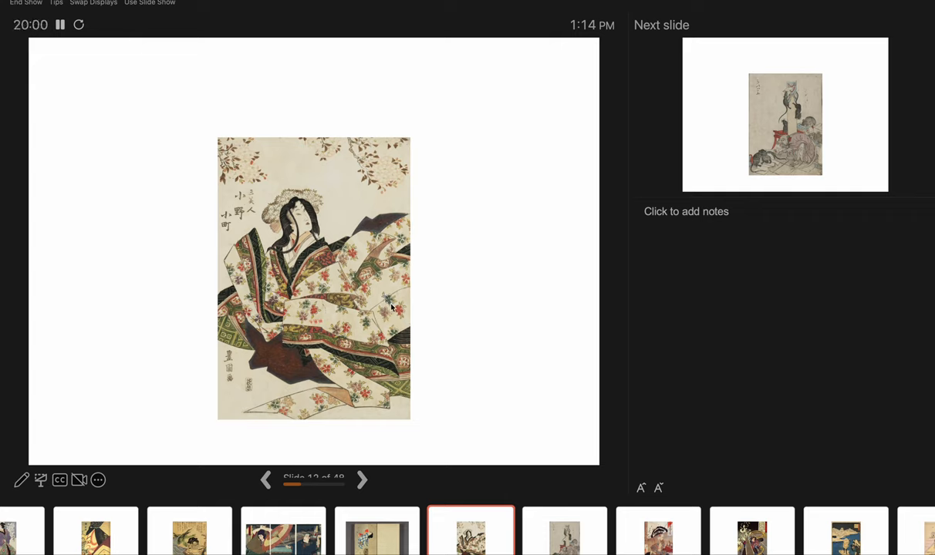
mouse_move(370, 352)
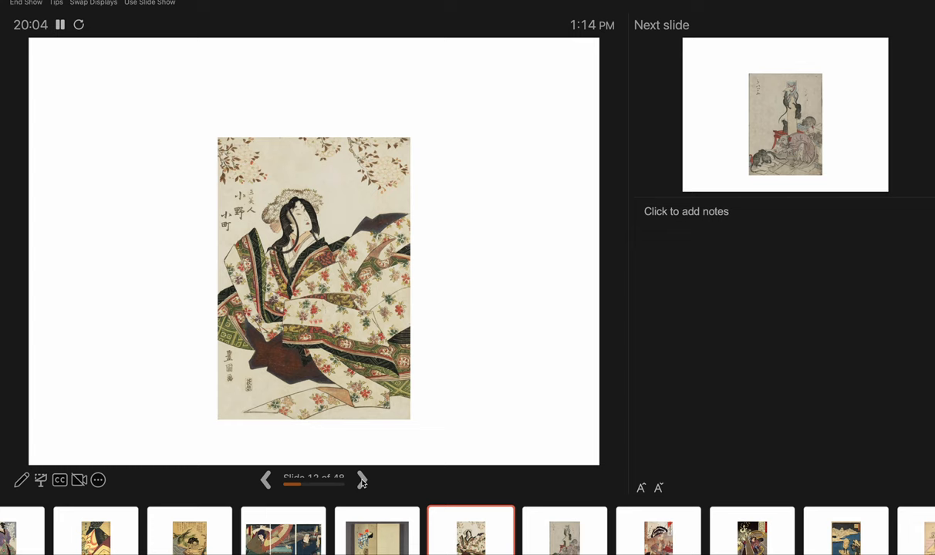
Advance the slideshow to slide 13, the print of rats around a pillar.
click(361, 478)
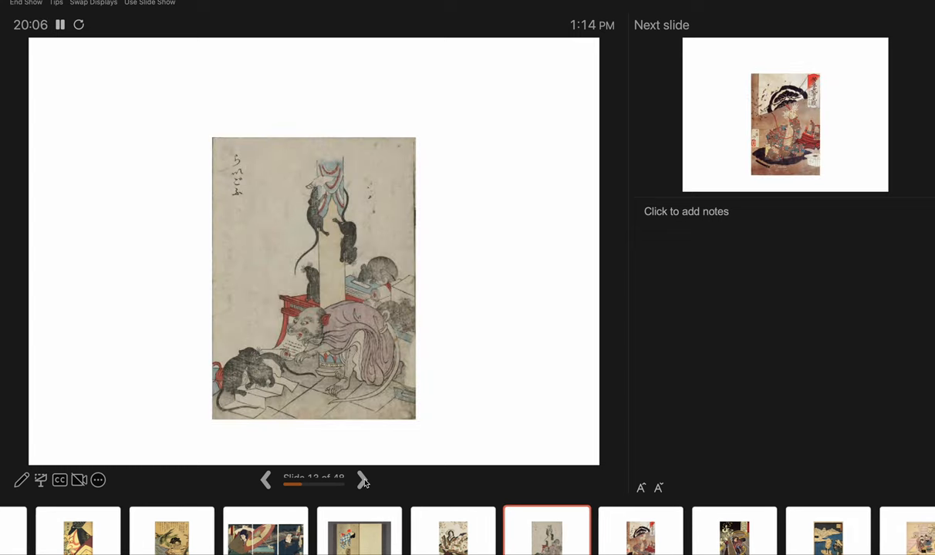
scroll(right, 3)
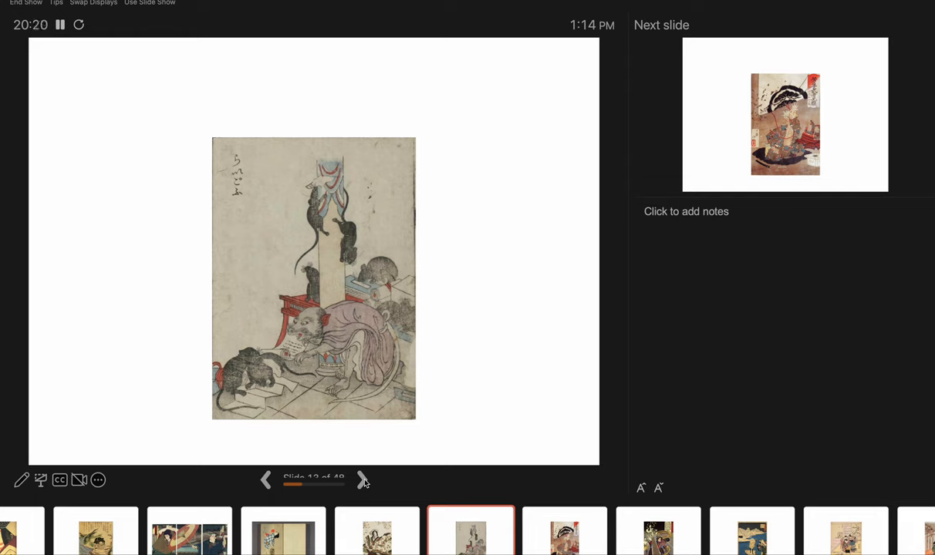
mouse_move(313, 337)
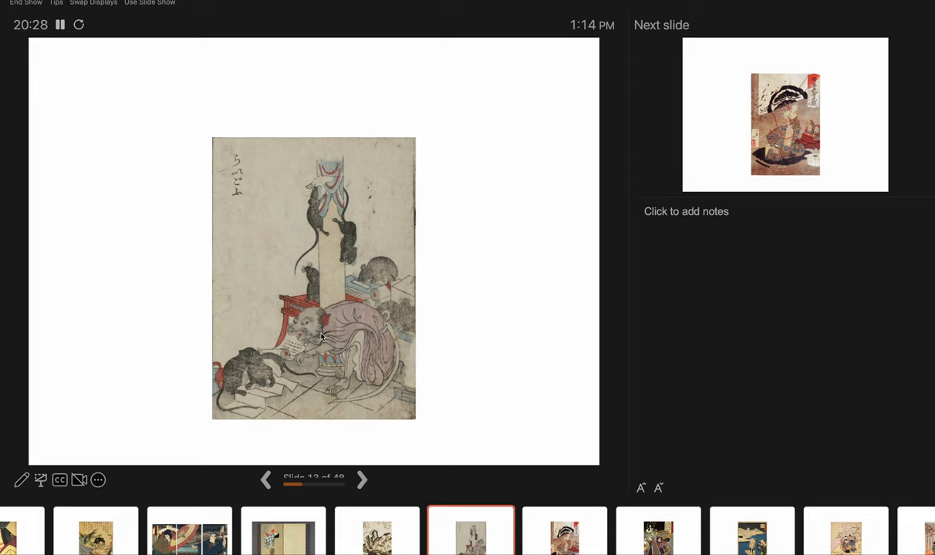
mouse_move(344, 241)
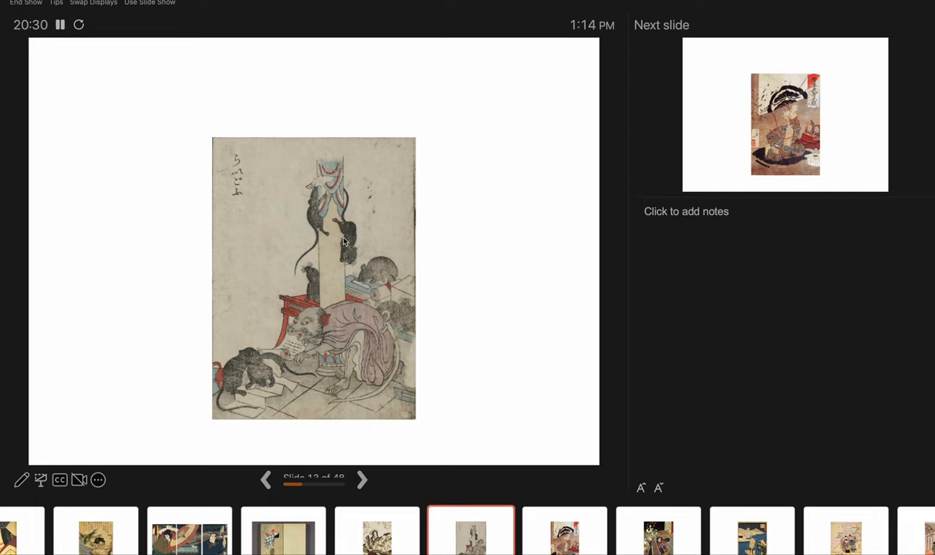
mouse_move(264, 418)
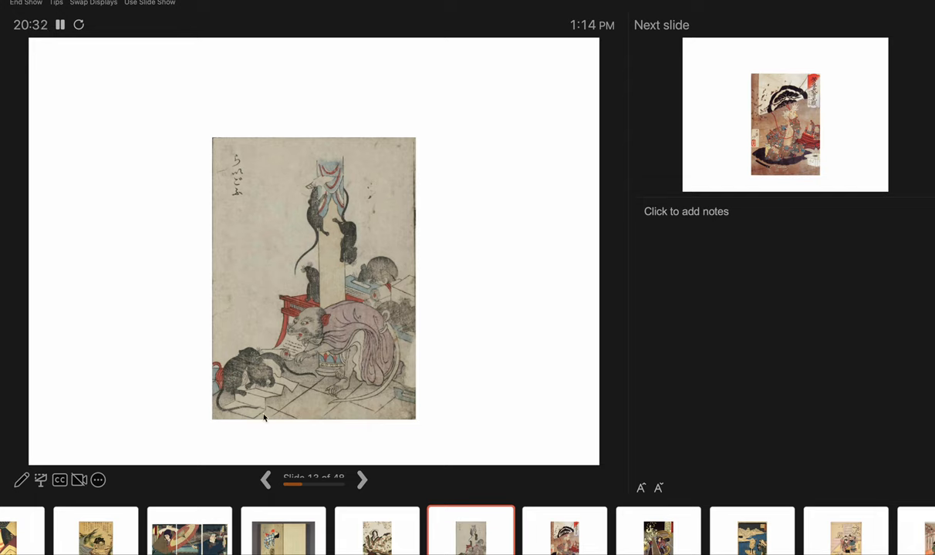
mouse_move(303, 330)
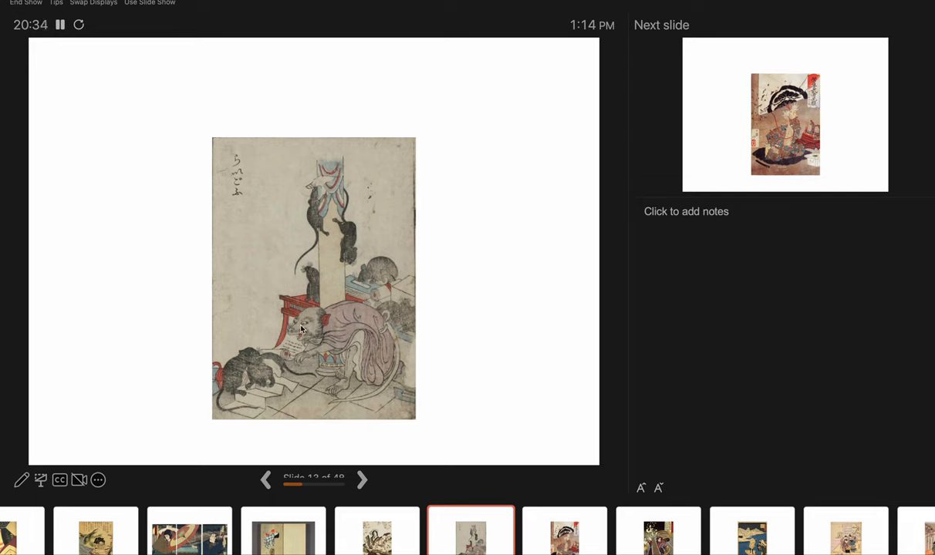
mouse_move(255, 420)
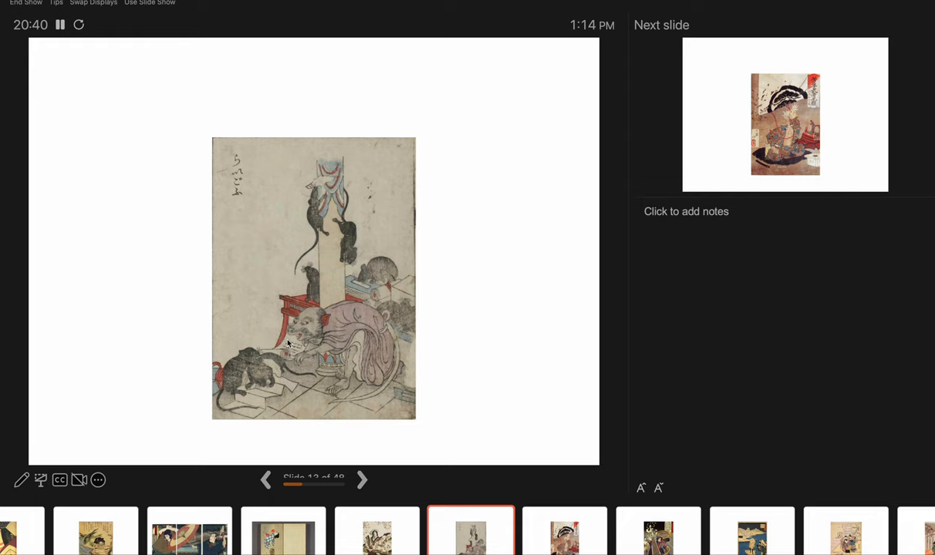
mouse_move(355, 291)
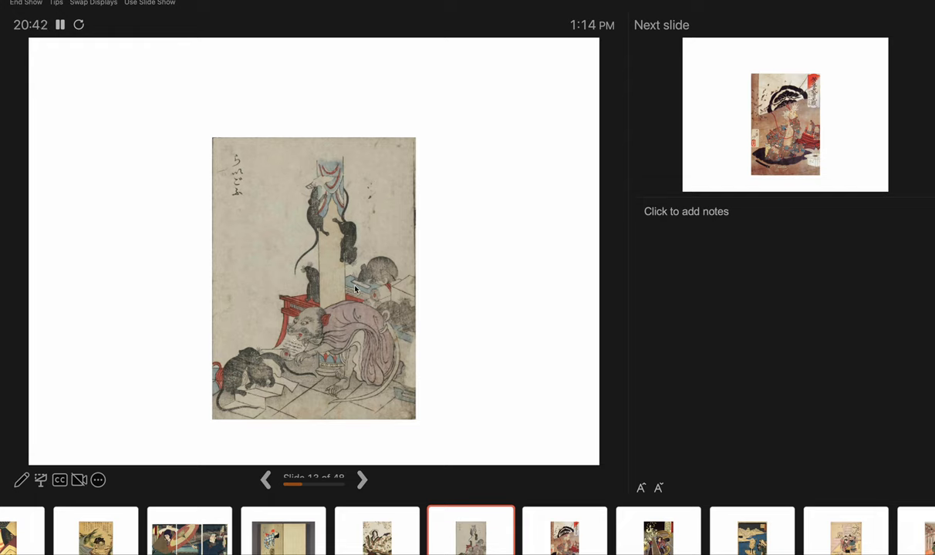
mouse_move(318, 185)
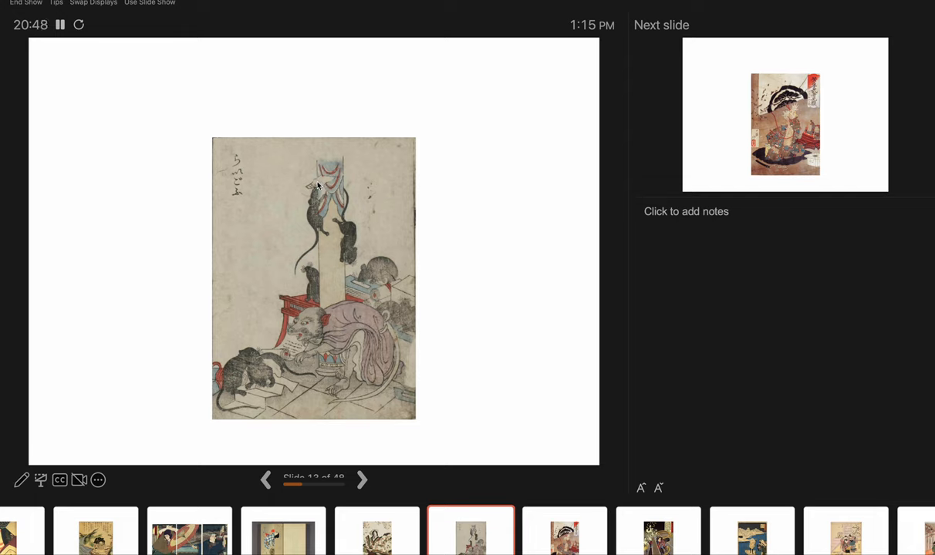
mouse_move(250, 361)
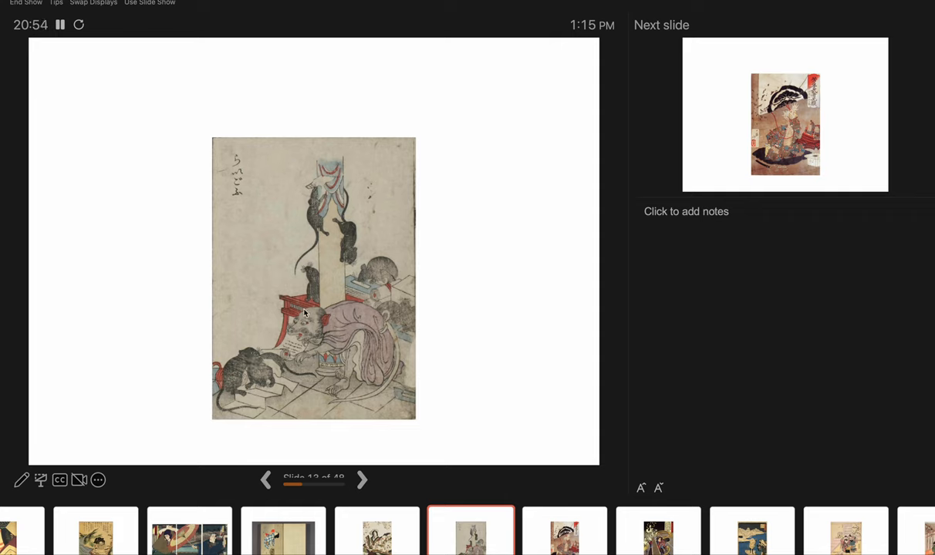
mouse_move(412, 367)
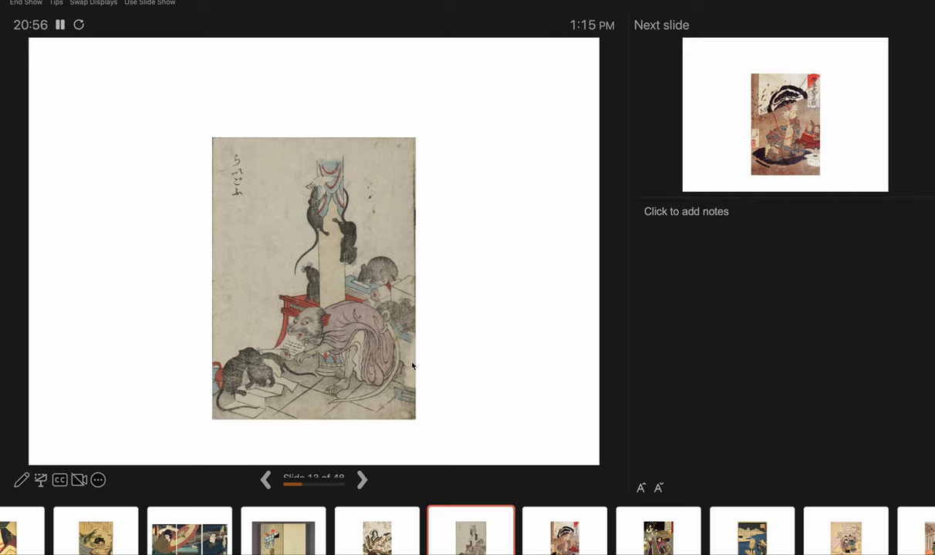
mouse_move(465, 376)
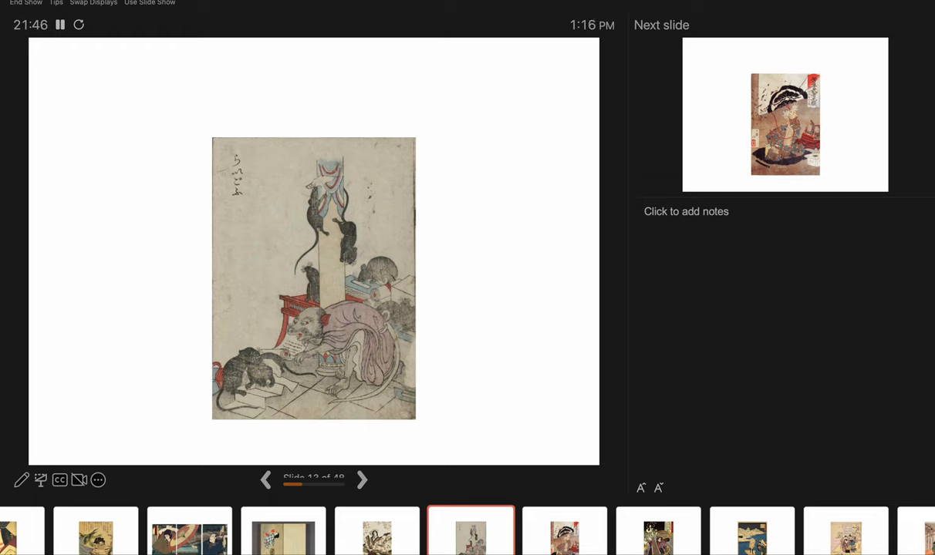
mouse_move(451, 400)
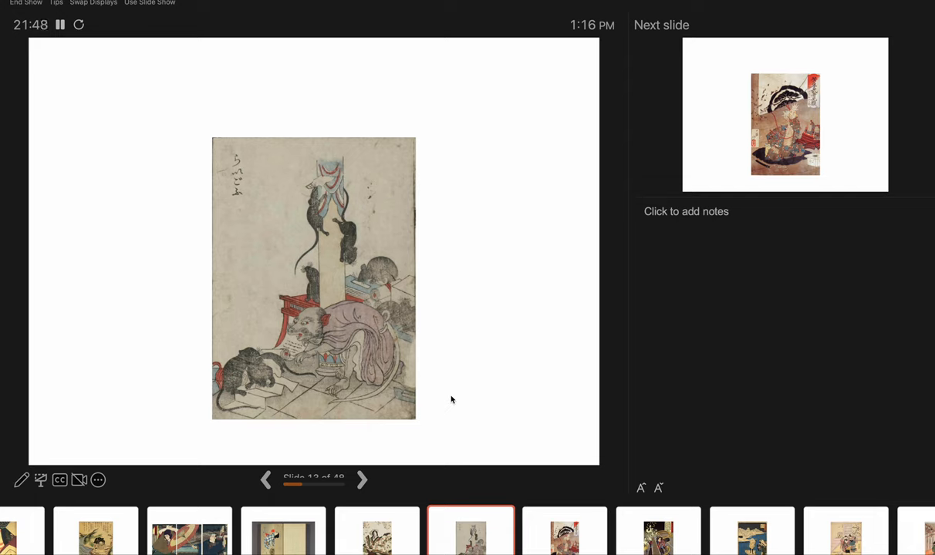
mouse_move(436, 426)
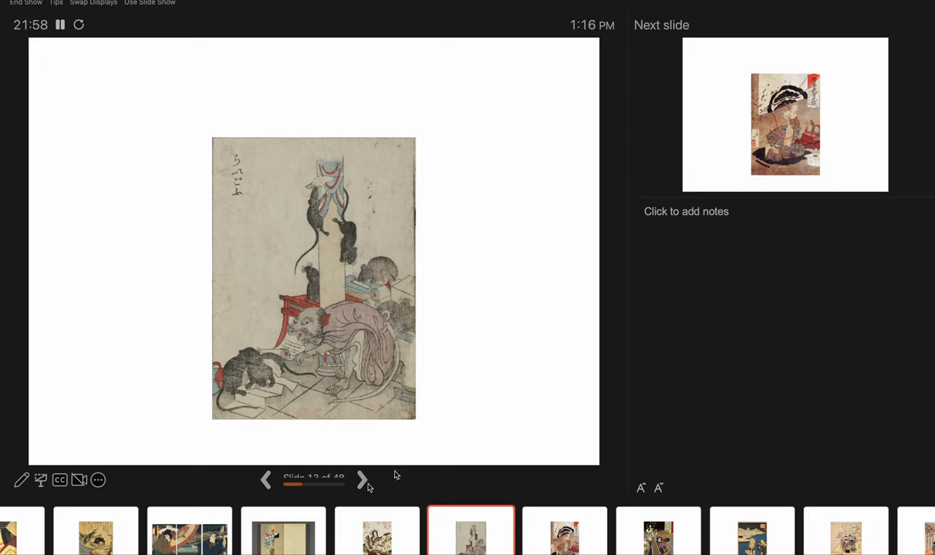
mouse_move(367, 486)
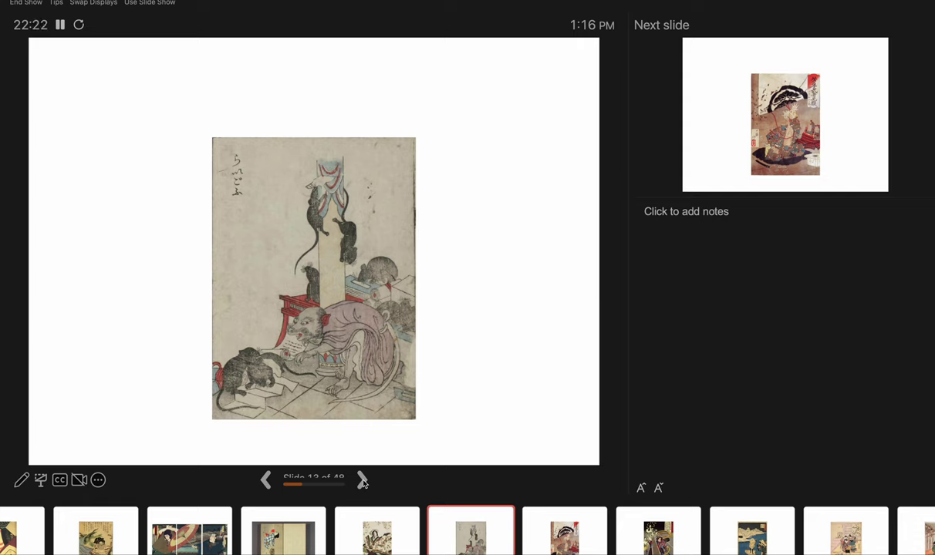
Advance through the black-umbrella warrior print to slide 15, the warrior amid golden swirls.
click(363, 478)
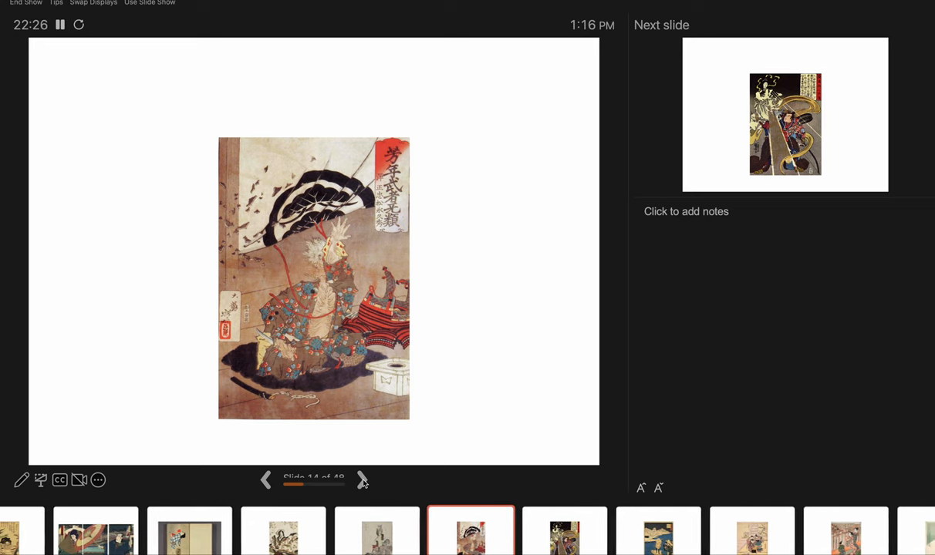
mouse_move(335, 289)
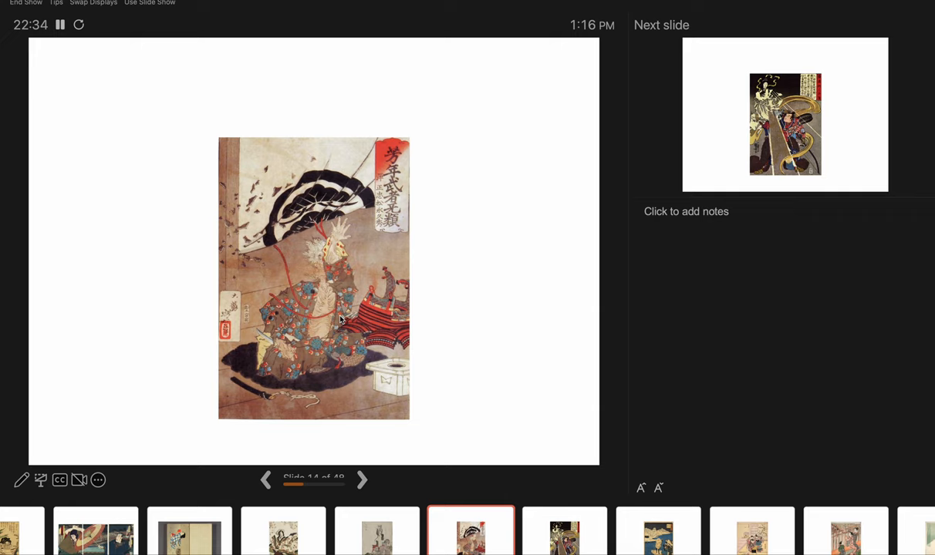
mouse_move(311, 284)
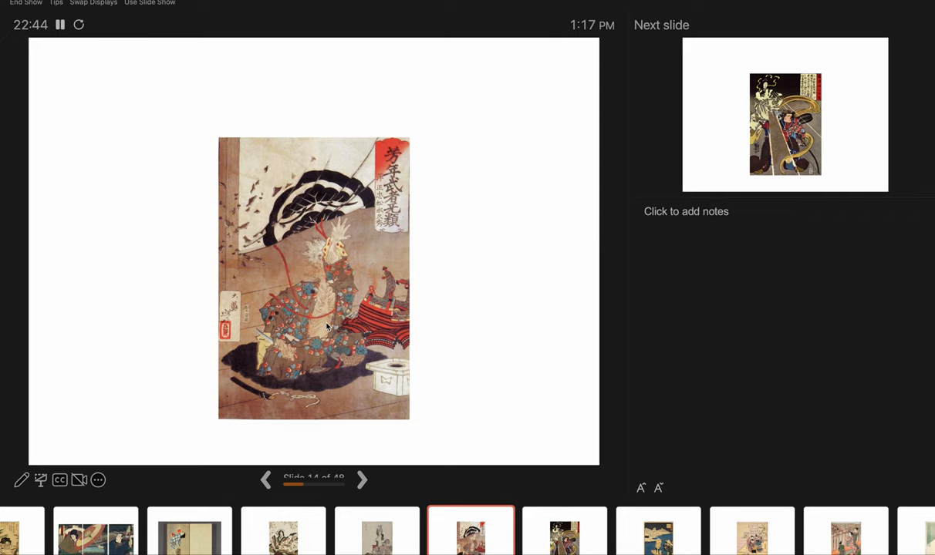
mouse_move(259, 326)
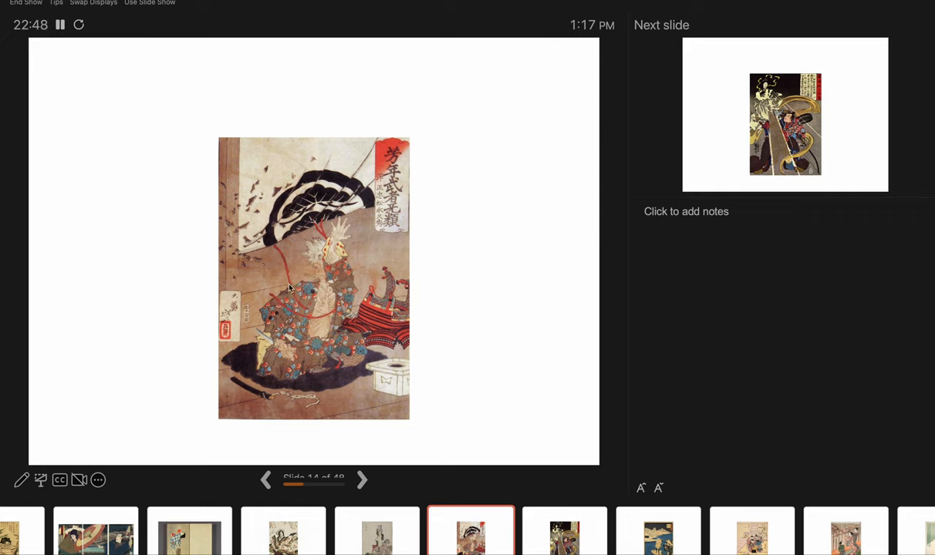
mouse_move(314, 266)
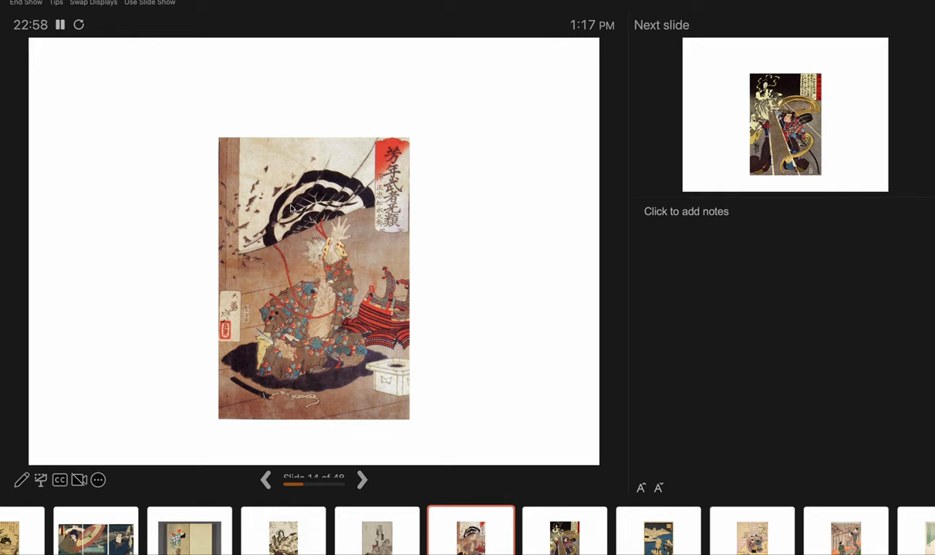
mouse_move(324, 306)
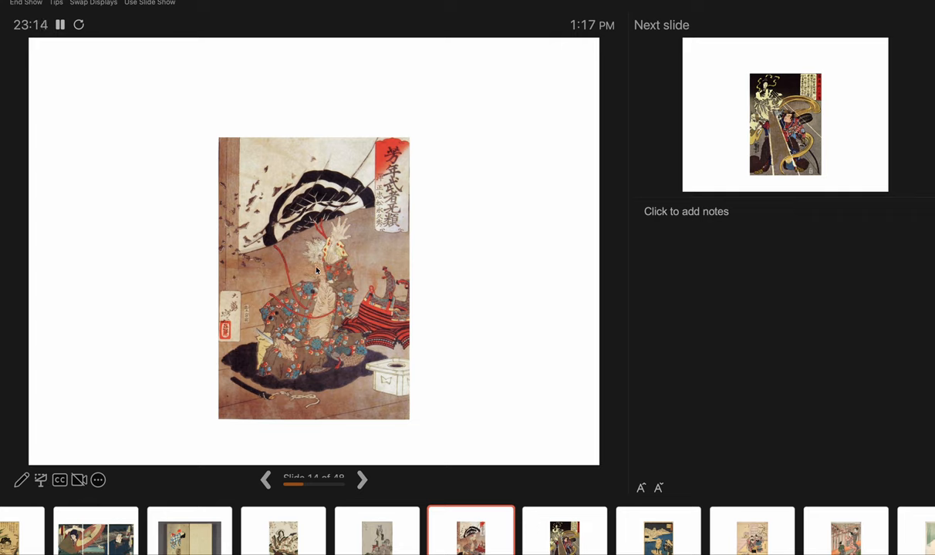
mouse_move(327, 224)
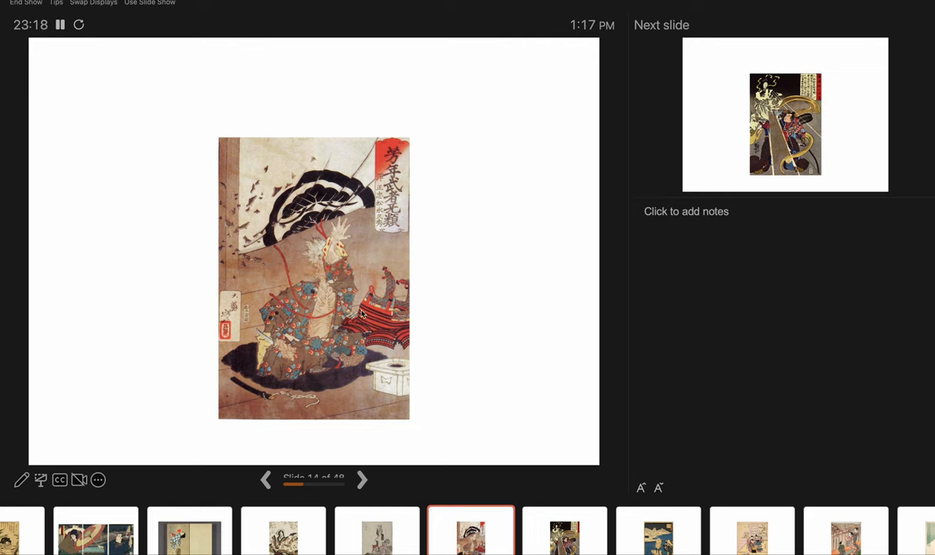
mouse_move(386, 323)
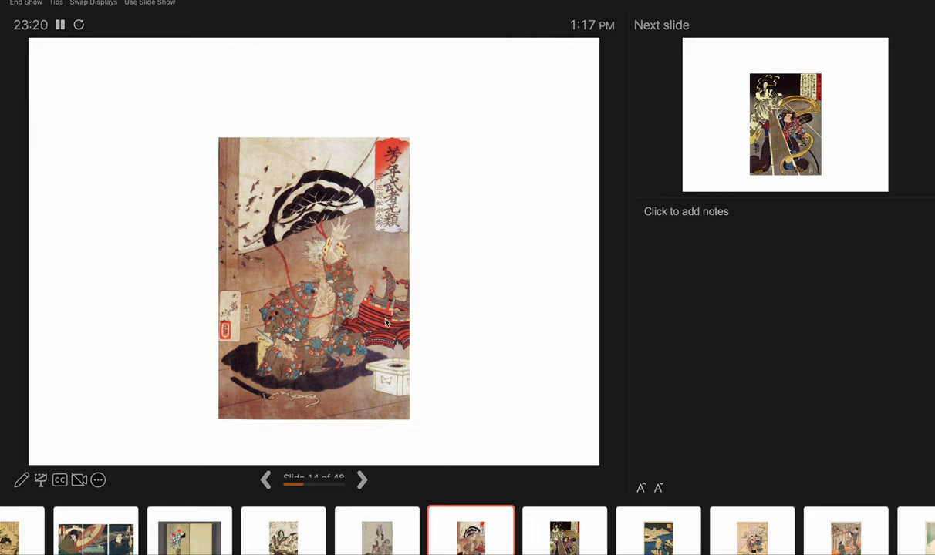
mouse_move(275, 250)
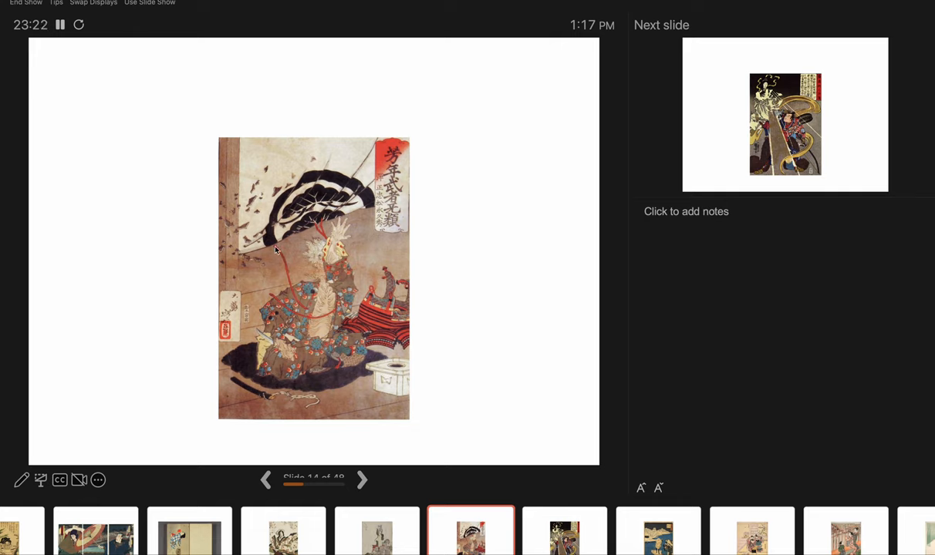
mouse_move(344, 303)
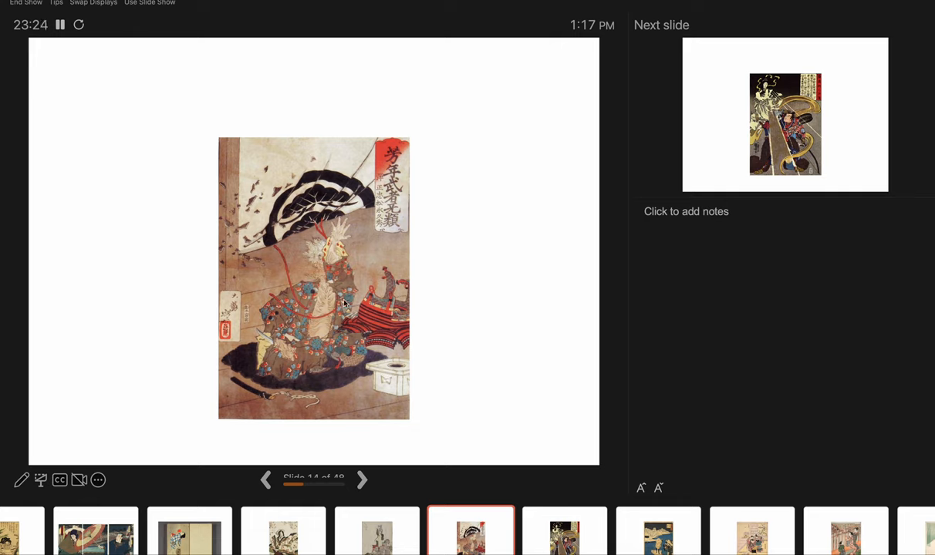
mouse_move(373, 464)
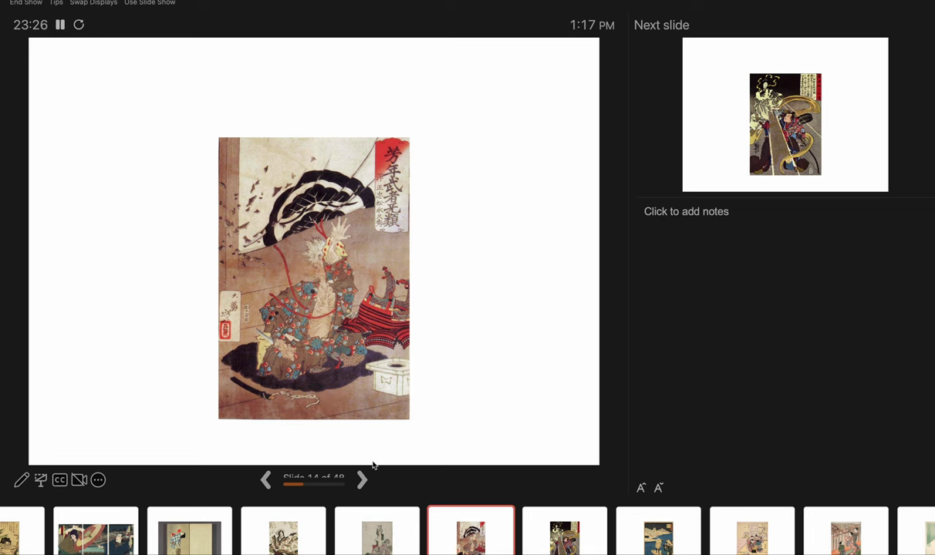
click(363, 479)
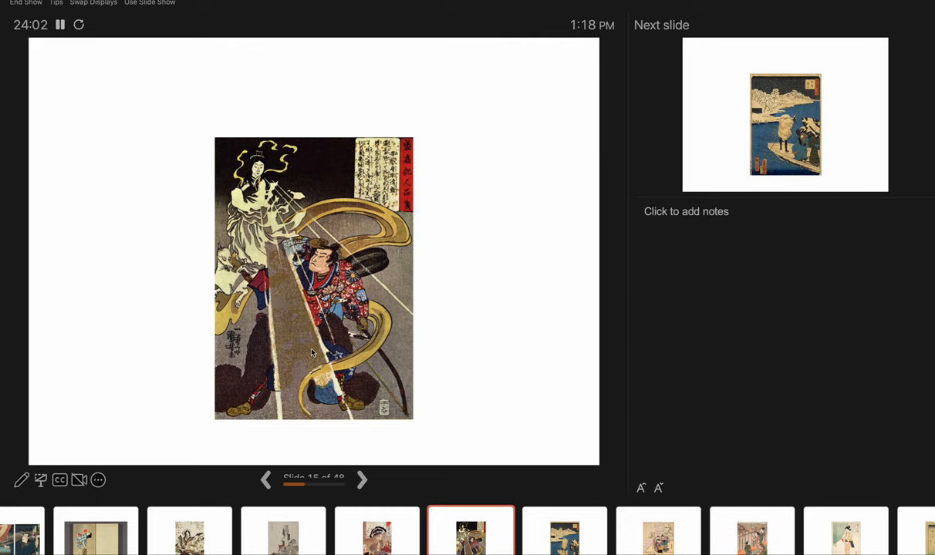
mouse_move(286, 281)
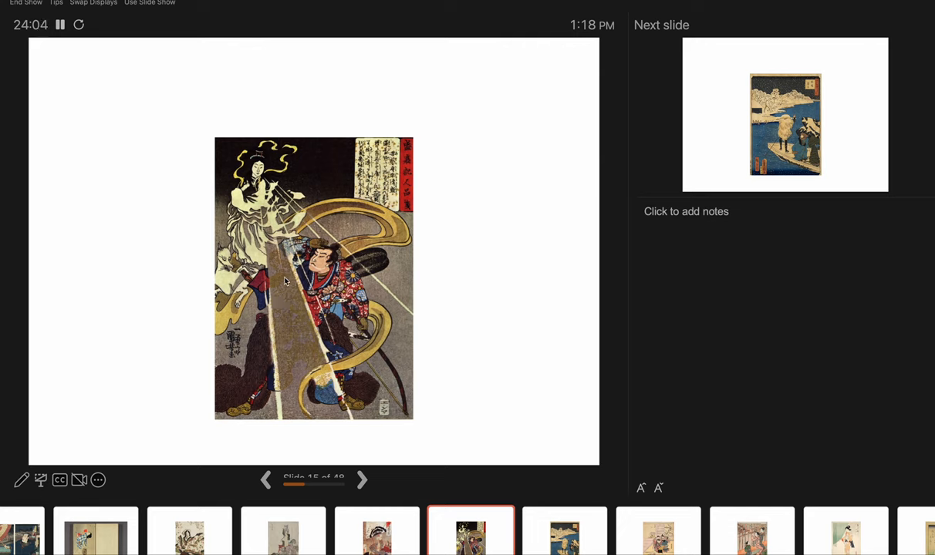
mouse_move(294, 302)
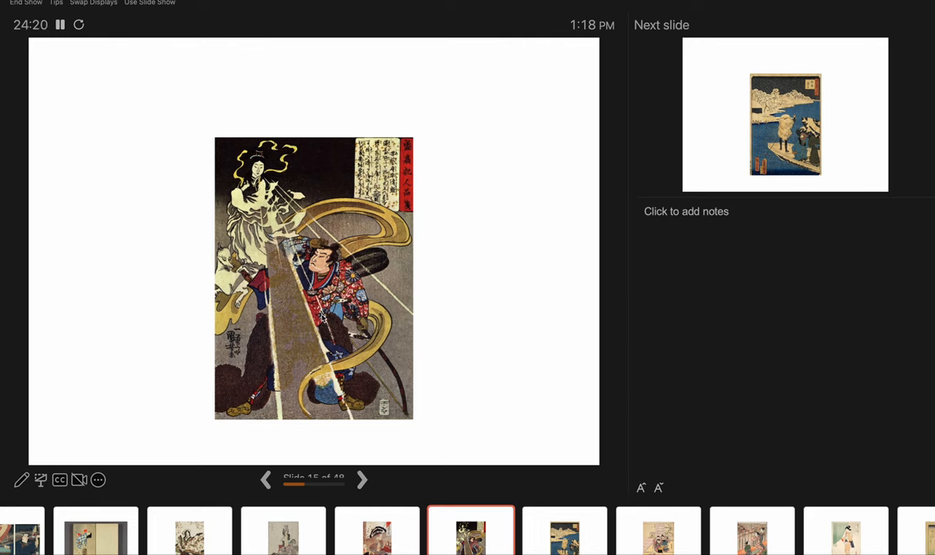
mouse_move(384, 345)
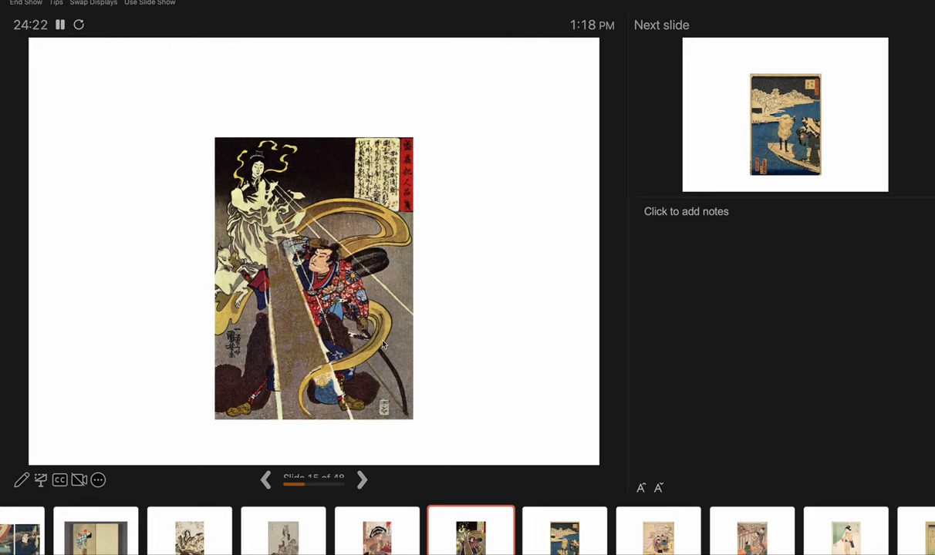
mouse_move(312, 371)
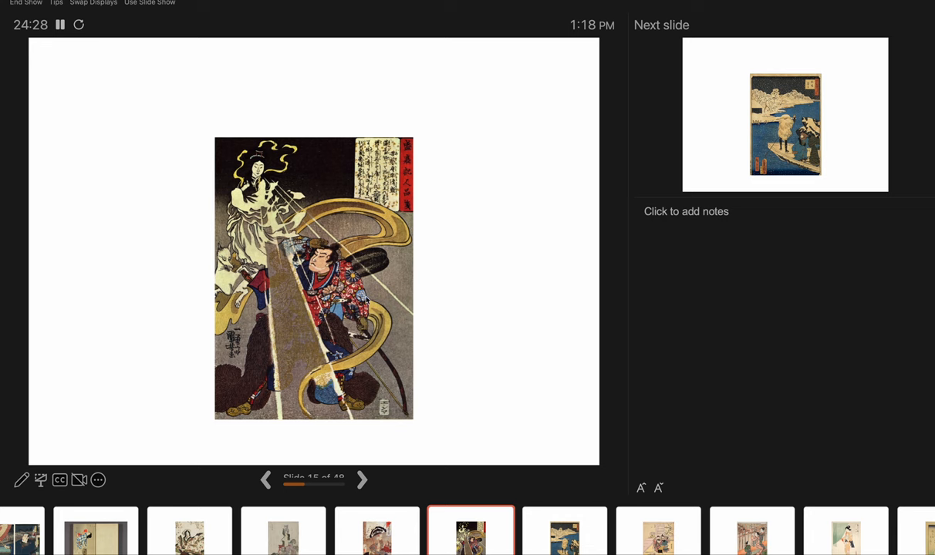
Advance the slideshow to slide 16, the snowy river boat scene.
click(361, 478)
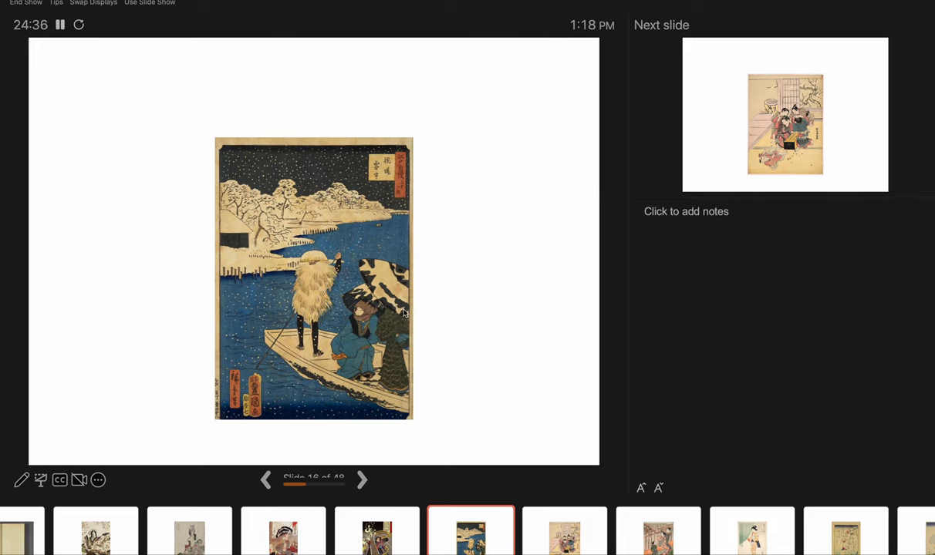
mouse_move(301, 234)
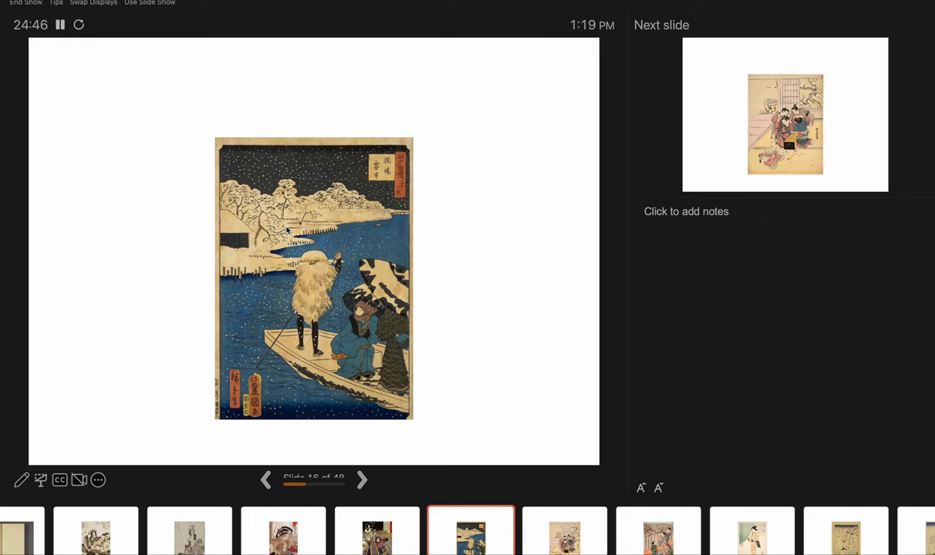
mouse_move(285, 230)
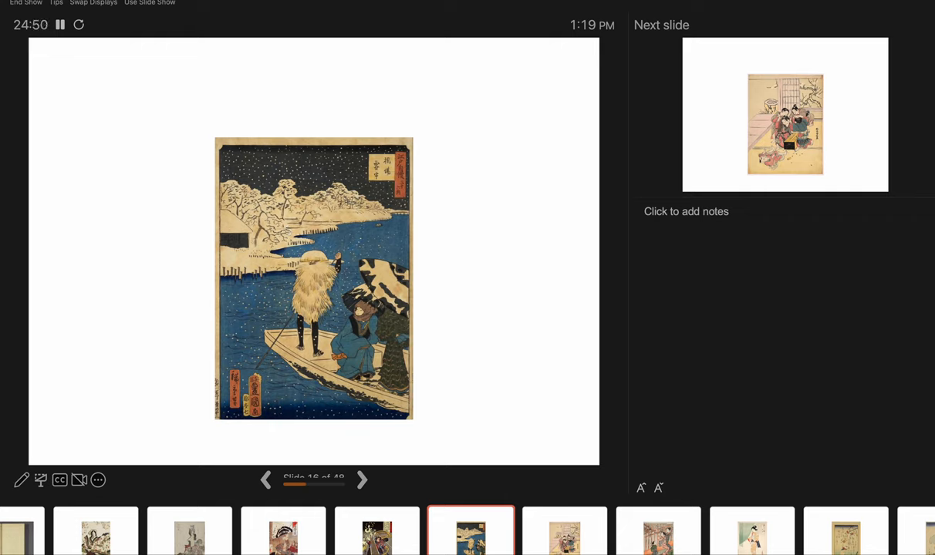
mouse_move(338, 216)
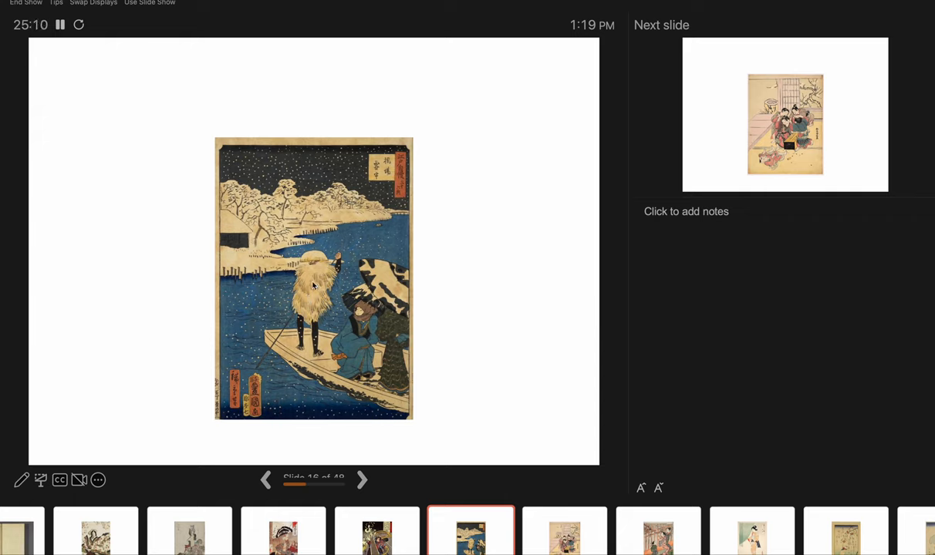
mouse_move(234, 222)
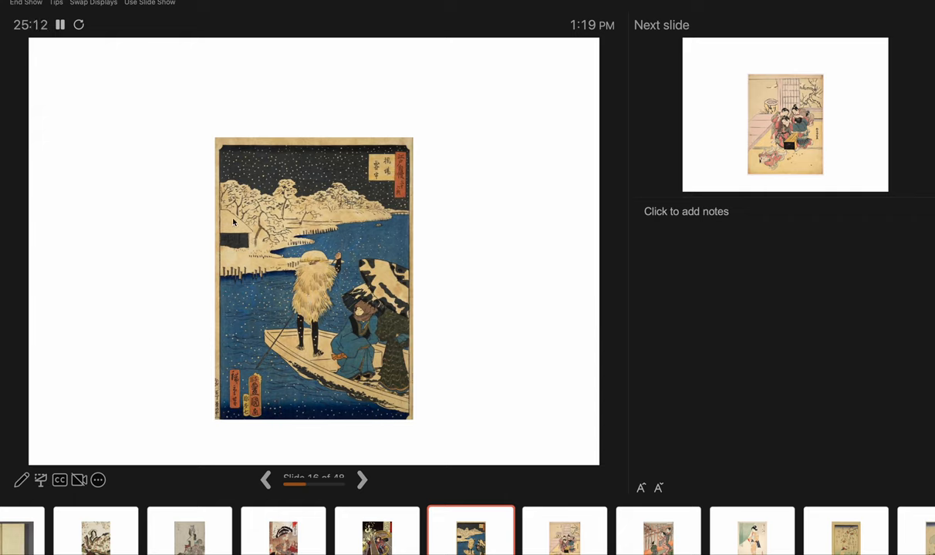
mouse_move(306, 213)
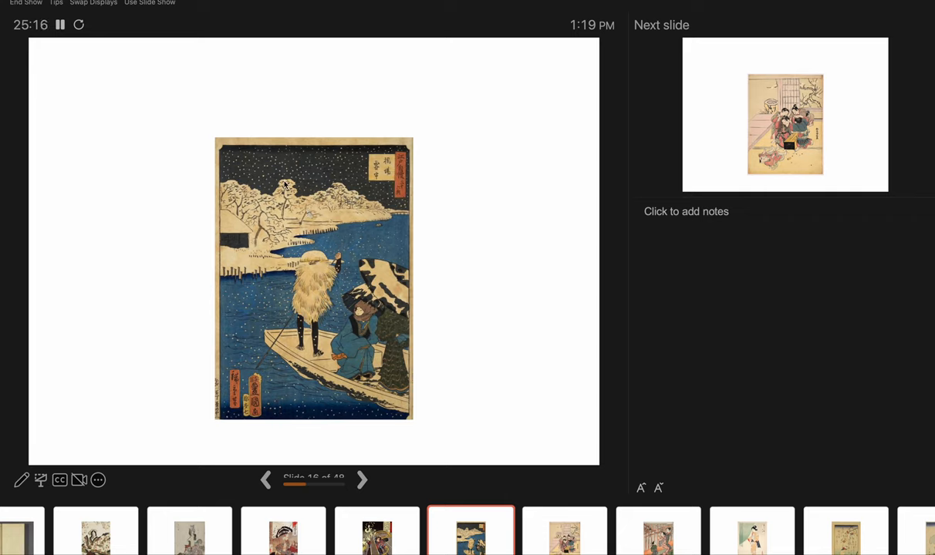
mouse_move(374, 175)
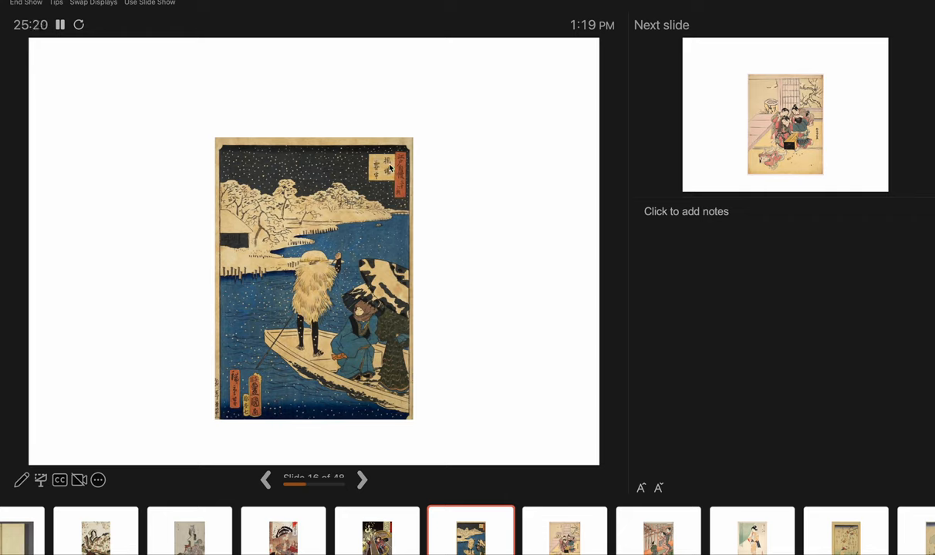
mouse_move(386, 276)
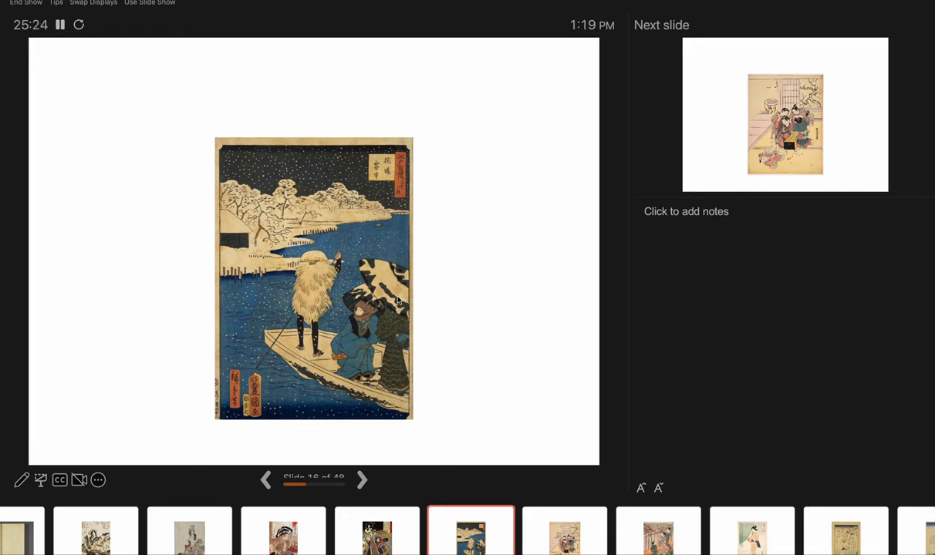
mouse_move(303, 361)
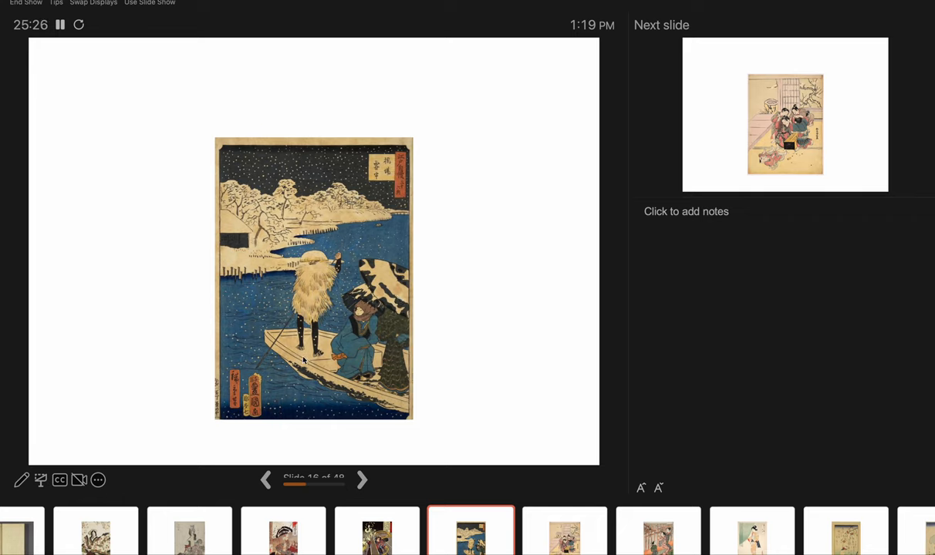
mouse_move(281, 413)
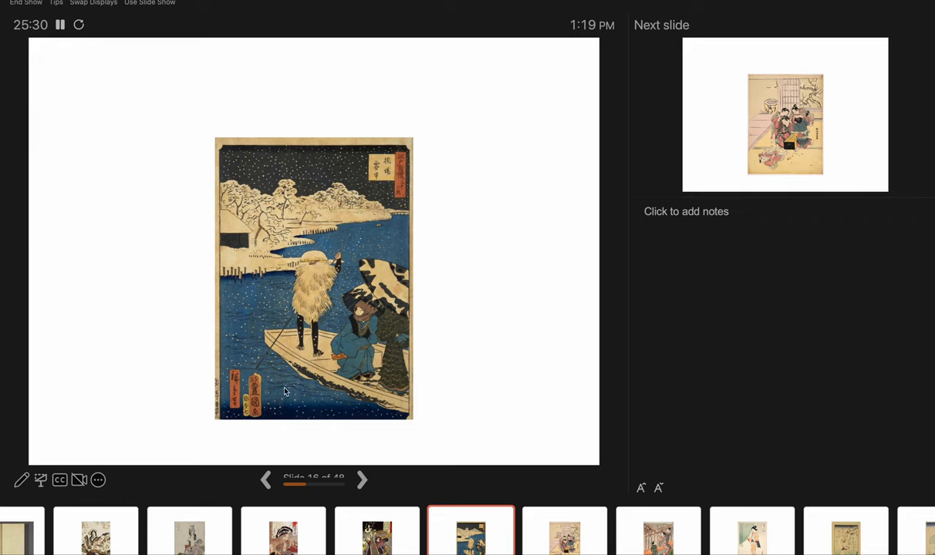
mouse_move(244, 350)
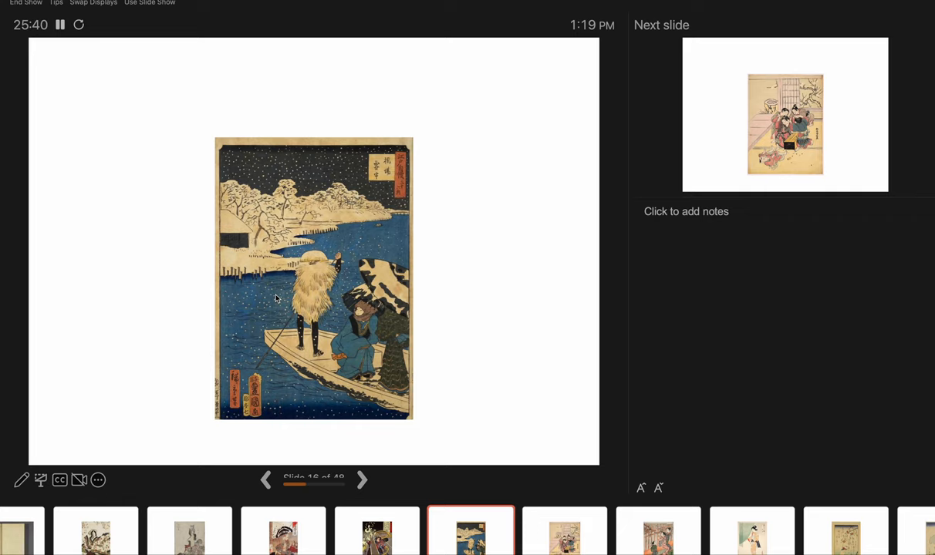
mouse_move(317, 238)
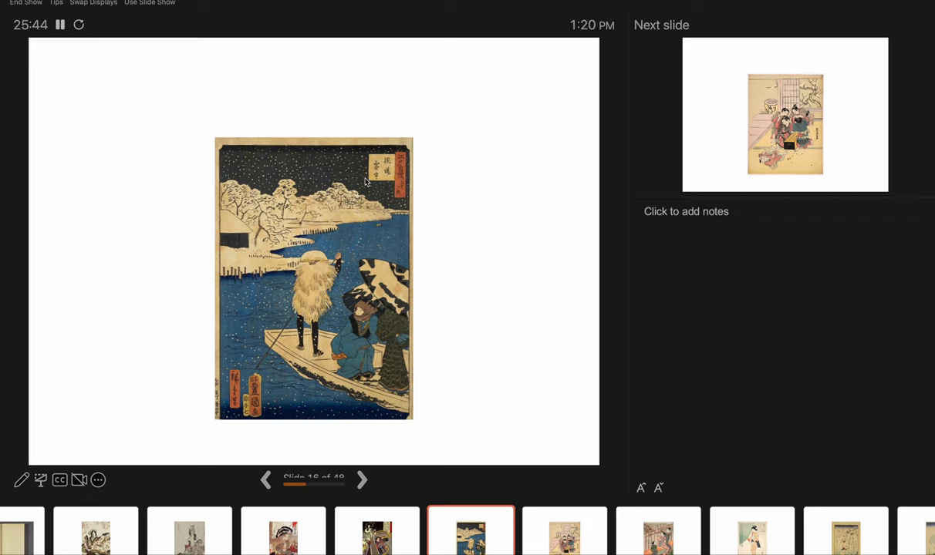
mouse_move(370, 324)
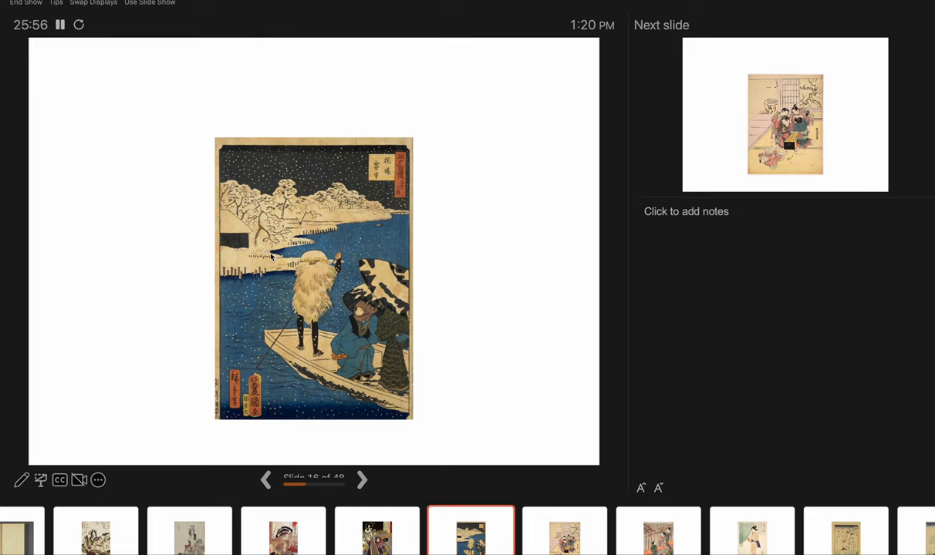
mouse_move(342, 358)
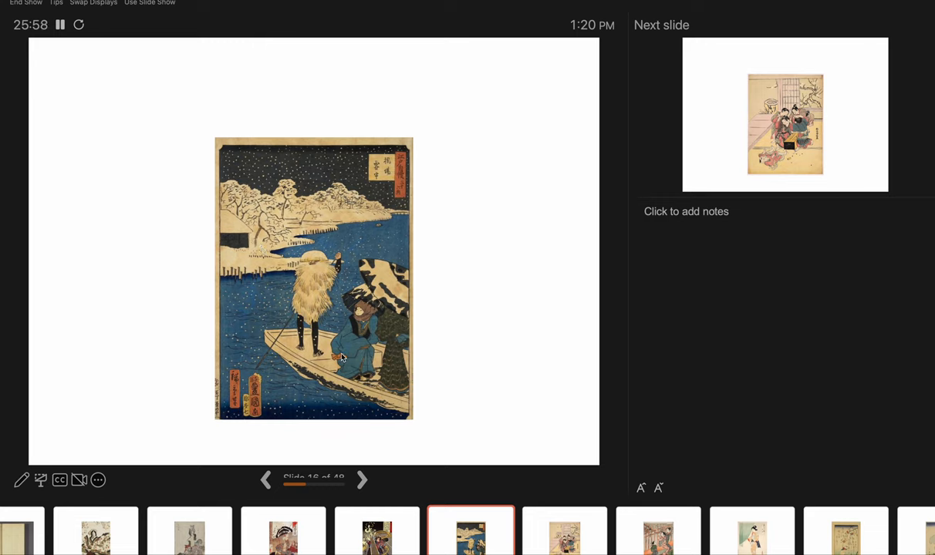
mouse_move(271, 386)
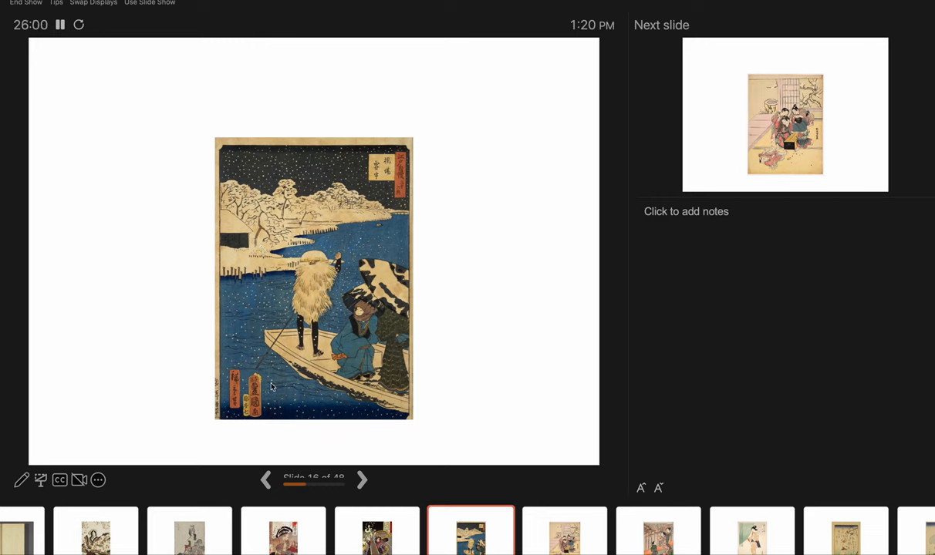
mouse_move(253, 266)
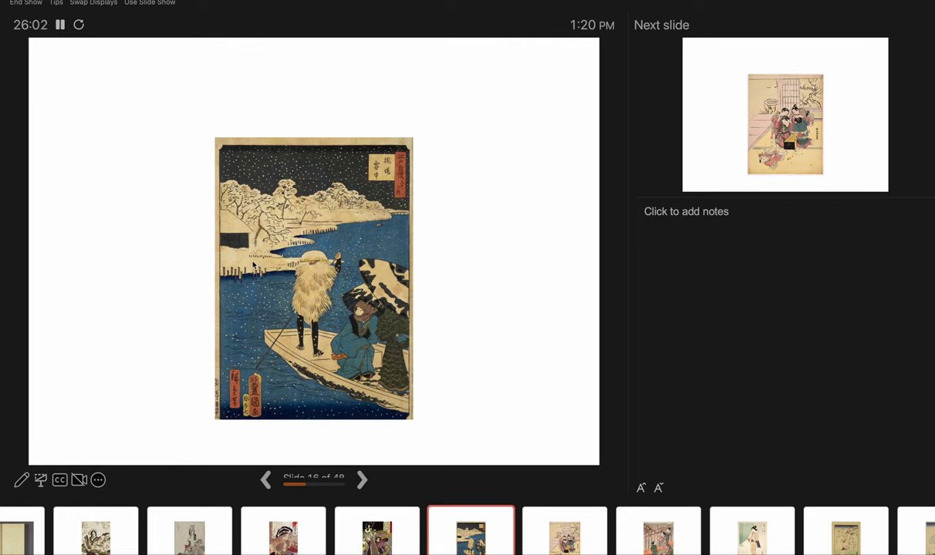
mouse_move(389, 178)
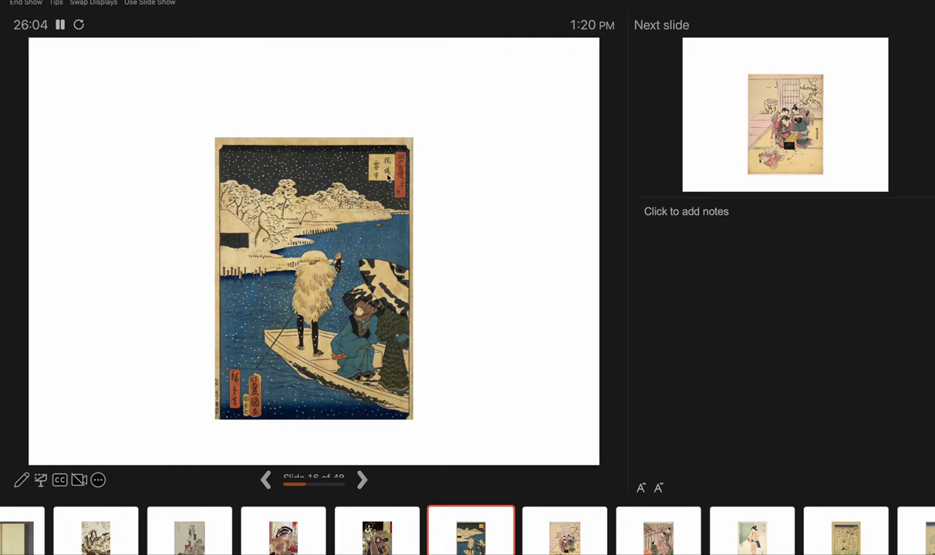
mouse_move(358, 327)
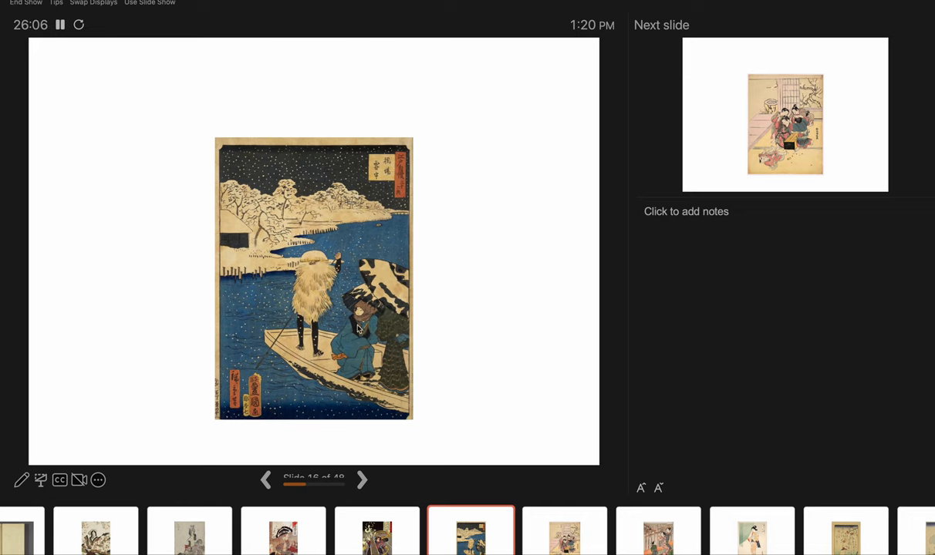
mouse_move(325, 500)
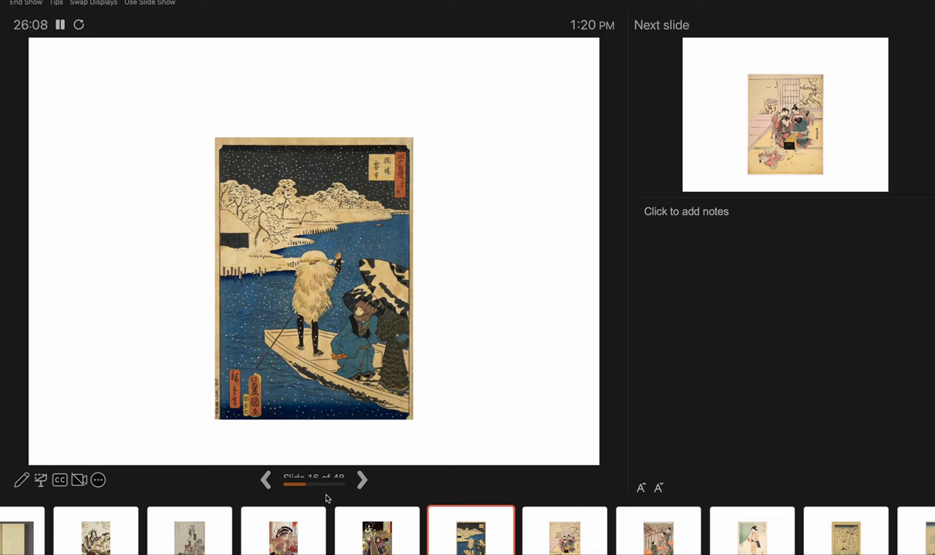
Advance the slideshow to slide 17, women gathered around a go board.
click(361, 479)
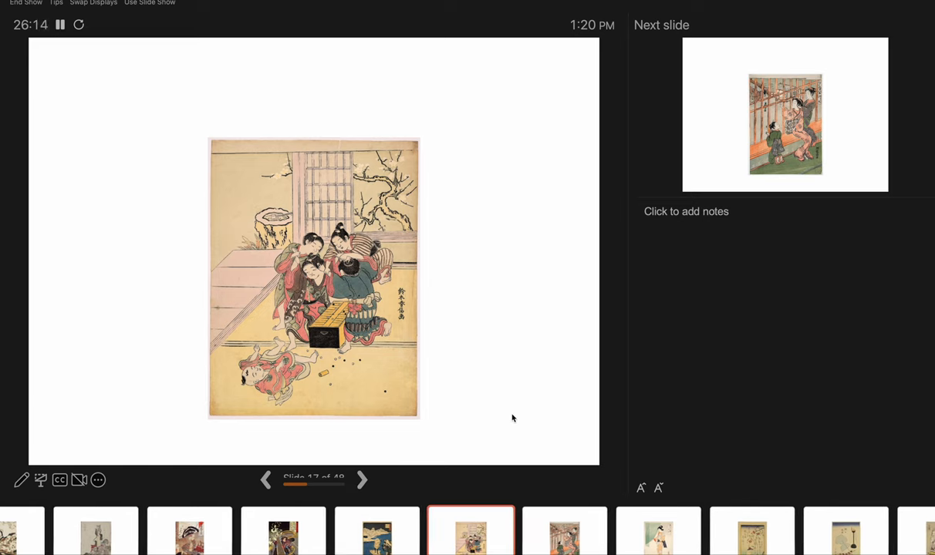
mouse_move(321, 280)
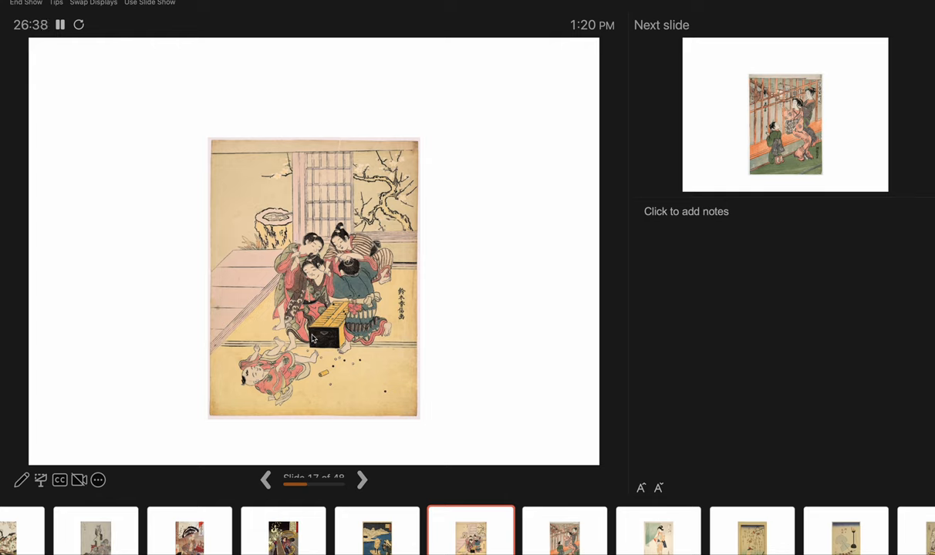
mouse_move(358, 195)
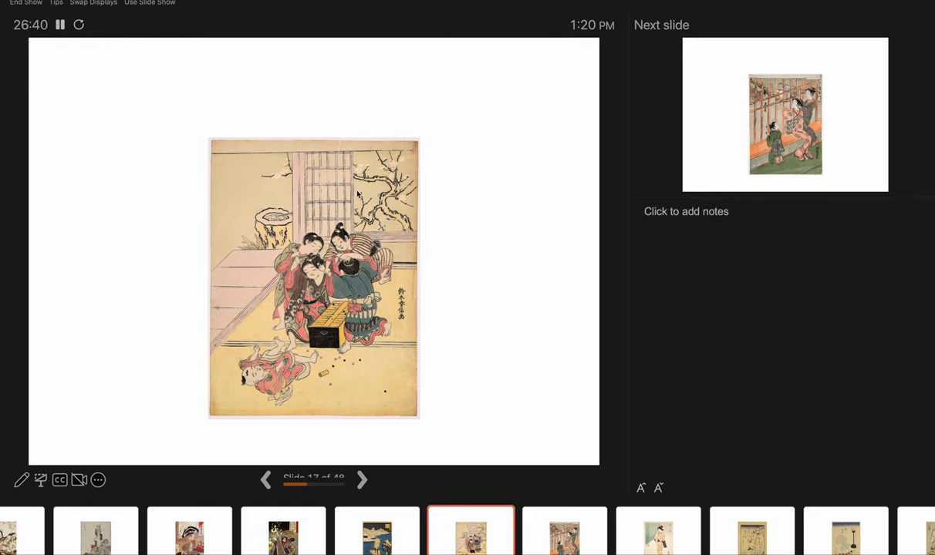
mouse_move(238, 223)
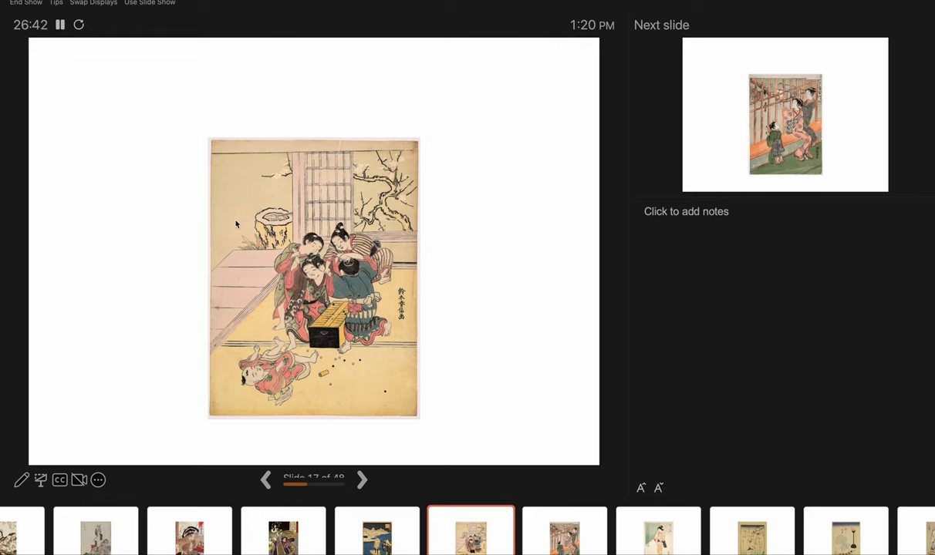
mouse_move(318, 193)
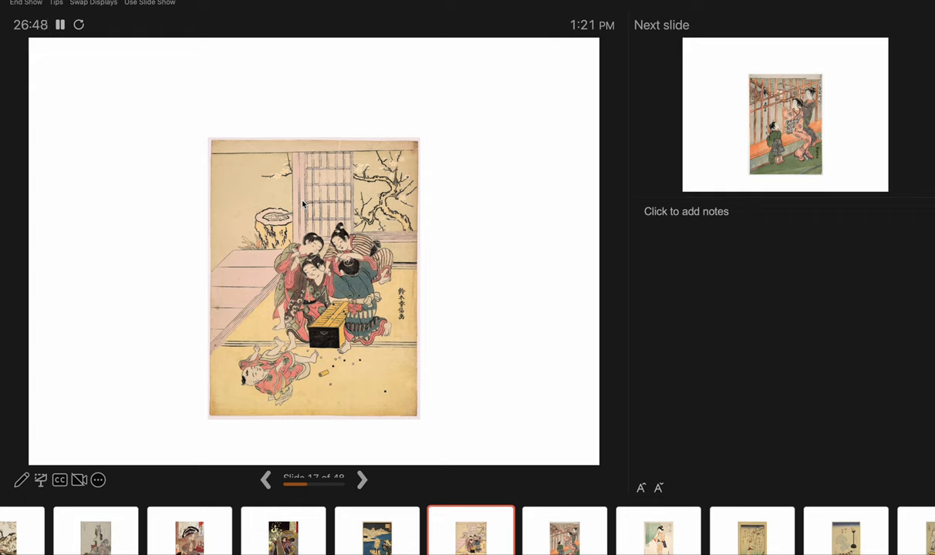
mouse_move(240, 312)
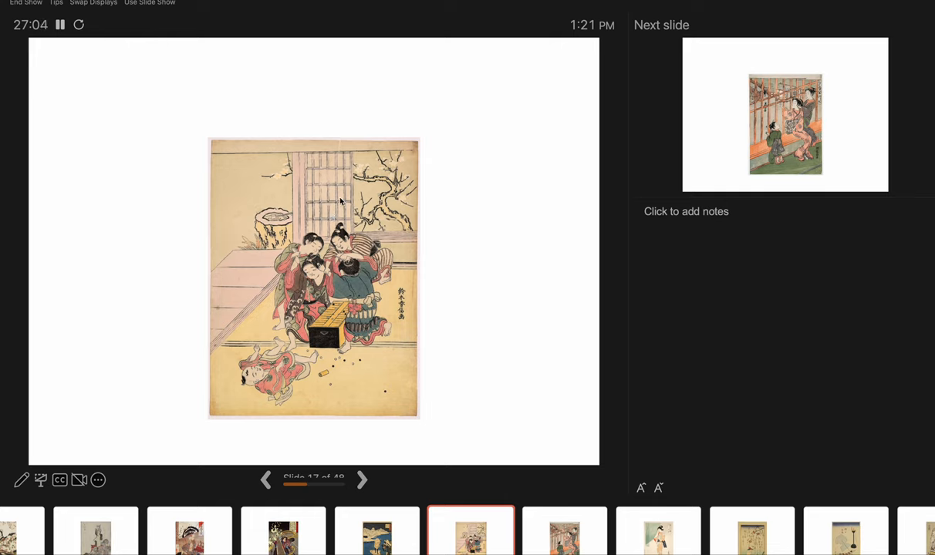
mouse_move(376, 201)
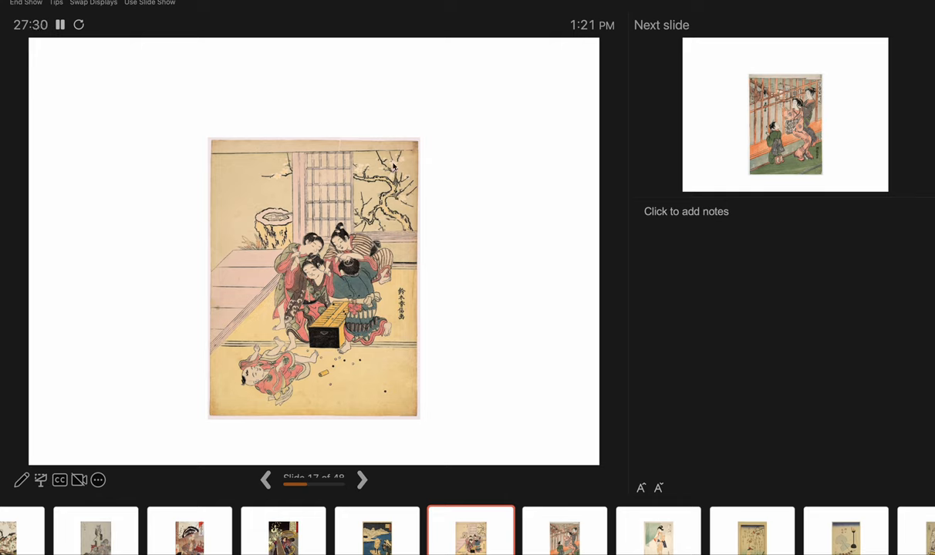
mouse_move(389, 372)
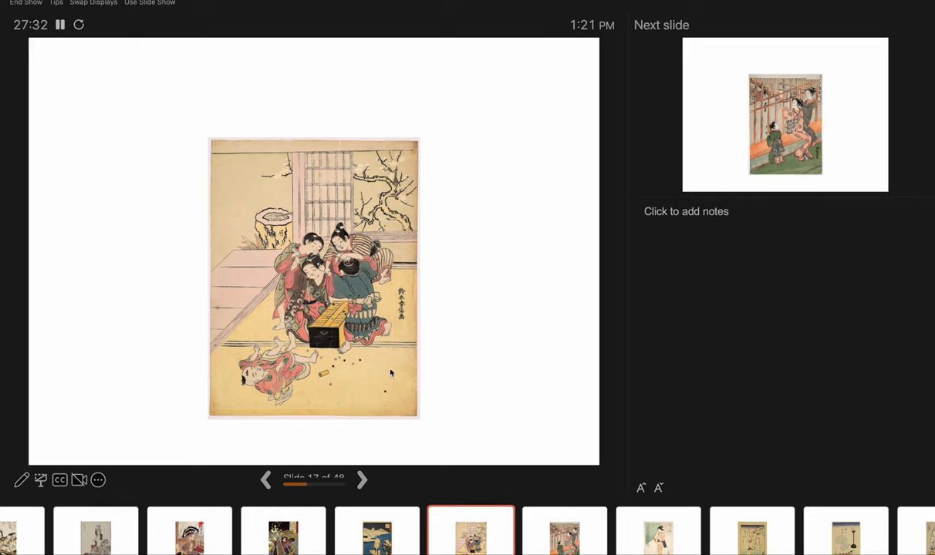
mouse_move(265, 154)
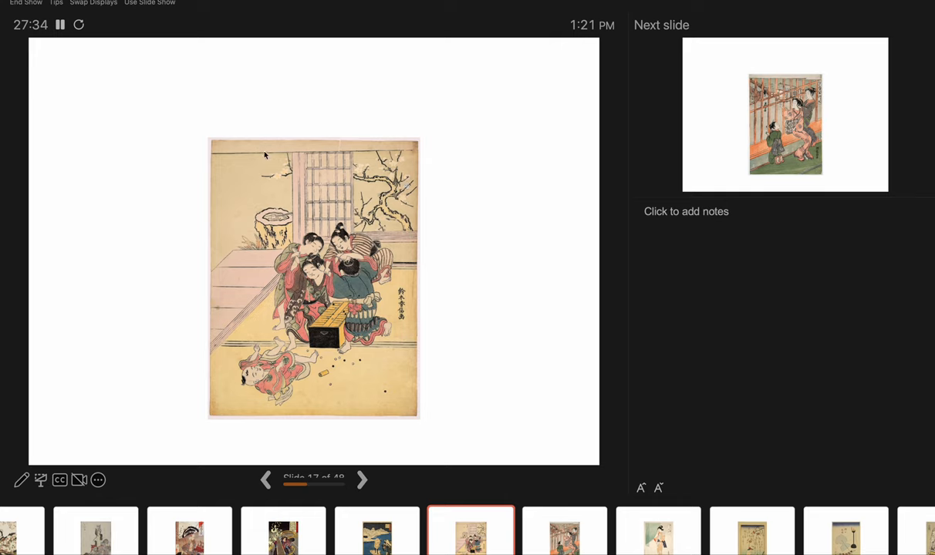
mouse_move(401, 389)
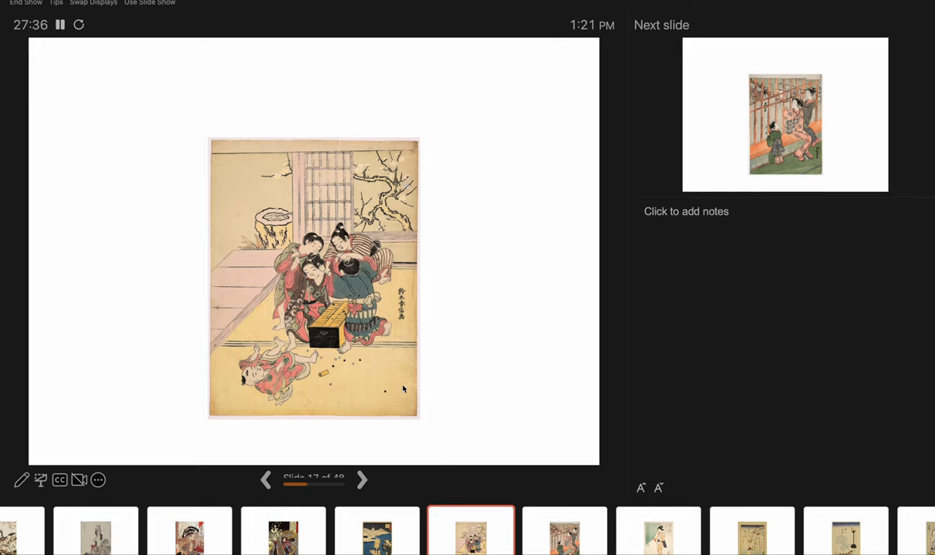
mouse_move(444, 469)
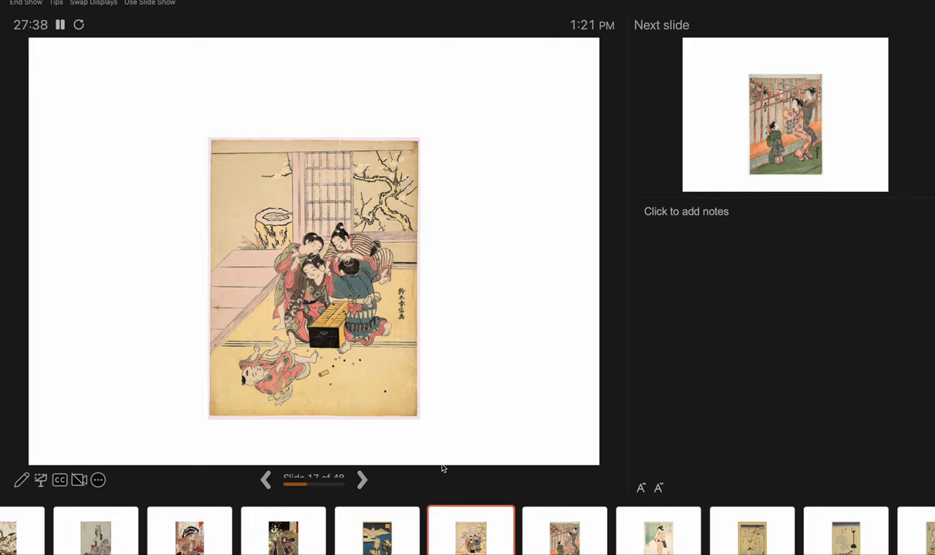
Advance the slideshow to slide 18, women and a child by a lattice window.
click(361, 478)
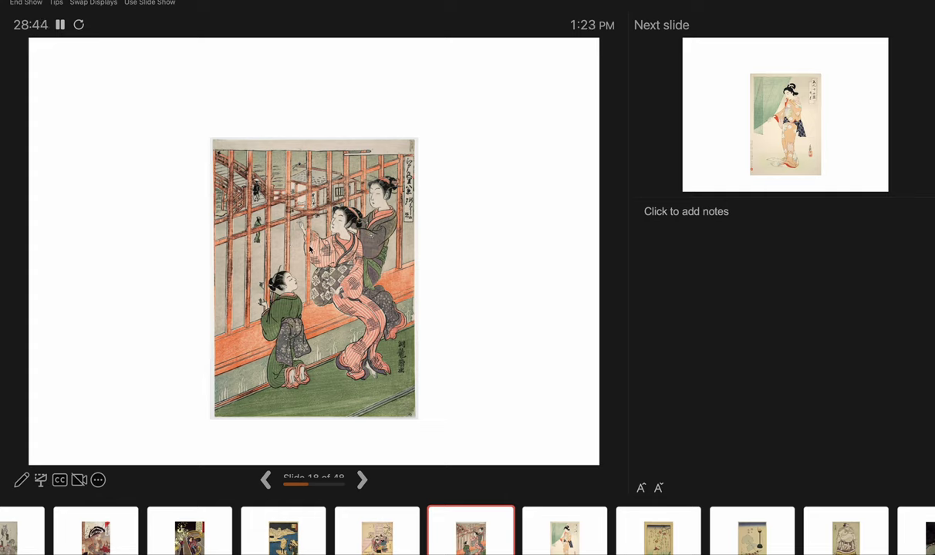
mouse_move(376, 237)
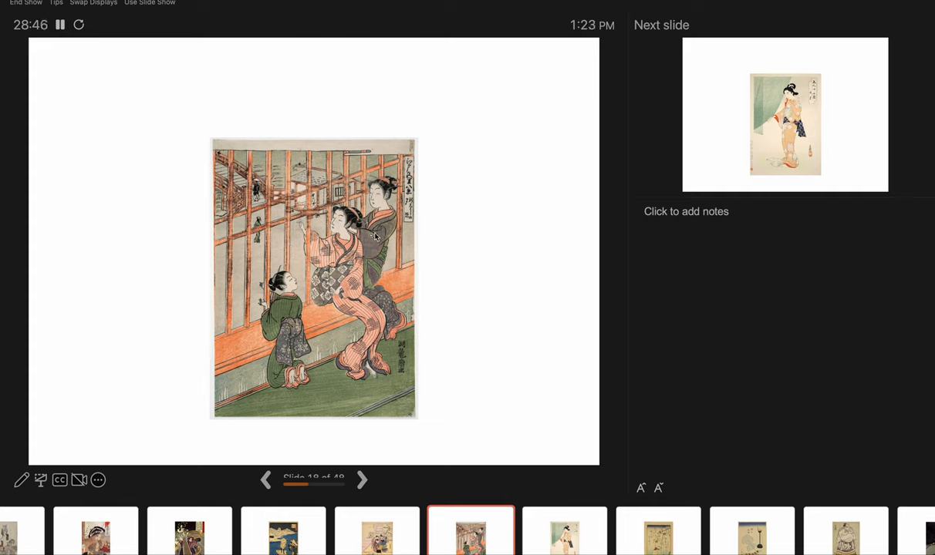
mouse_move(301, 317)
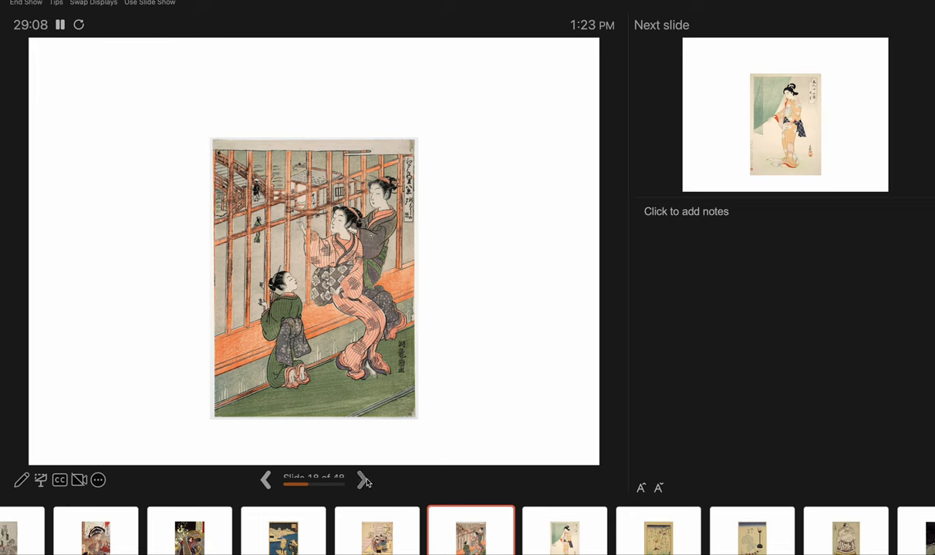
Advance the slideshow to slide 19, a standing woman beside a green curtain.
click(364, 480)
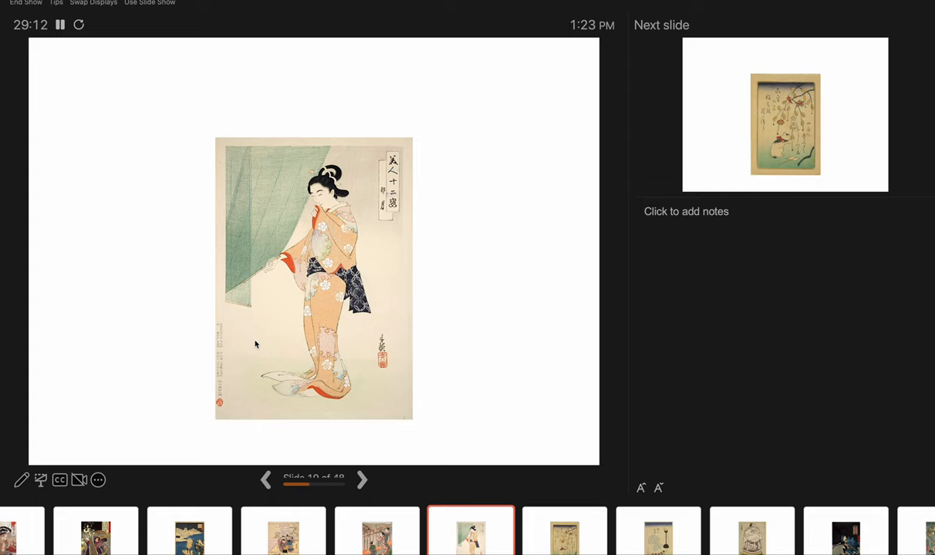
mouse_move(287, 349)
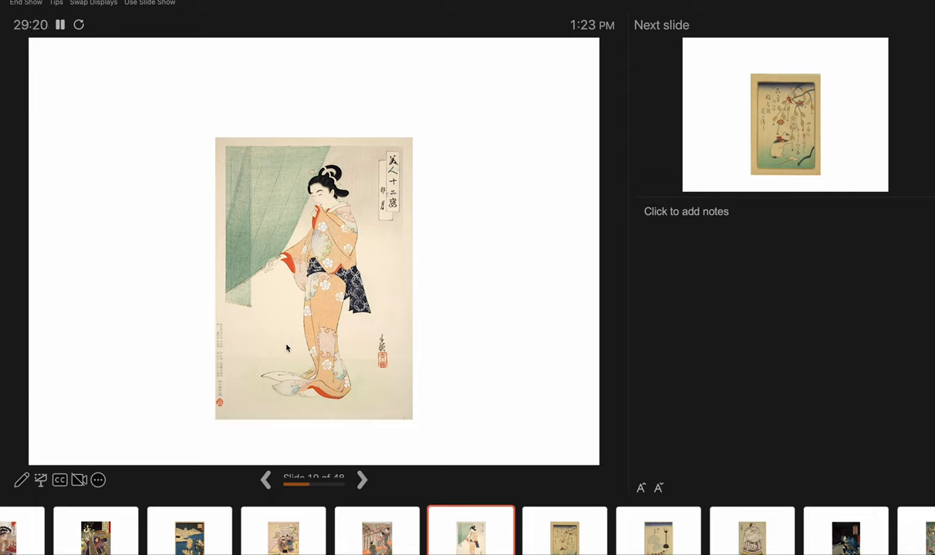
mouse_move(252, 315)
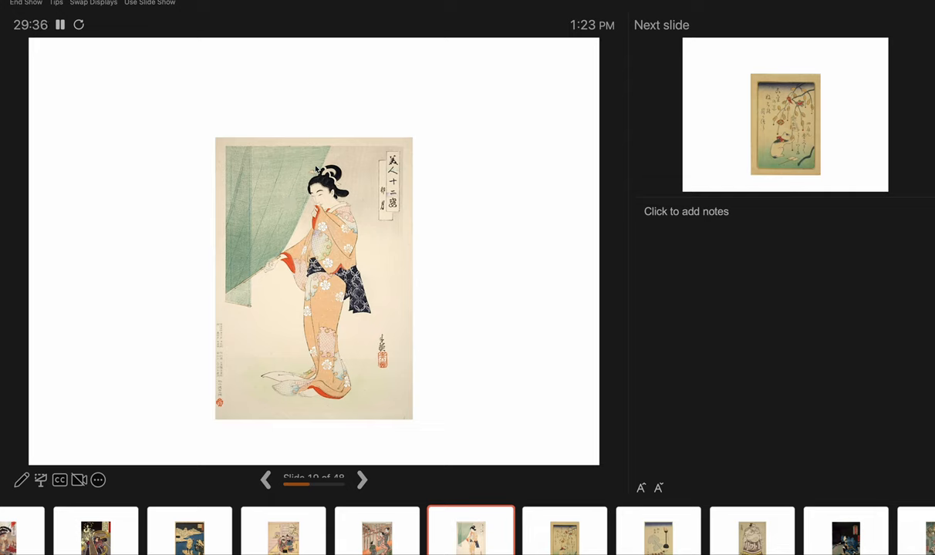
mouse_move(239, 269)
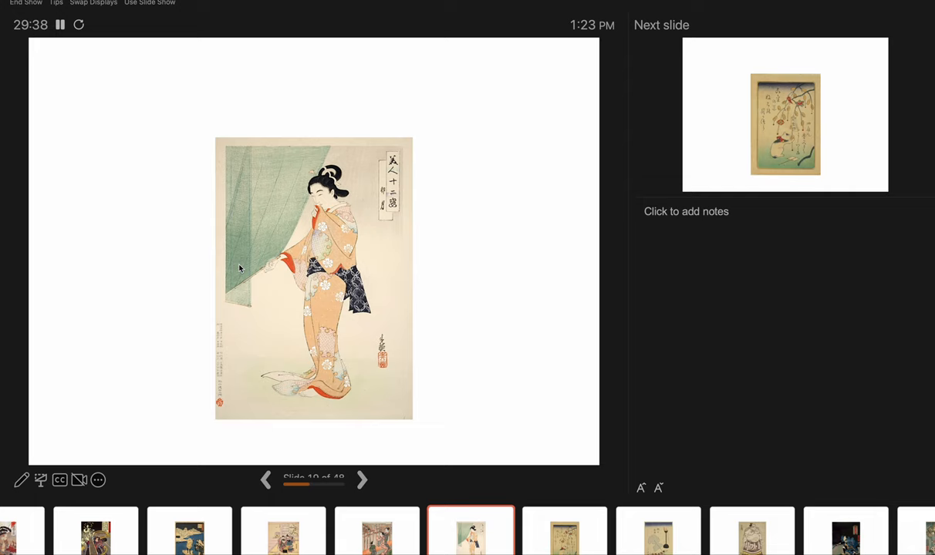
mouse_move(367, 241)
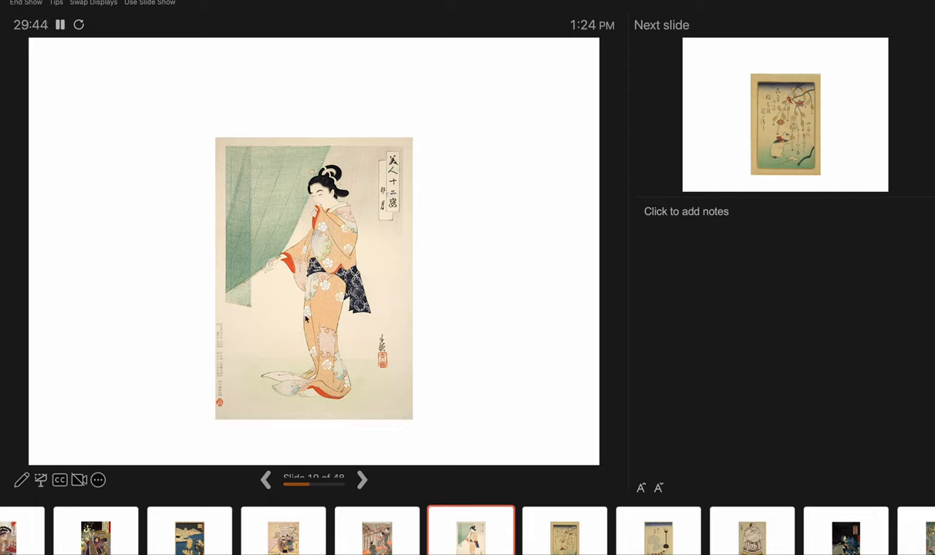
mouse_move(299, 346)
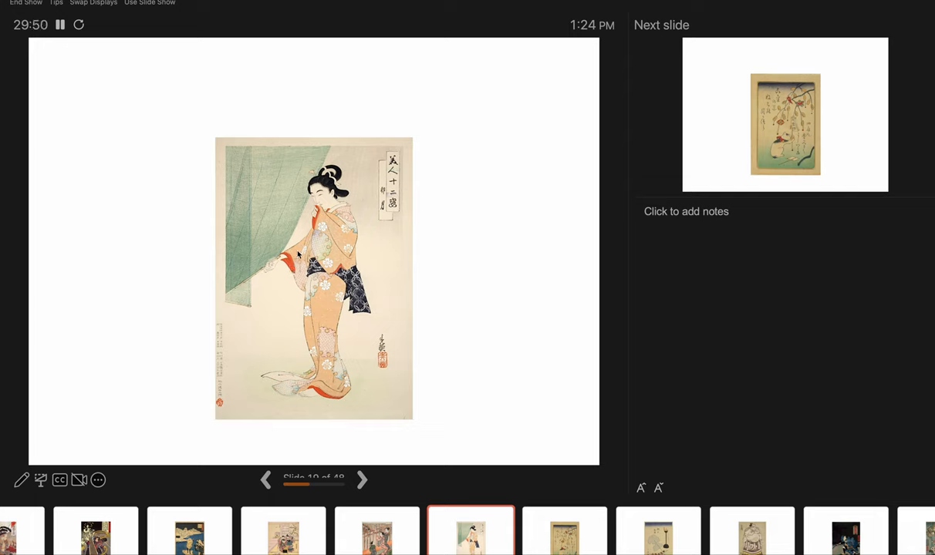
mouse_move(287, 191)
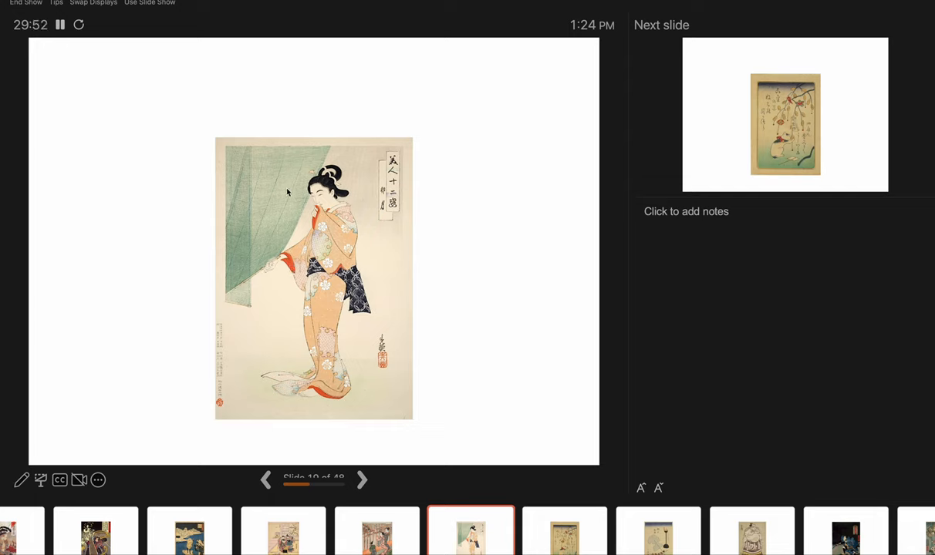
mouse_move(373, 323)
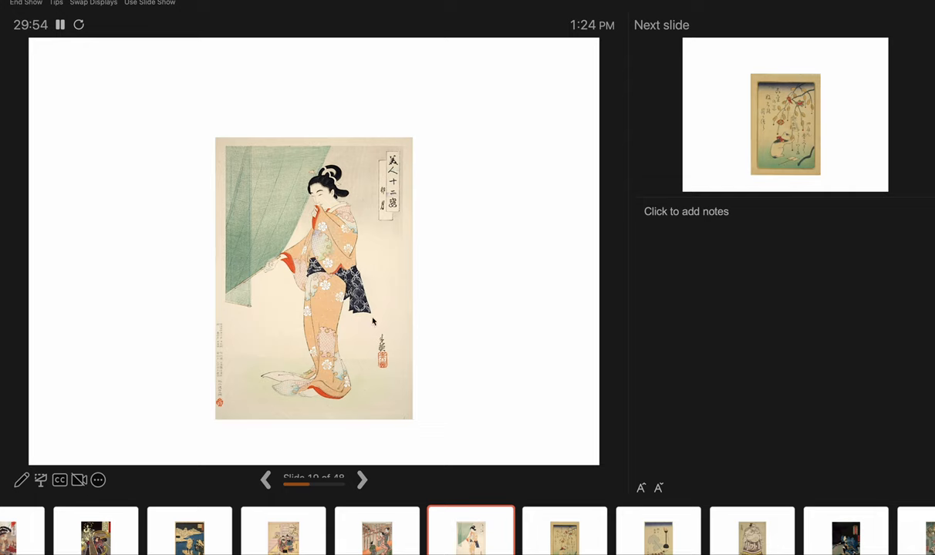
mouse_move(366, 268)
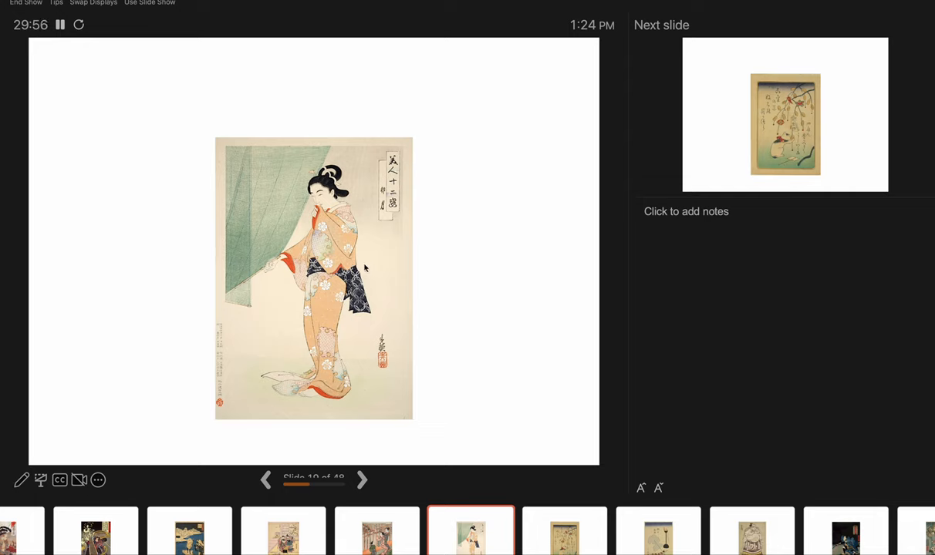
mouse_move(355, 238)
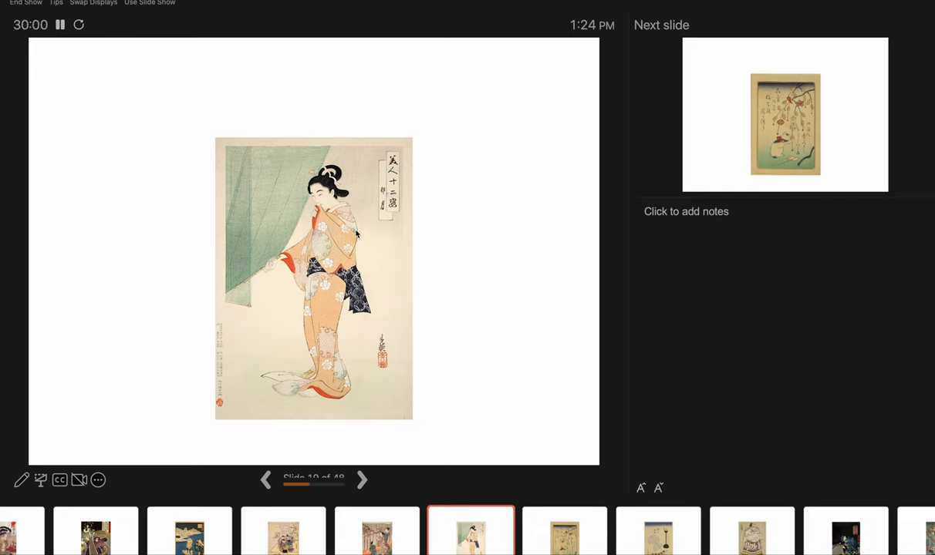
mouse_move(343, 380)
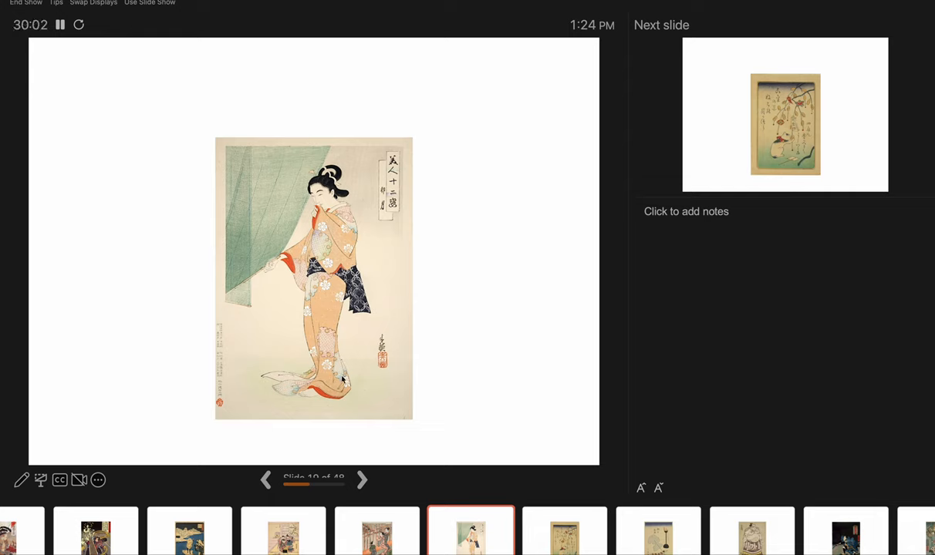
mouse_move(291, 392)
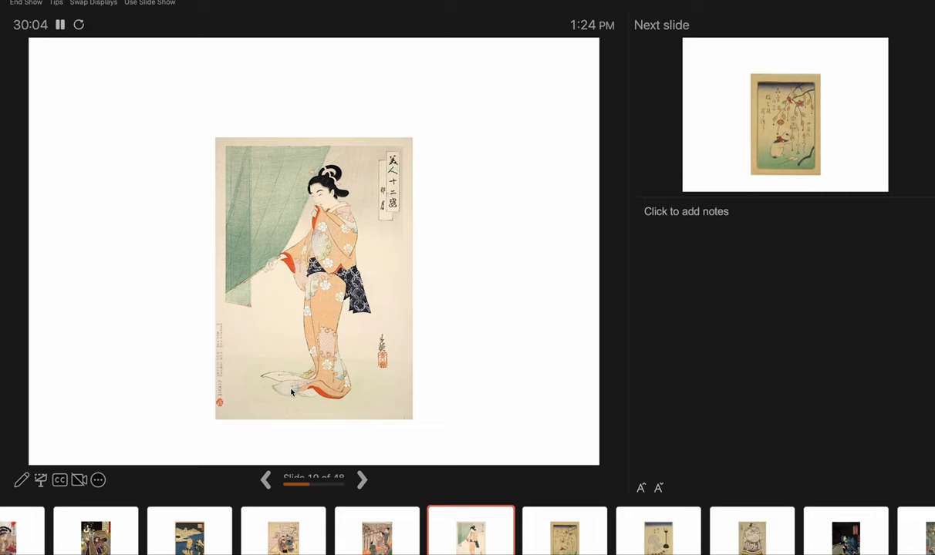
mouse_move(309, 299)
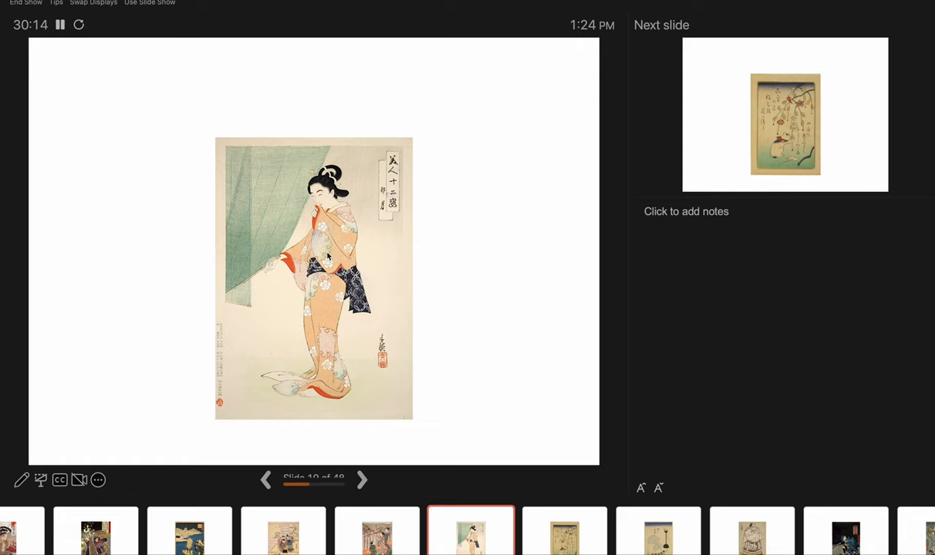
mouse_move(389, 337)
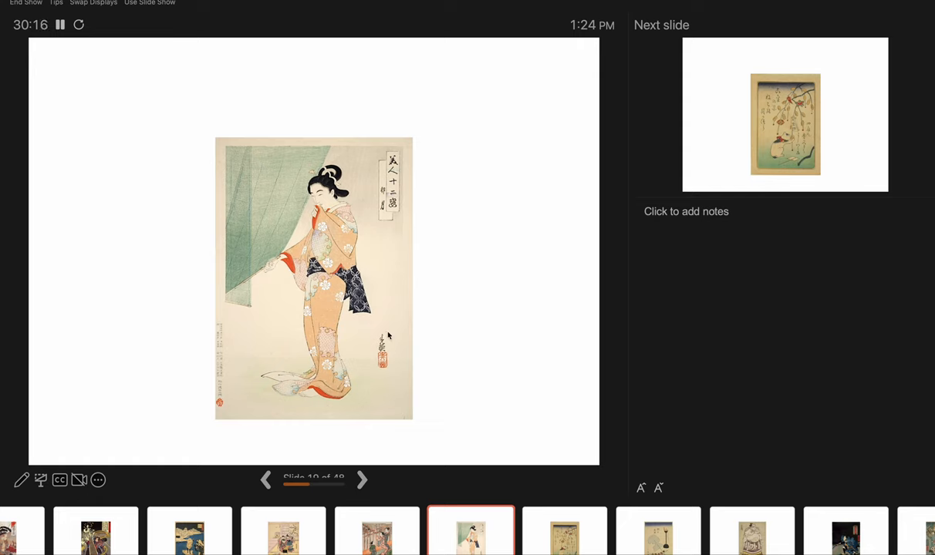
Advance the slideshow to slide 20, a cat beneath a hanging blossom branch.
click(361, 478)
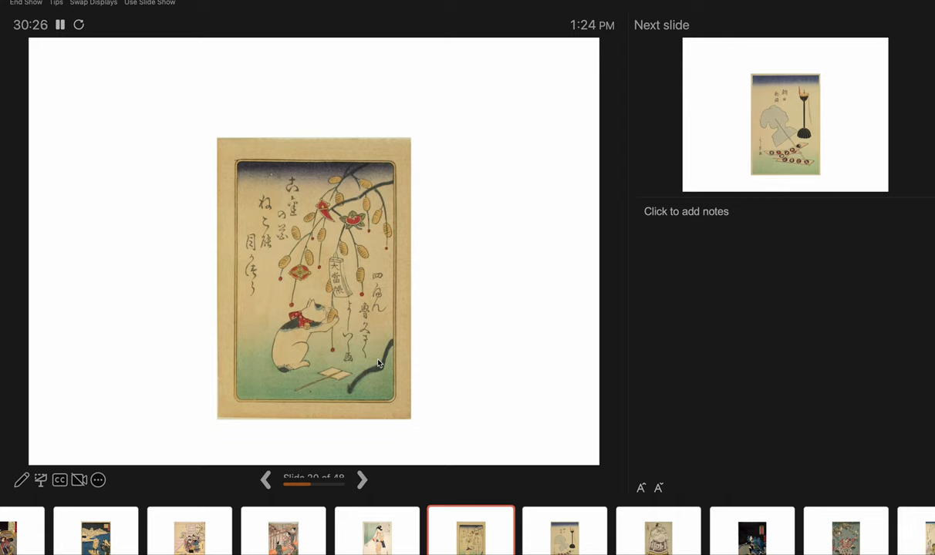
mouse_move(435, 361)
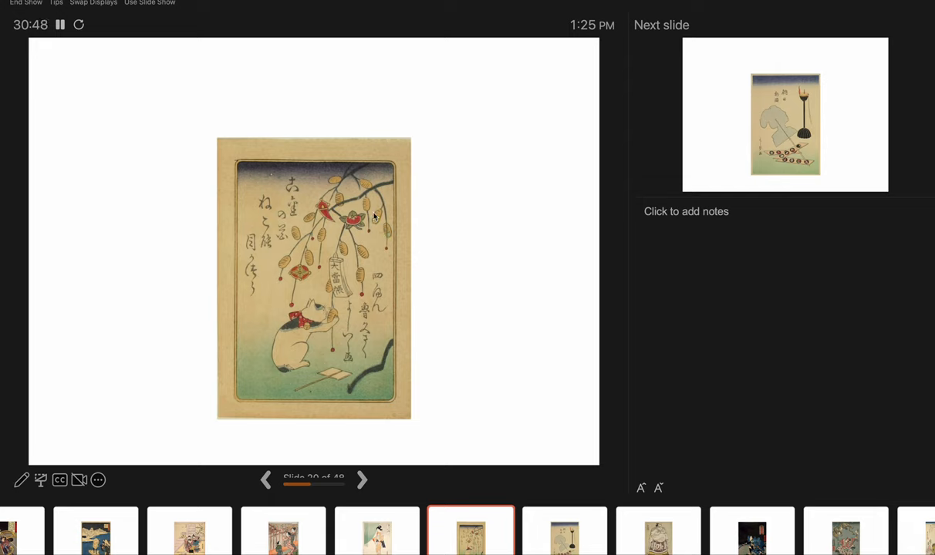
mouse_move(391, 241)
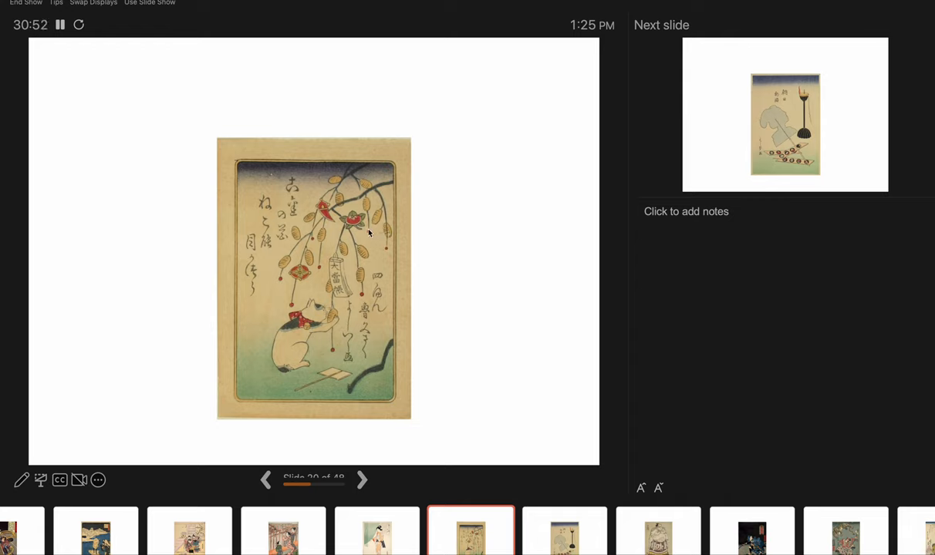
mouse_move(337, 278)
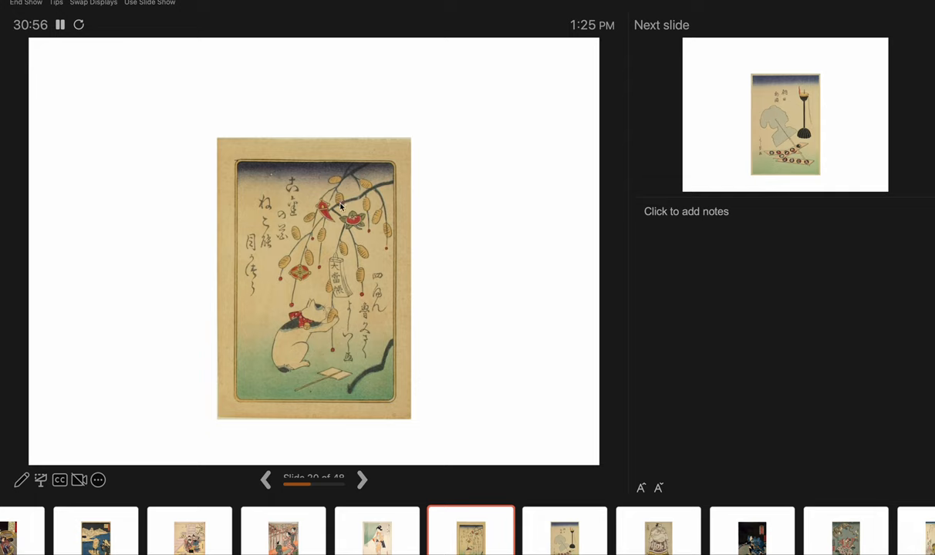
mouse_move(387, 235)
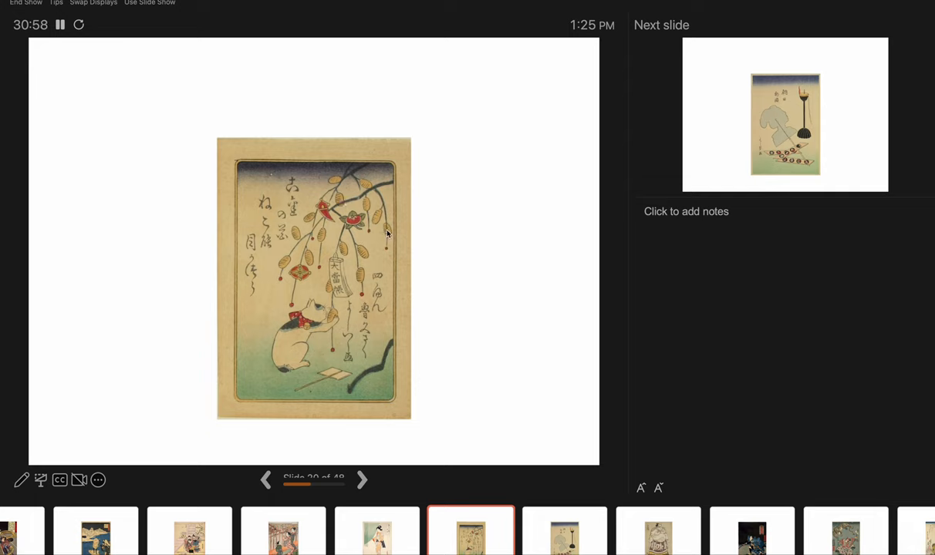
mouse_move(331, 256)
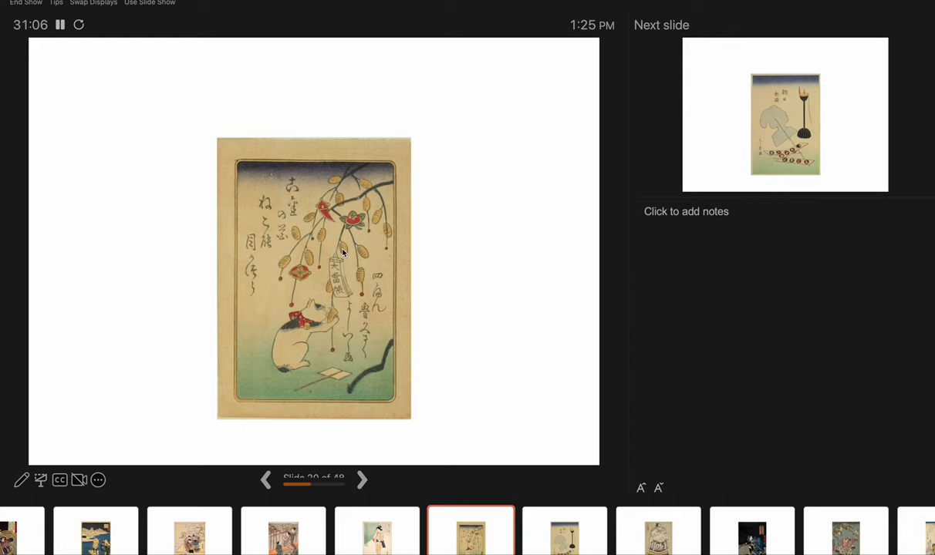
mouse_move(381, 280)
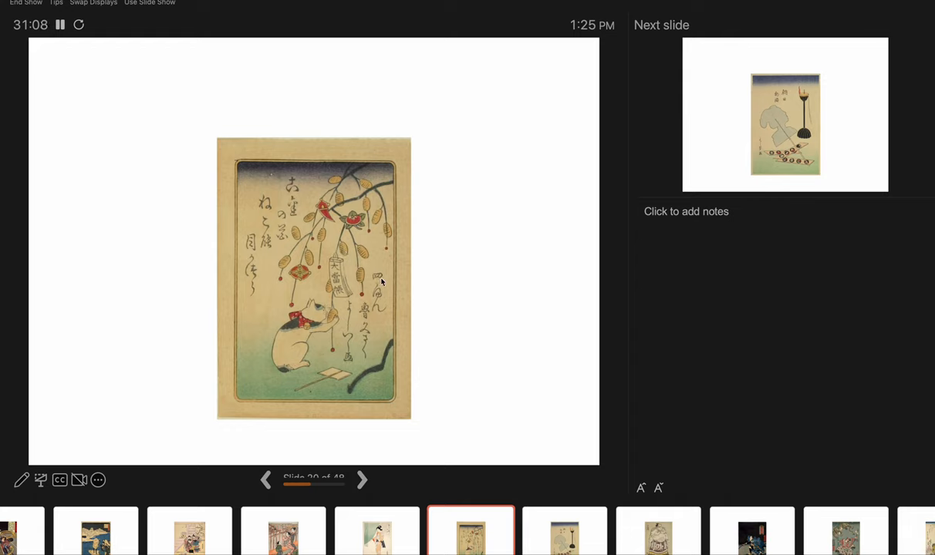
mouse_move(342, 281)
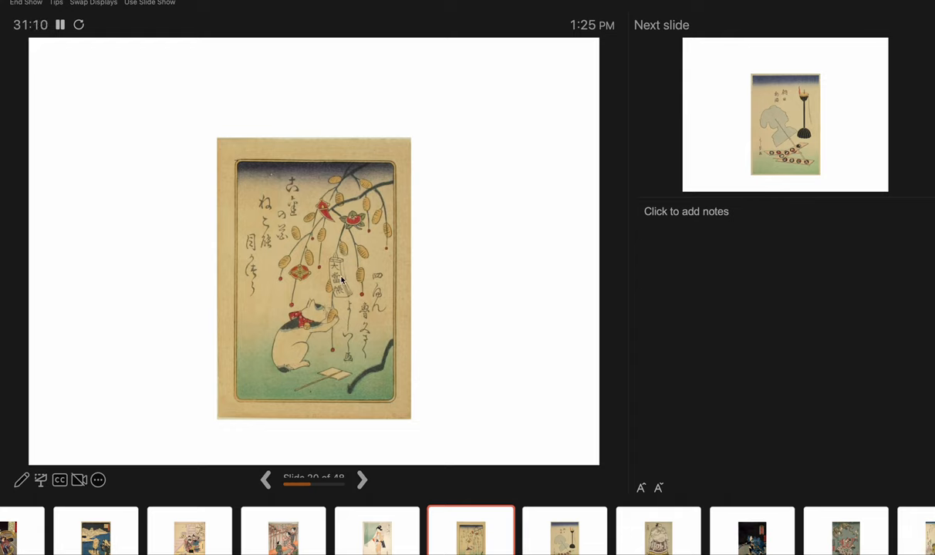
mouse_move(299, 278)
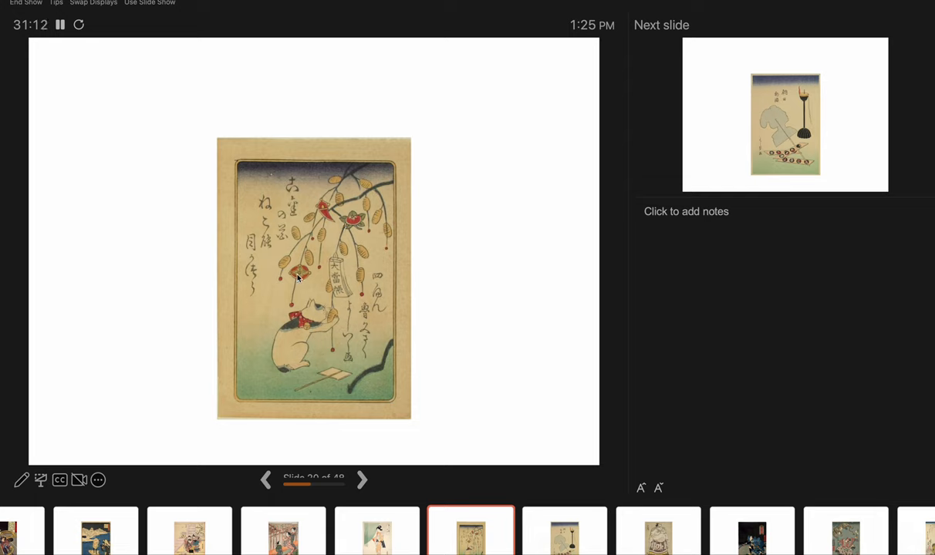
mouse_move(326, 216)
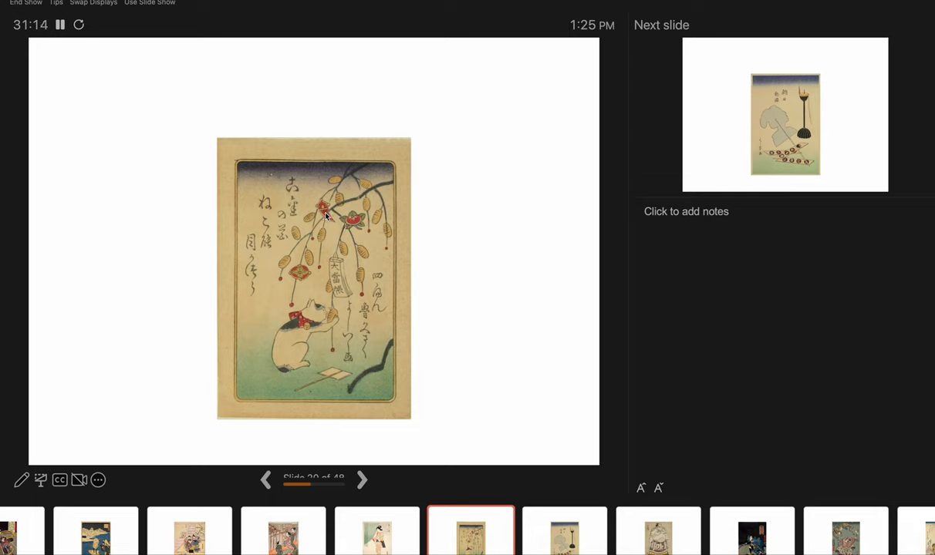
mouse_move(281, 170)
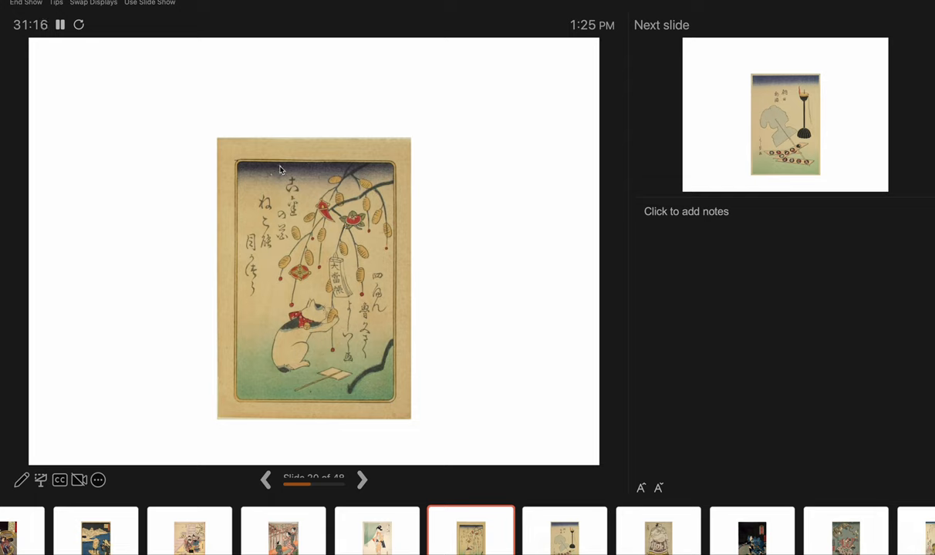
mouse_move(262, 342)
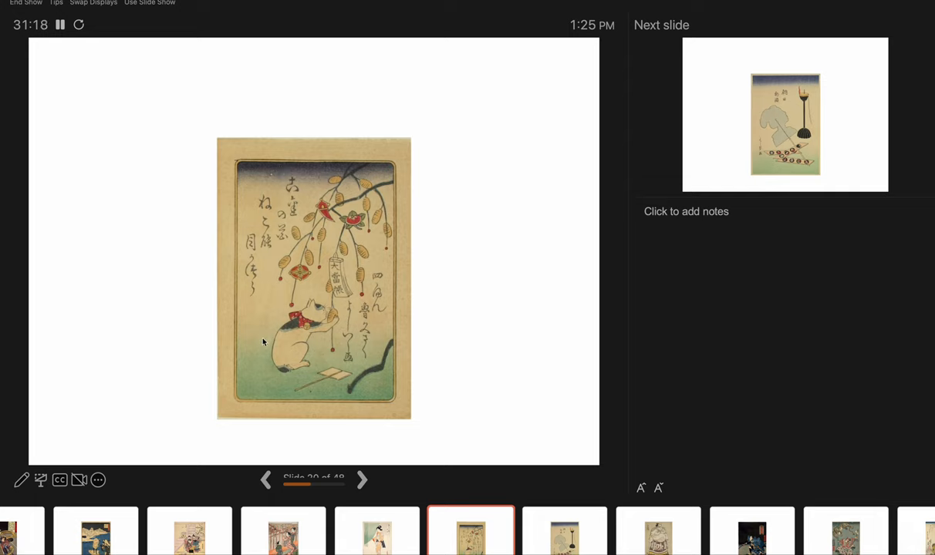
mouse_move(363, 278)
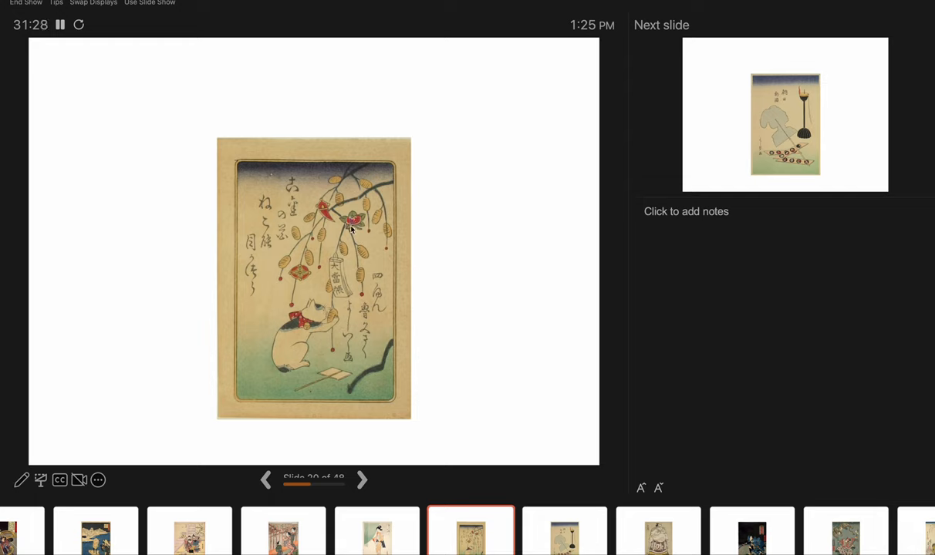
mouse_move(286, 355)
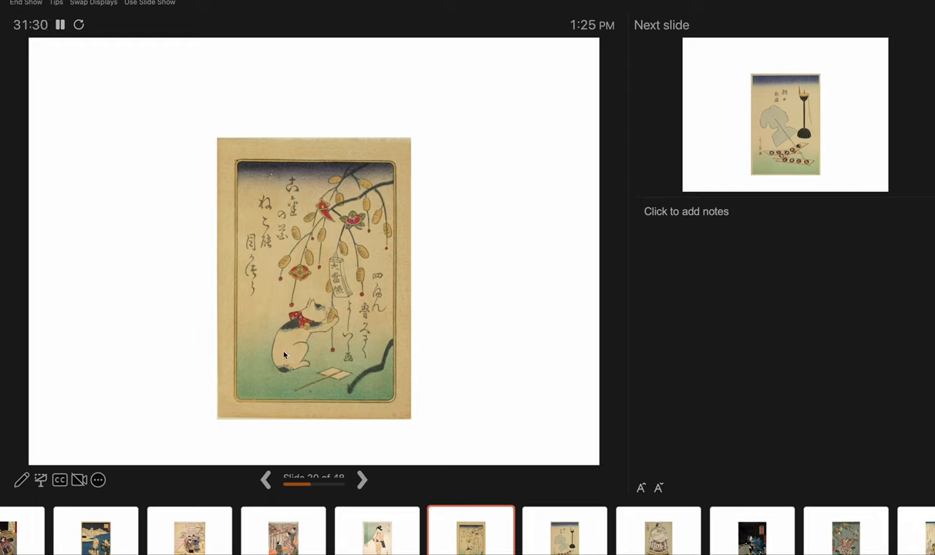
mouse_move(302, 326)
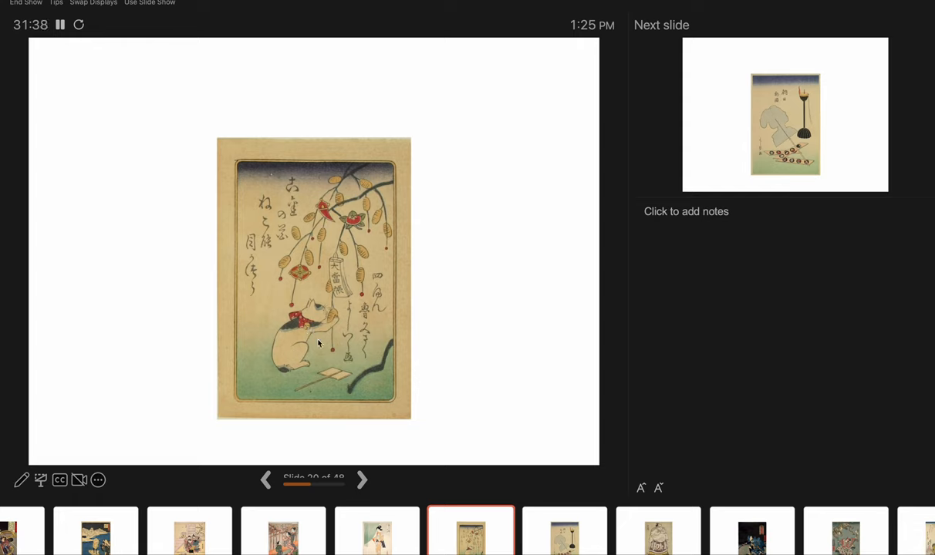
mouse_move(368, 463)
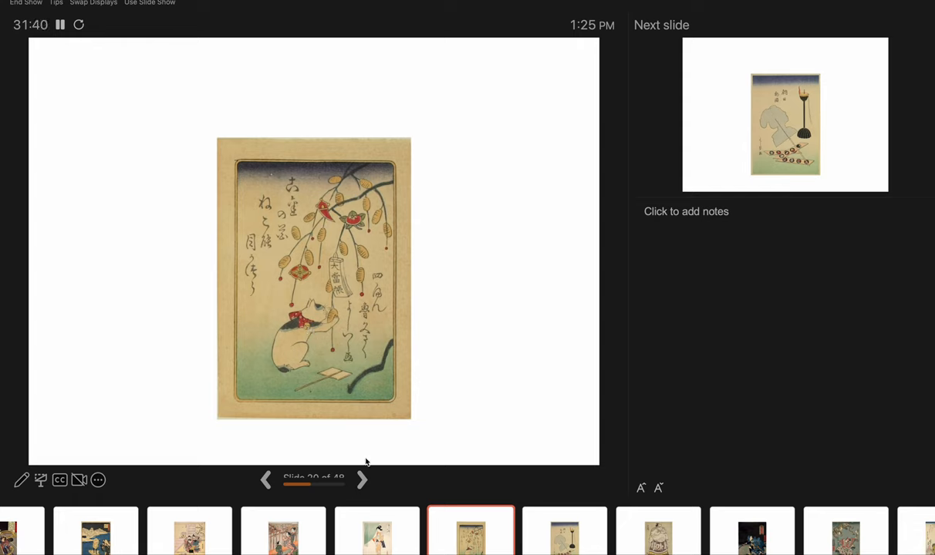
Advance the slideshow to slide 21, the lamp-stand print with a shadowy figure.
click(361, 479)
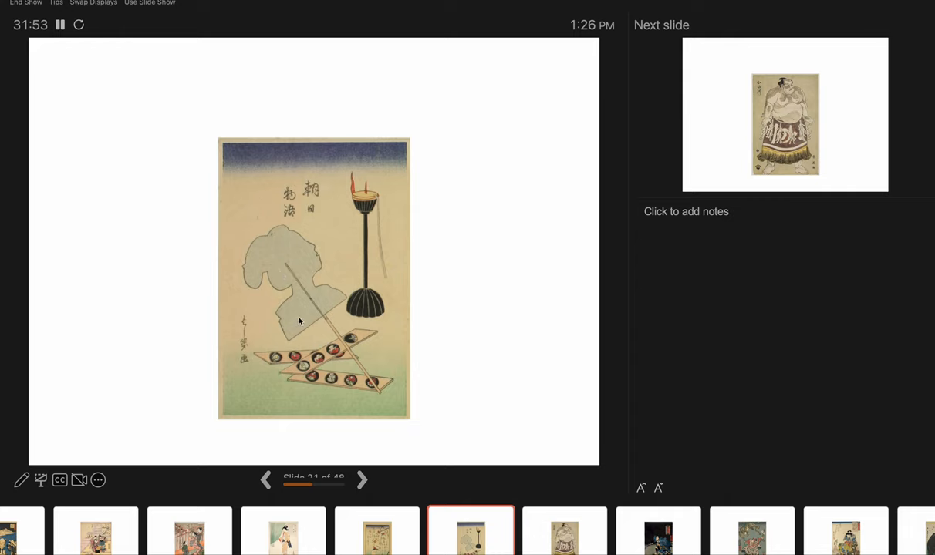
mouse_move(301, 270)
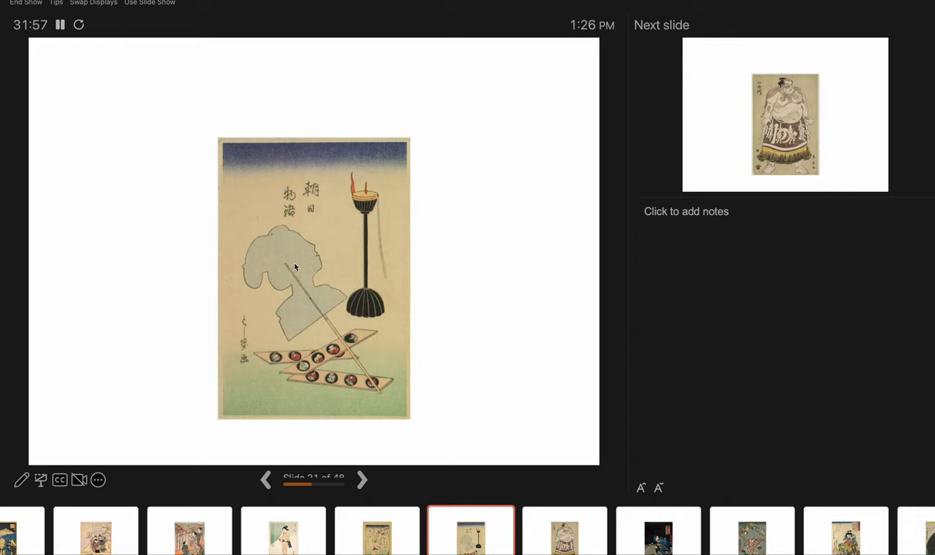
mouse_move(353, 197)
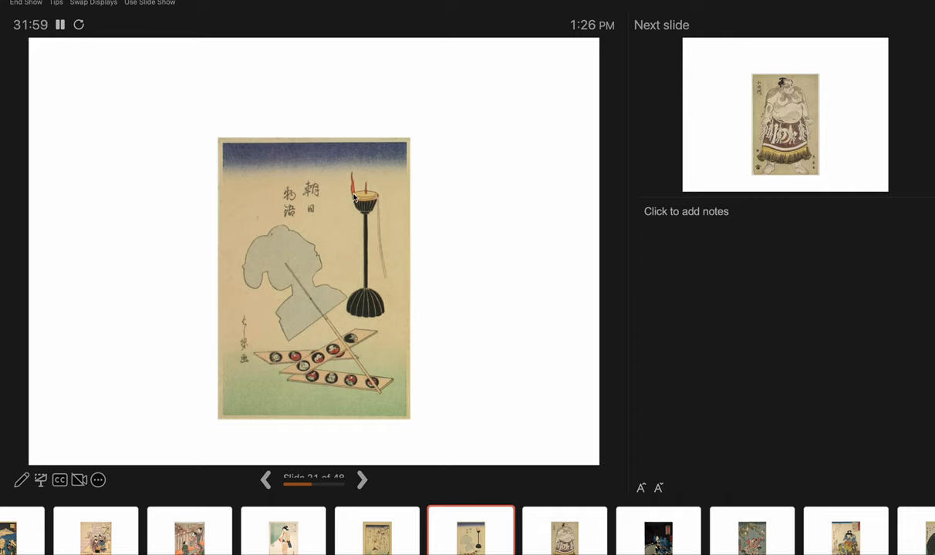
mouse_move(255, 258)
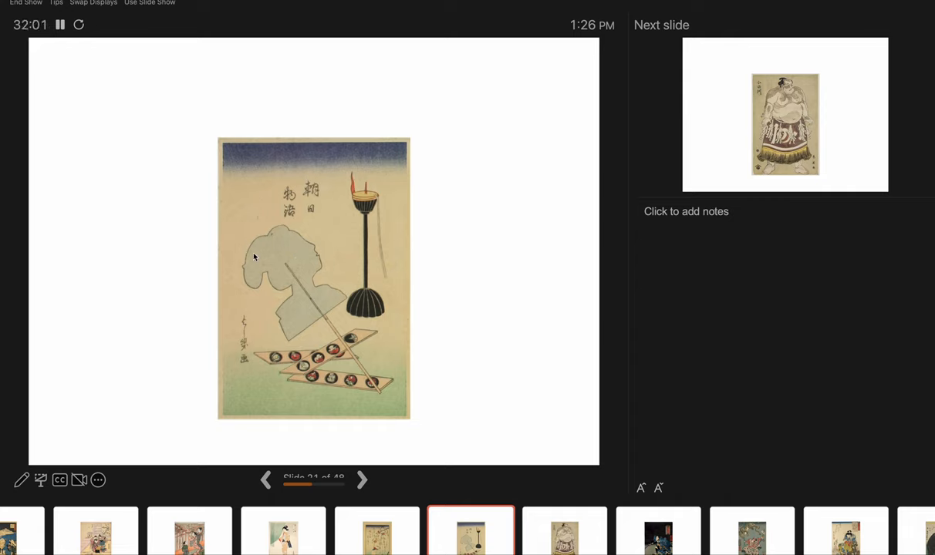
mouse_move(177, 275)
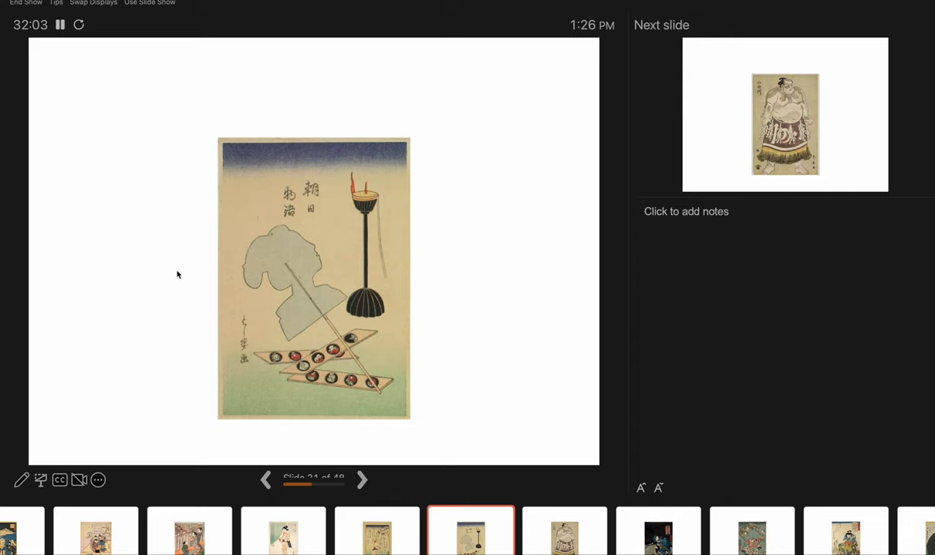
mouse_move(253, 271)
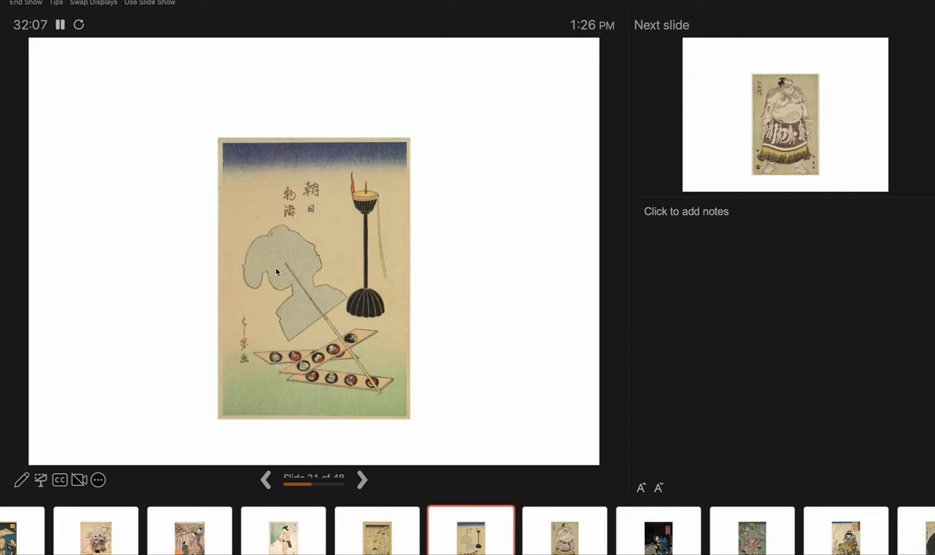
mouse_move(297, 299)
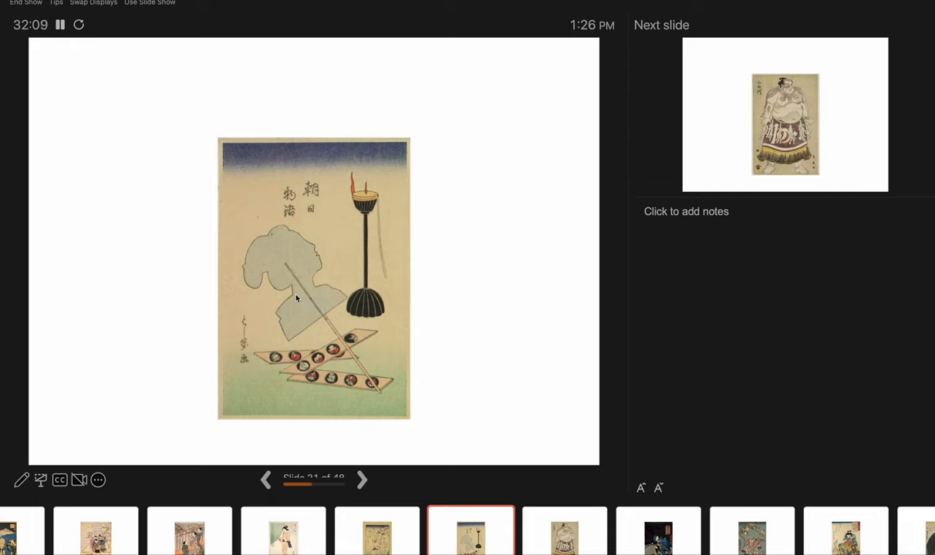
mouse_move(338, 423)
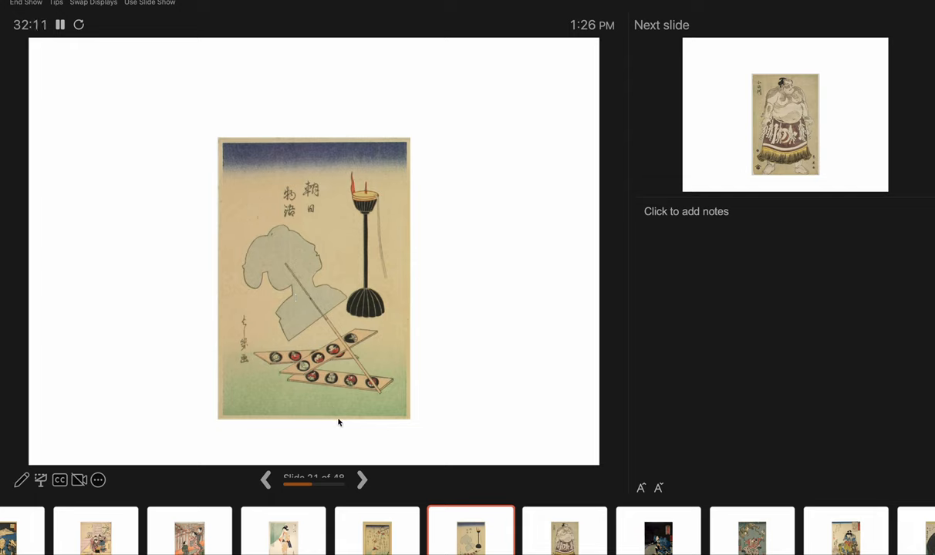
Advance two slides, past the sumo wrestler to the blue-robed swordsman print (slide 23).
click(361, 478)
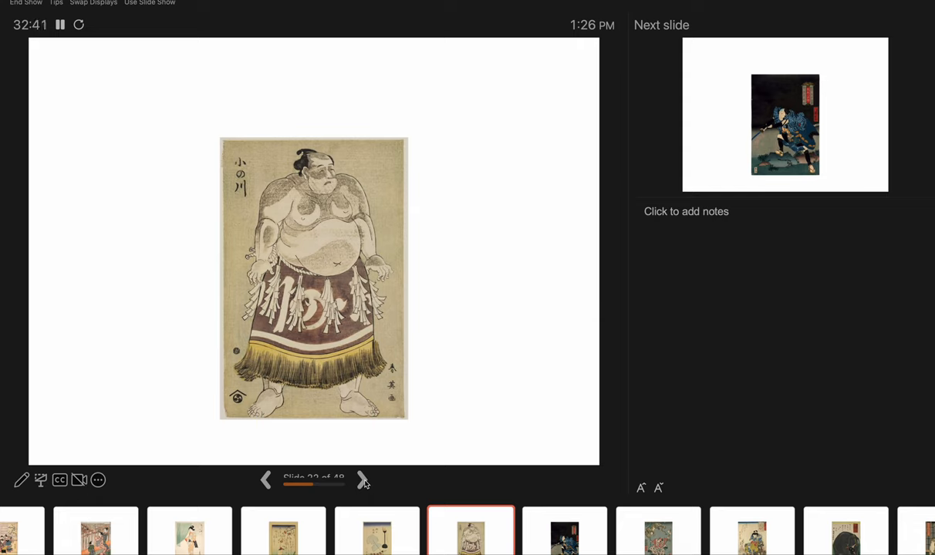
click(363, 479)
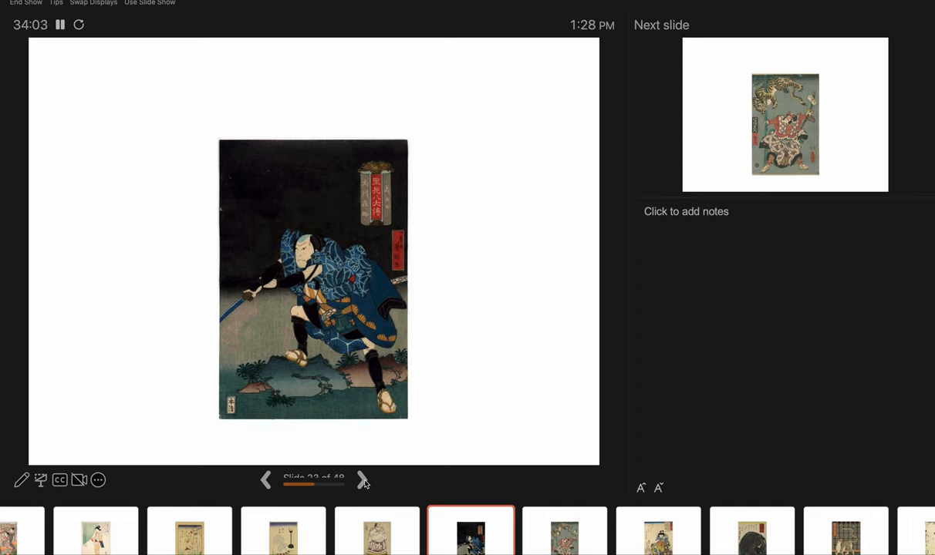
Advance to slide 24, the red-clad warrior fighting a leaping tiger.
click(364, 478)
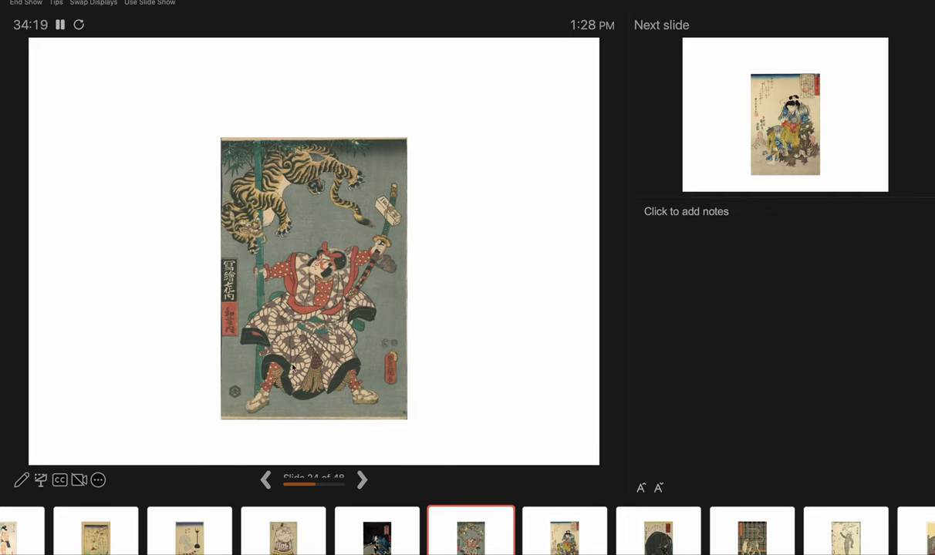
mouse_move(368, 438)
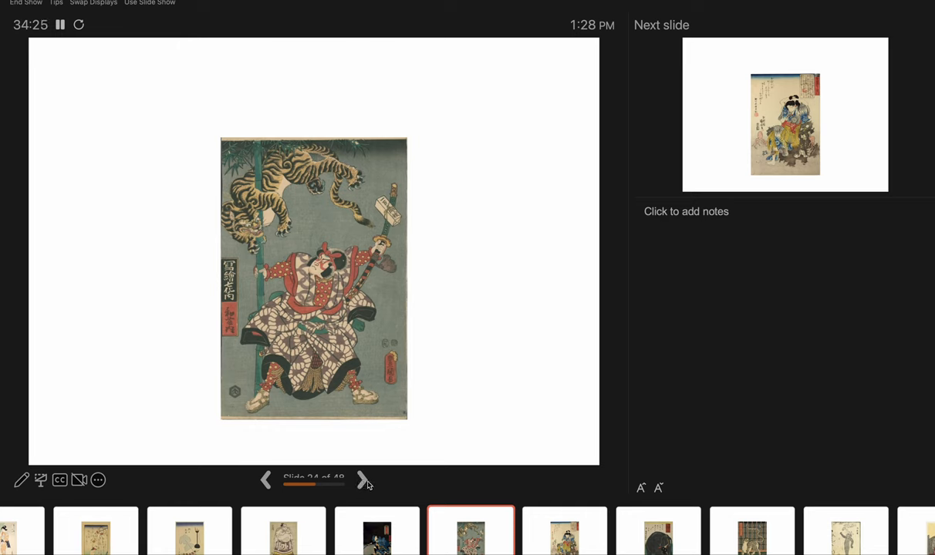
Advance to slide 25, the seated woman surrounded by octopuses.
click(364, 480)
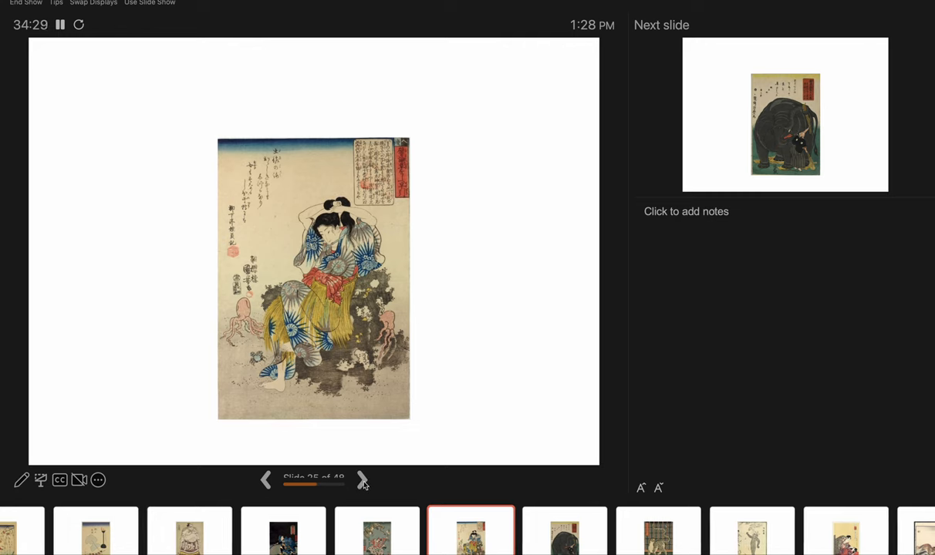
mouse_move(336, 305)
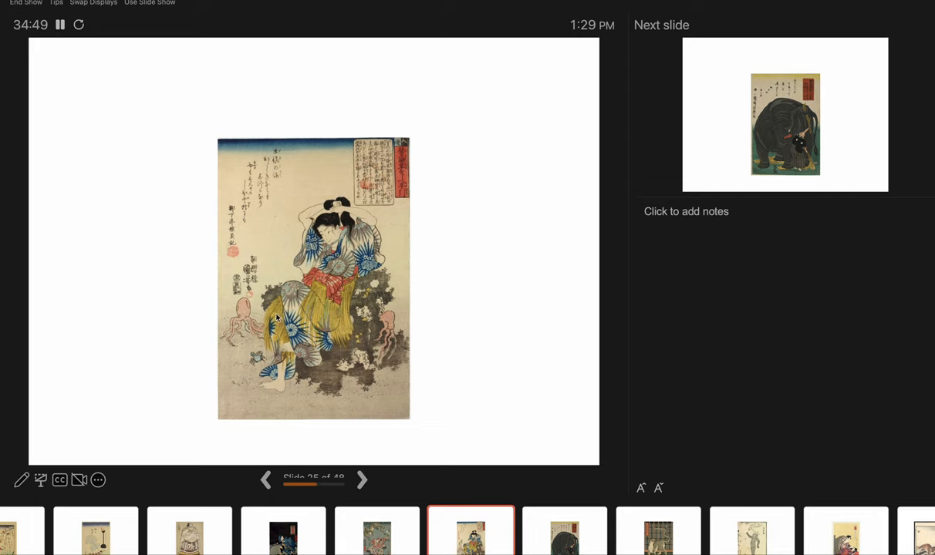
mouse_move(243, 322)
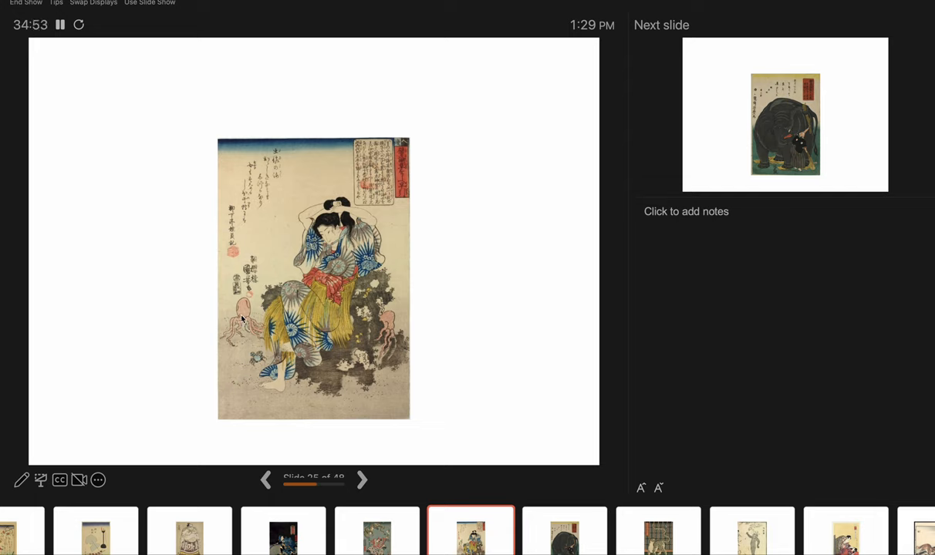
mouse_move(248, 370)
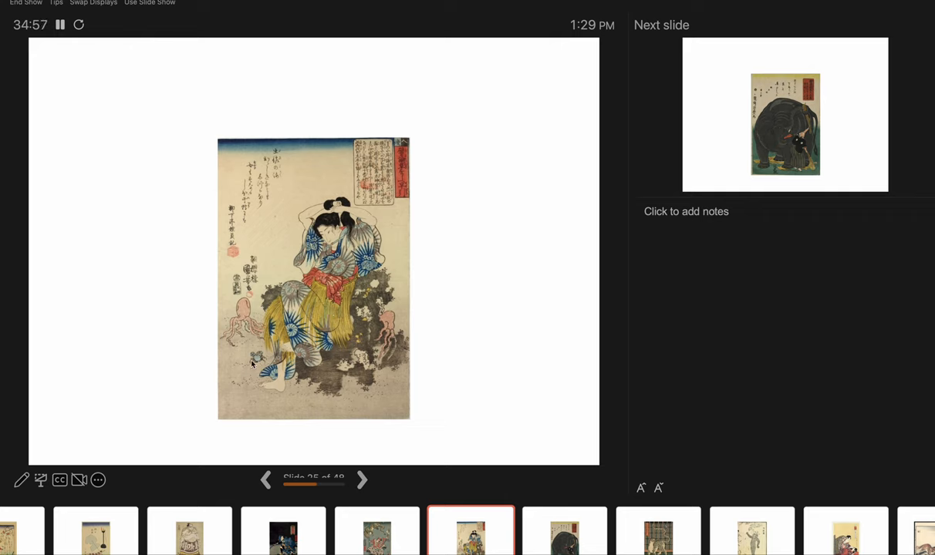
mouse_move(339, 216)
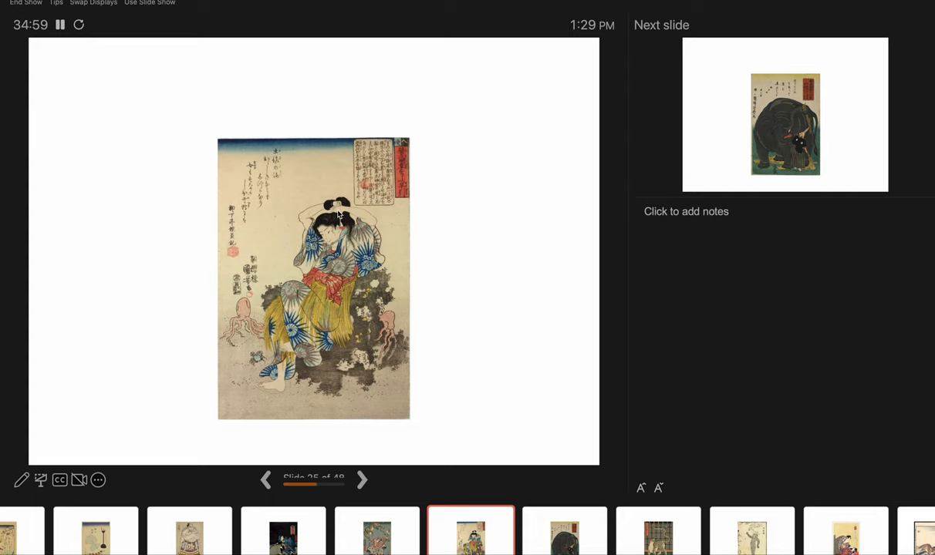
mouse_move(339, 361)
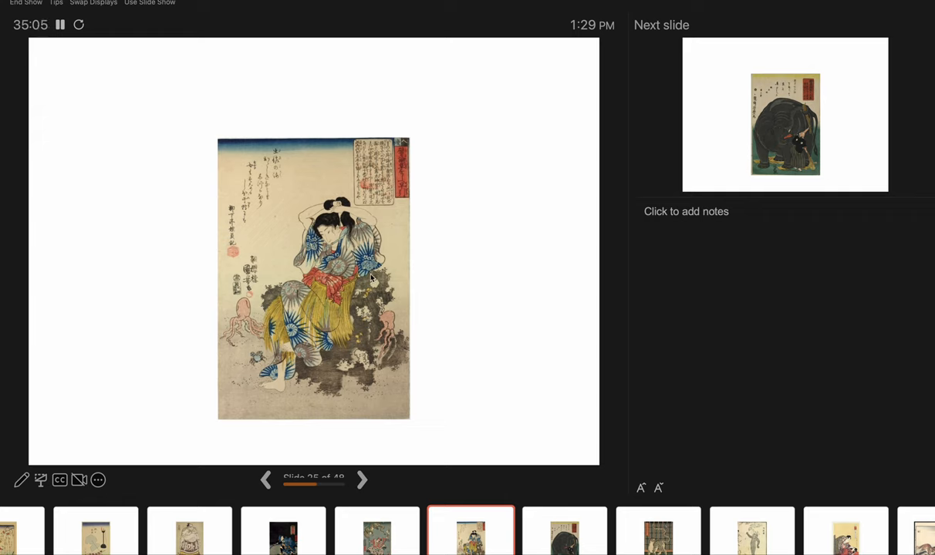
mouse_move(277, 311)
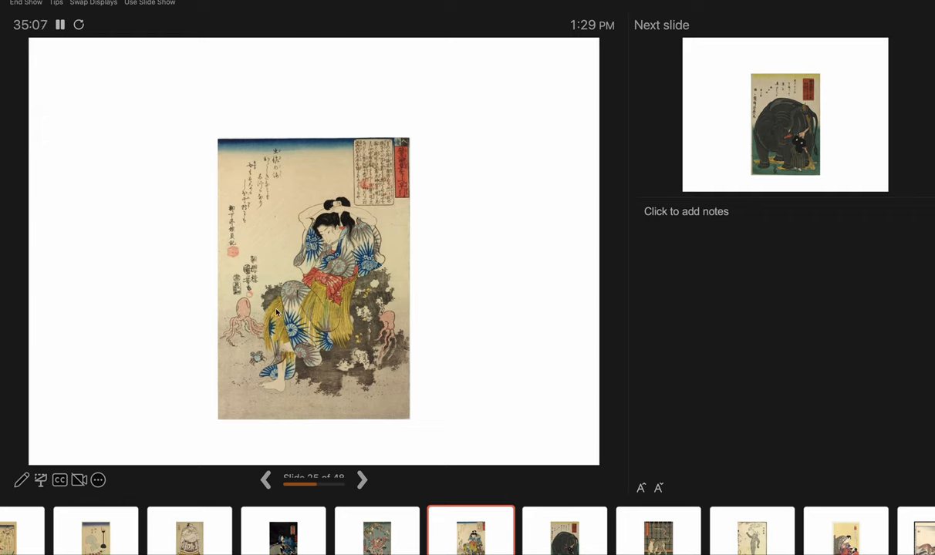
mouse_move(312, 291)
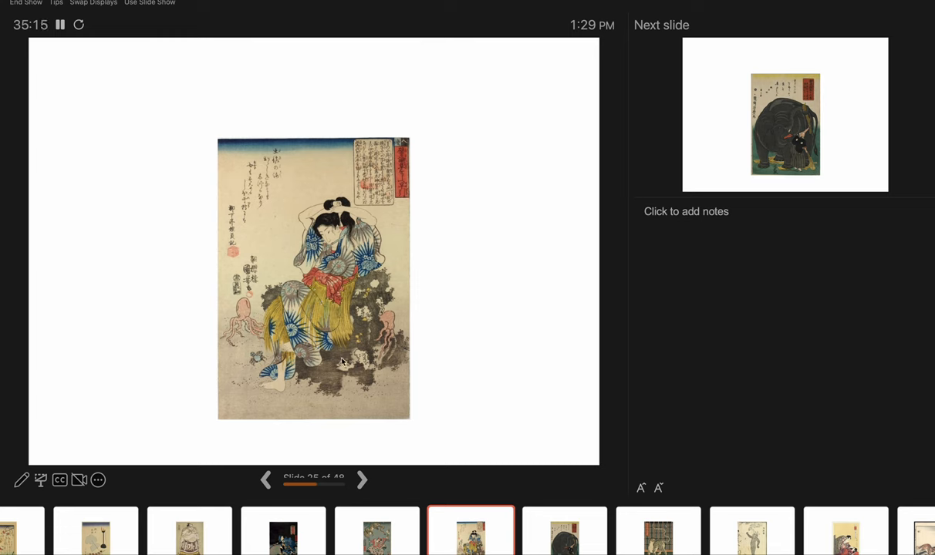
Advance to slide 26, the grey elephant with its handler.
click(361, 478)
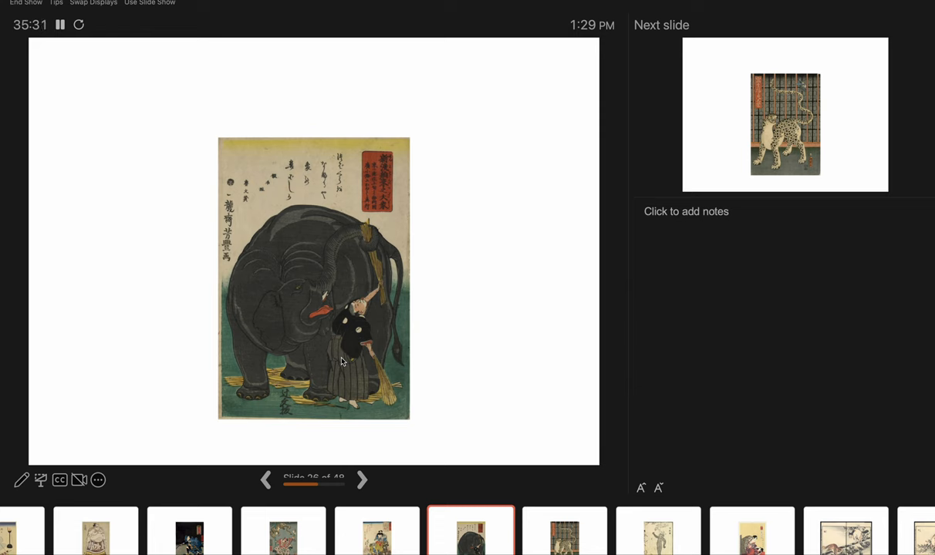
Advance to slide 27, the spotted tiger before a dark lattice.
click(361, 479)
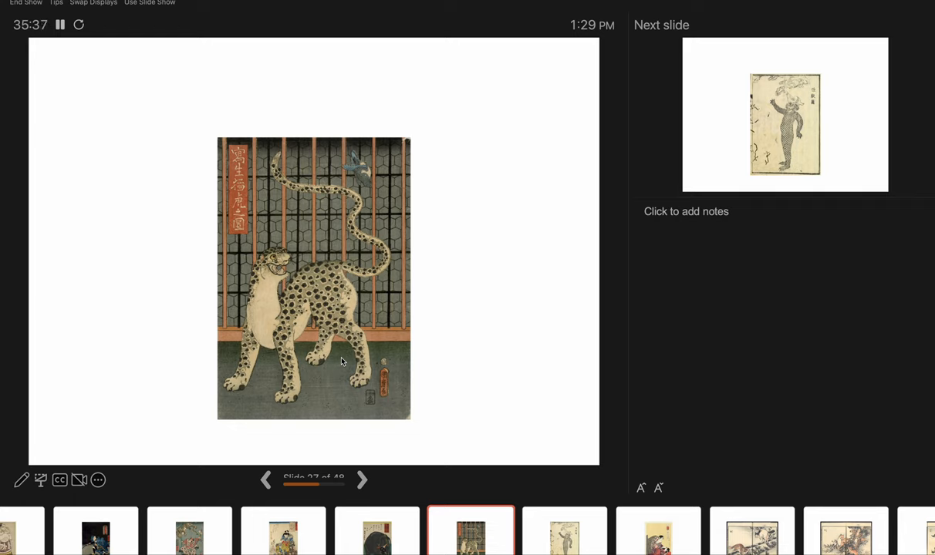
mouse_move(287, 285)
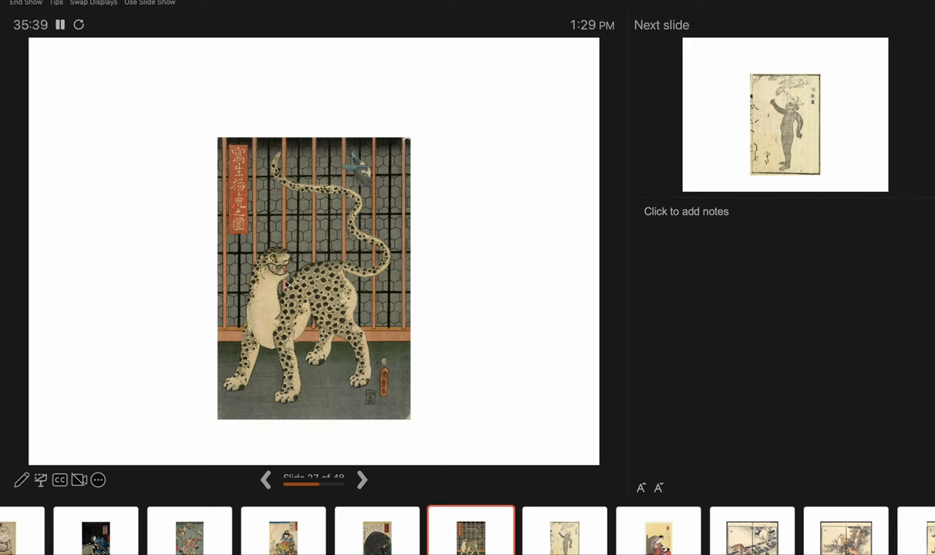
mouse_move(297, 256)
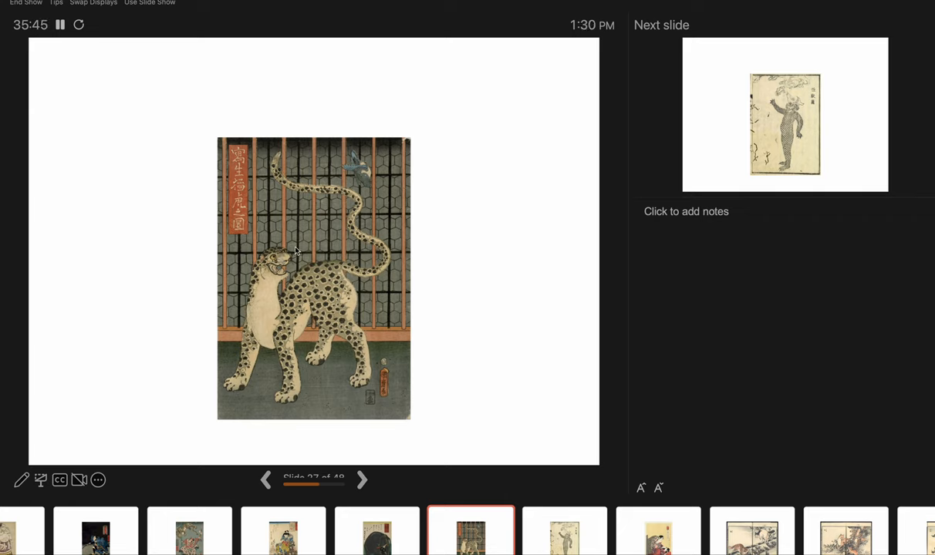
mouse_move(282, 259)
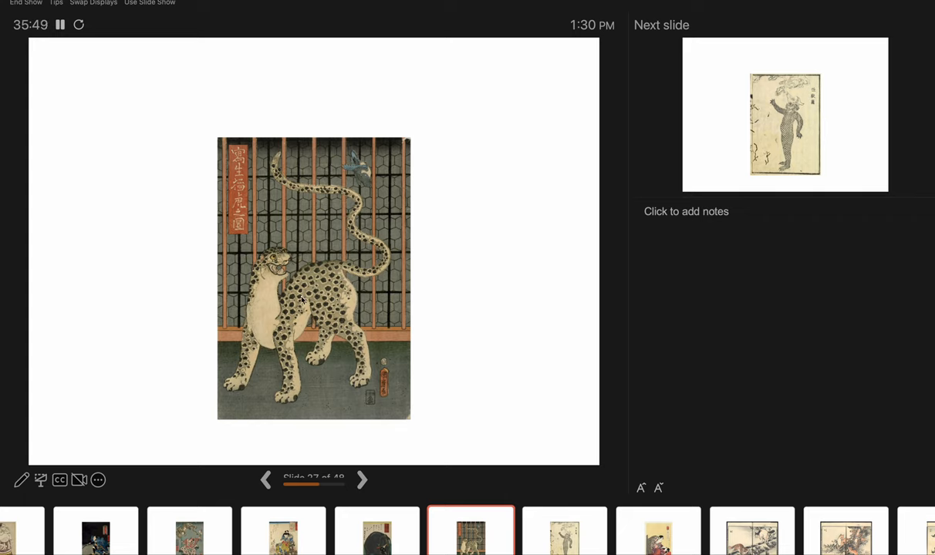
mouse_move(315, 352)
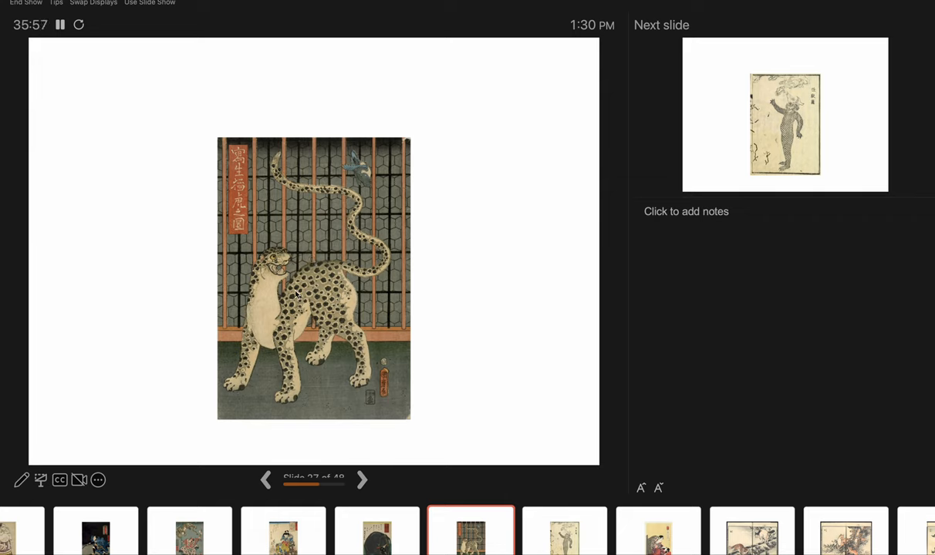
mouse_move(315, 249)
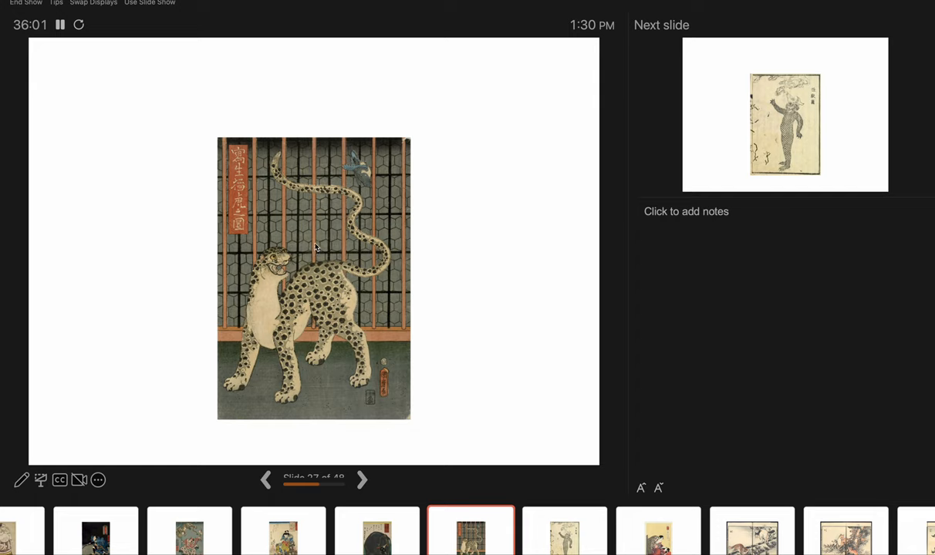
mouse_move(304, 237)
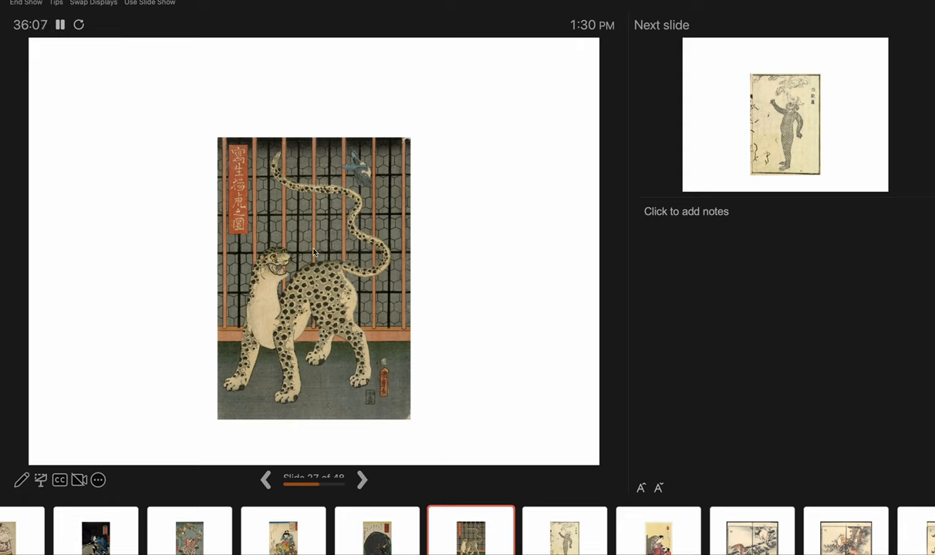
mouse_move(327, 361)
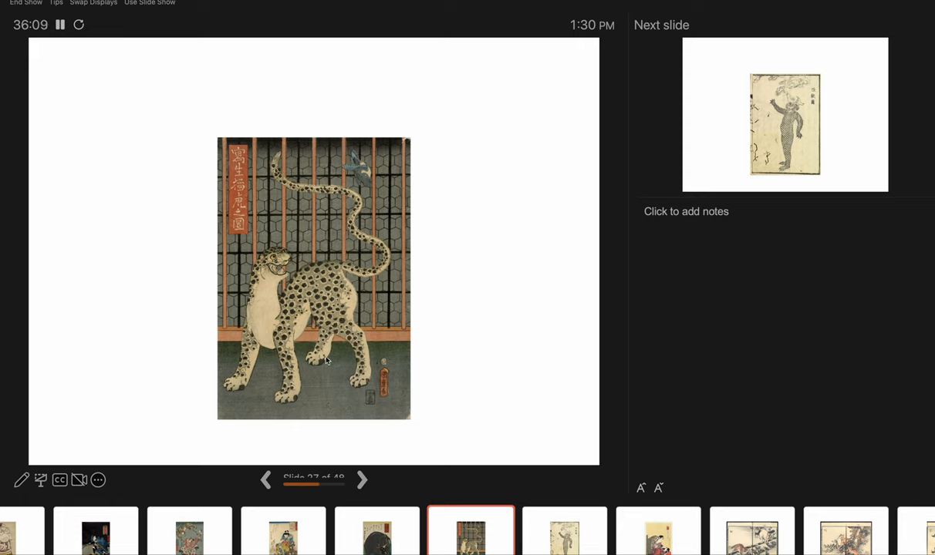
Advance to slide 28, the scaly standing creature beneath smoke.
click(361, 479)
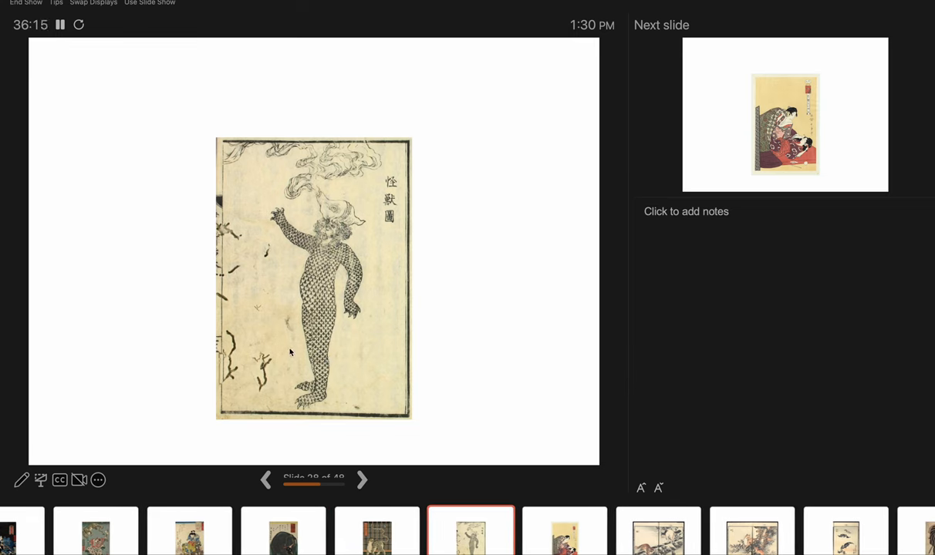
mouse_move(305, 302)
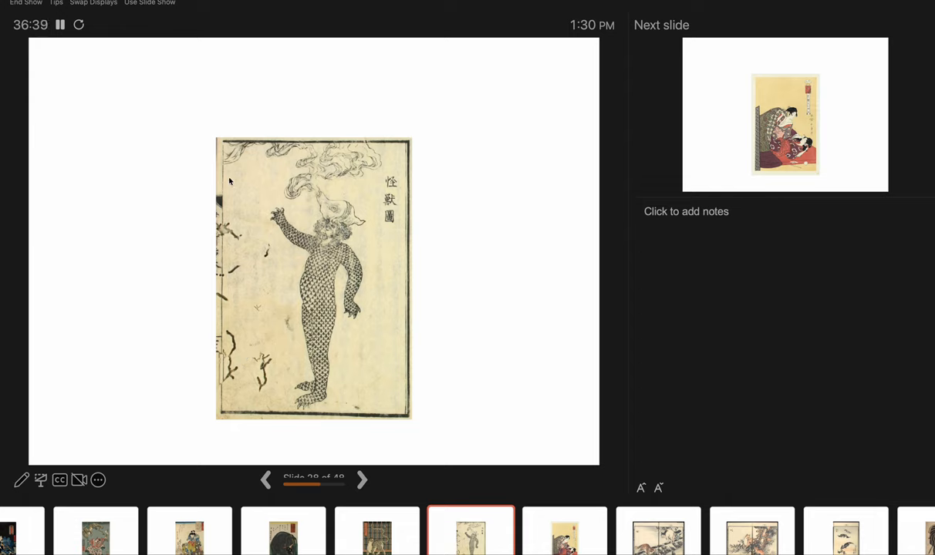
mouse_move(263, 145)
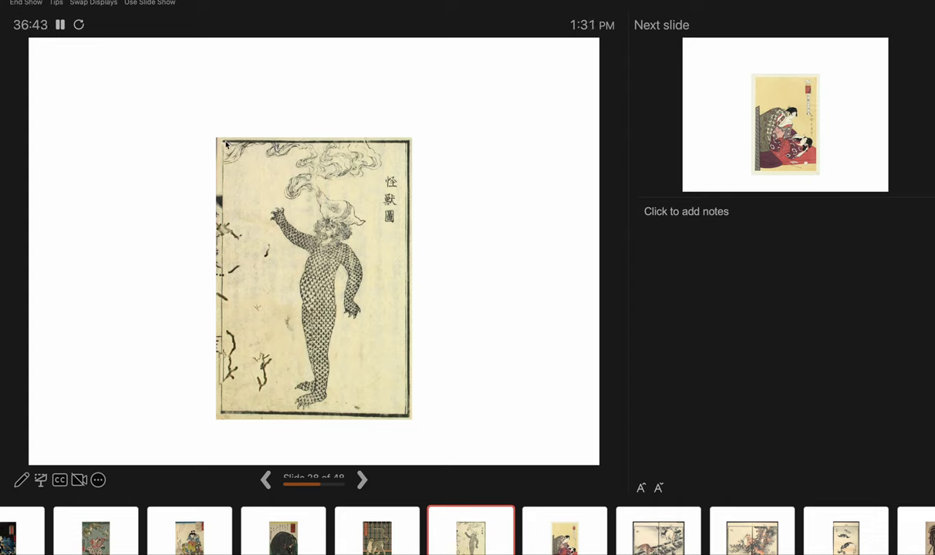
mouse_move(348, 144)
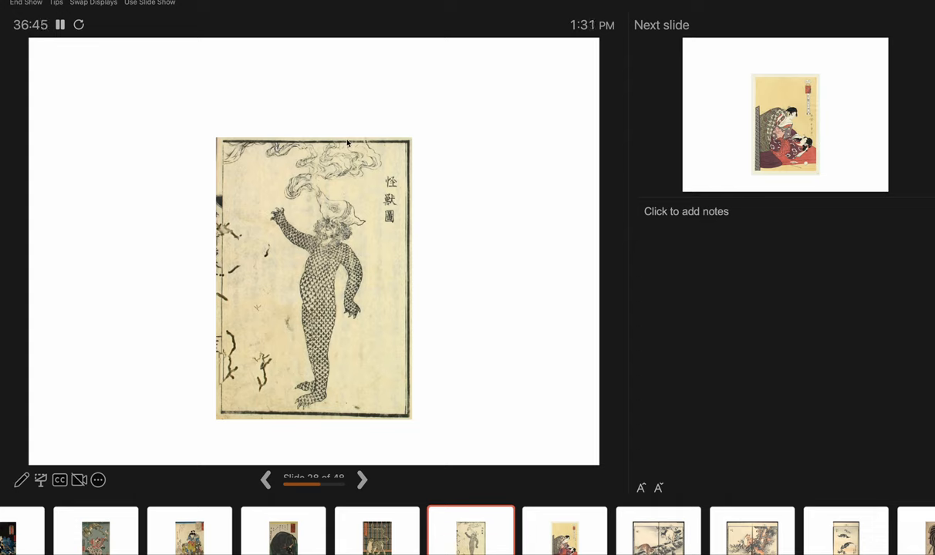
mouse_move(407, 209)
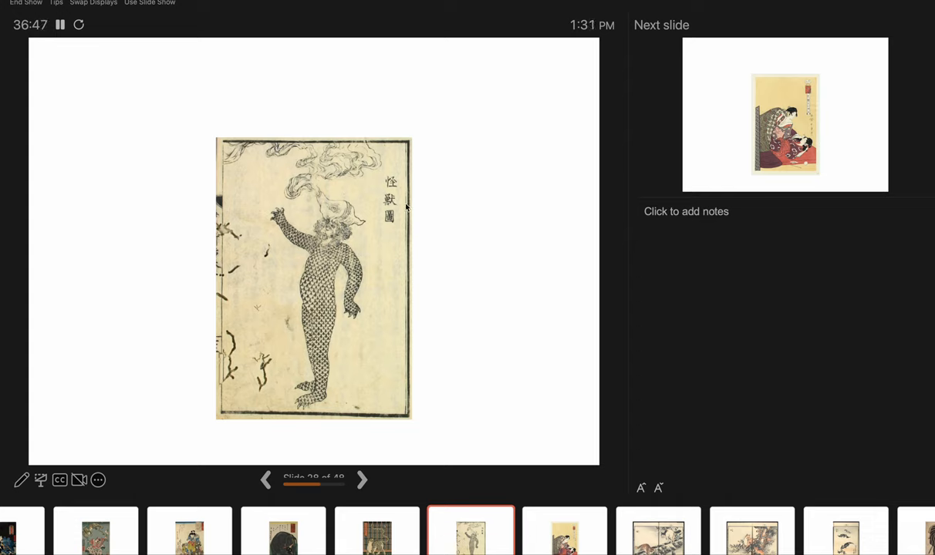
mouse_move(260, 395)
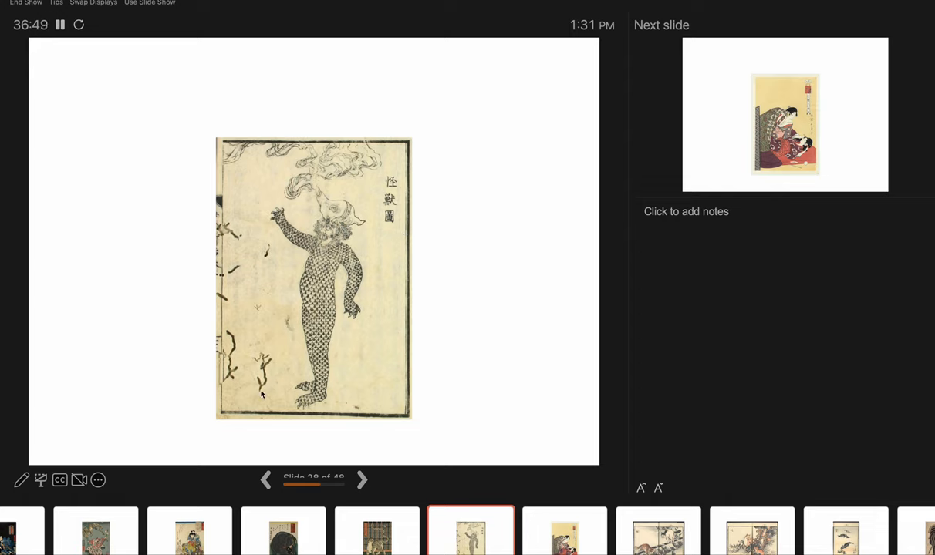
mouse_move(110, 247)
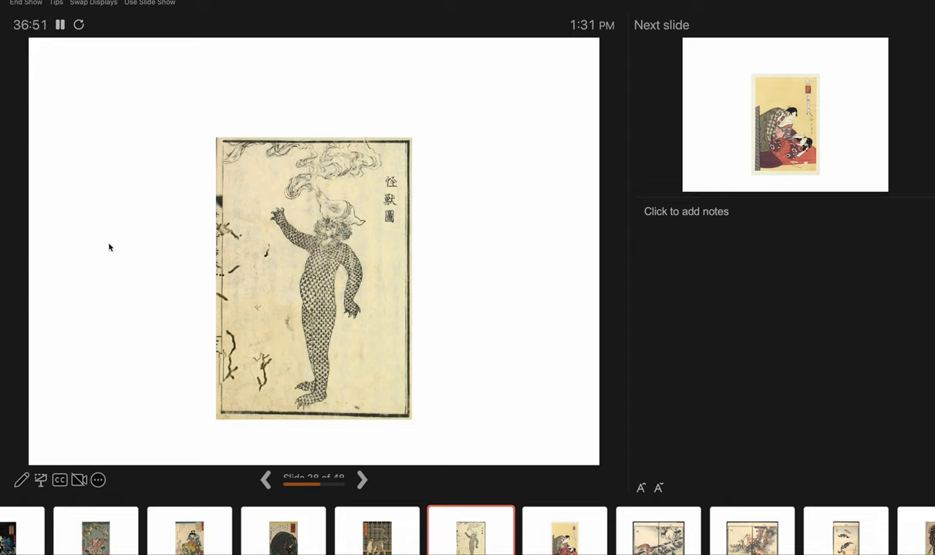
mouse_move(219, 191)
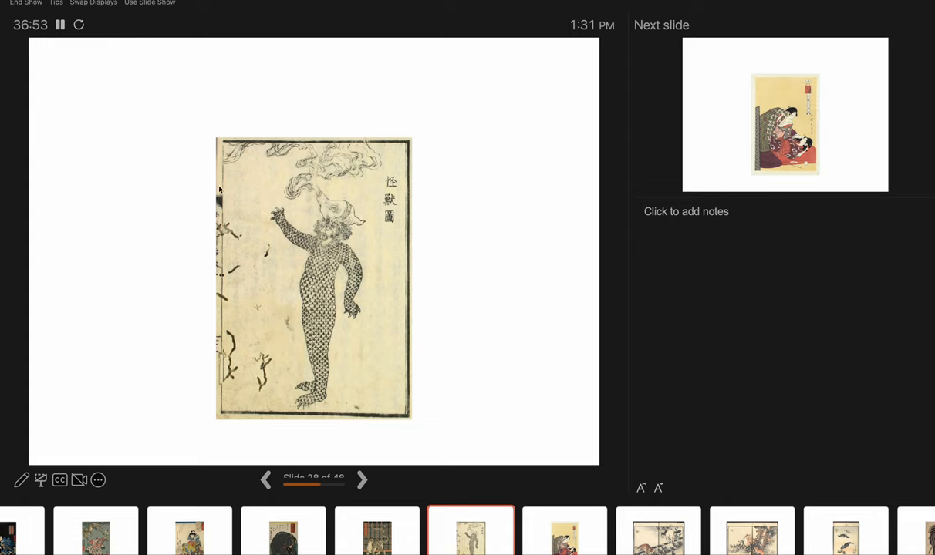
mouse_move(60, 324)
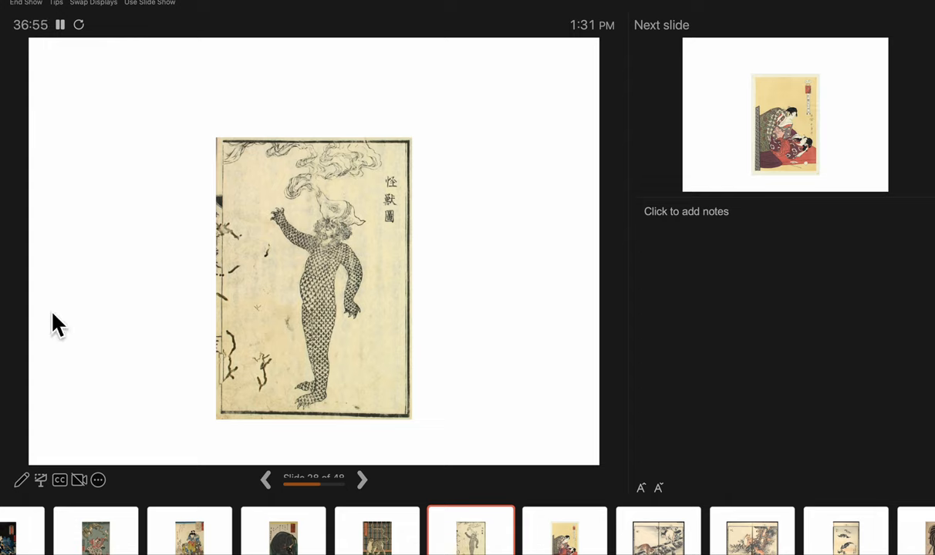
mouse_move(361, 446)
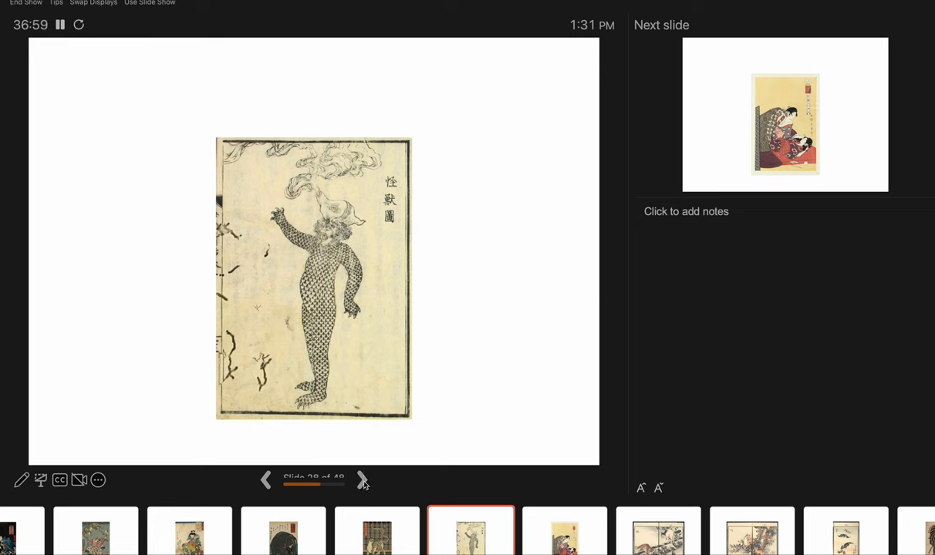
Advance to slide 29, the two women in layered robes.
click(362, 480)
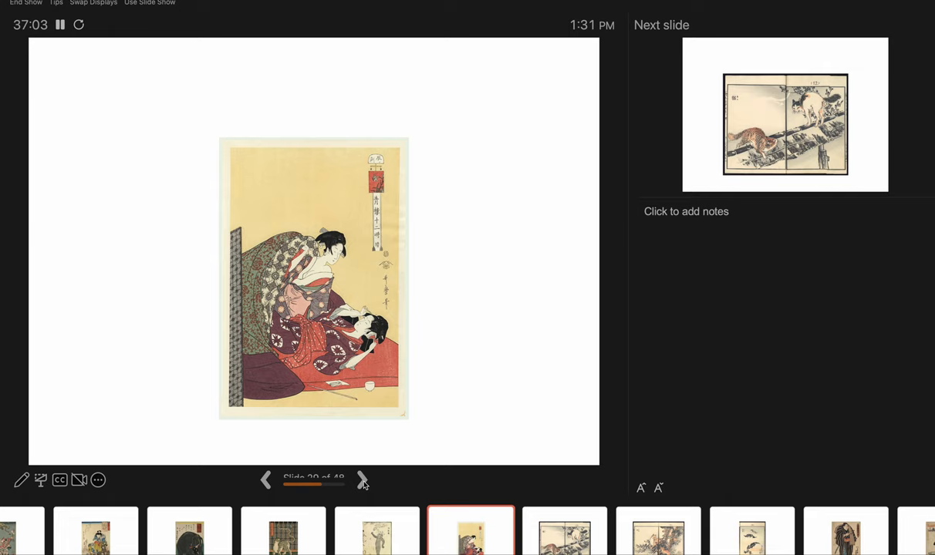
mouse_move(210, 375)
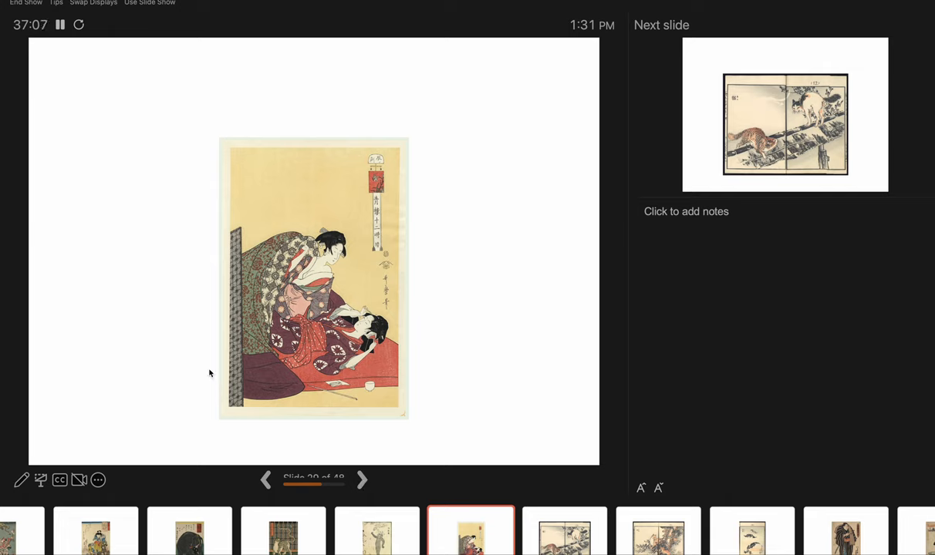
mouse_move(241, 253)
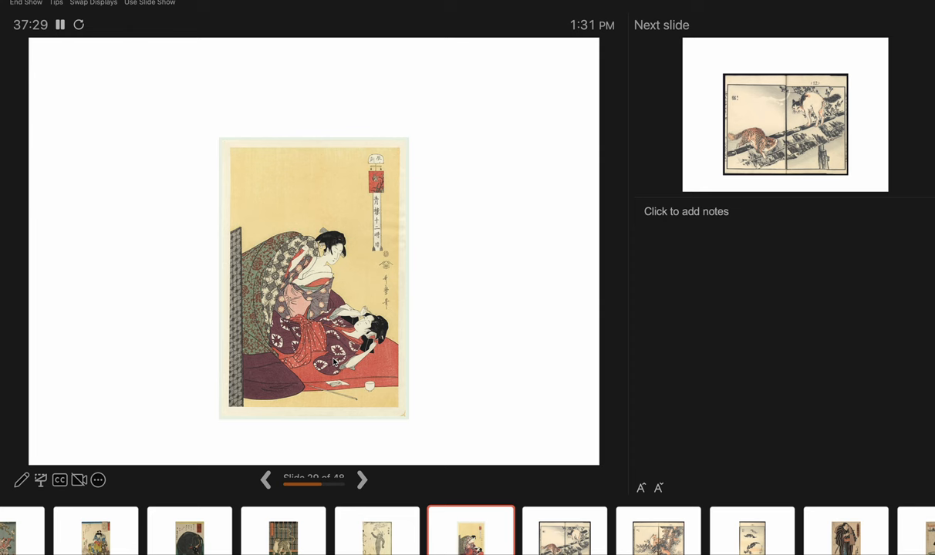
Advance to slide 30, the two cats facing off on a snowy fence.
click(361, 478)
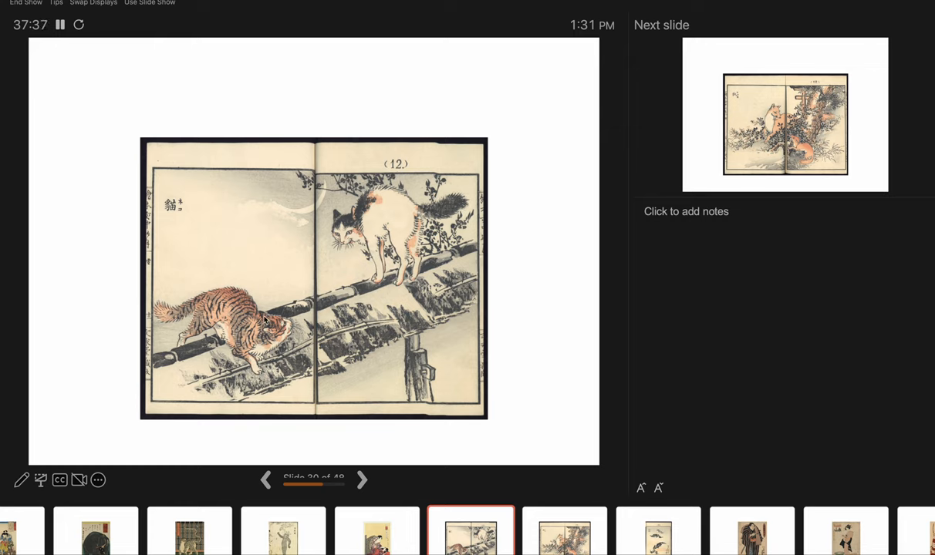
mouse_move(373, 304)
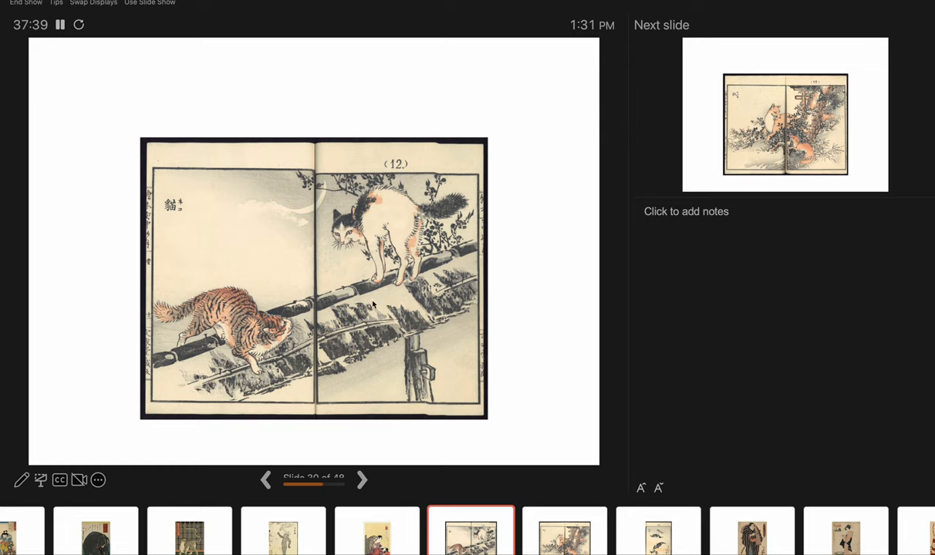
mouse_move(398, 327)
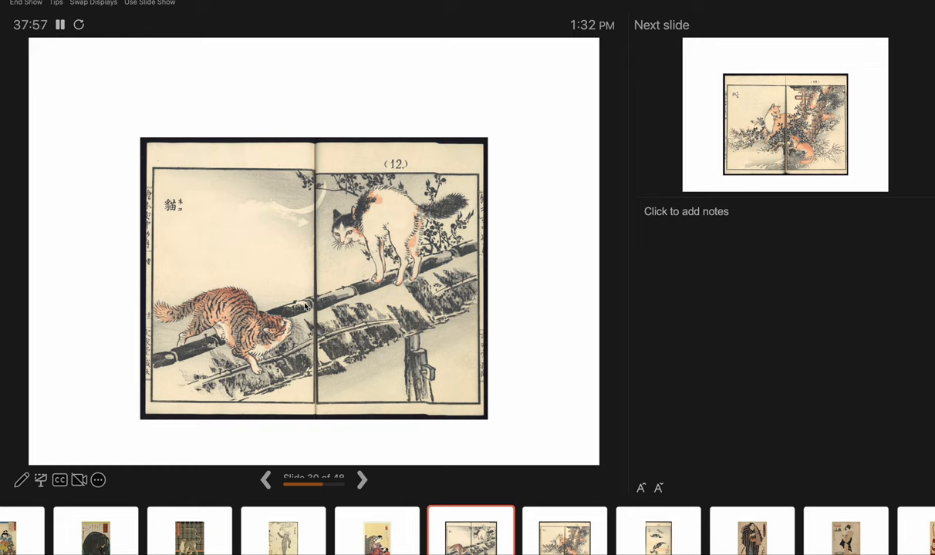
mouse_move(363, 204)
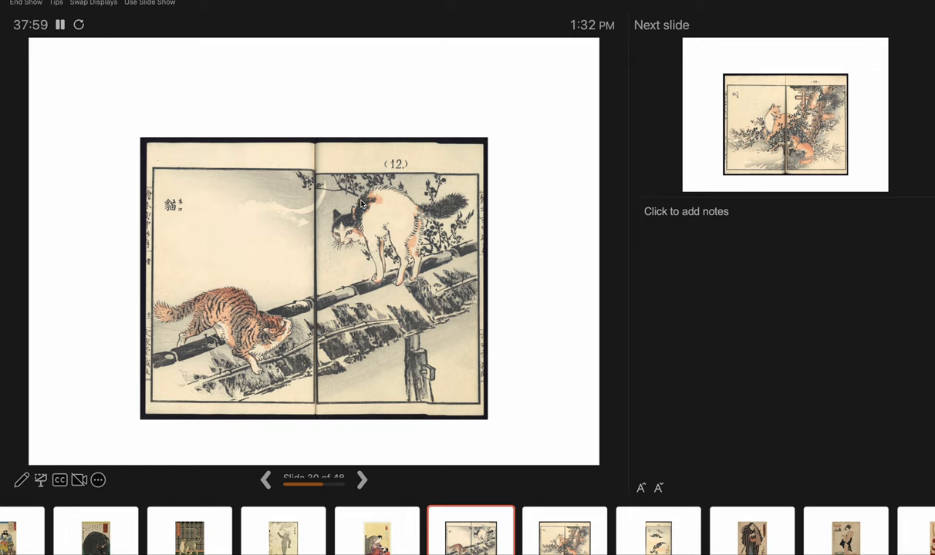
mouse_move(229, 297)
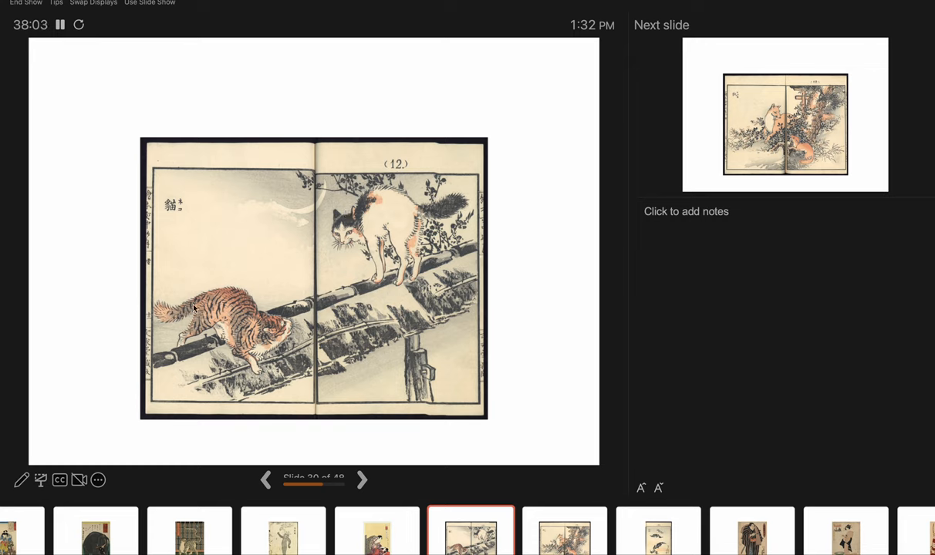
mouse_move(389, 191)
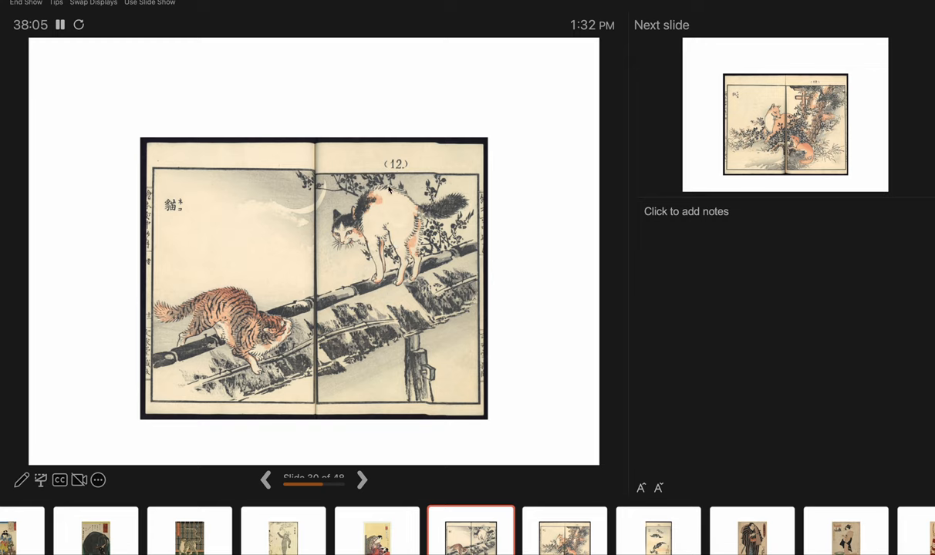
mouse_move(283, 318)
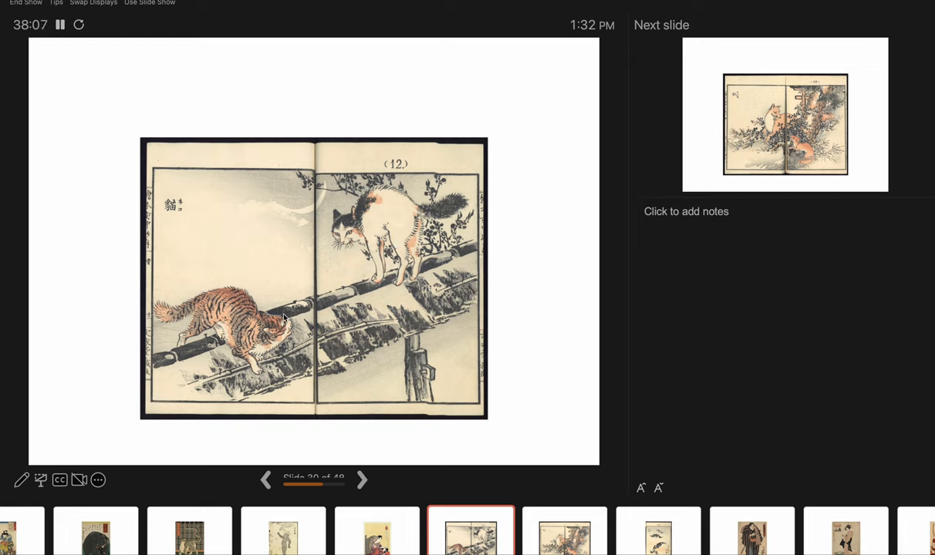
mouse_move(325, 253)
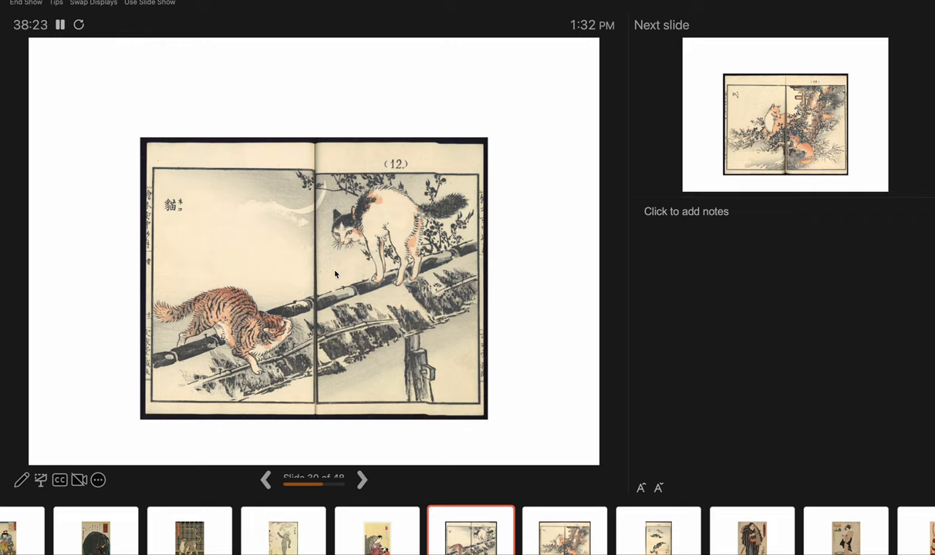
mouse_move(304, 341)
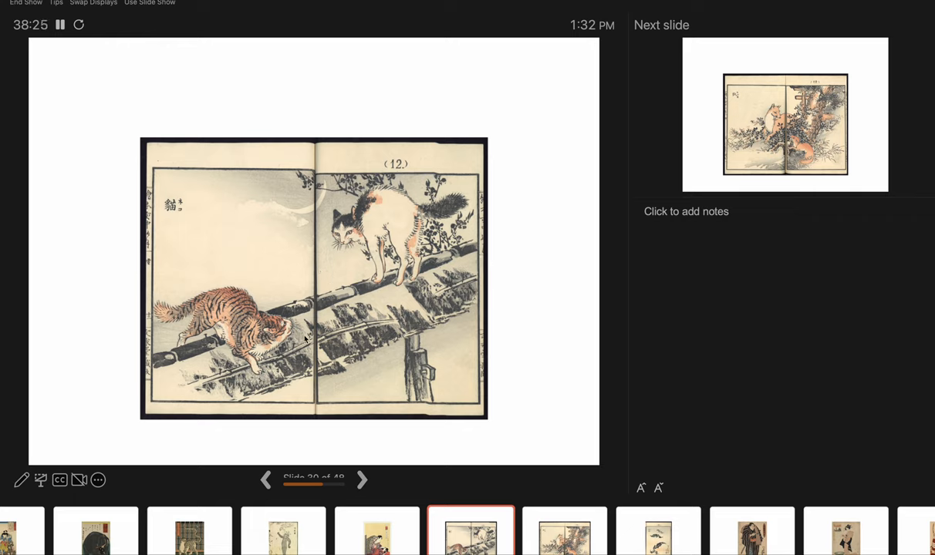
mouse_move(411, 296)
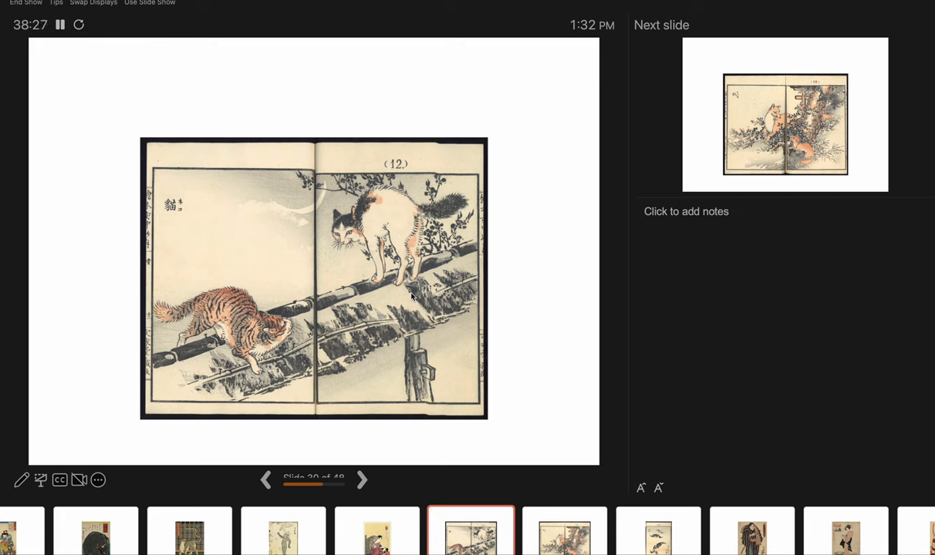
Advance three slides through the foxes and bats prints to the sumo wrestler (slide 33).
click(361, 479)
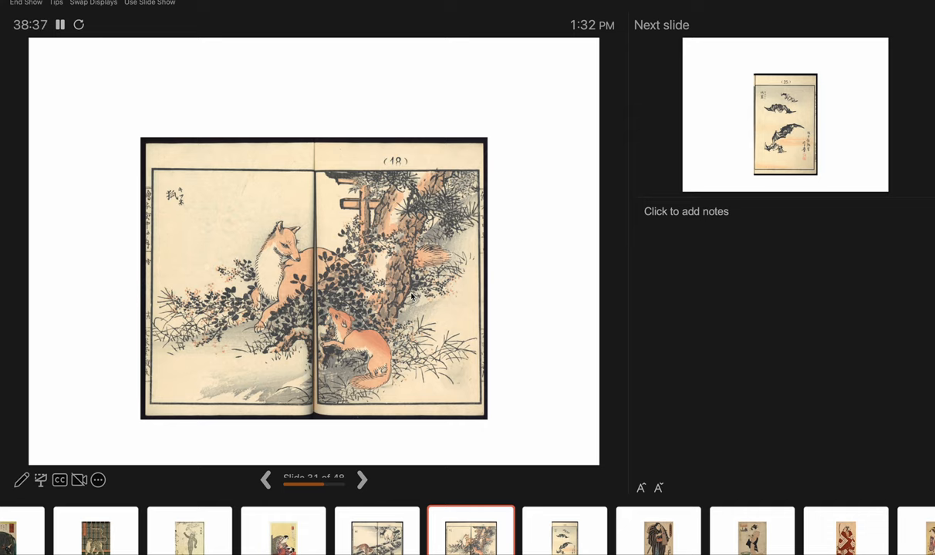
click(362, 478)
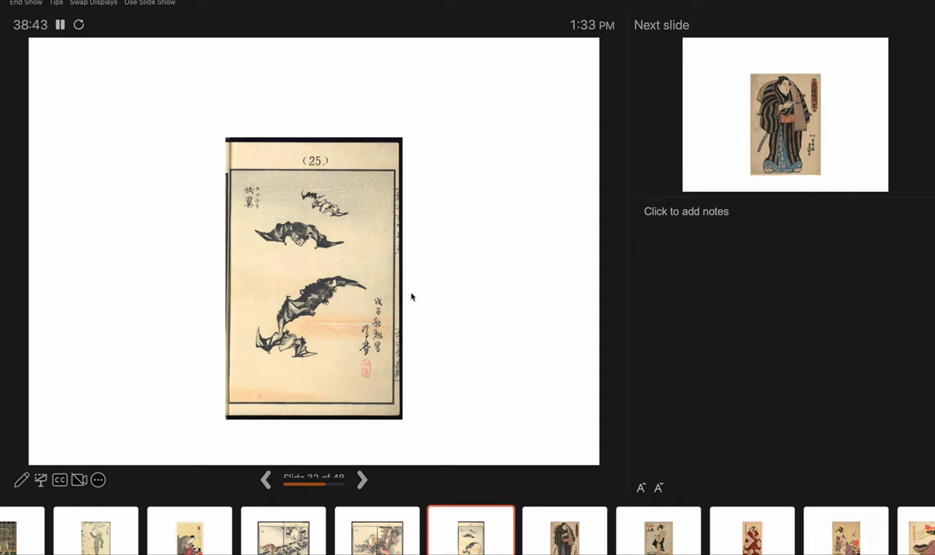
click(361, 479)
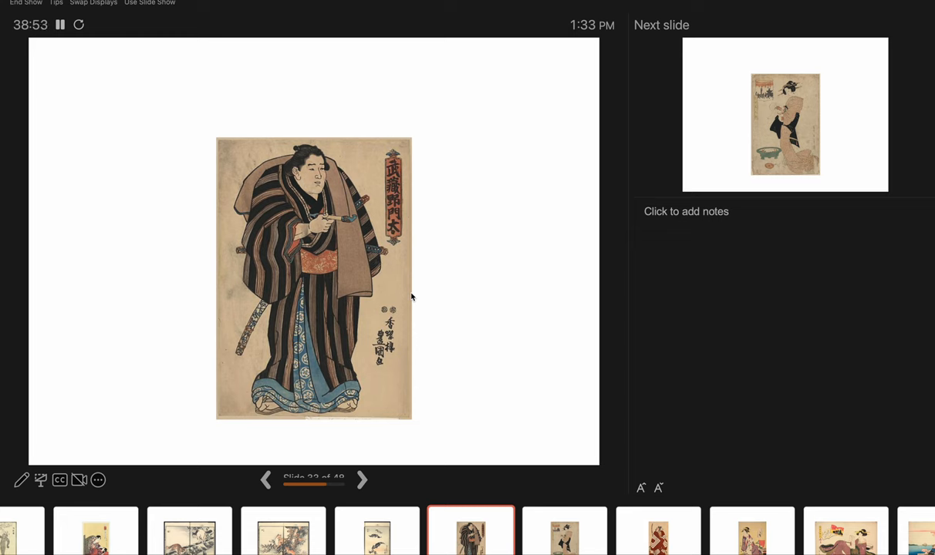
Advance to slide 34, the woman in a pink robe beside a green basin.
click(362, 478)
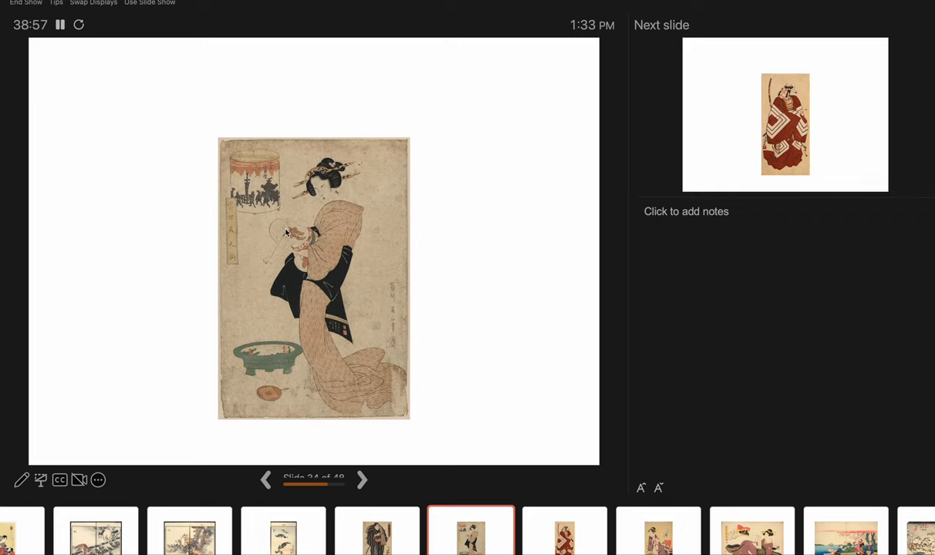
mouse_move(262, 392)
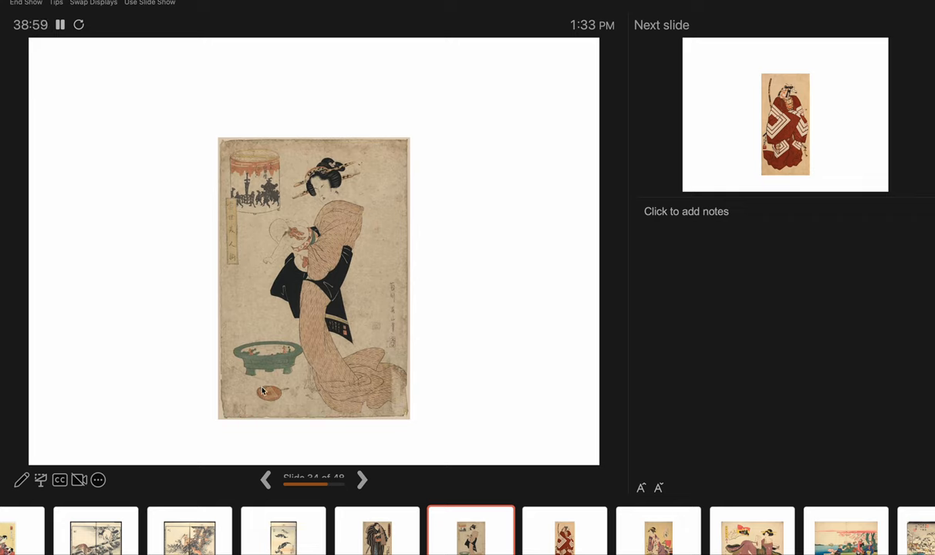
mouse_move(262, 187)
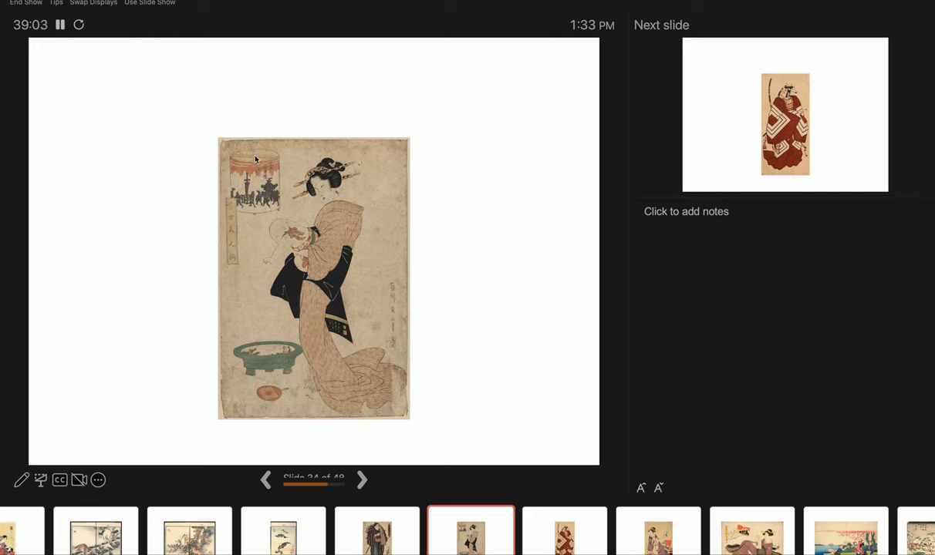
mouse_move(280, 346)
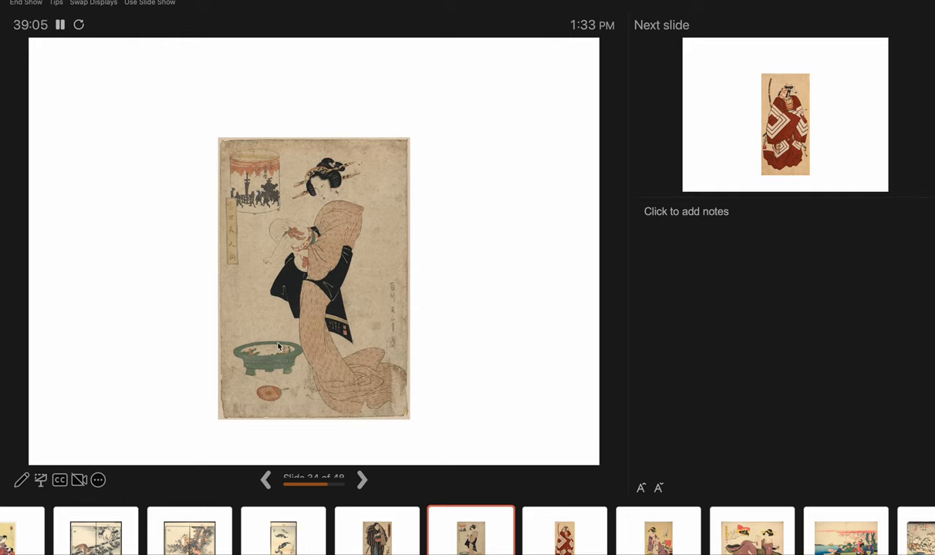
mouse_move(276, 364)
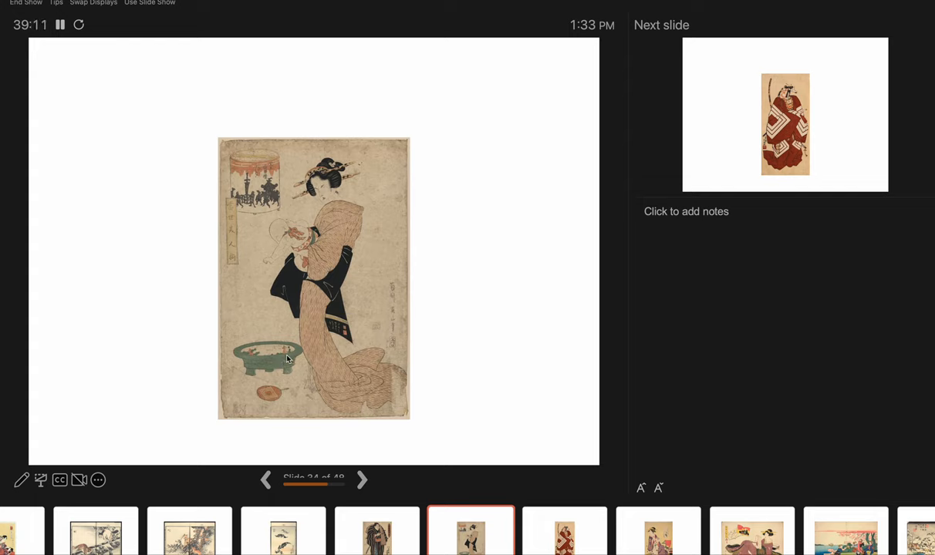
mouse_move(265, 355)
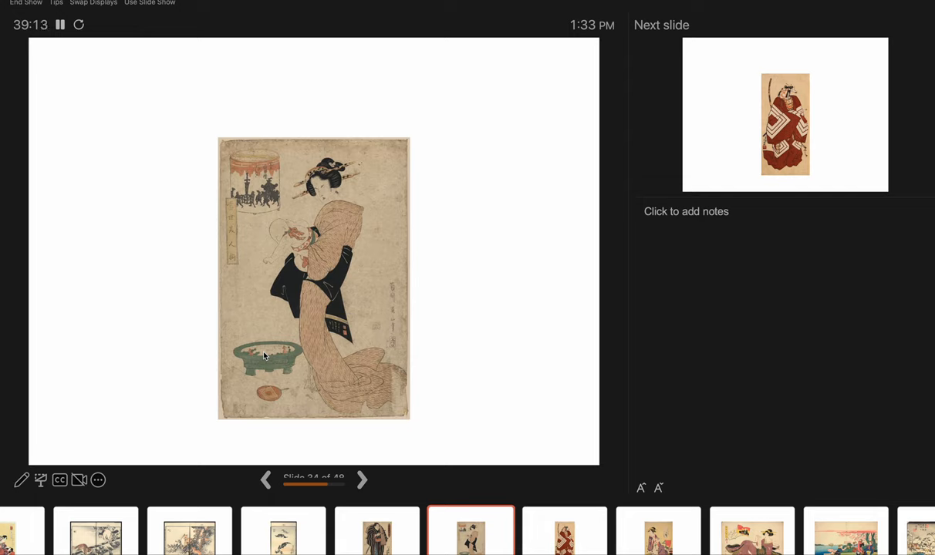
mouse_move(330, 247)
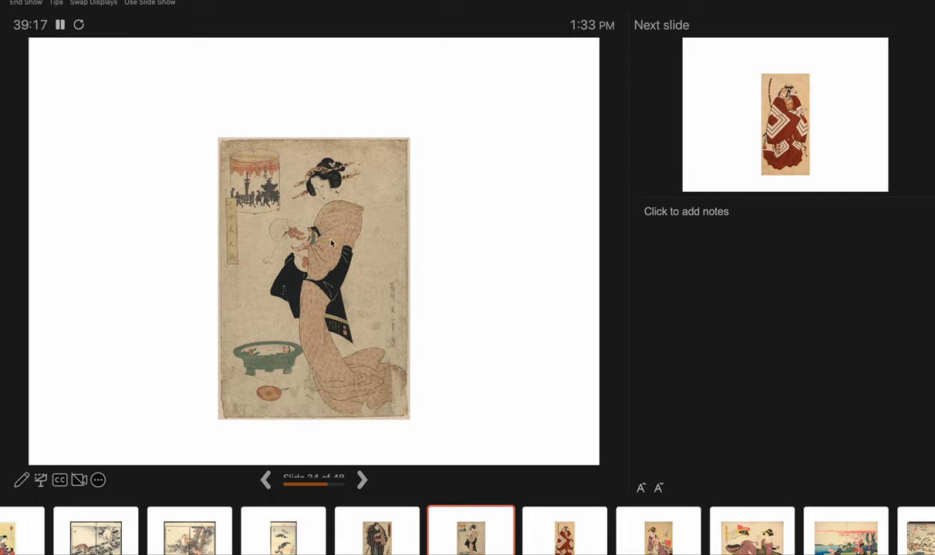
mouse_move(331, 378)
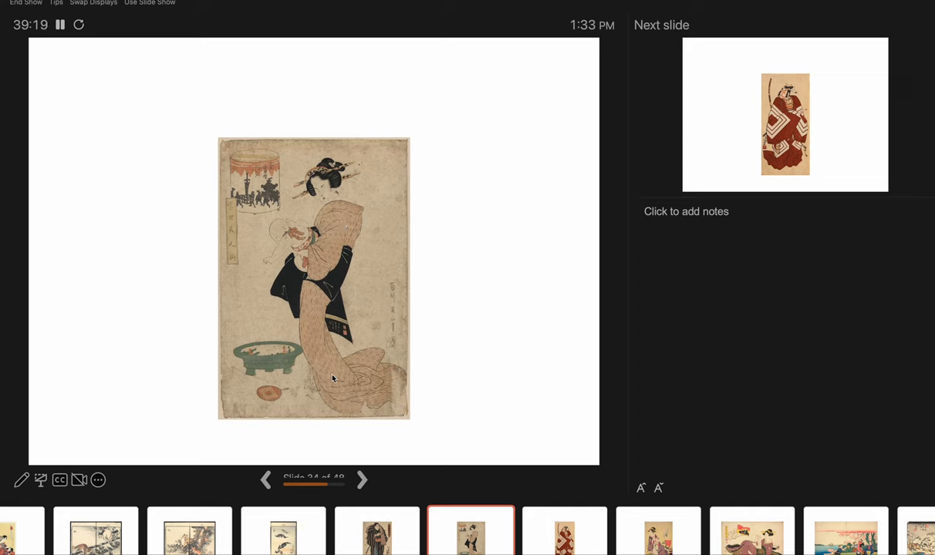
Advance the slideshow to slide 35, the actor in the red-and-white patterned robe.
click(361, 478)
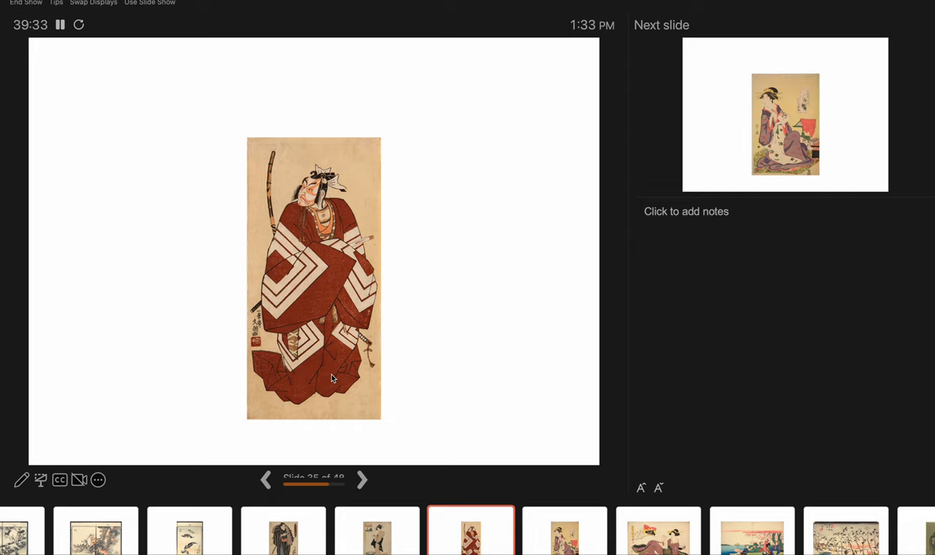
mouse_move(369, 445)
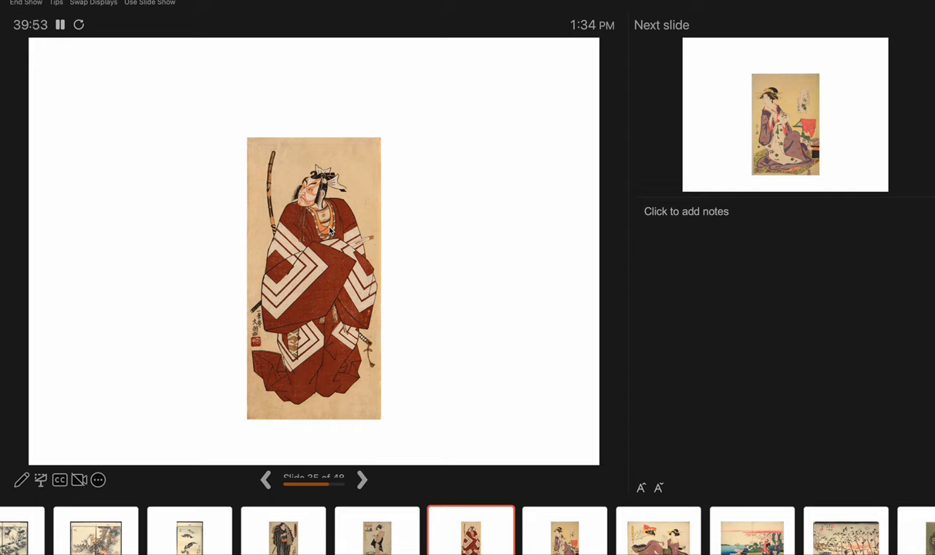
Advance to slide 36, the kneeling woman in a purple kimono.
click(362, 479)
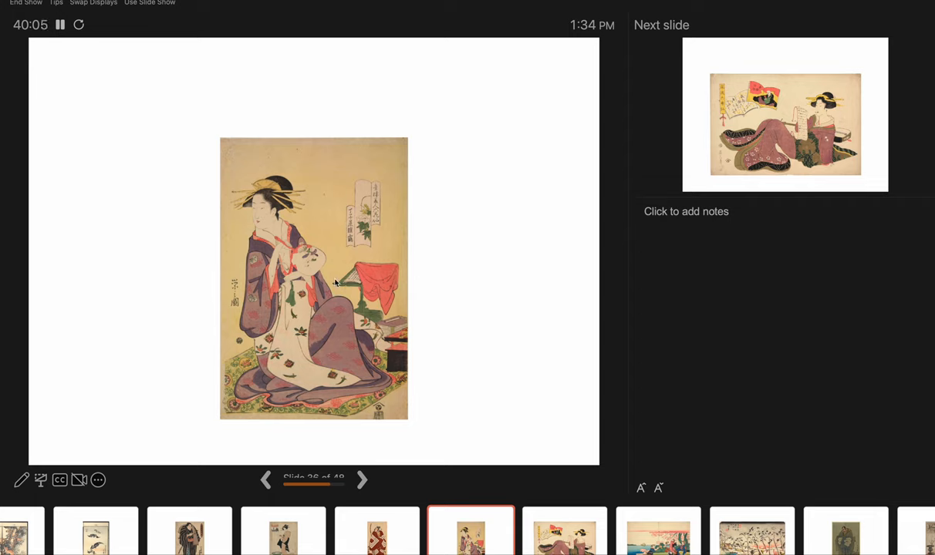
mouse_move(361, 275)
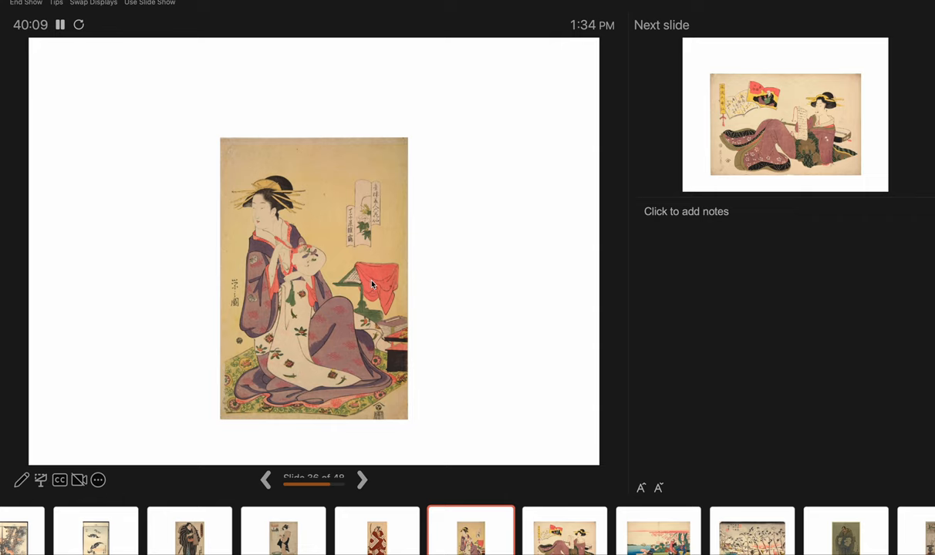
mouse_move(311, 269)
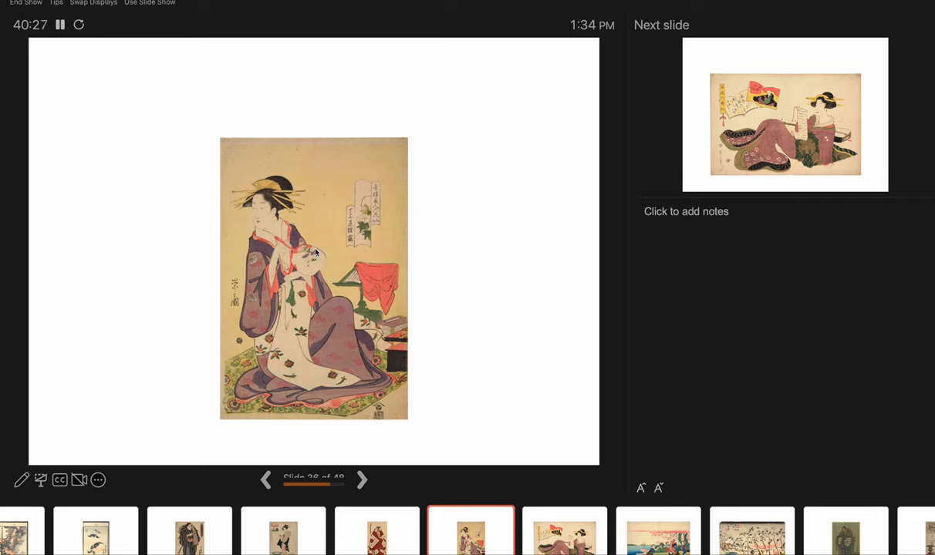
mouse_move(307, 259)
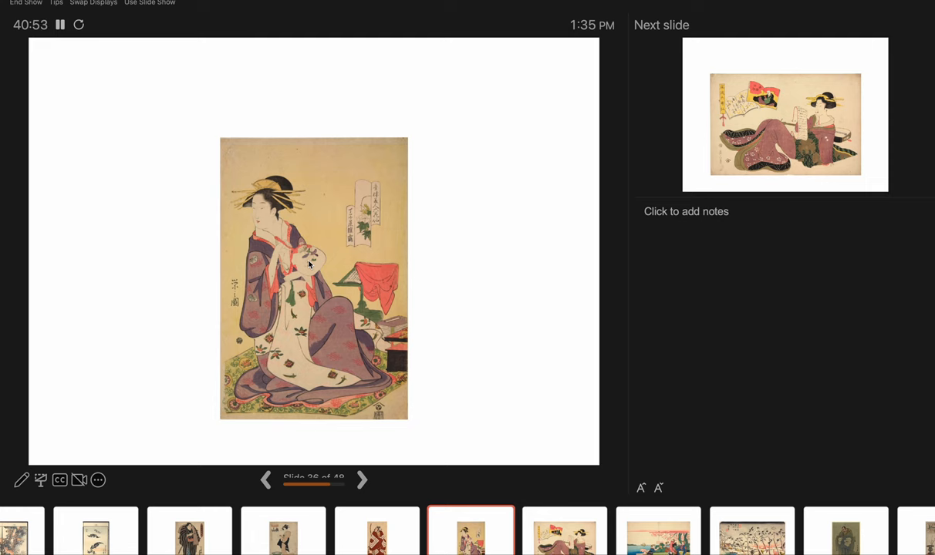
Advance to slide 37, the reclining woman reading a scroll beside a picture book.
click(361, 479)
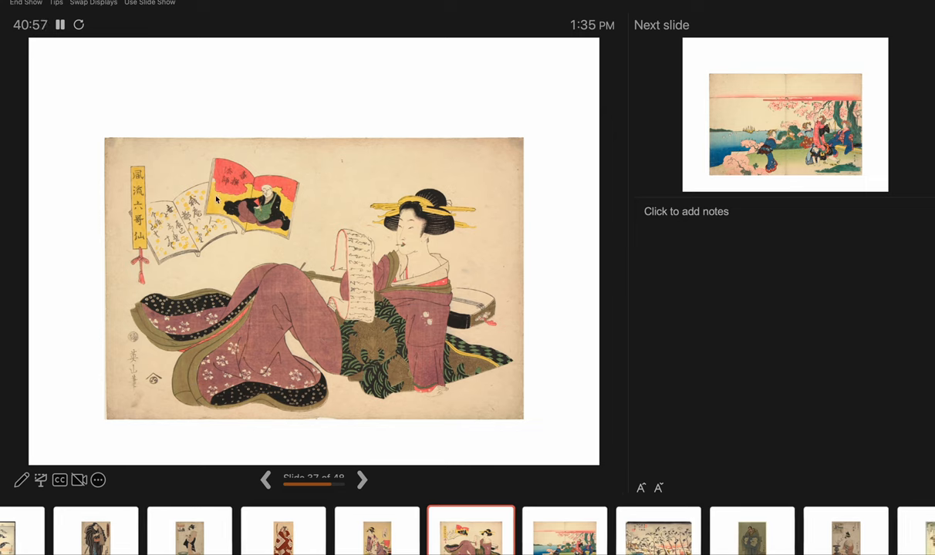
mouse_move(292, 233)
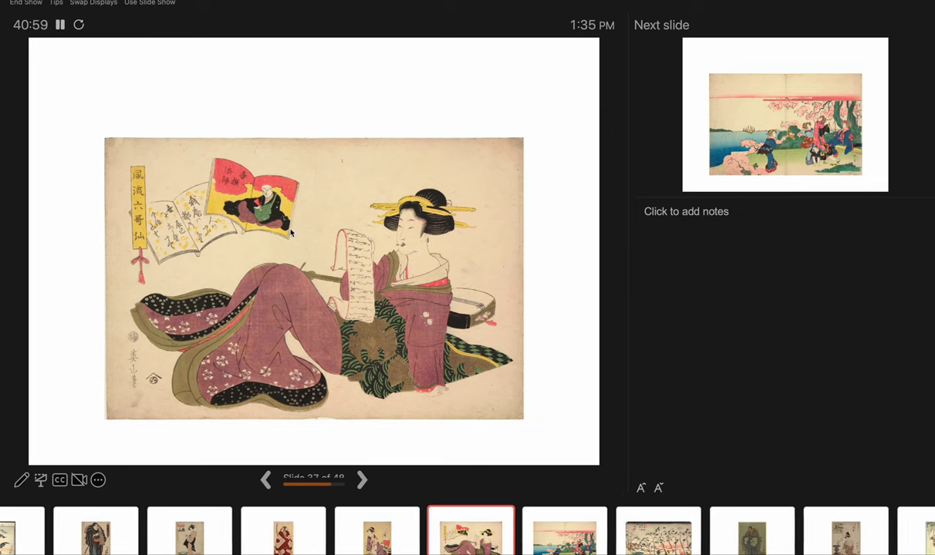
mouse_move(301, 194)
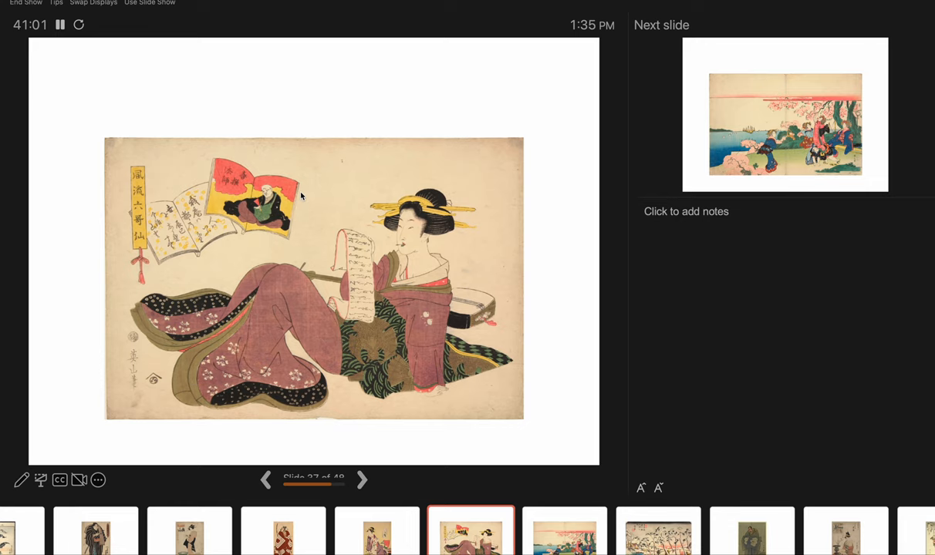
mouse_move(380, 344)
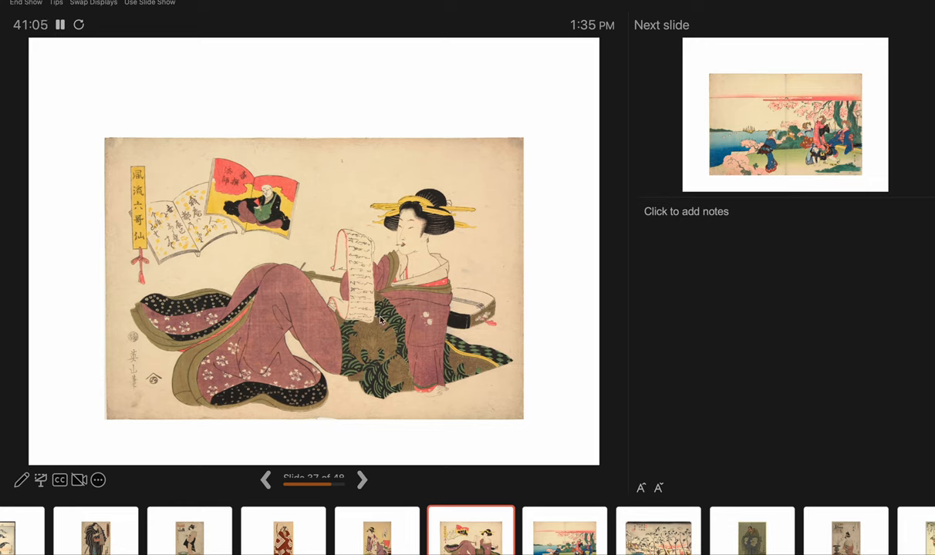
mouse_move(358, 247)
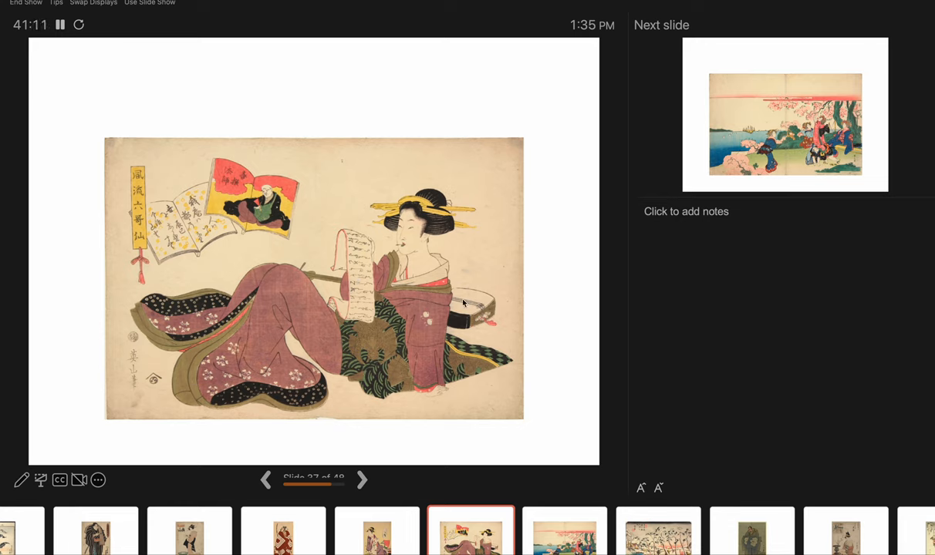
mouse_move(368, 336)
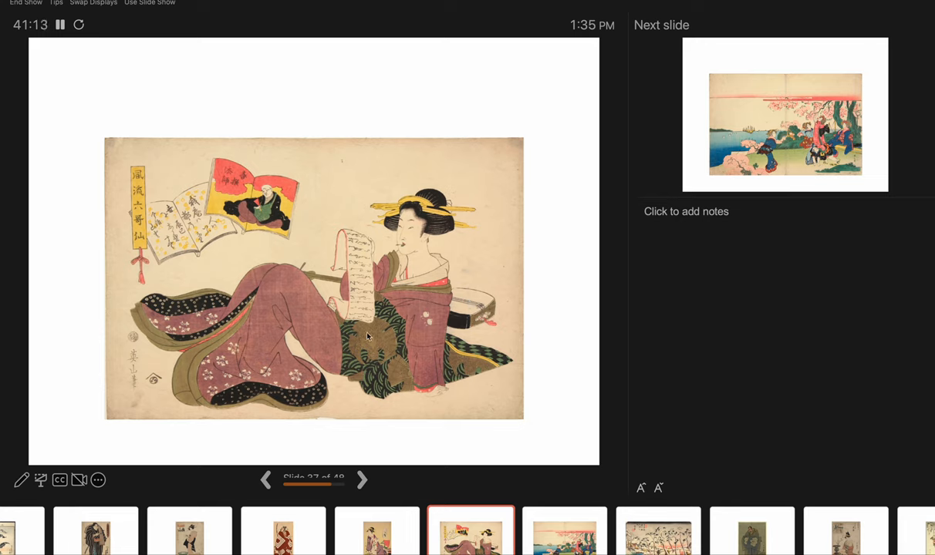
mouse_move(168, 328)
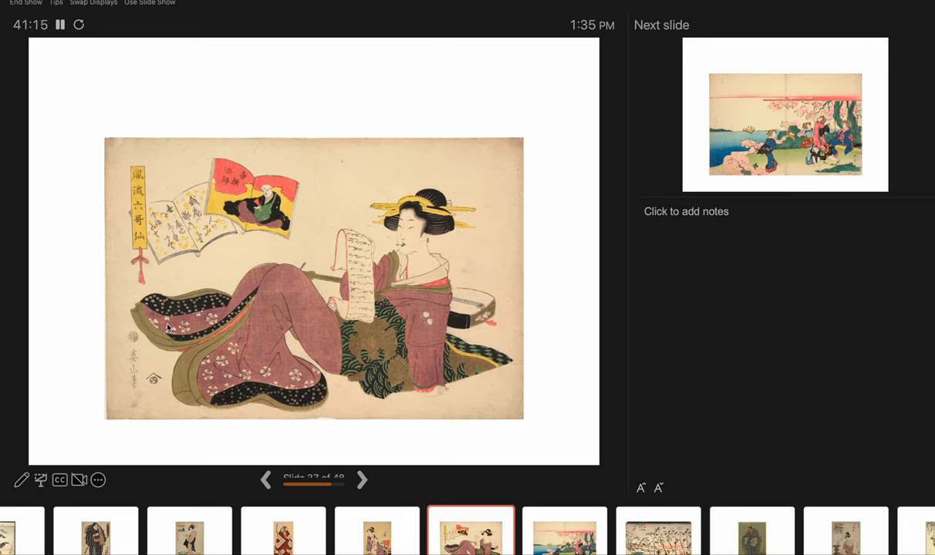
mouse_move(435, 324)
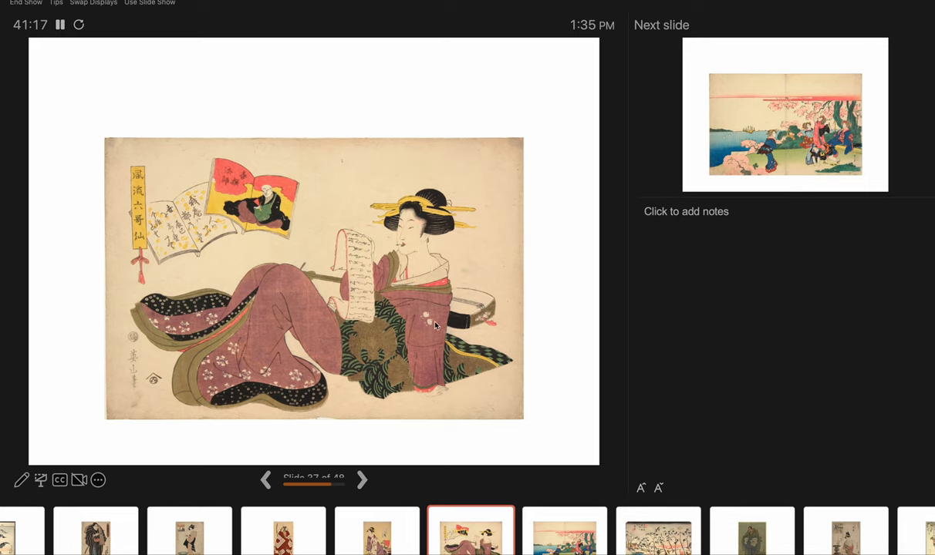
mouse_move(401, 247)
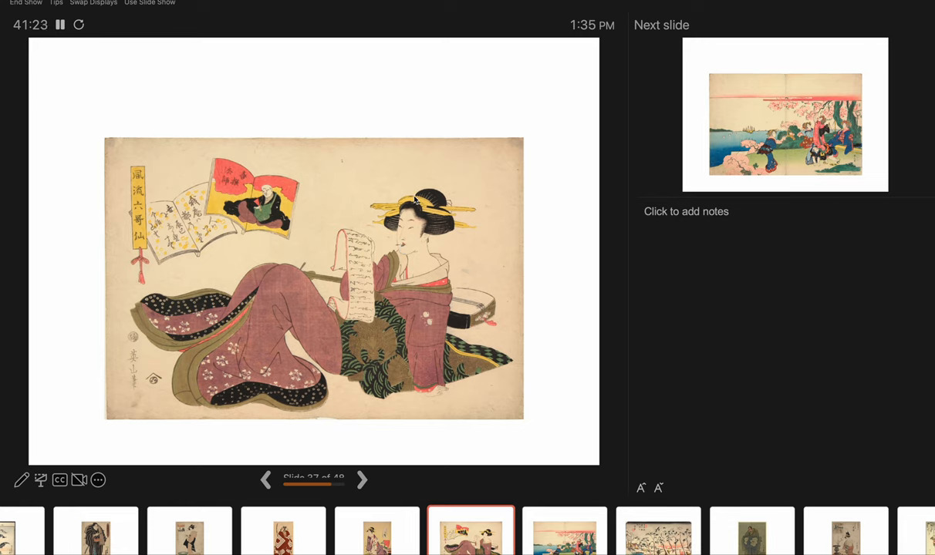
mouse_move(426, 297)
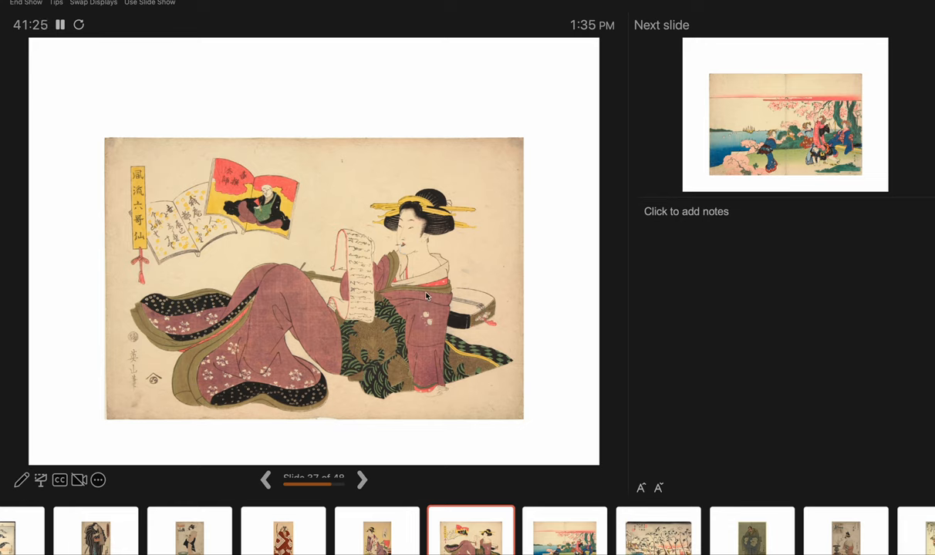
mouse_move(142, 259)
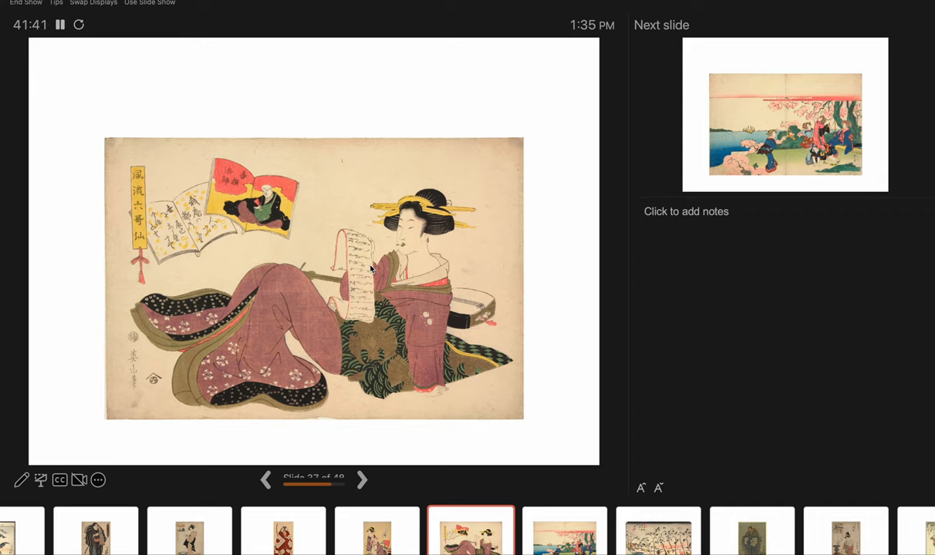
Advance to slide 38, women beneath blossoming cherry trees by the shoreline.
click(361, 480)
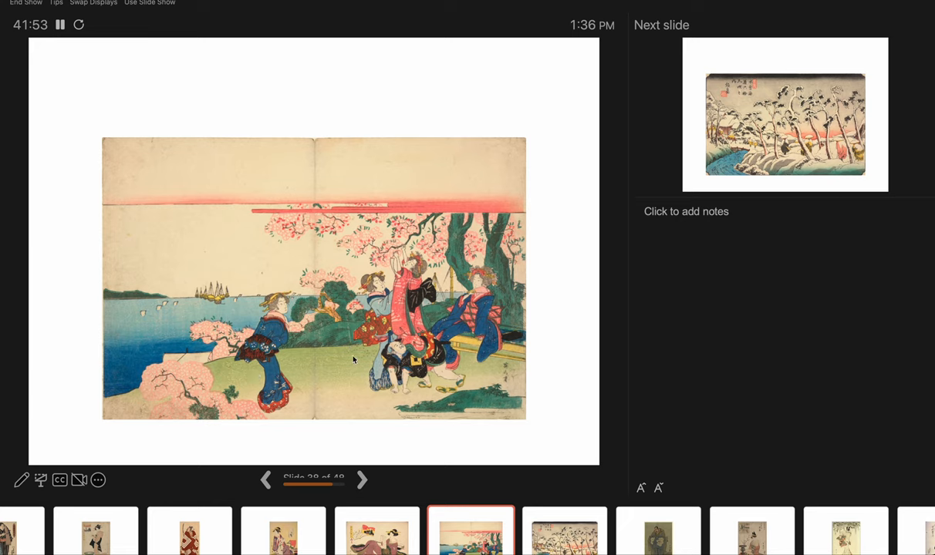
mouse_move(454, 339)
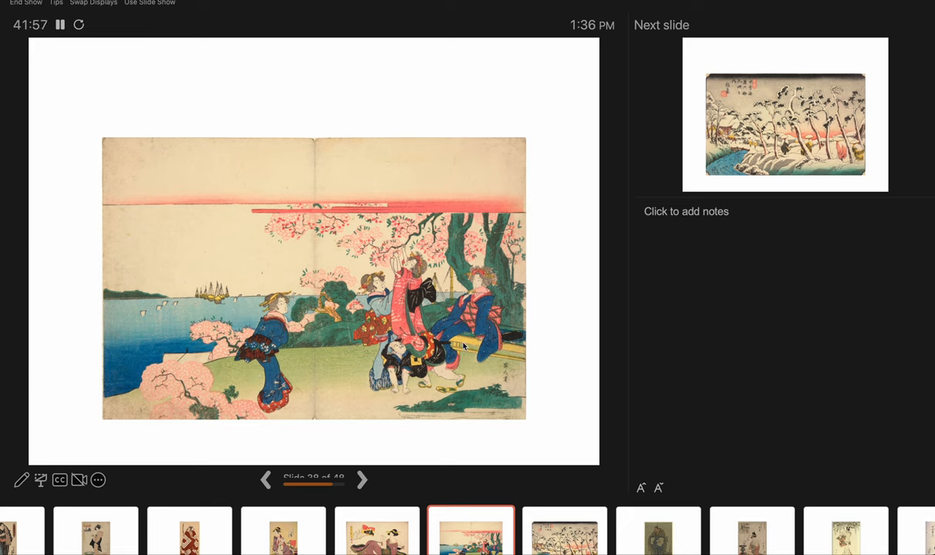
mouse_move(364, 314)
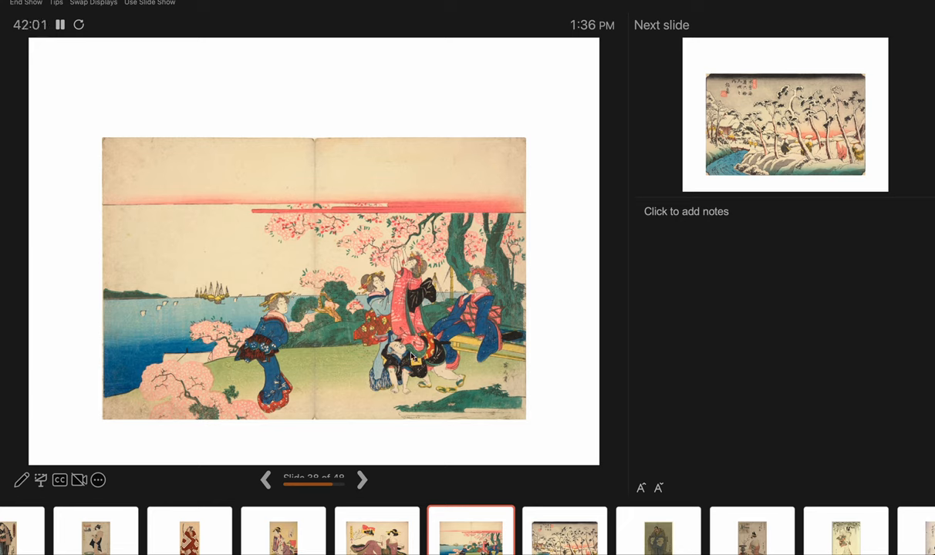
mouse_move(303, 333)
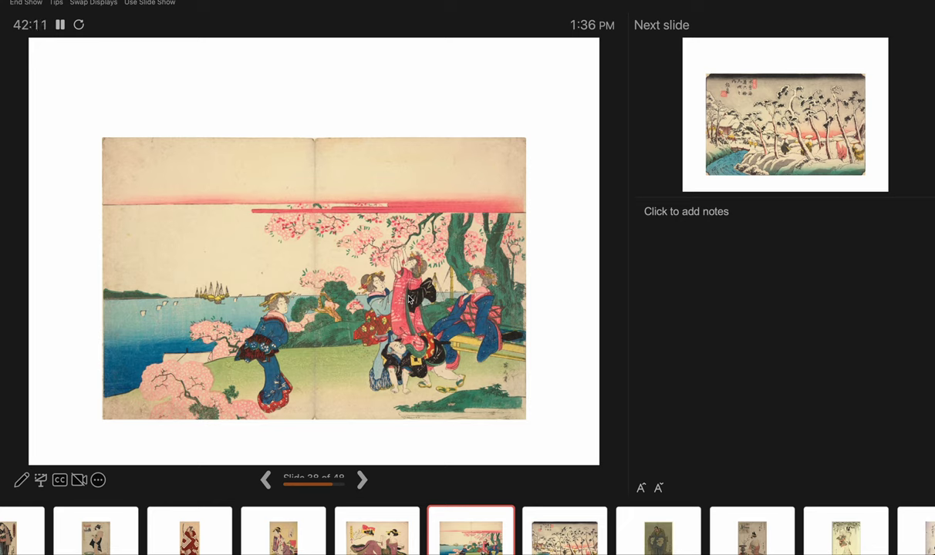
mouse_move(389, 256)
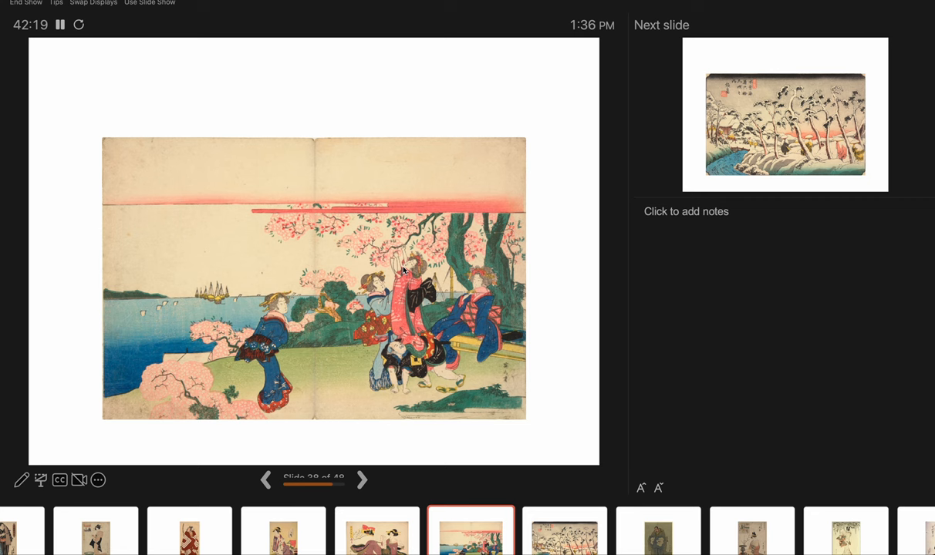
Advance past the snowy riverside landscape to slide 40, the grey-robed figure with white crests.
click(361, 479)
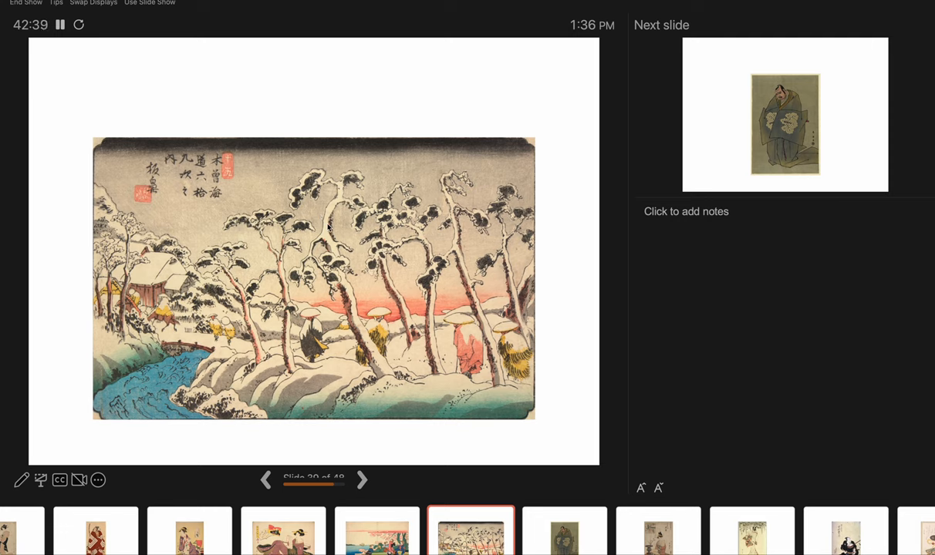
click(361, 479)
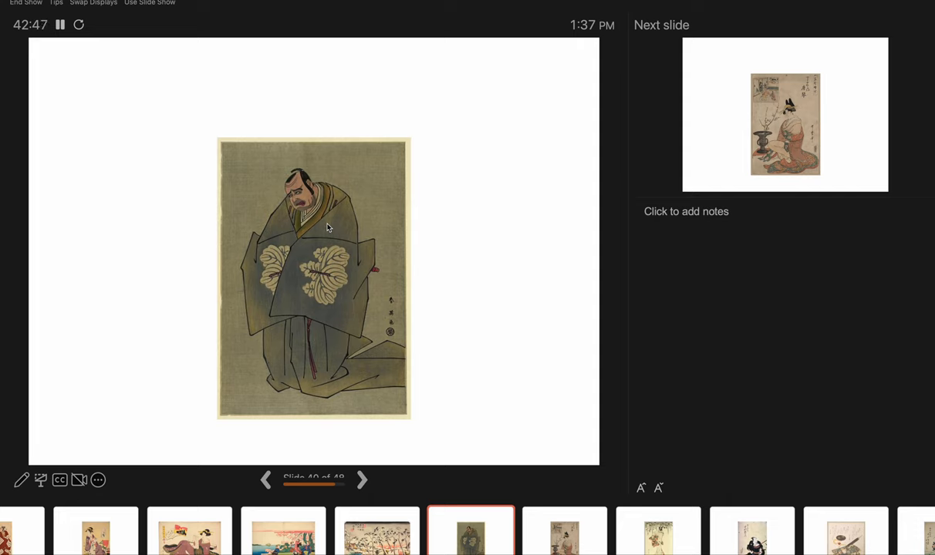
click(361, 479)
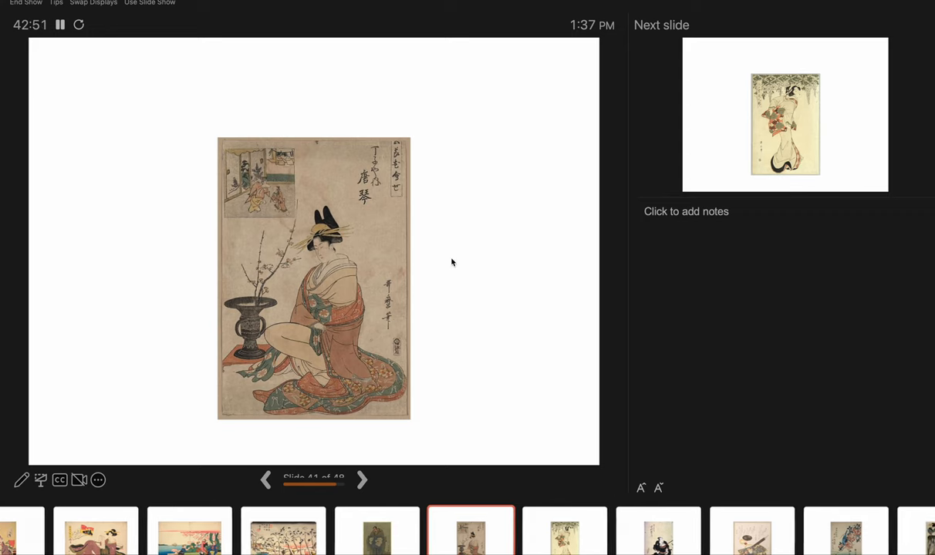
mouse_move(243, 155)
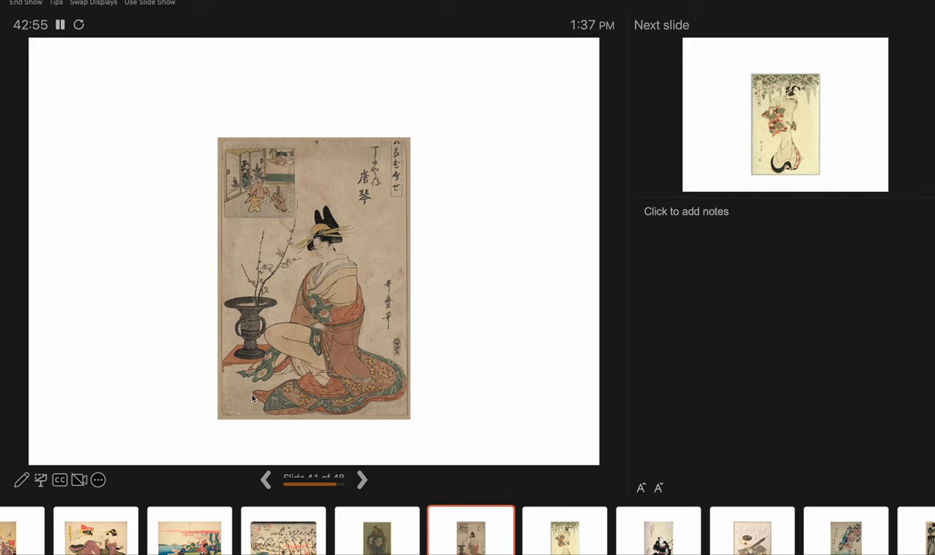
mouse_move(406, 151)
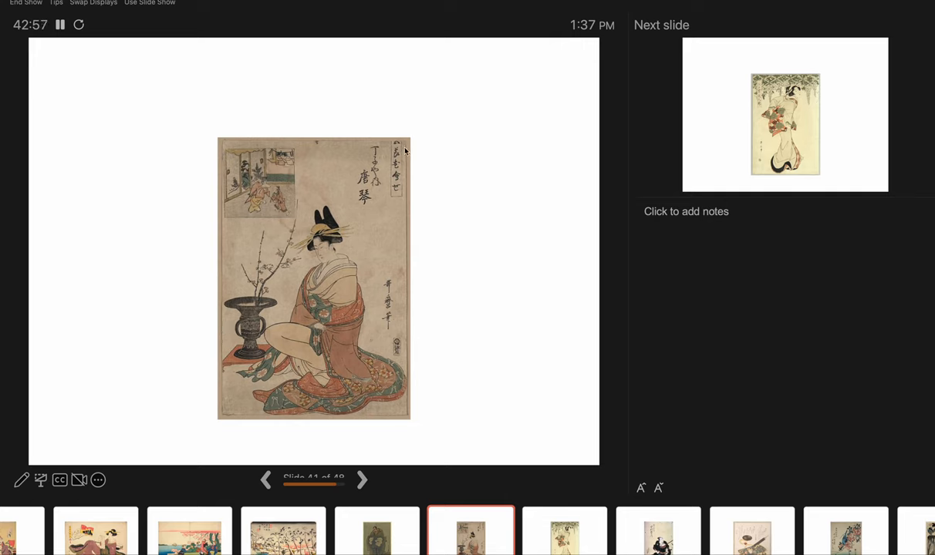
mouse_move(309, 216)
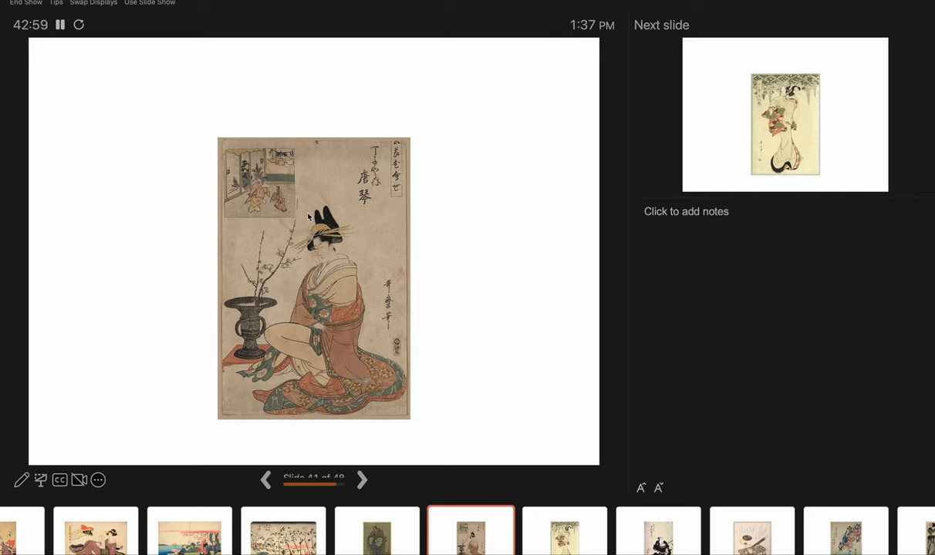
mouse_move(377, 218)
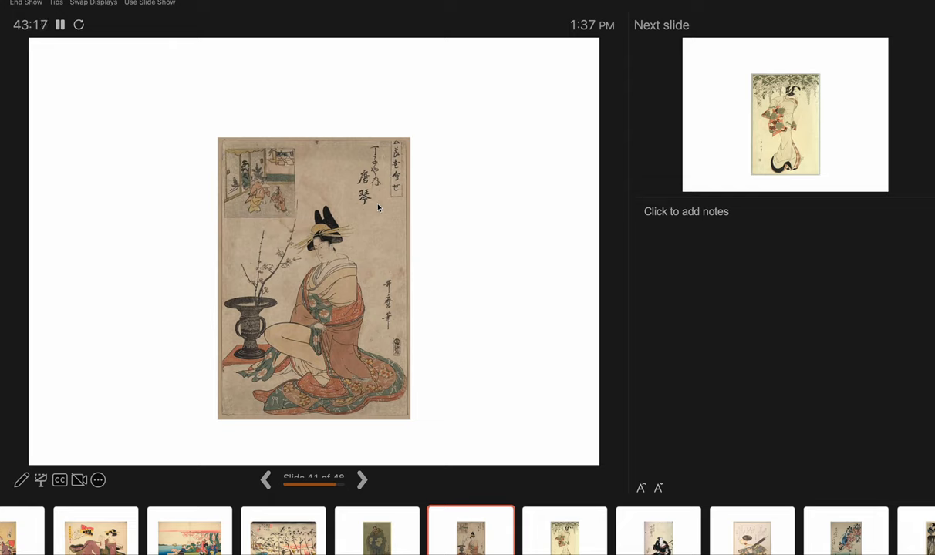
mouse_move(389, 191)
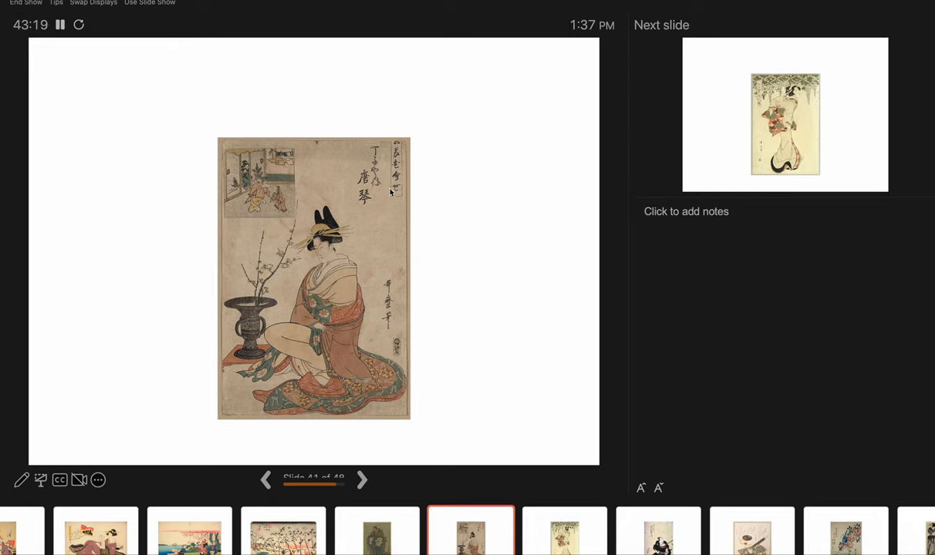
mouse_move(361, 159)
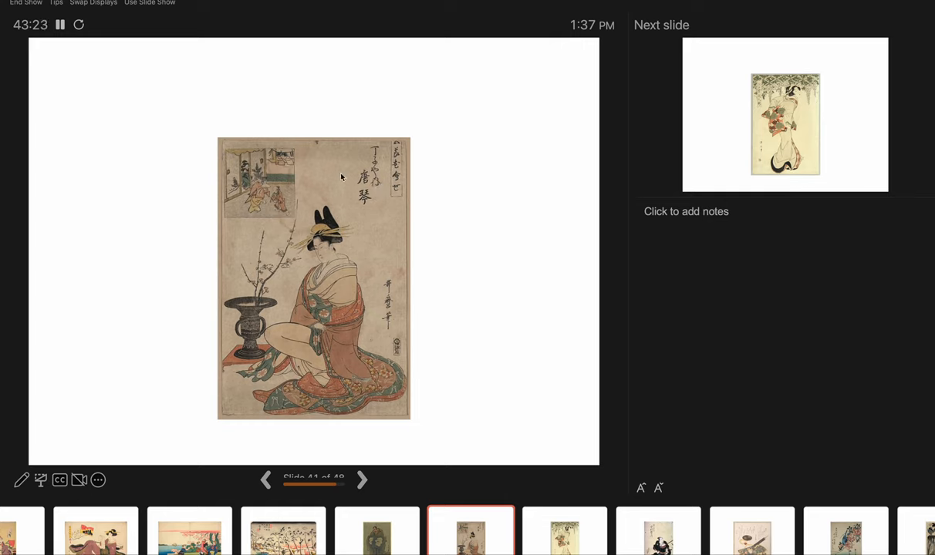
mouse_move(293, 238)
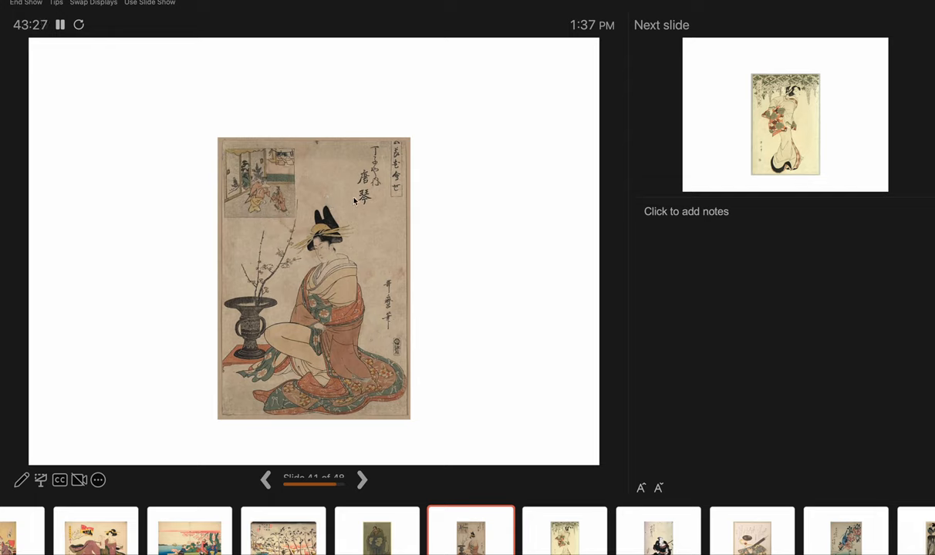
mouse_move(382, 188)
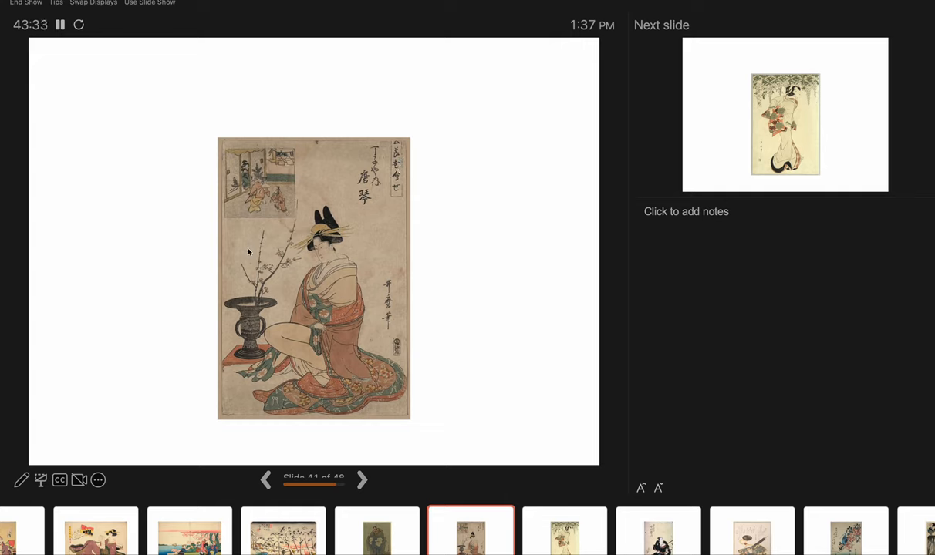
mouse_move(338, 279)
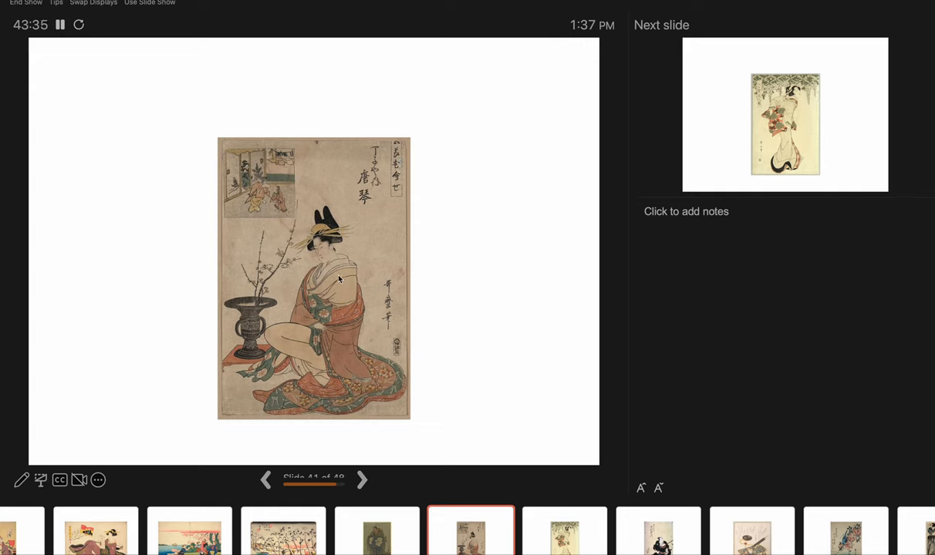
mouse_move(393, 206)
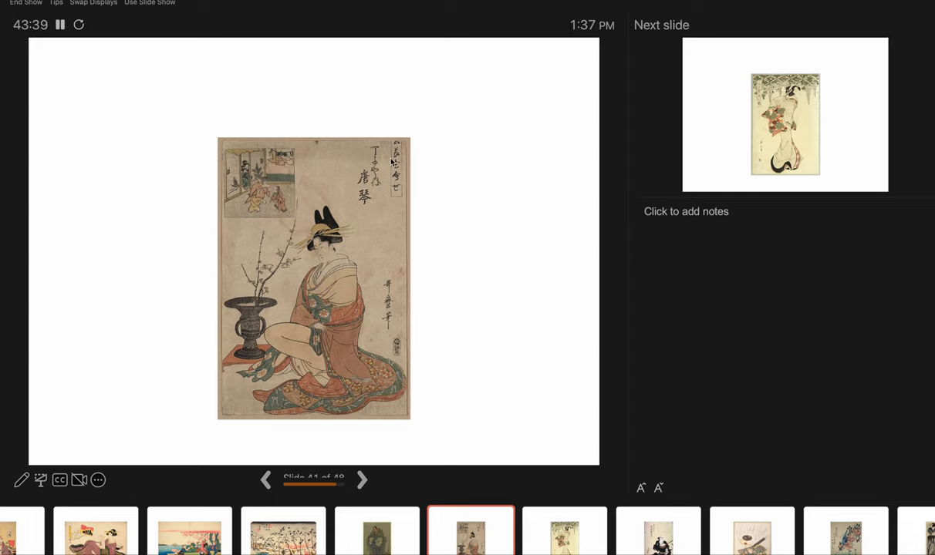
mouse_move(392, 162)
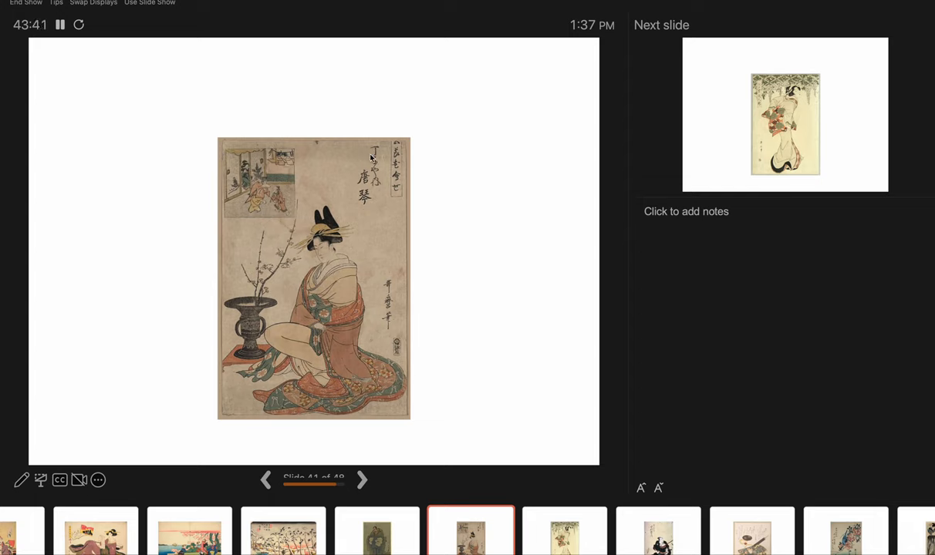
mouse_move(223, 394)
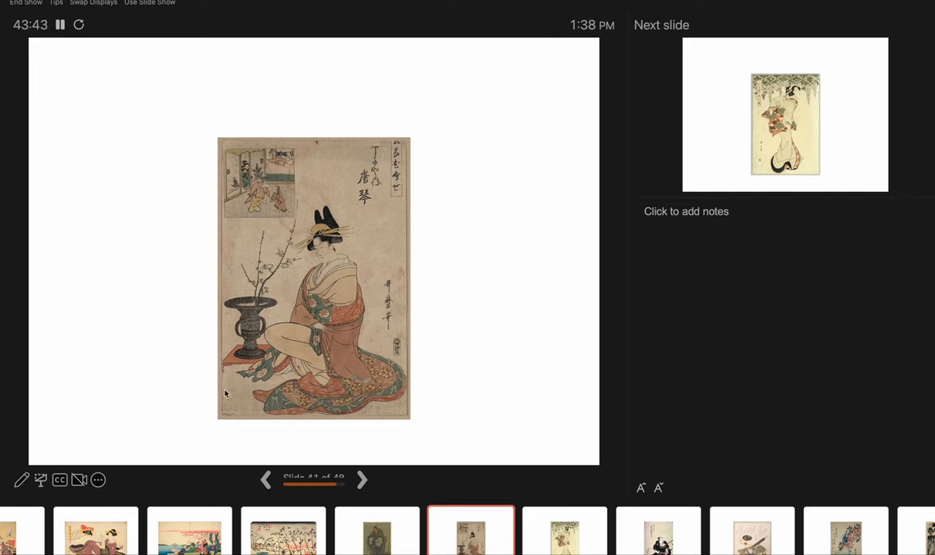
mouse_move(278, 357)
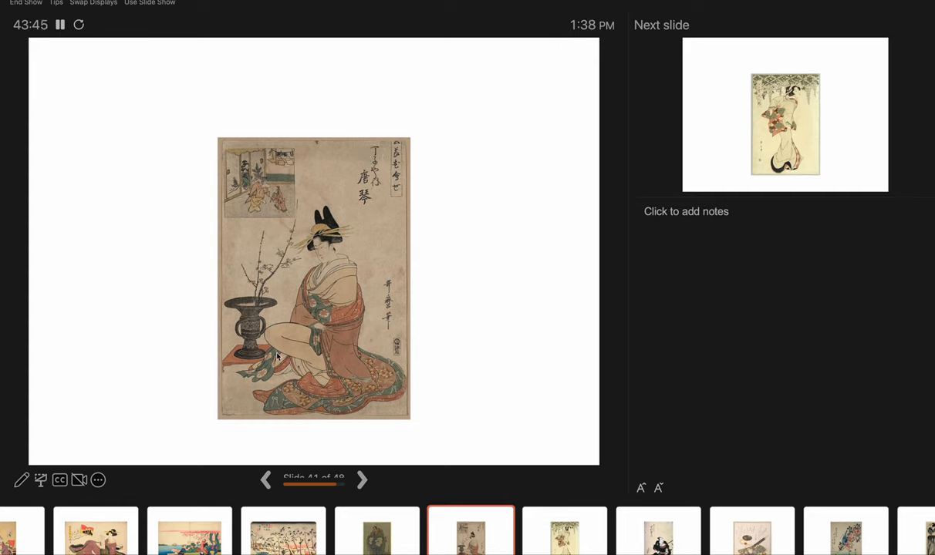
mouse_move(389, 193)
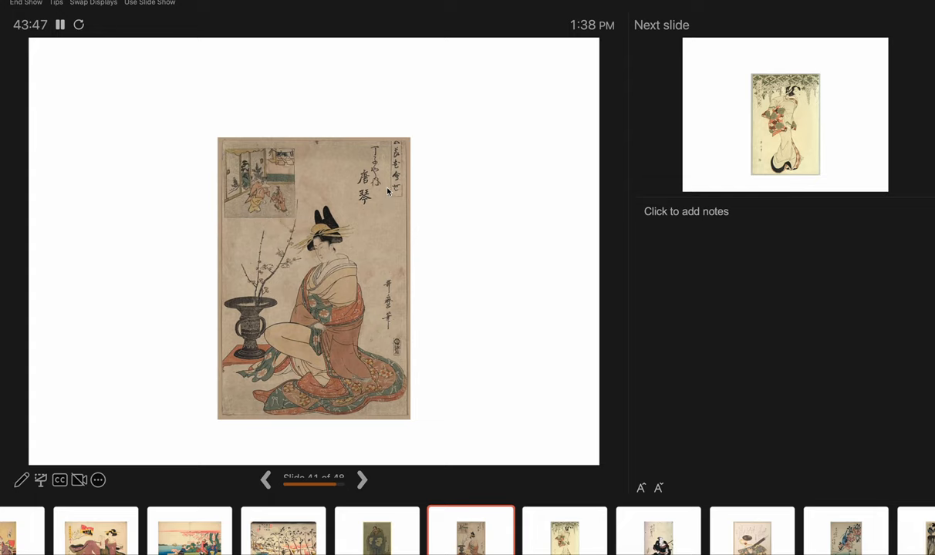
mouse_move(389, 193)
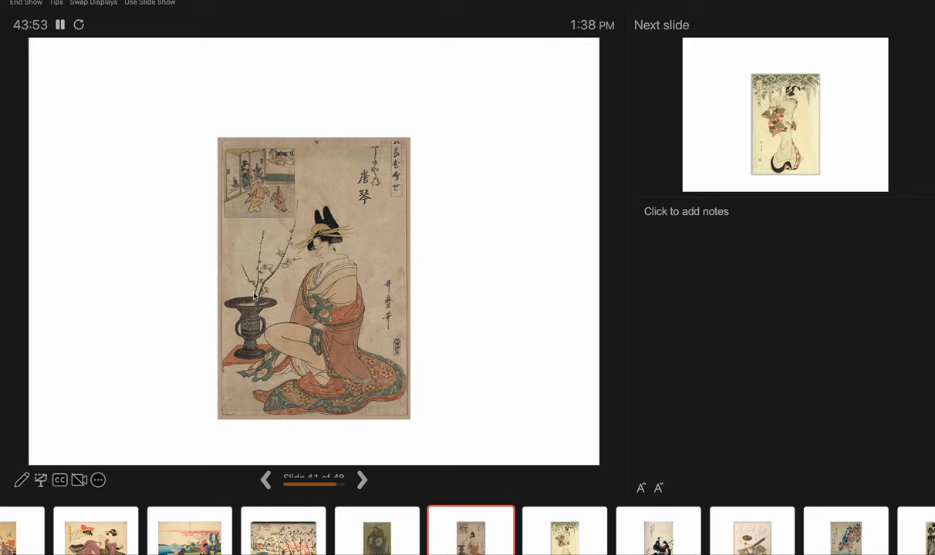
mouse_move(355, 363)
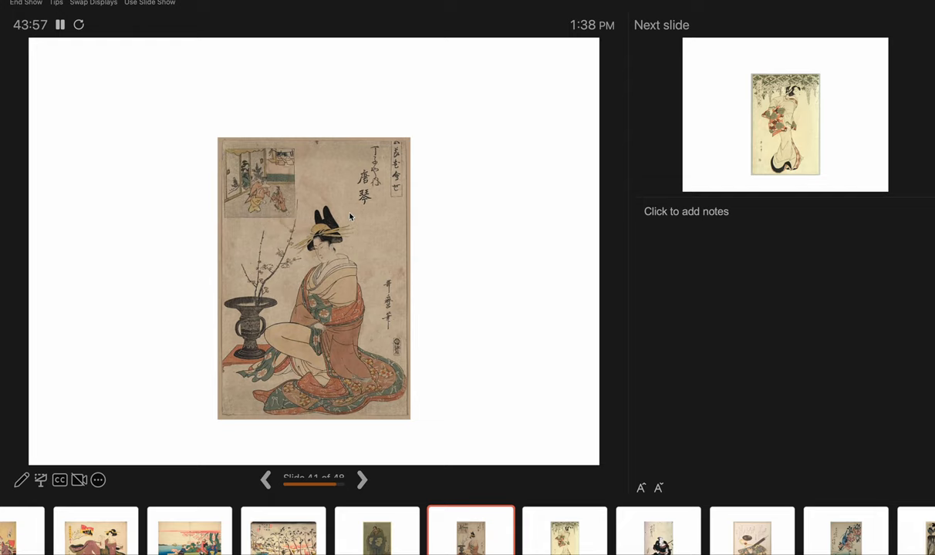
mouse_move(324, 253)
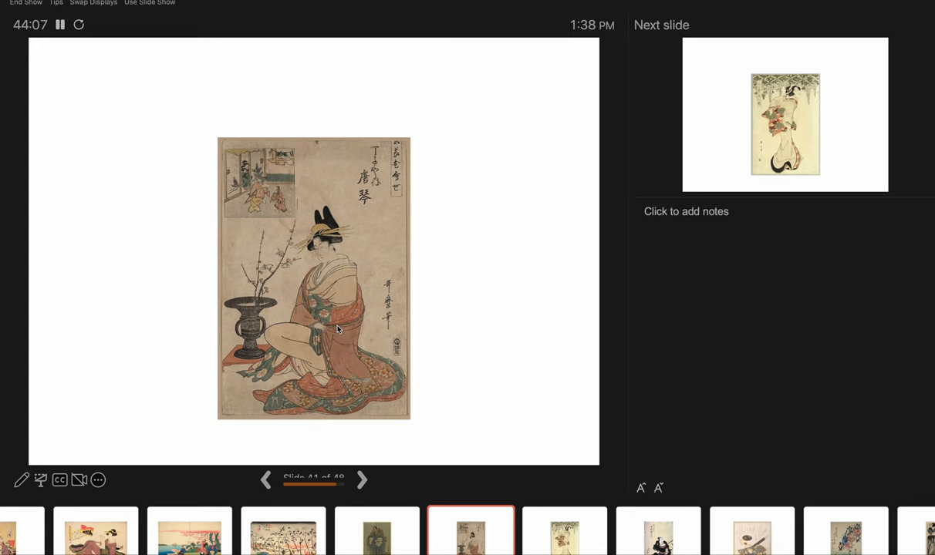
Advance past the woman-under-wisteria print to slide 43, the black-robed actor with a shamisen.
click(361, 478)
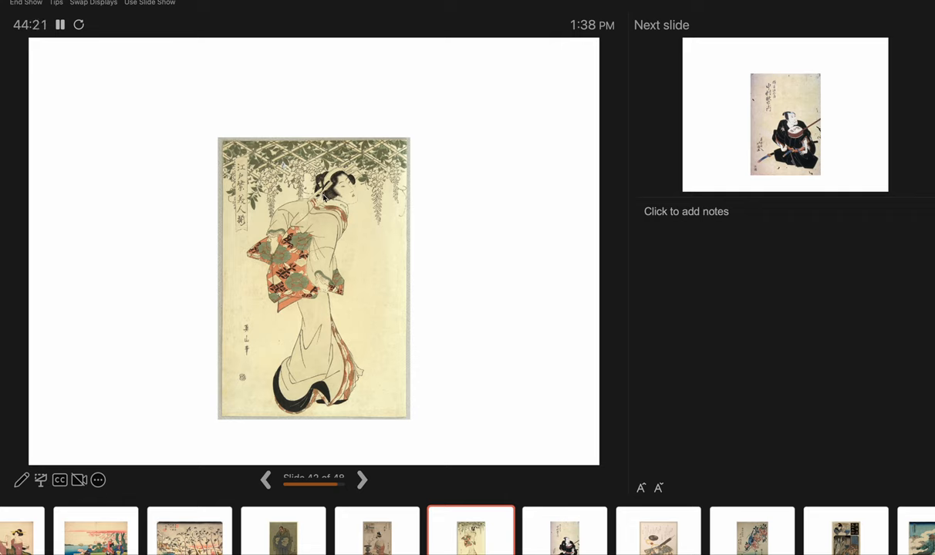
mouse_move(296, 394)
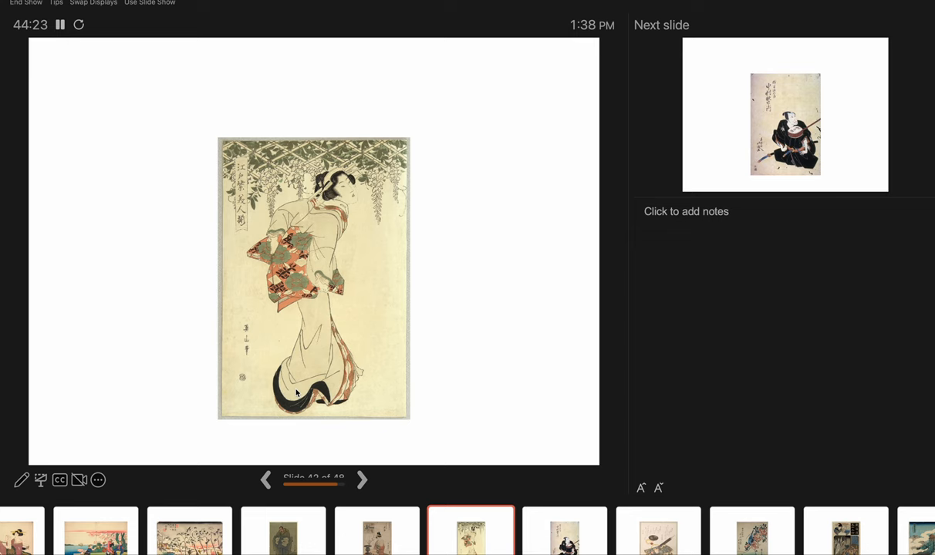
click(361, 478)
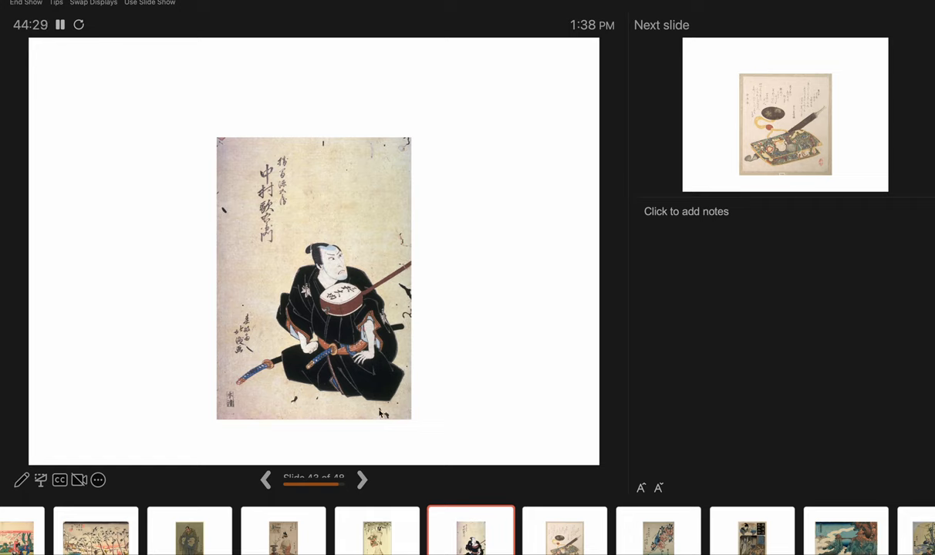
mouse_move(413, 301)
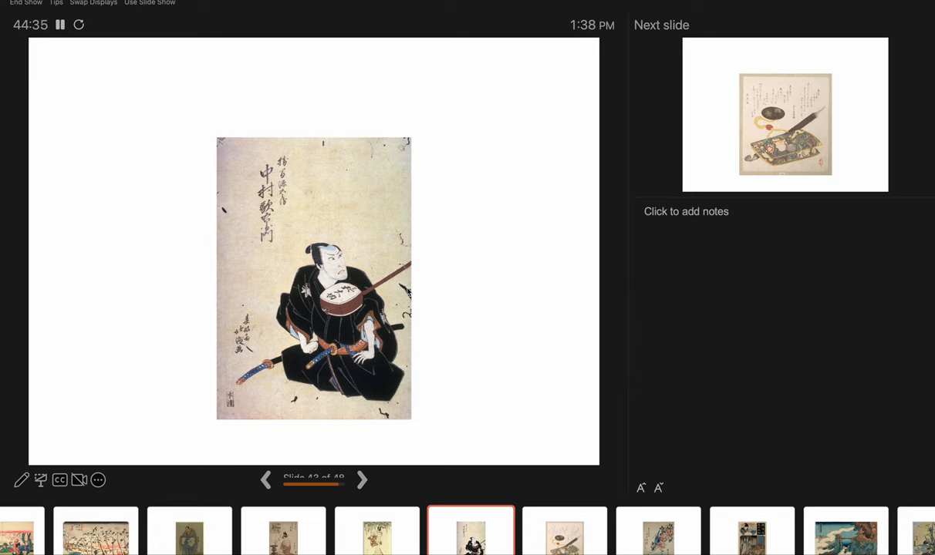
Advance past the pipe-and-pouch still life to slide 45, the blue bird among pink blossoms.
click(361, 479)
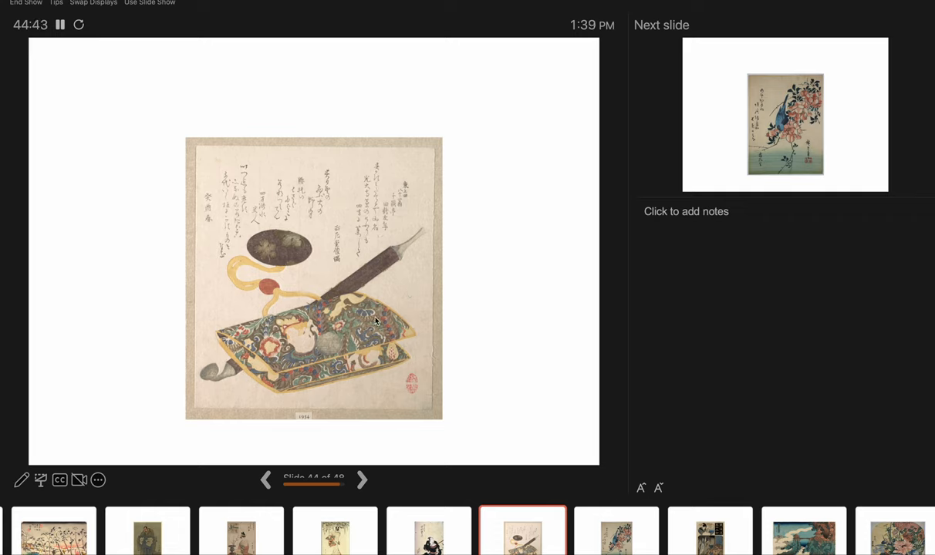
click(361, 479)
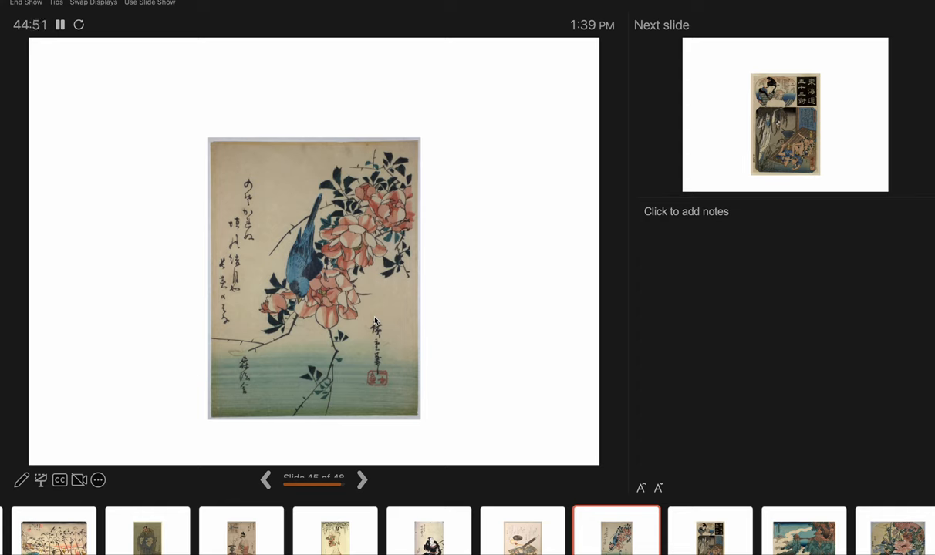
click(361, 479)
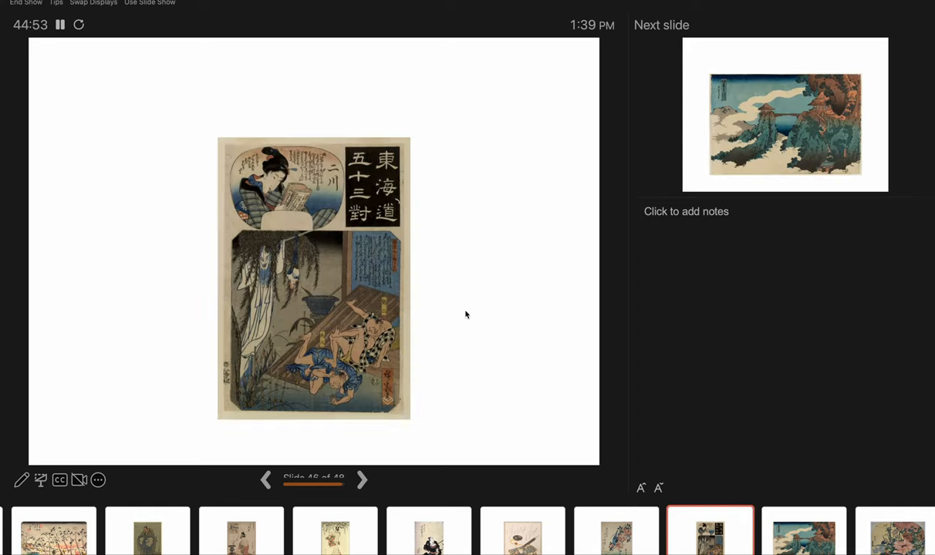
mouse_move(290, 281)
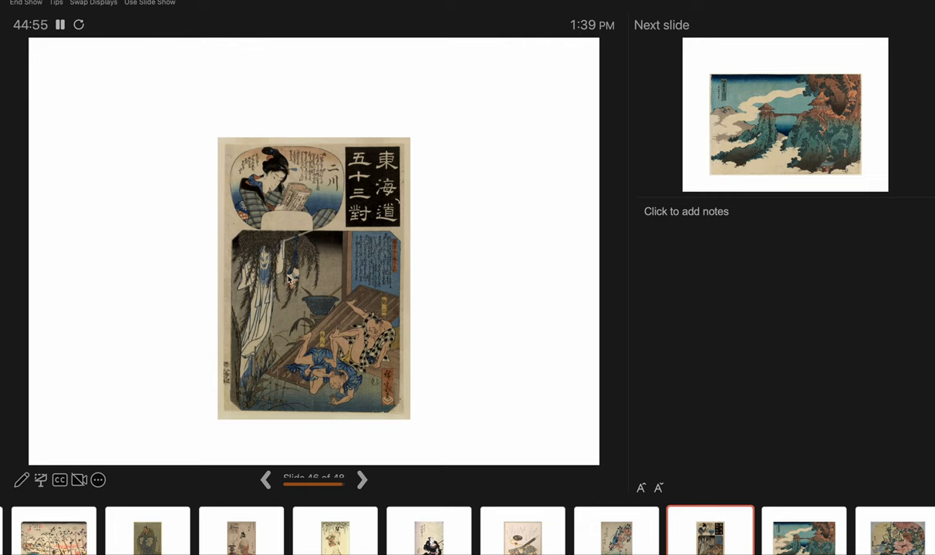
mouse_move(276, 171)
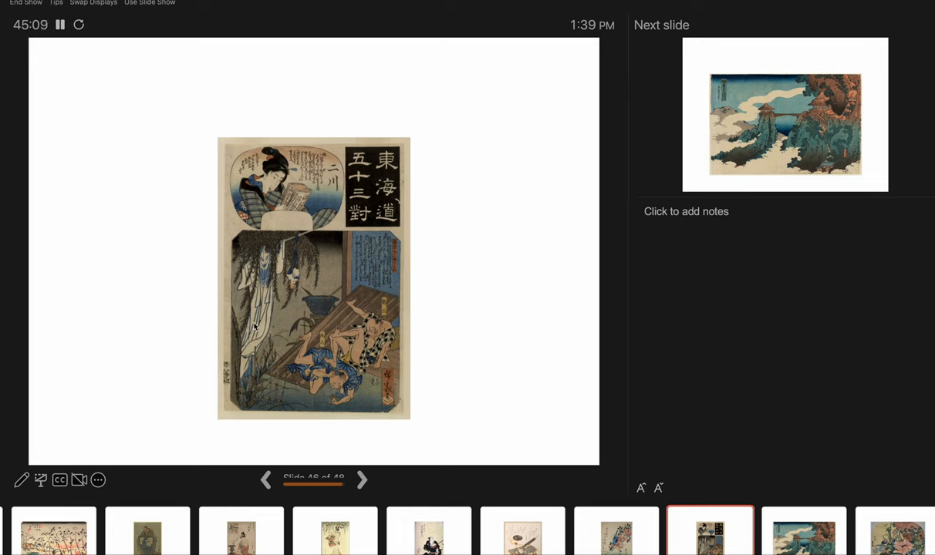
mouse_move(368, 342)
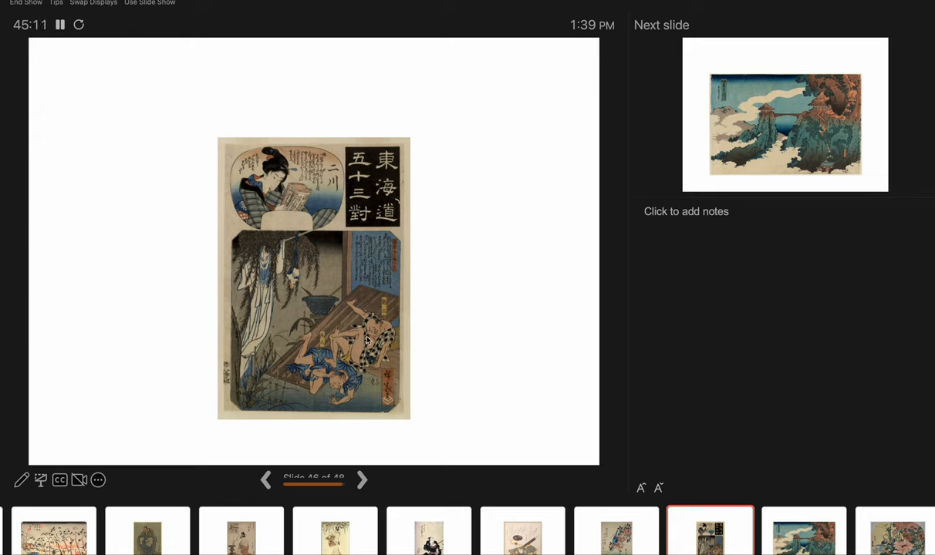
mouse_move(358, 372)
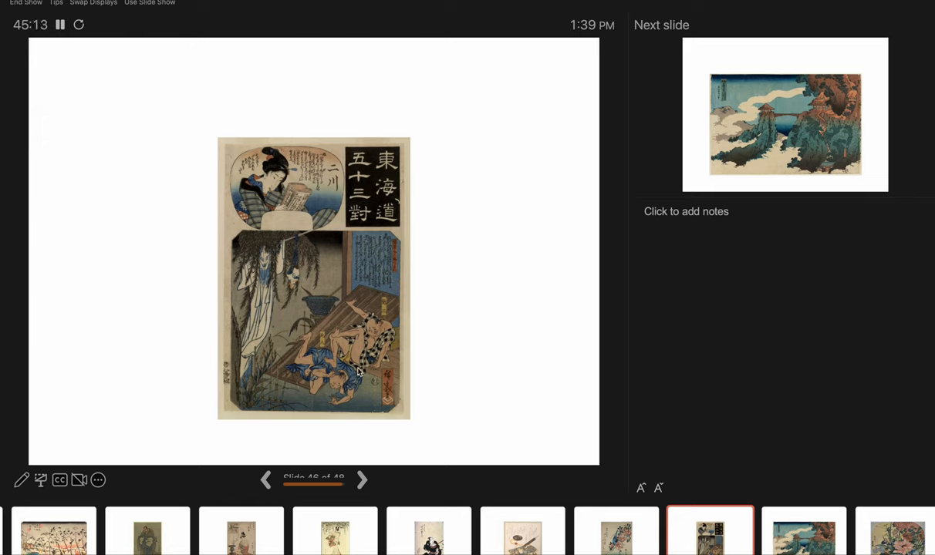
mouse_move(377, 409)
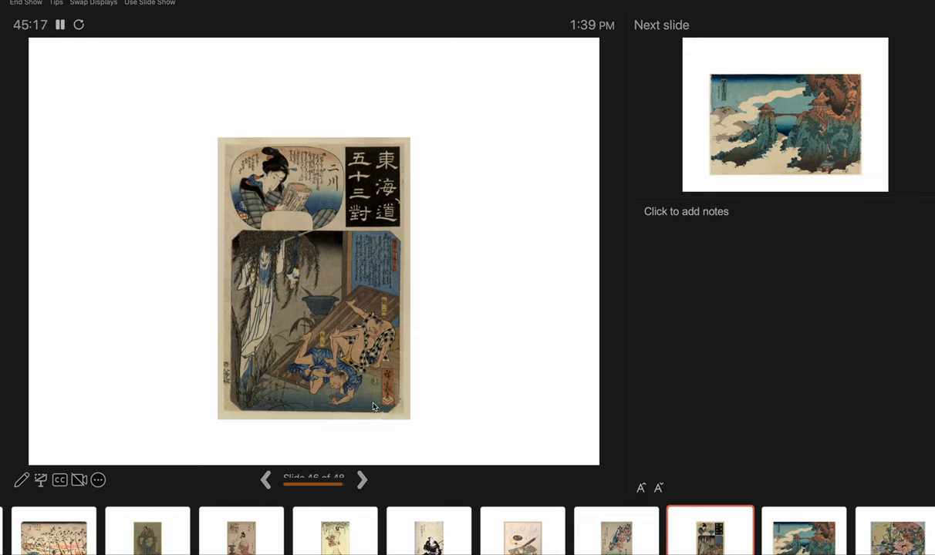
mouse_move(314, 268)
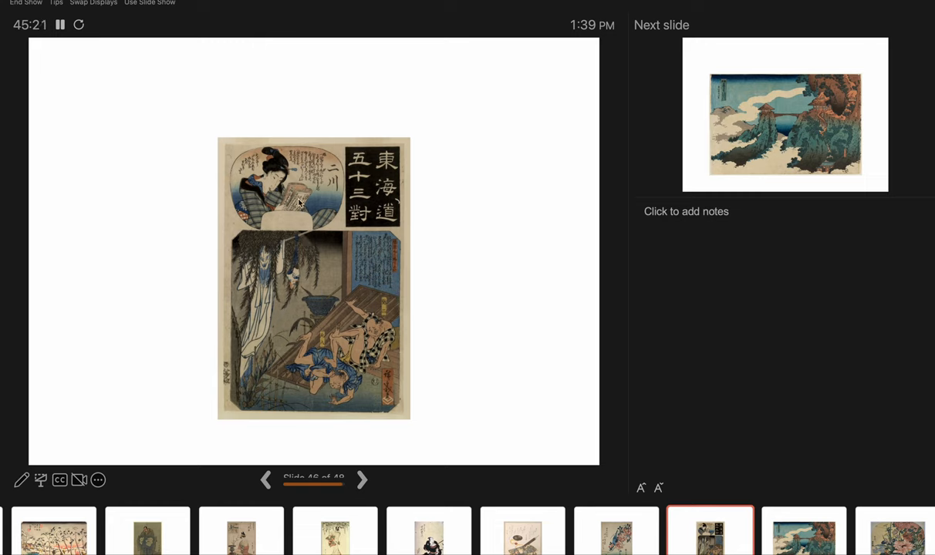
mouse_move(314, 324)
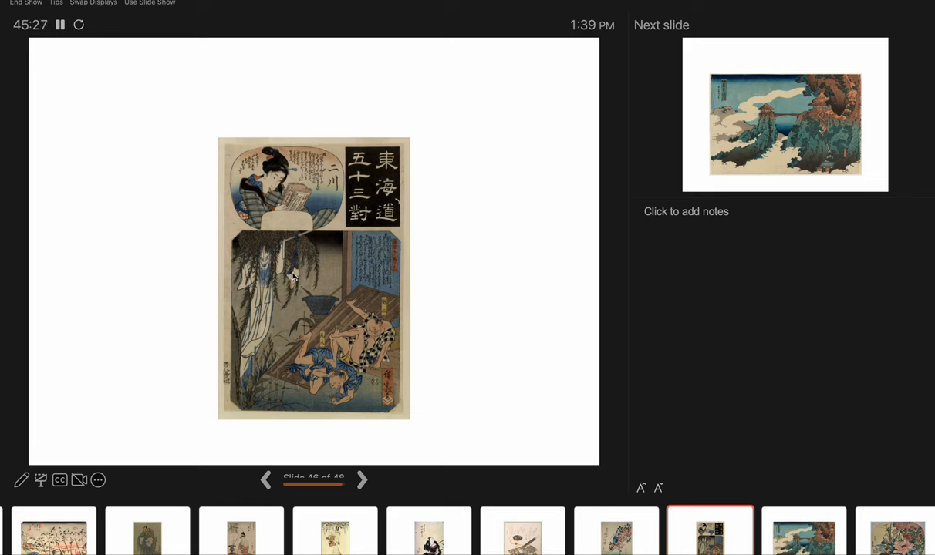
mouse_move(301, 241)
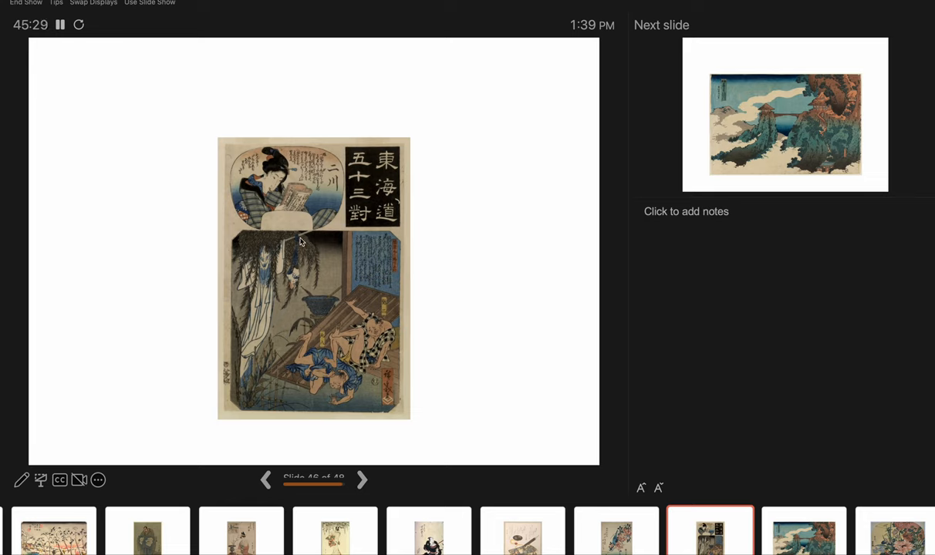
mouse_move(270, 268)
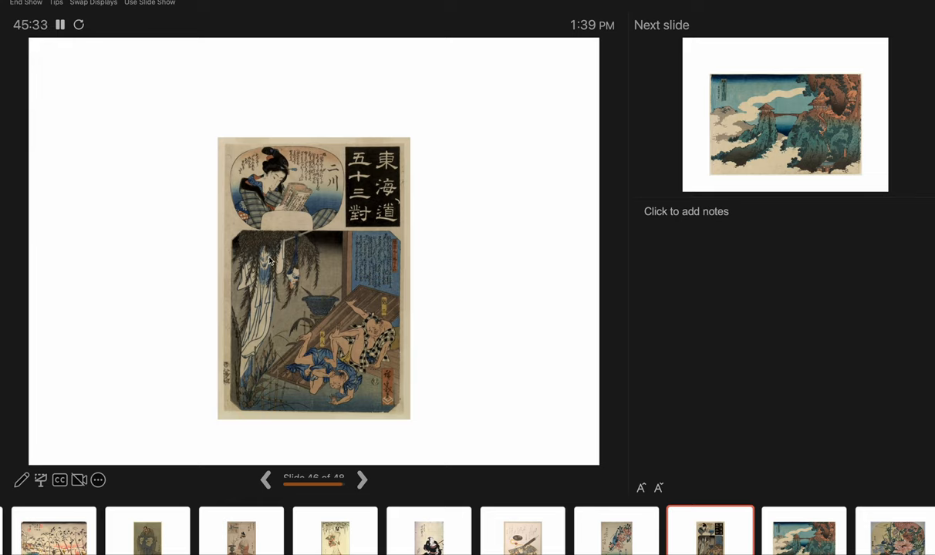
mouse_move(260, 308)
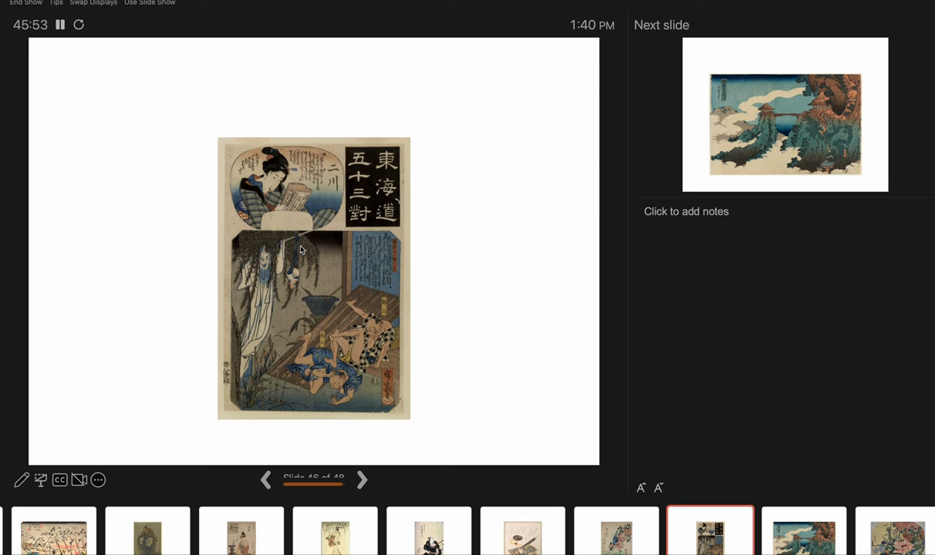
Advance to slide 47, the bridge between misty cliffs above clouds.
click(361, 479)
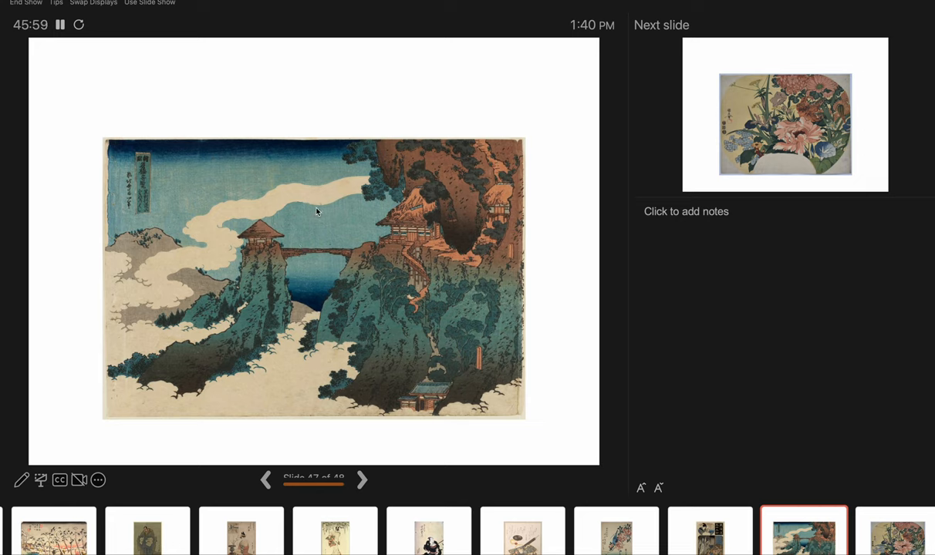
mouse_move(321, 261)
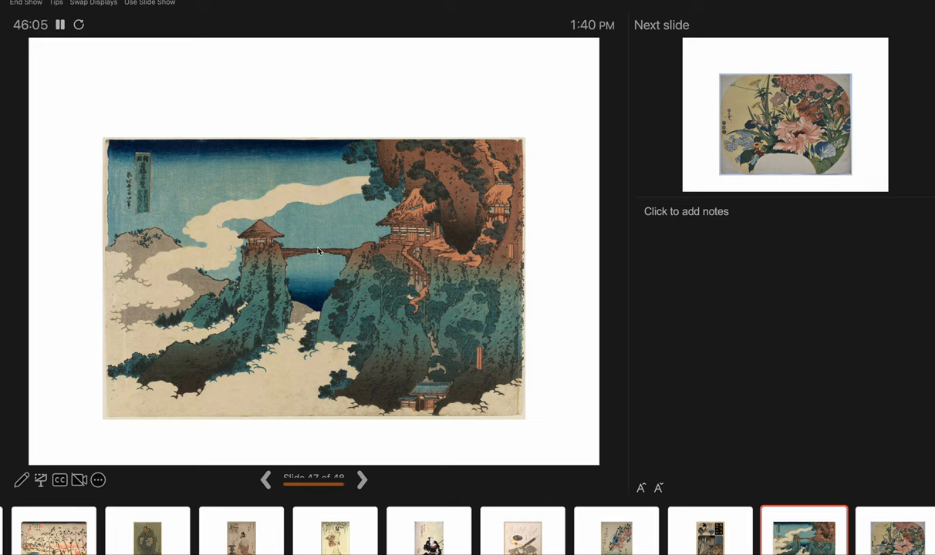
mouse_move(312, 224)
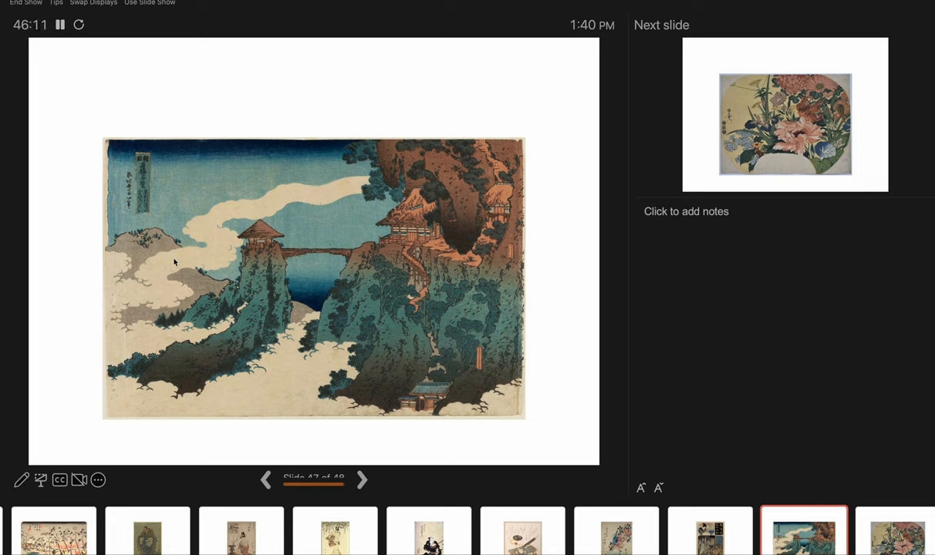
mouse_move(170, 299)
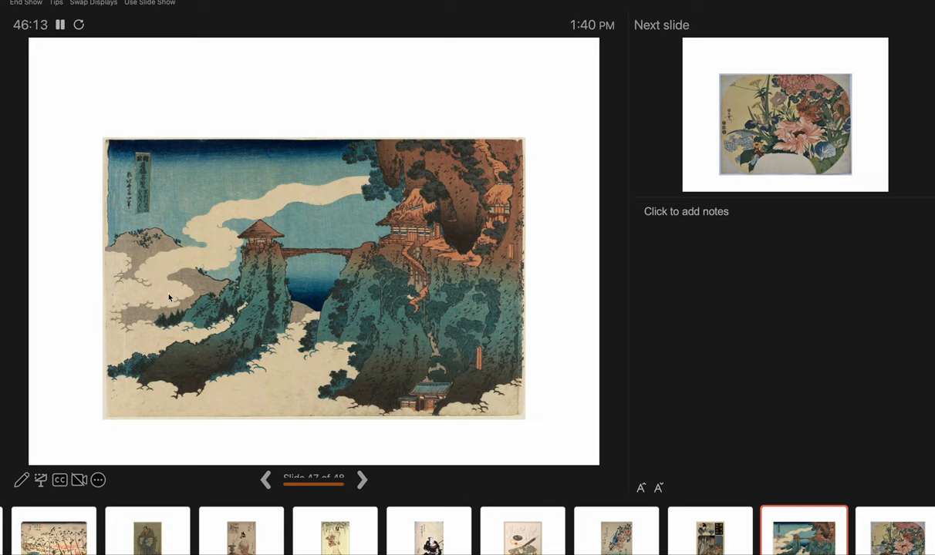
mouse_move(170, 211)
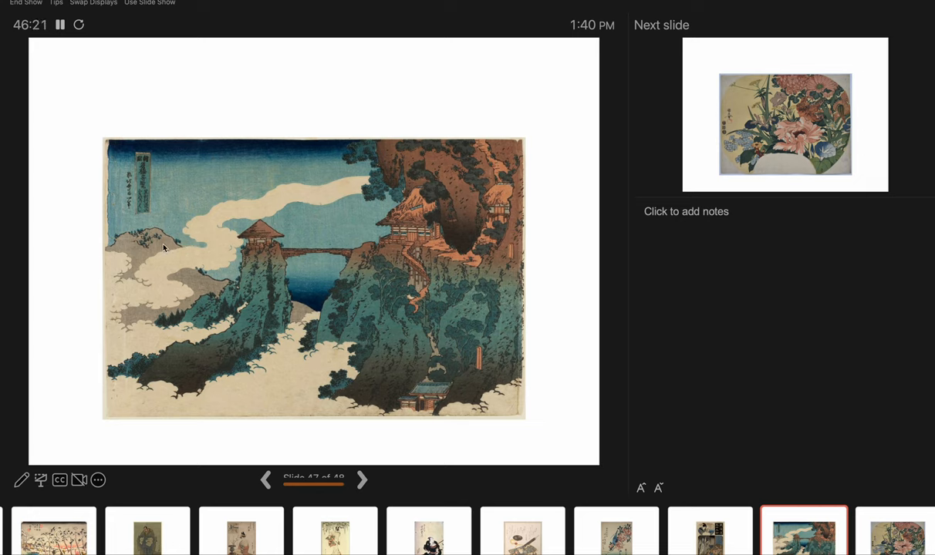
mouse_move(183, 213)
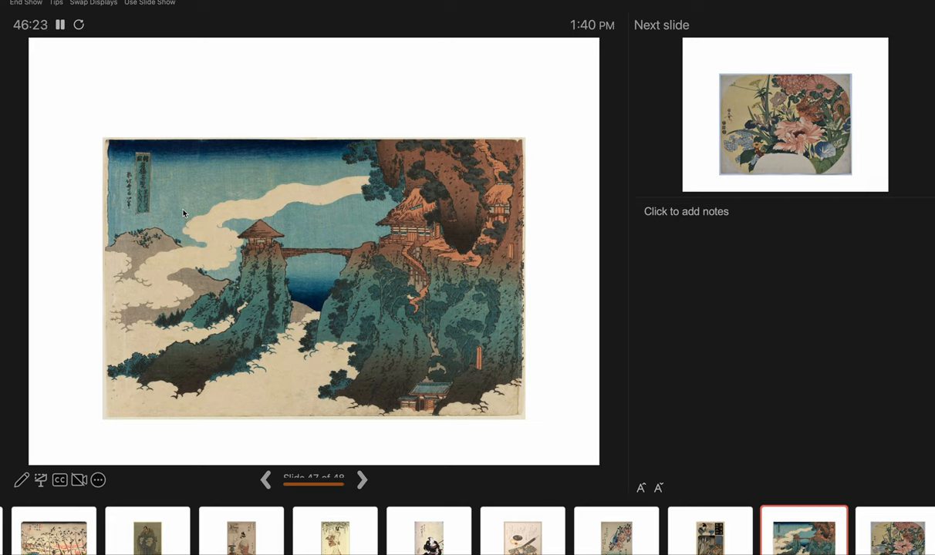
mouse_move(191, 253)
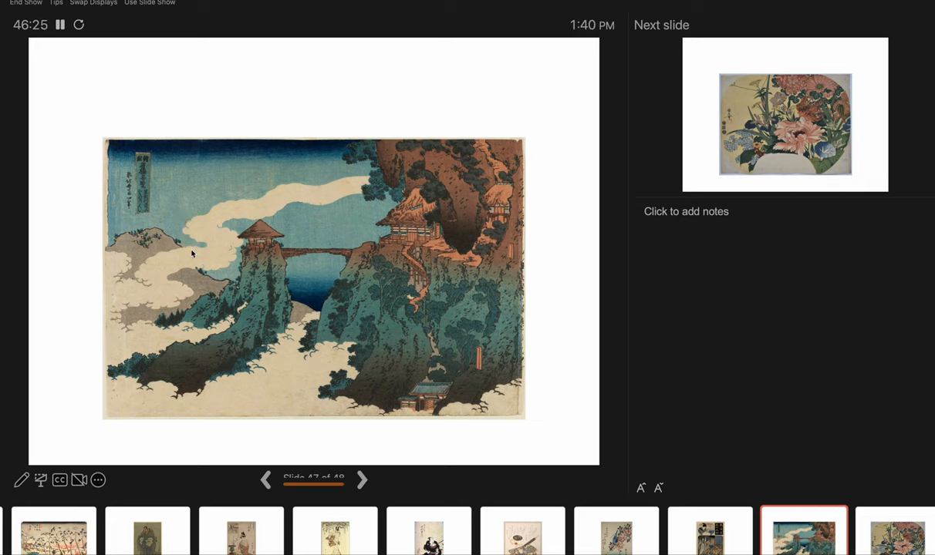
mouse_move(218, 216)
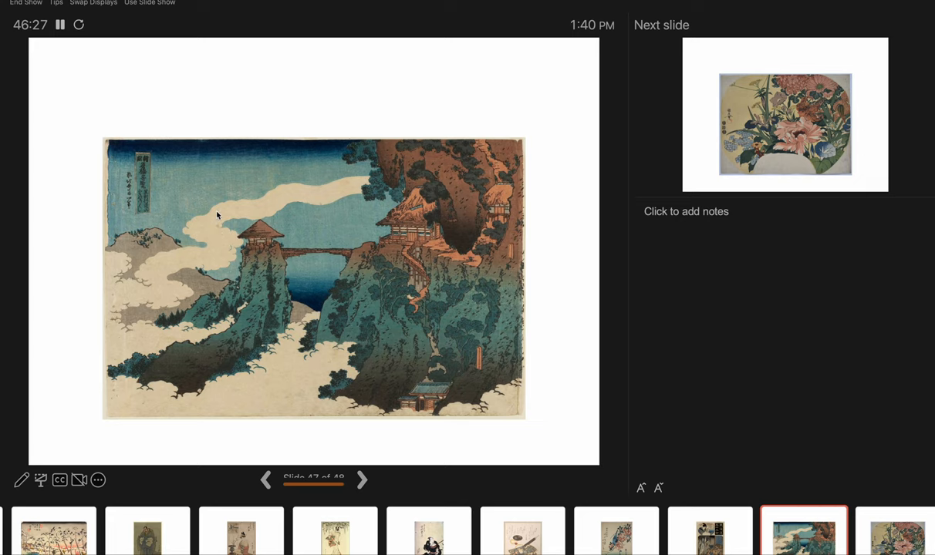
mouse_move(166, 270)
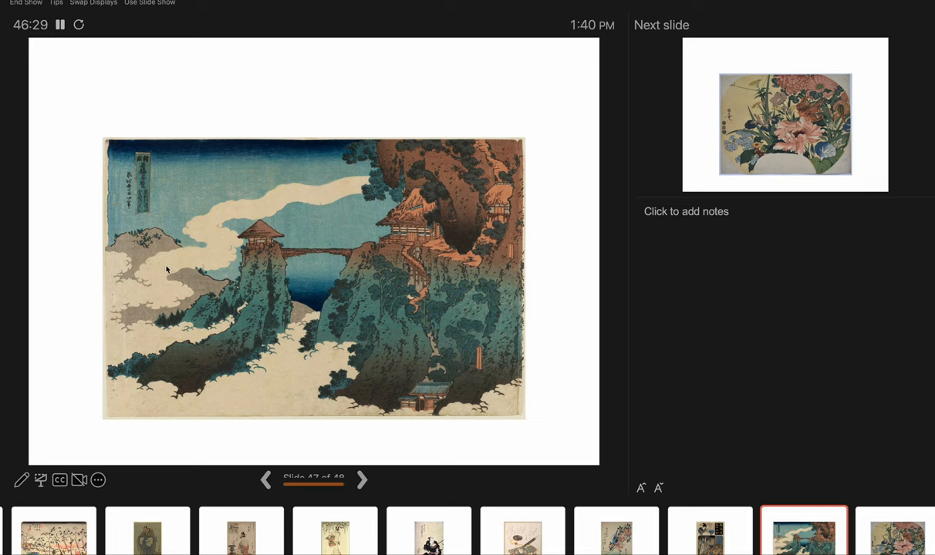
mouse_move(179, 213)
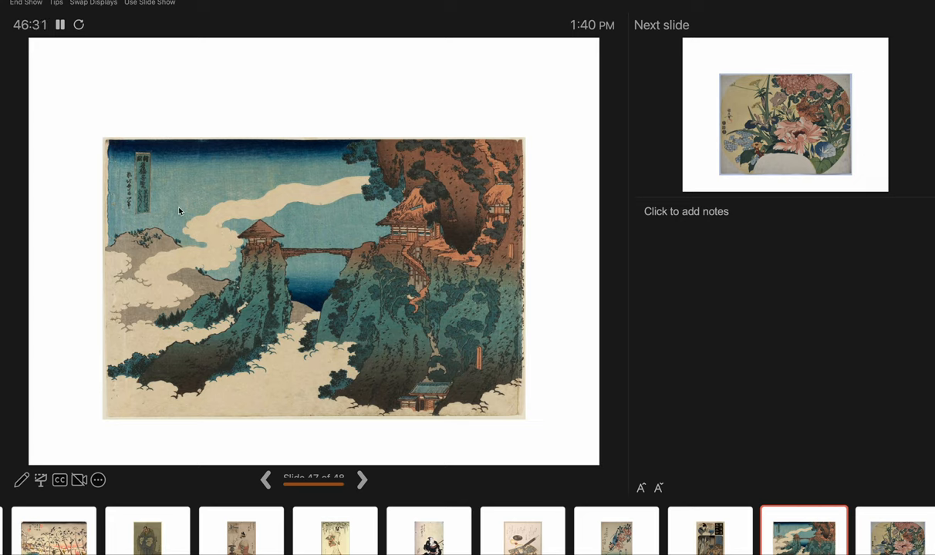
mouse_move(244, 371)
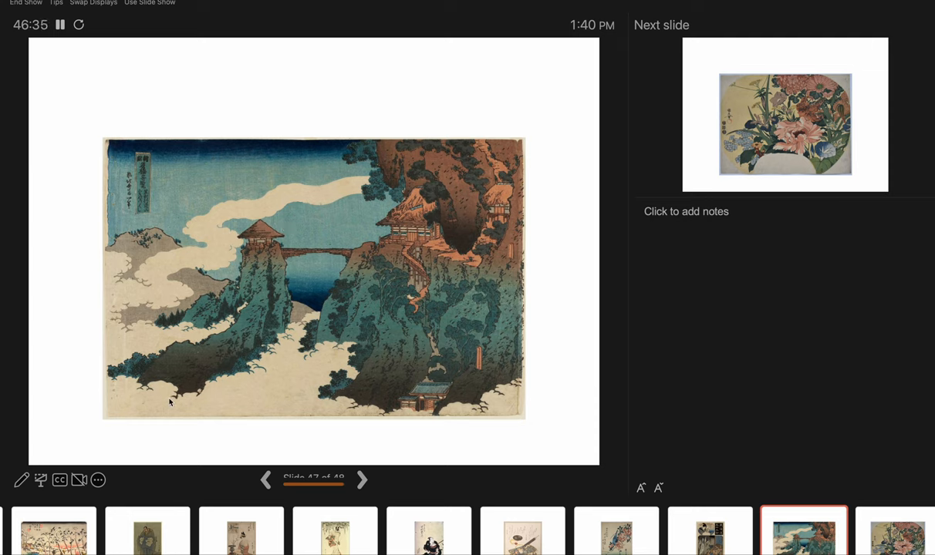
mouse_move(352, 343)
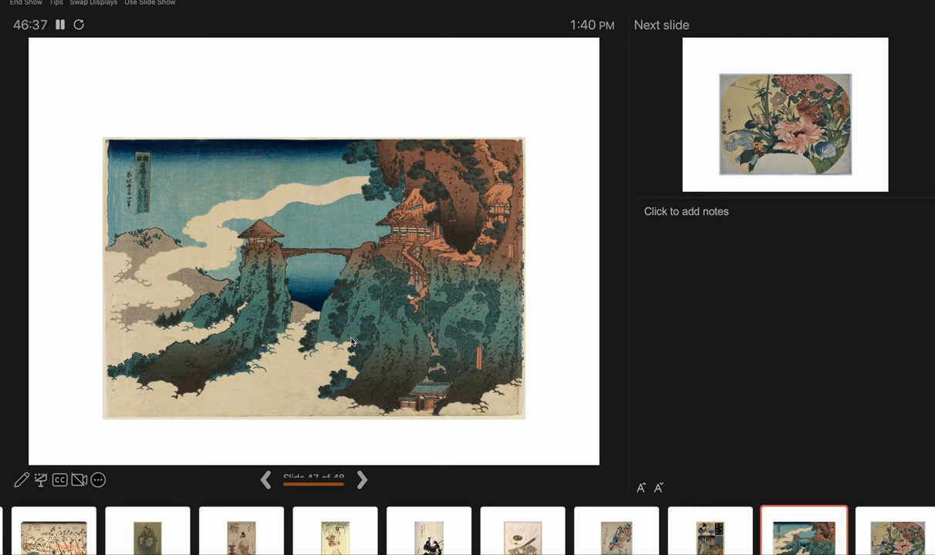
mouse_move(469, 320)
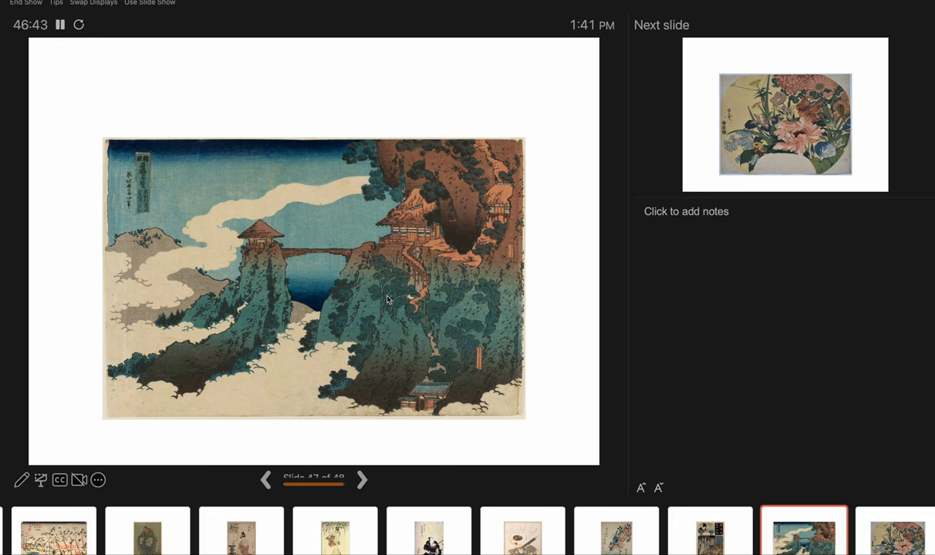
Show the final flower-fan print on slide 48, then advance to the black end-of-show screen.
click(361, 479)
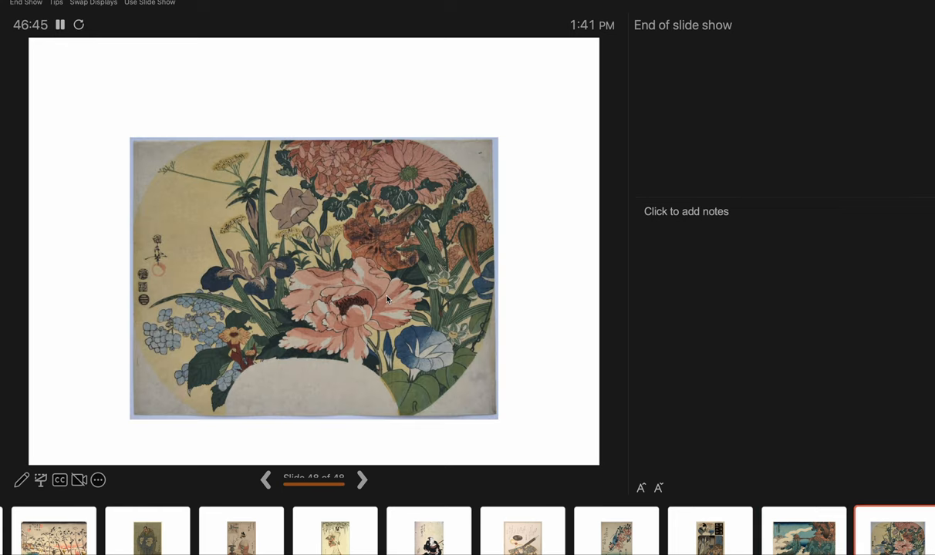
mouse_move(286, 170)
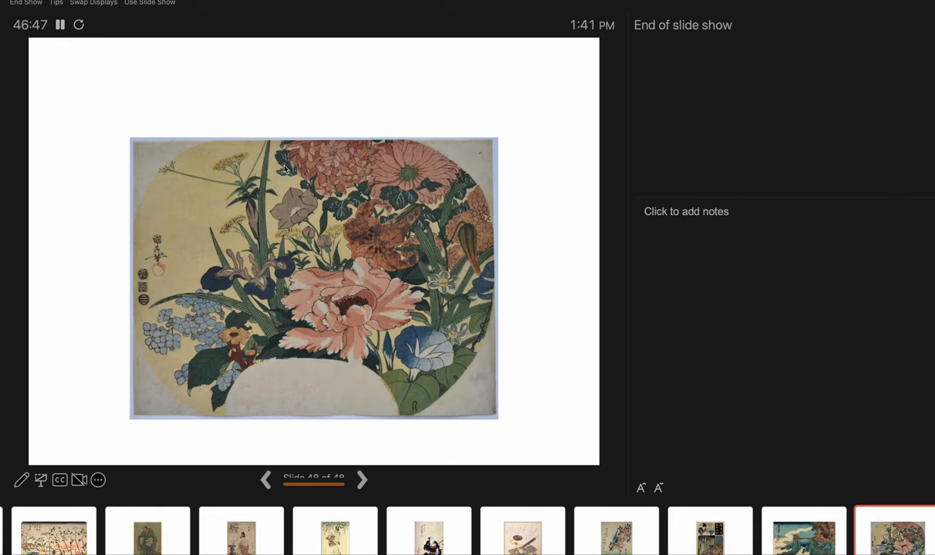
mouse_move(214, 164)
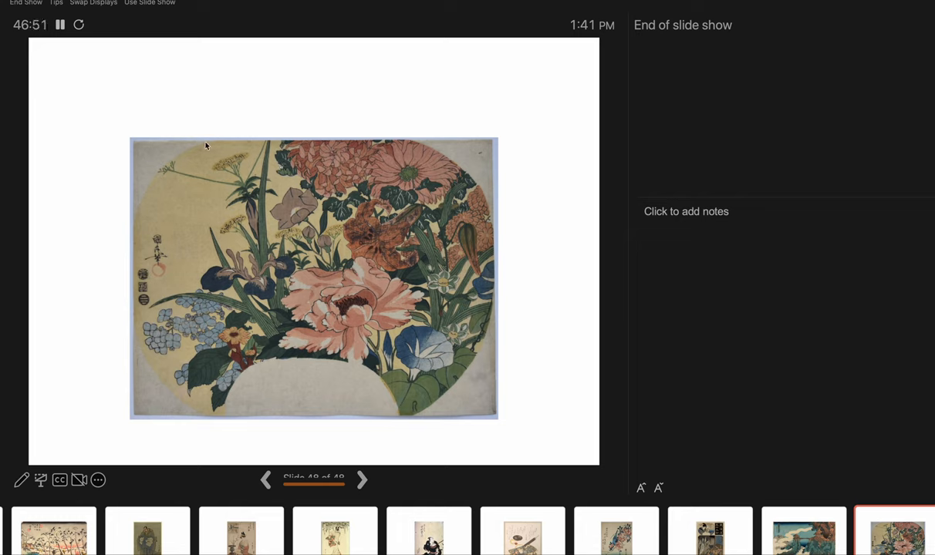
mouse_move(151, 337)
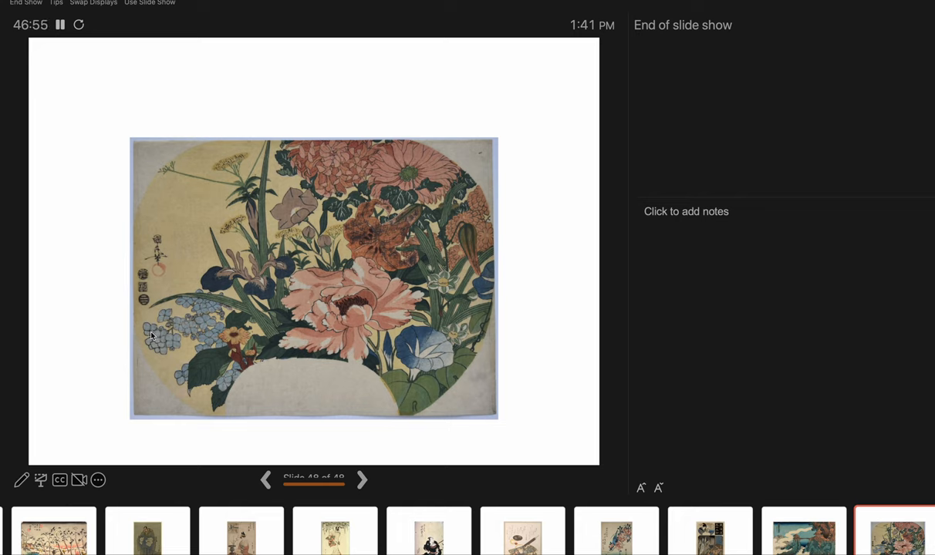
mouse_move(187, 209)
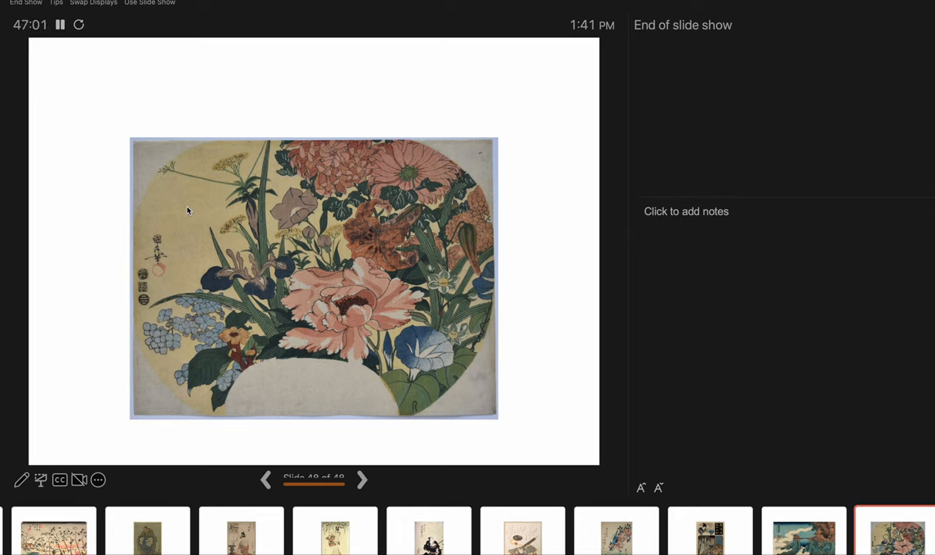
mouse_move(281, 167)
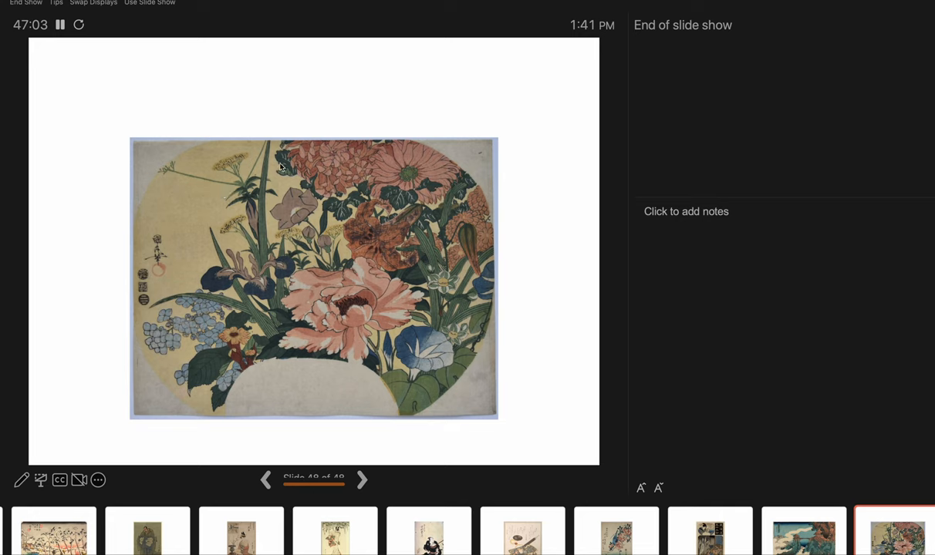
mouse_move(260, 300)
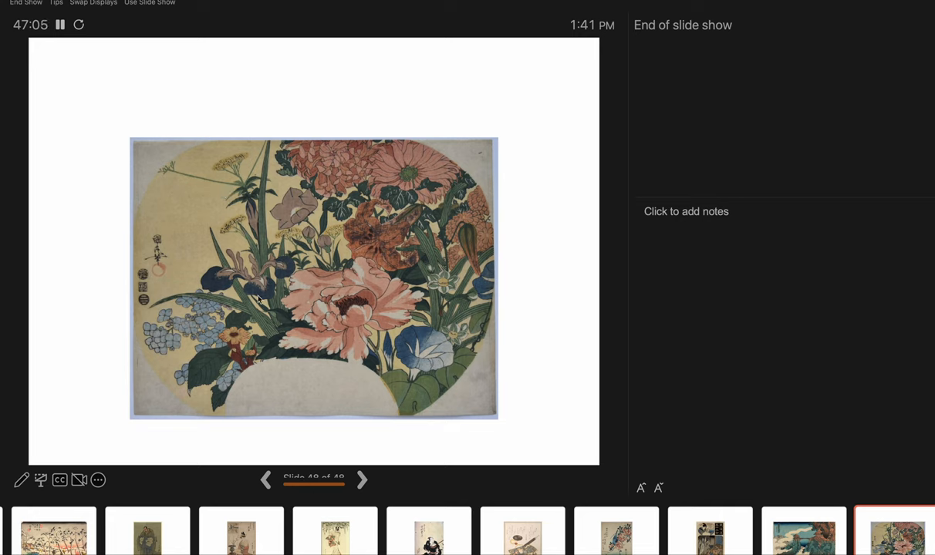
mouse_move(395, 346)
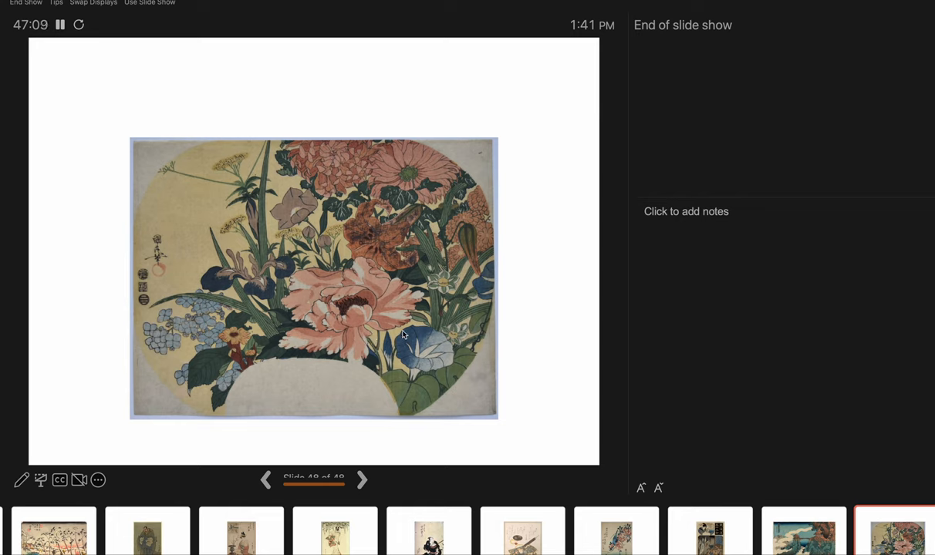
mouse_move(392, 216)
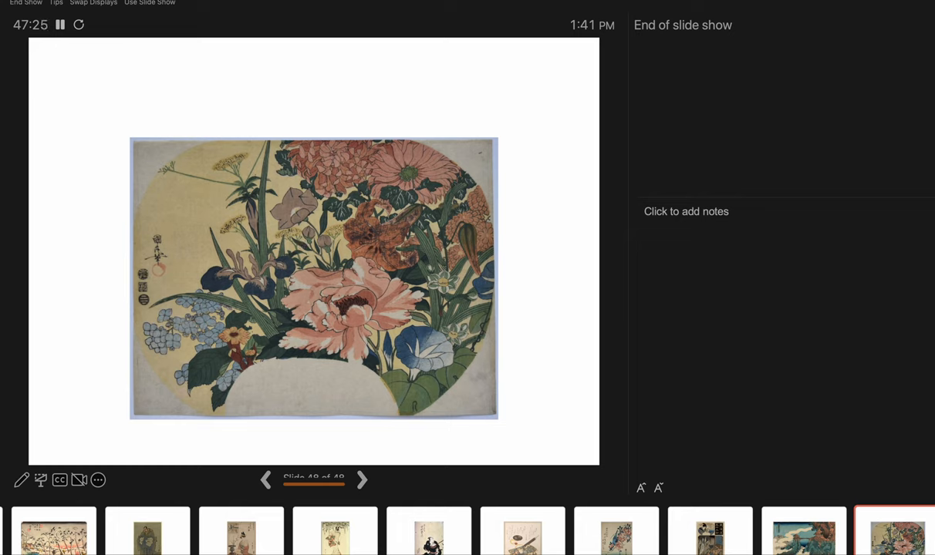
mouse_move(348, 273)
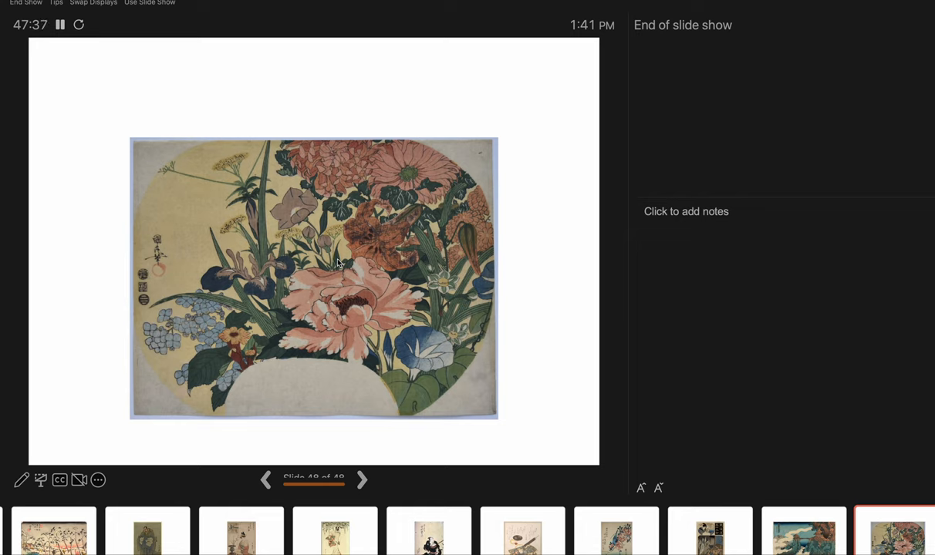
mouse_move(551, 267)
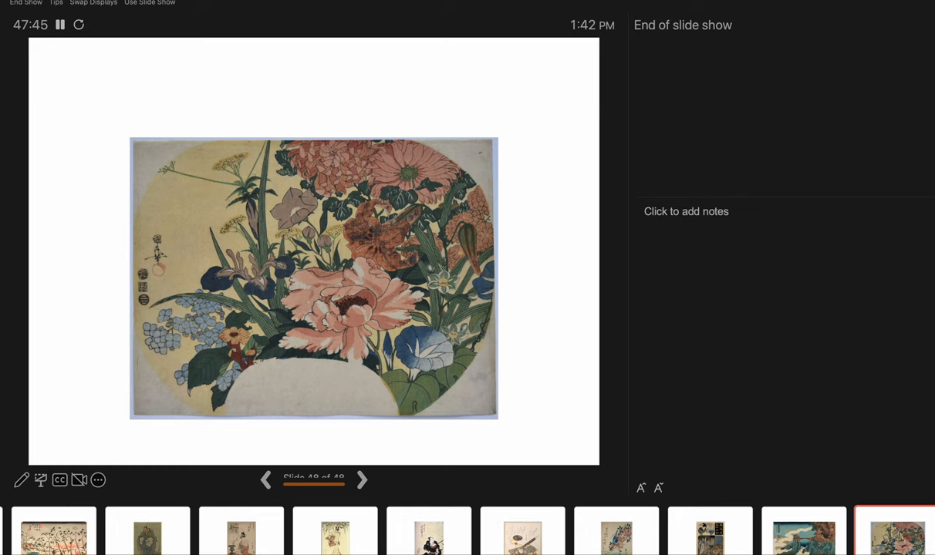
mouse_move(549, 267)
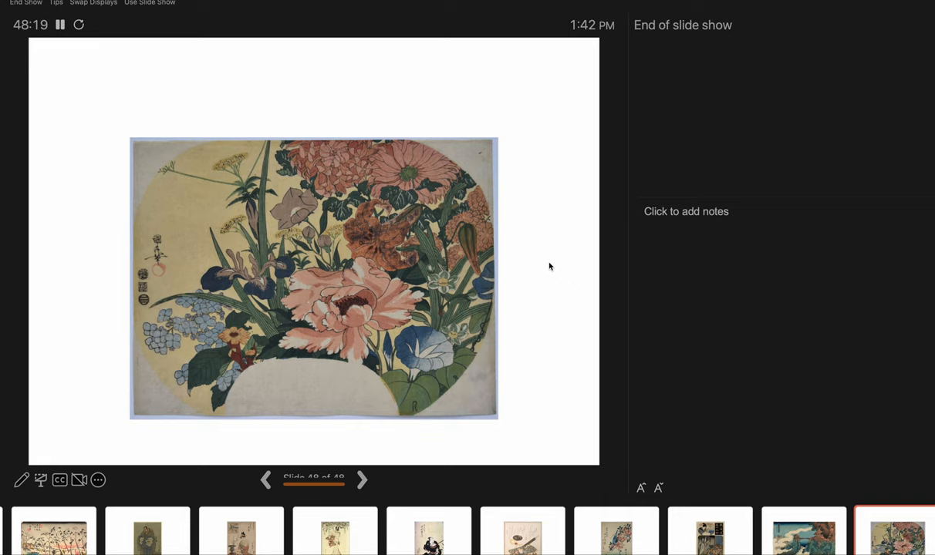
click(362, 480)
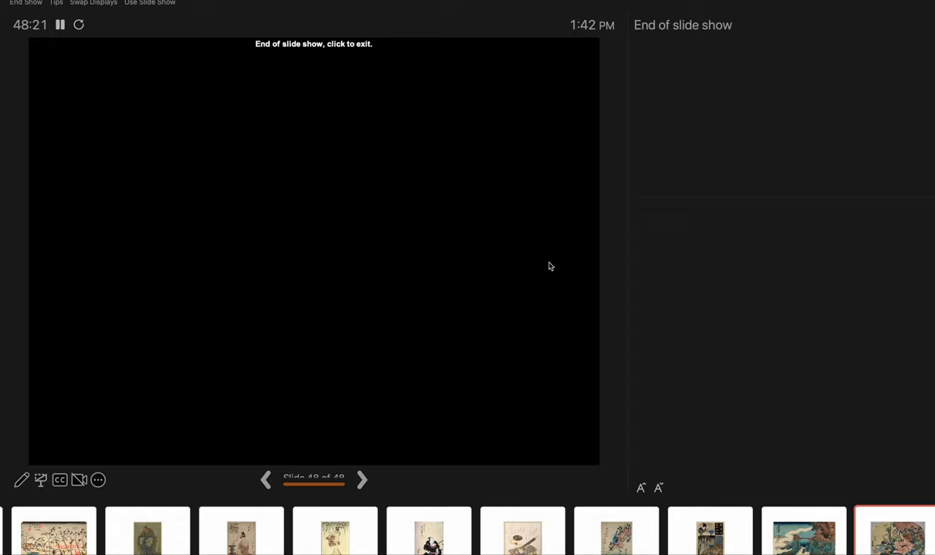